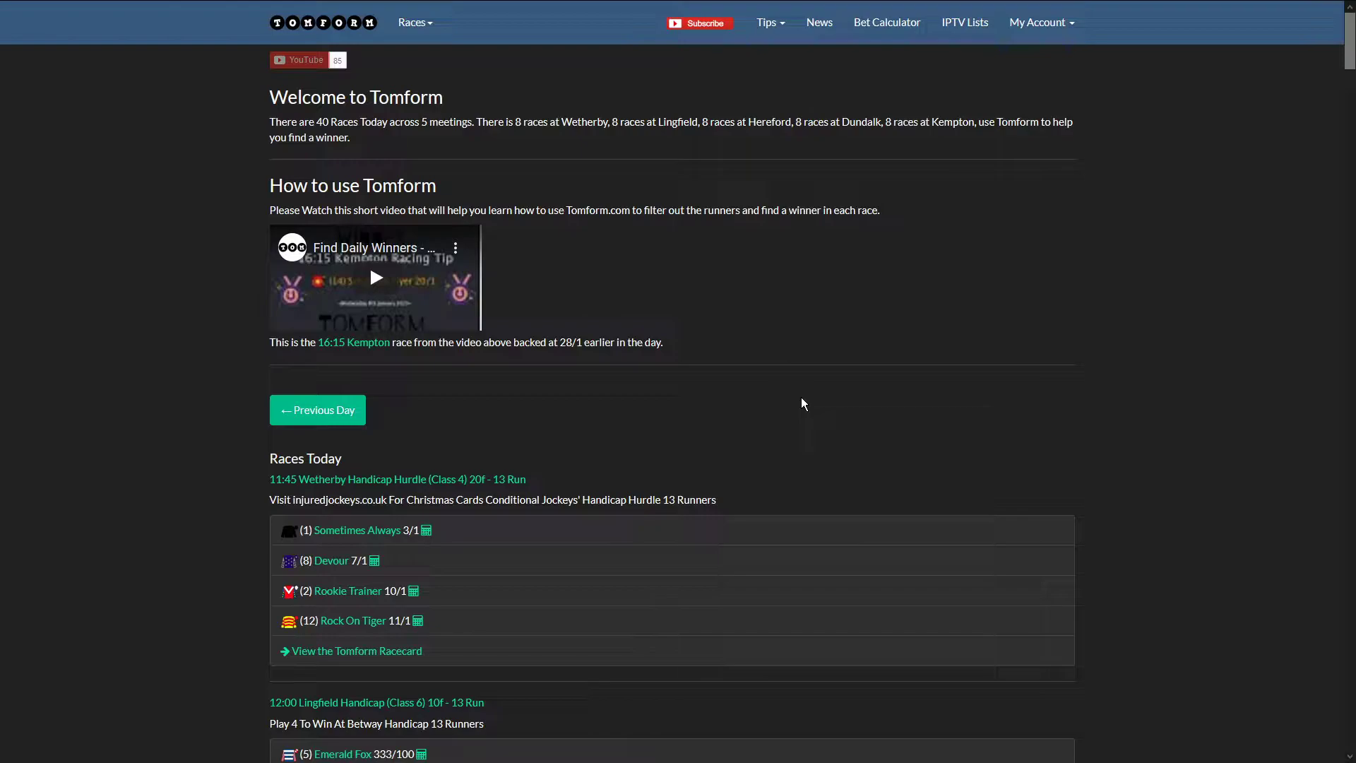
mouse_move(763, 182)
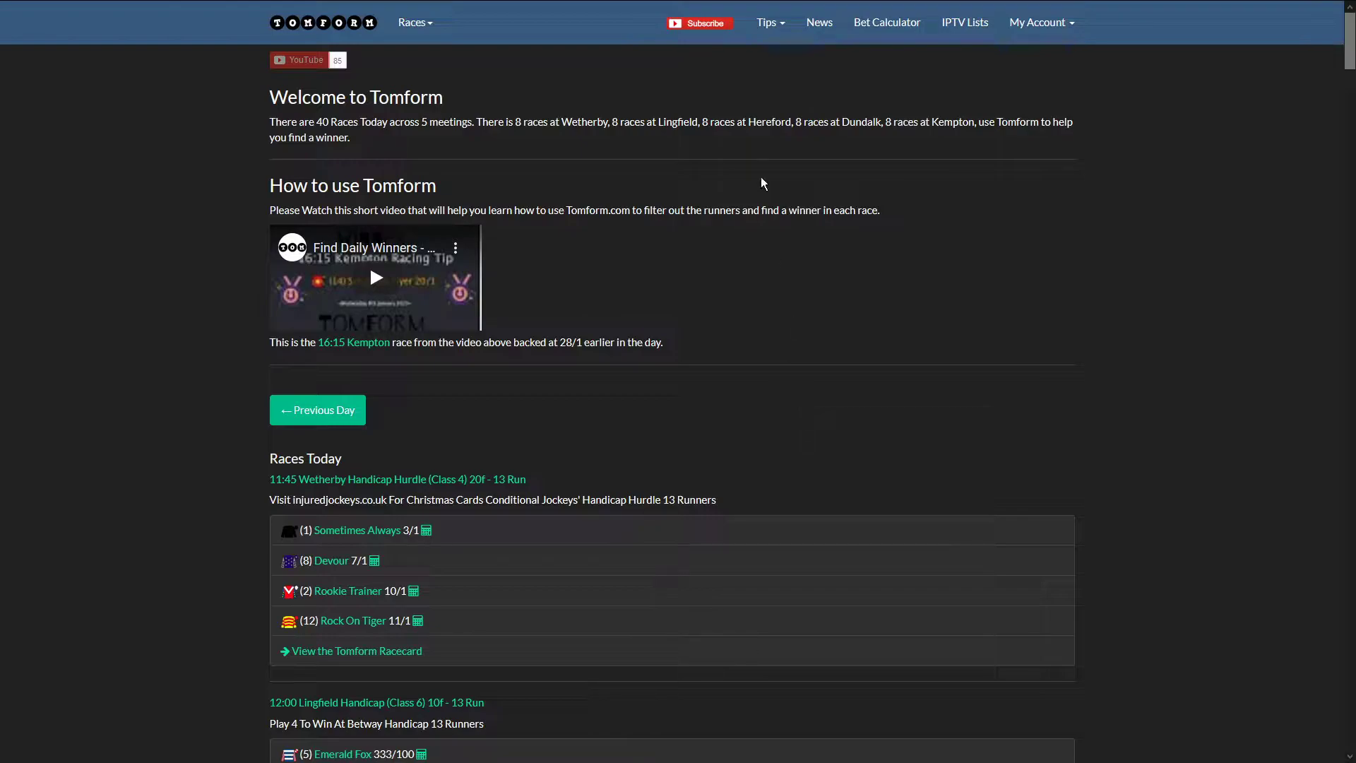
mouse_move(748, 102)
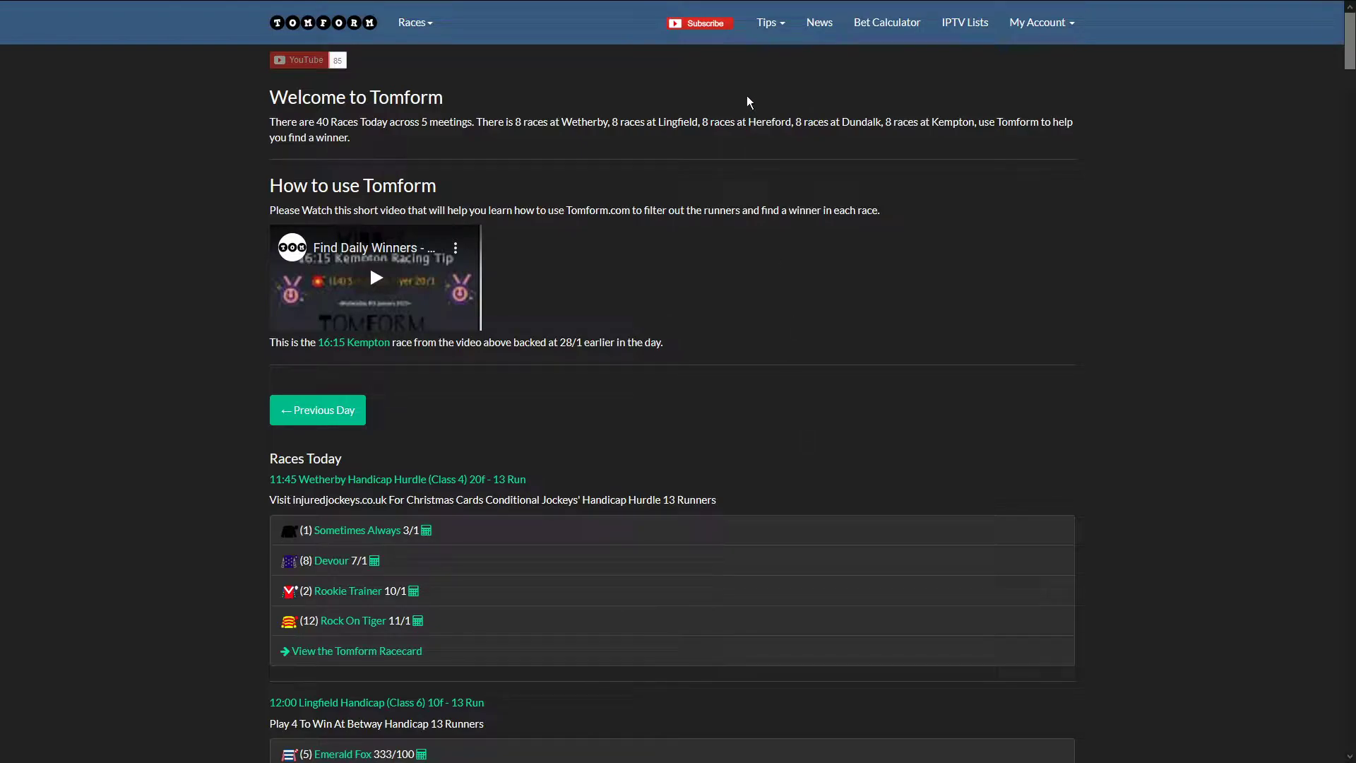
Open the Tips menu listing the hot, all-weather, handicap and maiden tip pages
left_click(766, 22)
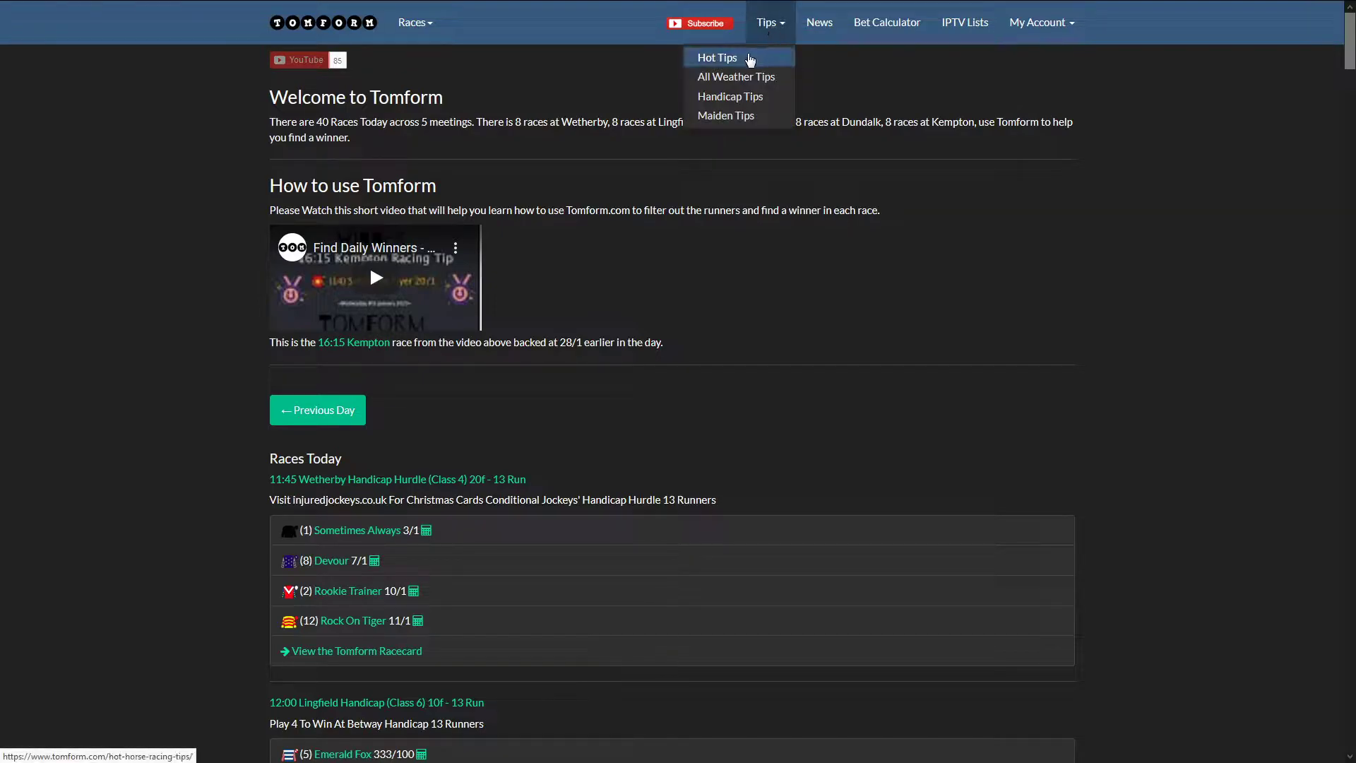
mouse_move(744, 62)
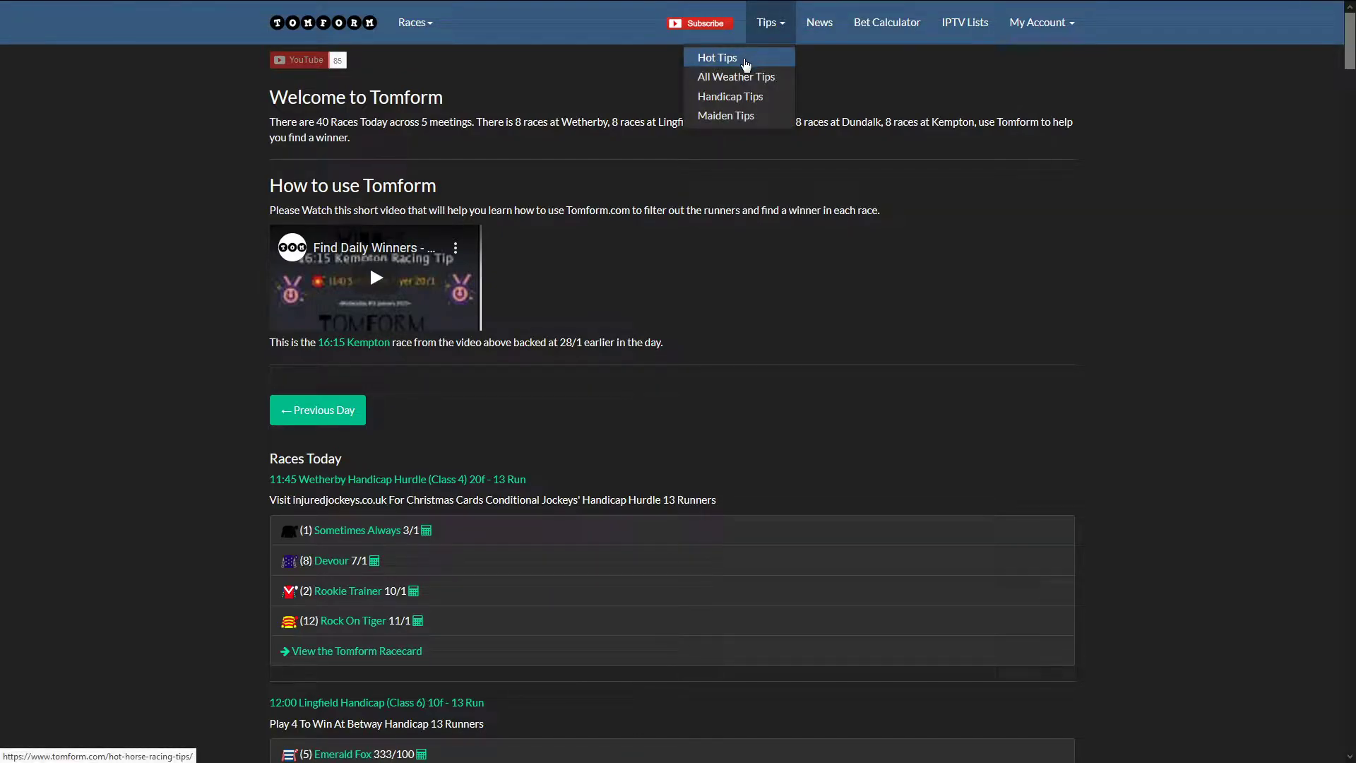
Go to Hot Tips and scroll through today's 15-runner Red Hot Tips table
left_click(716, 57)
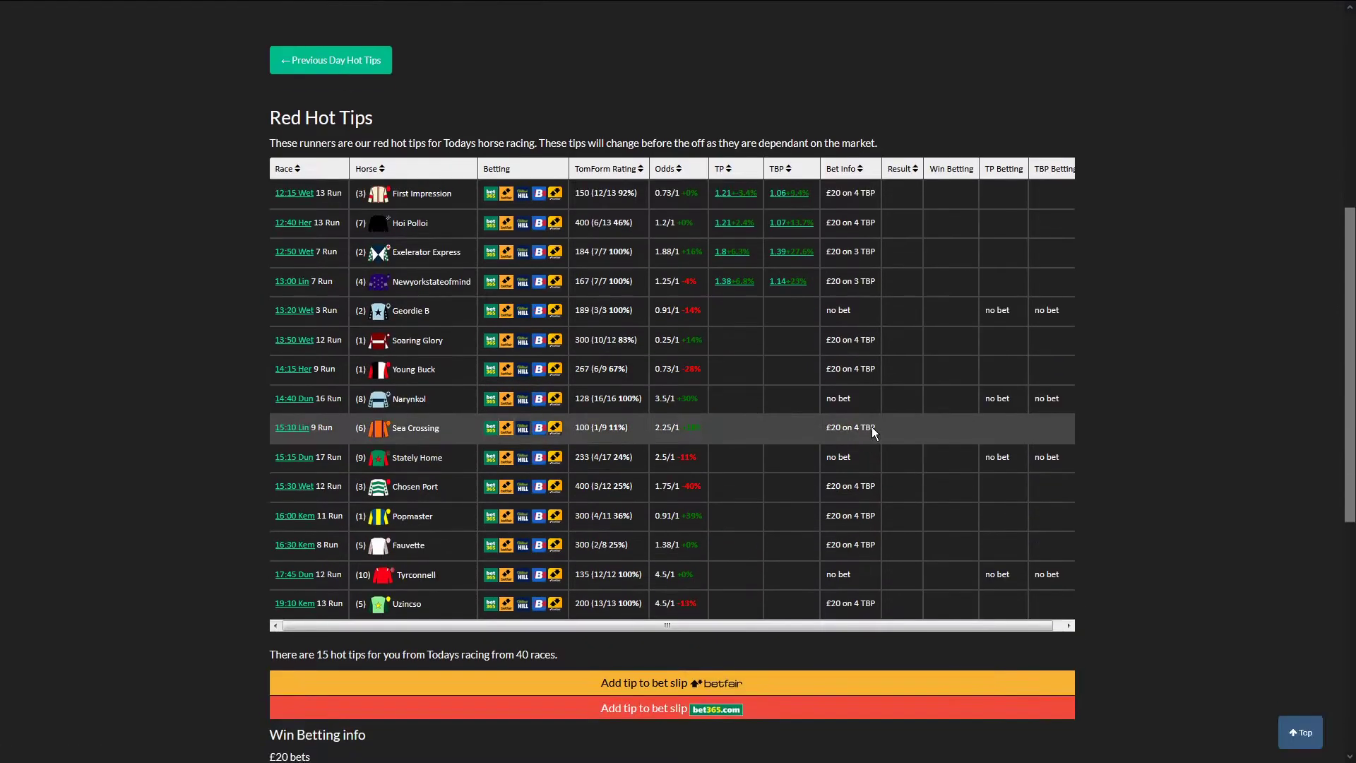
scroll("up", 3)
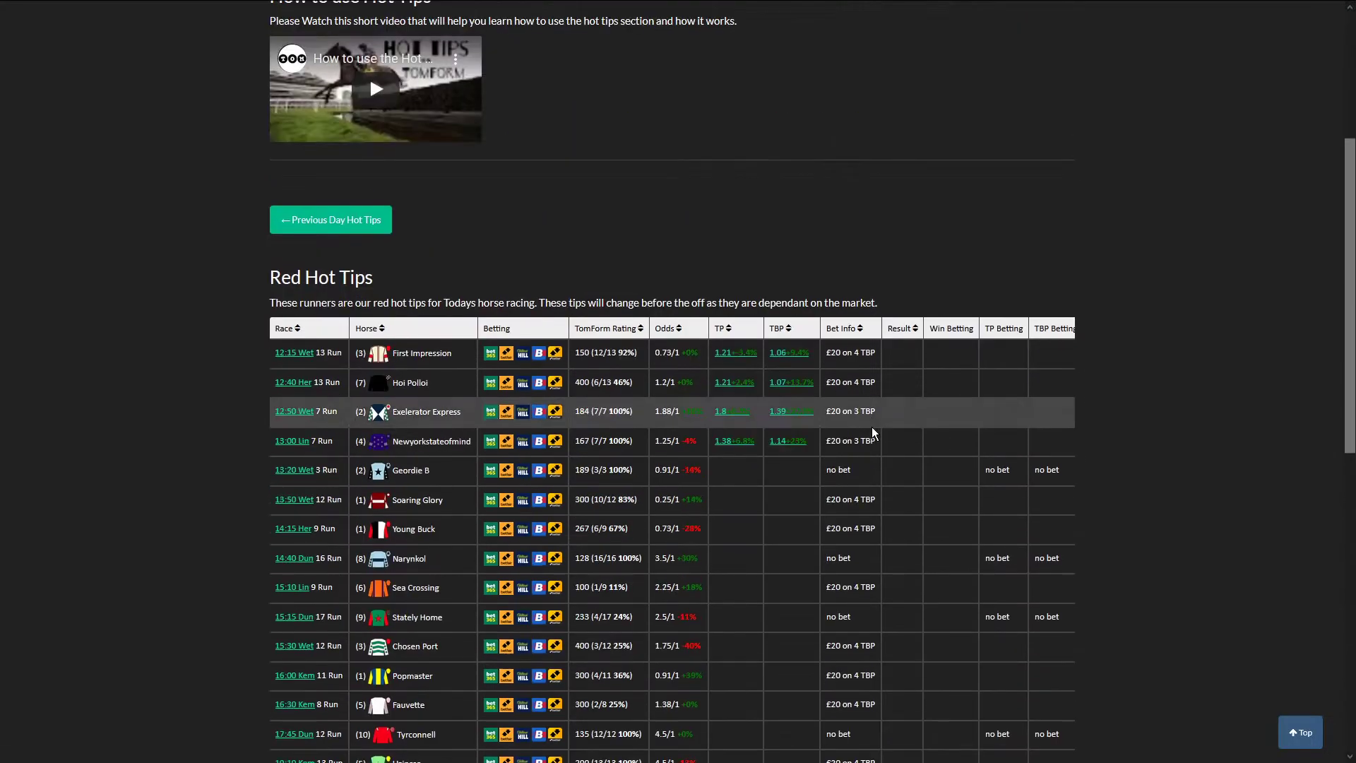
scroll("up", 3)
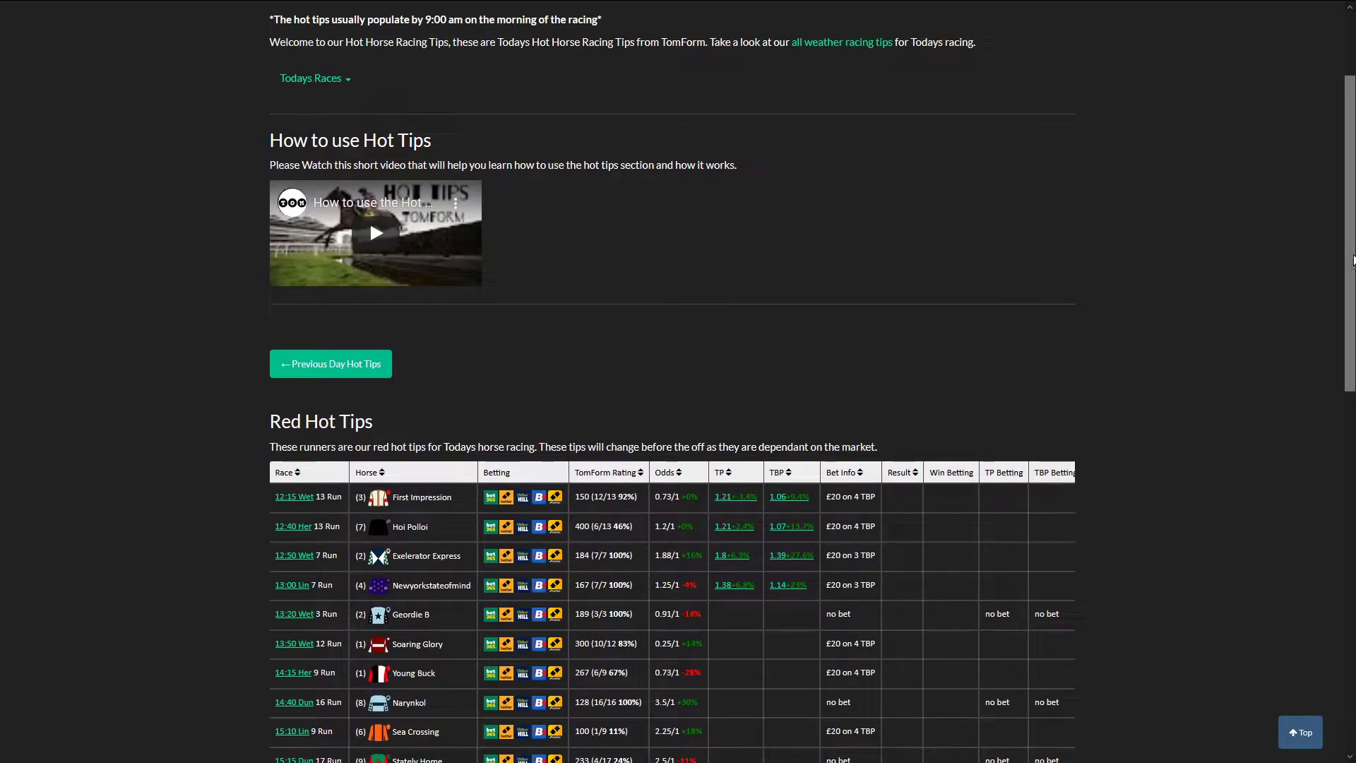
scroll("down", 3)
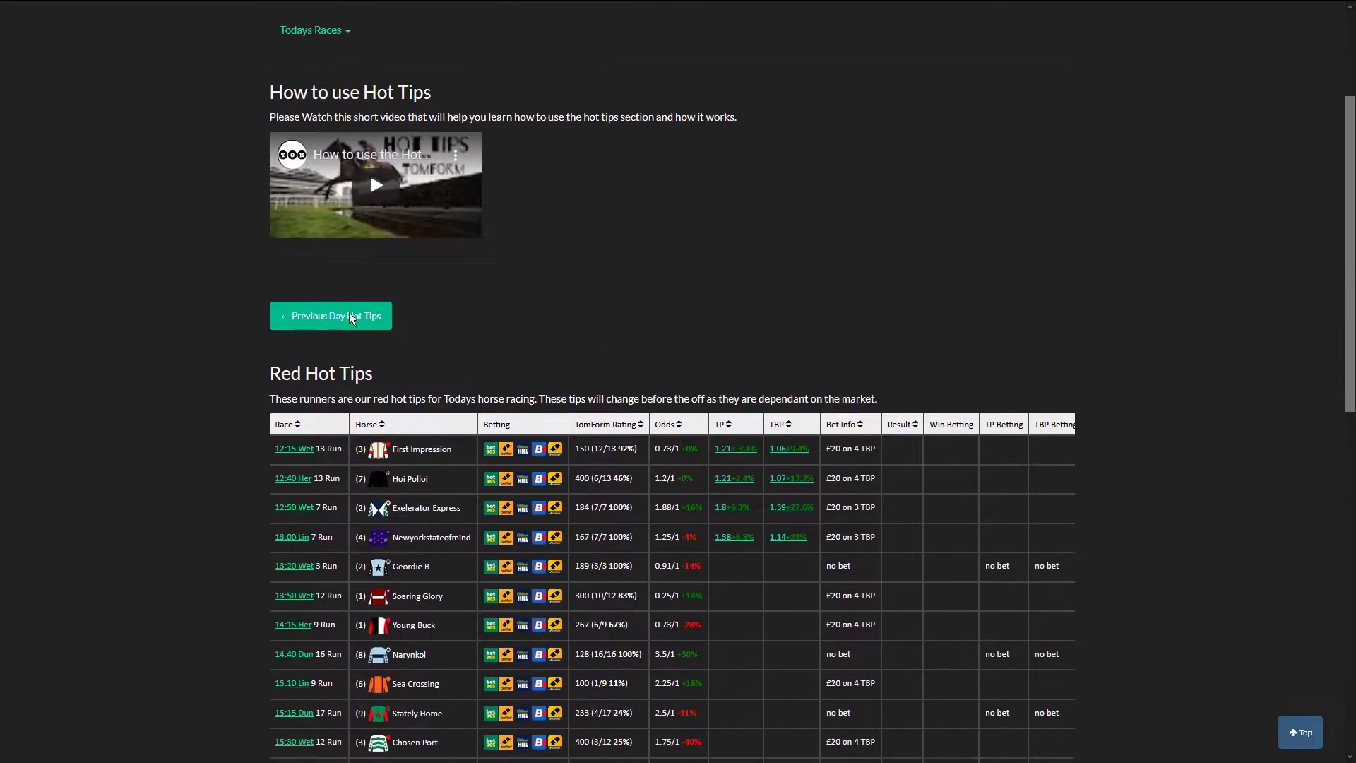
Show the 24 November 2020 hot tips results and highlight the £79.2 place profit
left_click(330, 316)
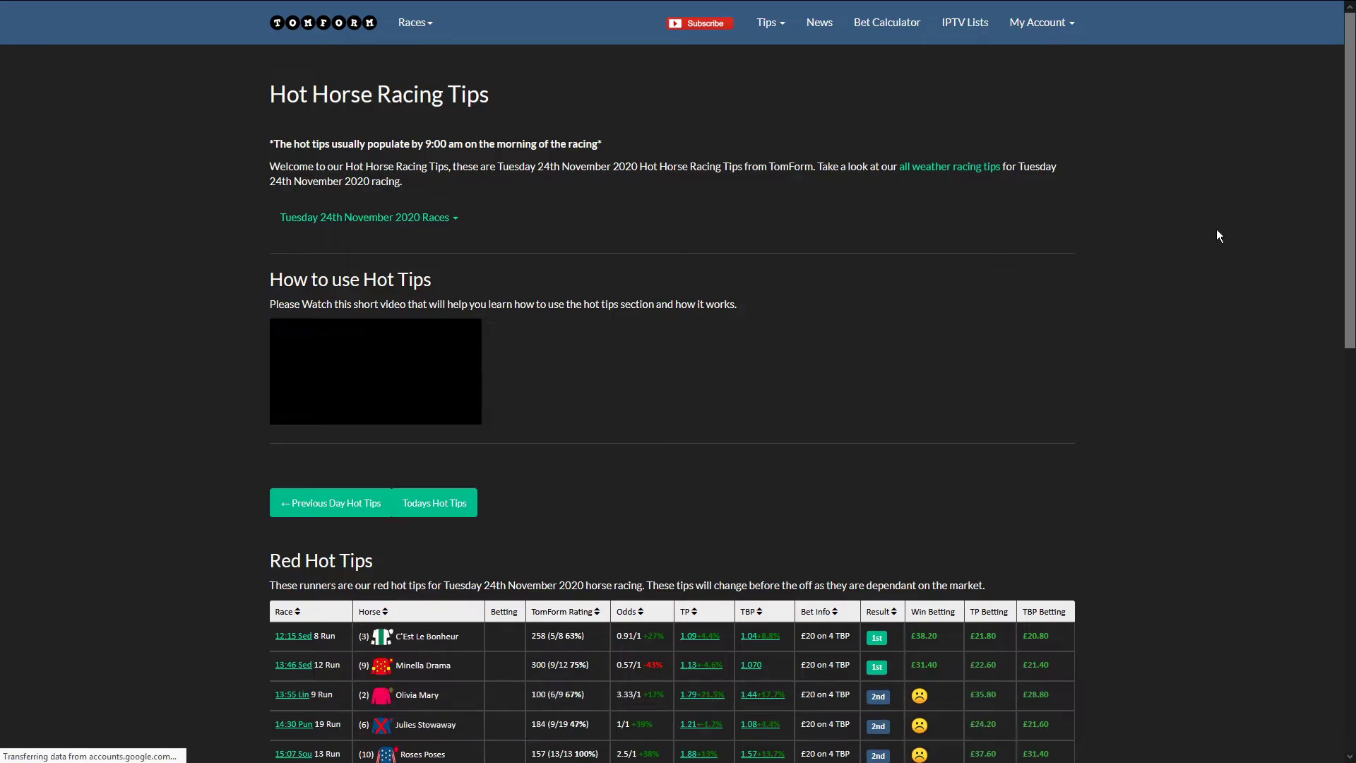
scroll("down", 3)
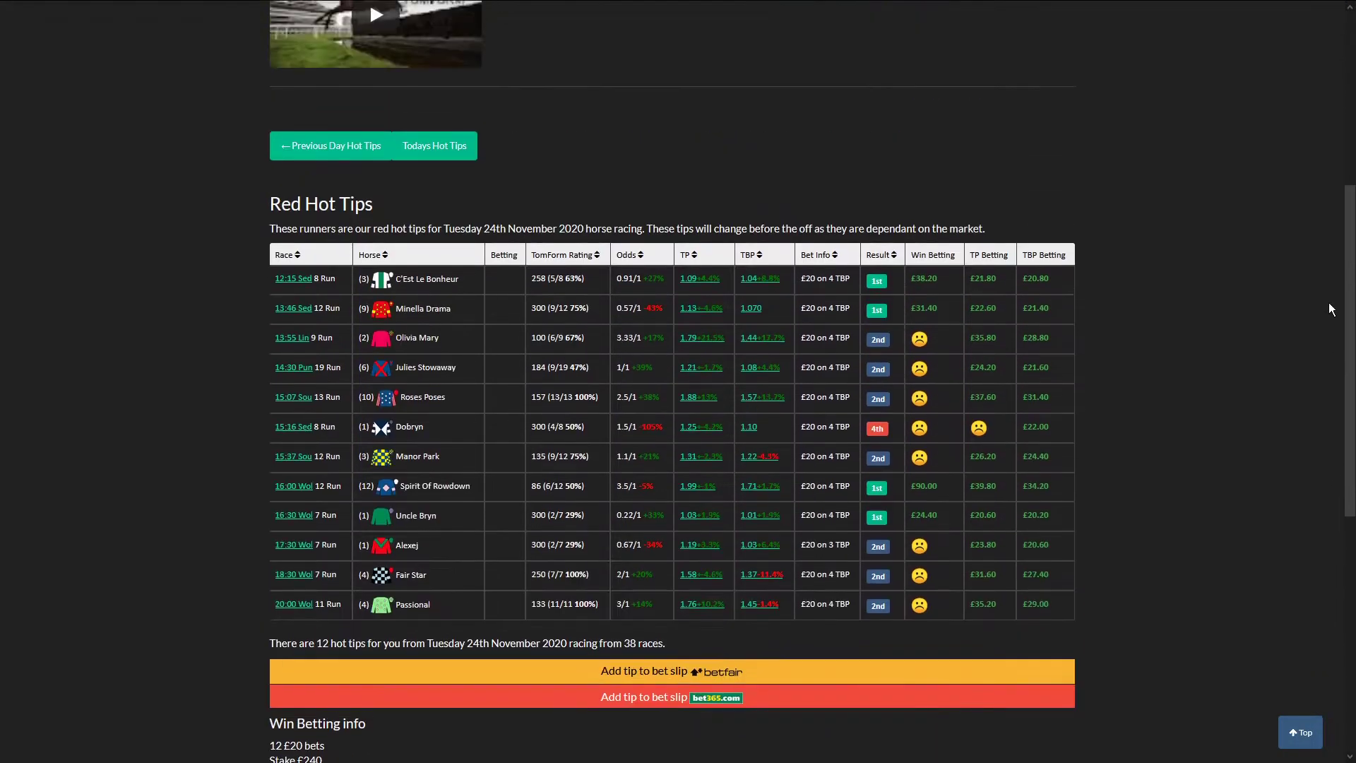
scroll("up", 3)
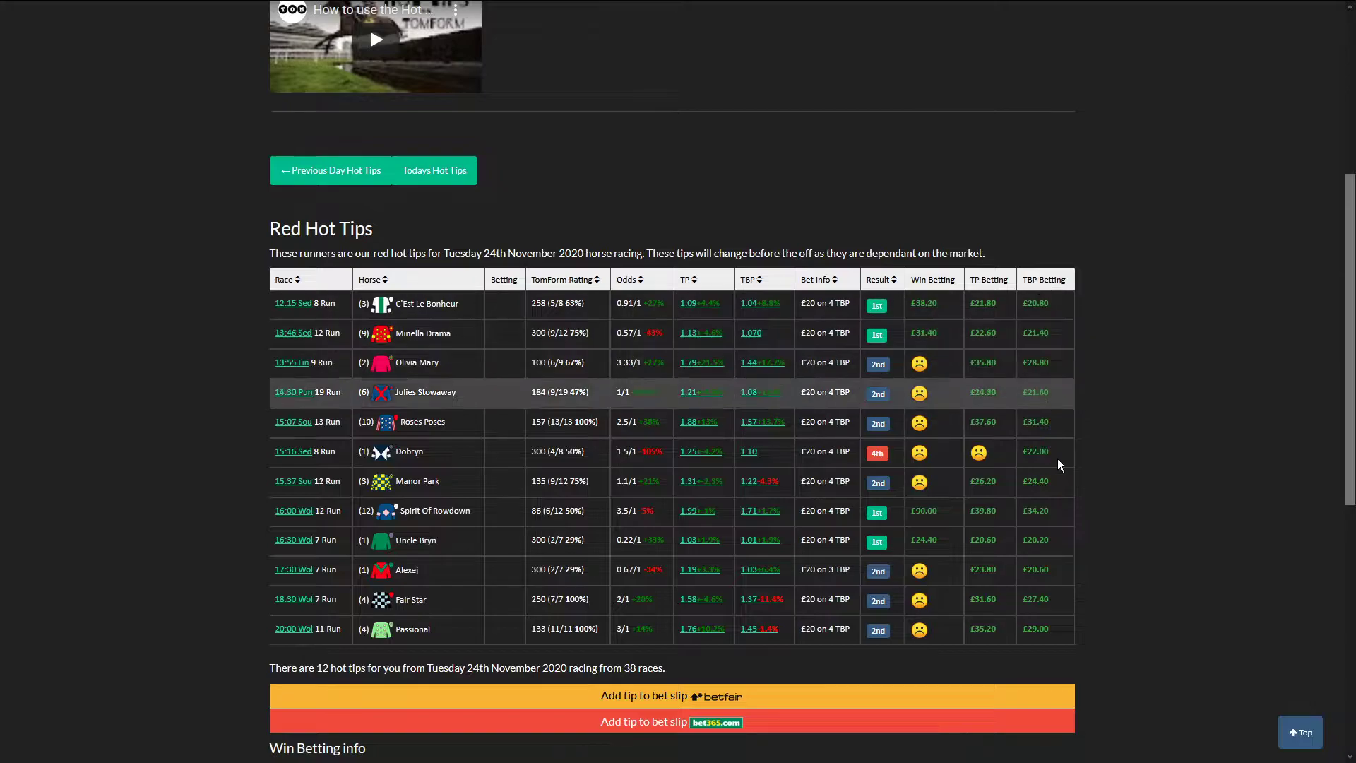
mouse_move(1103, 511)
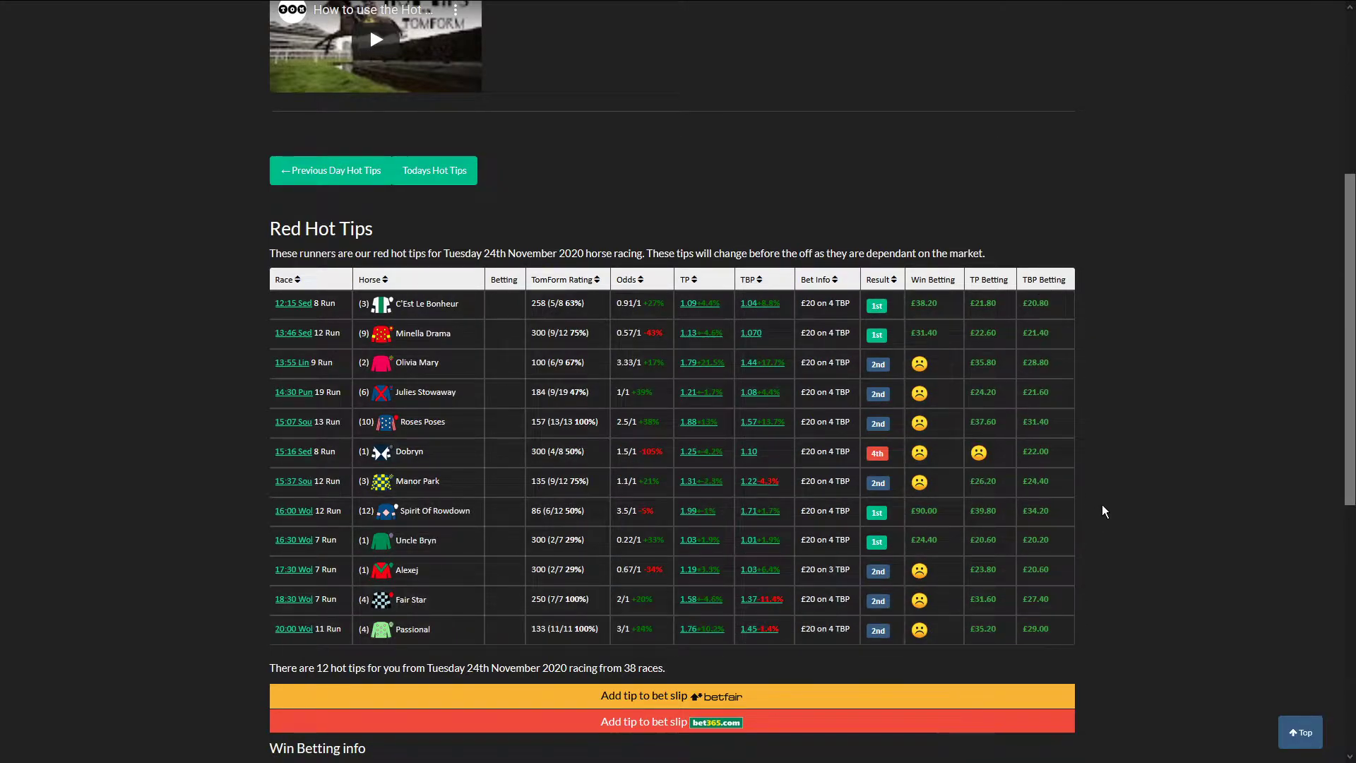
mouse_move(1009, 292)
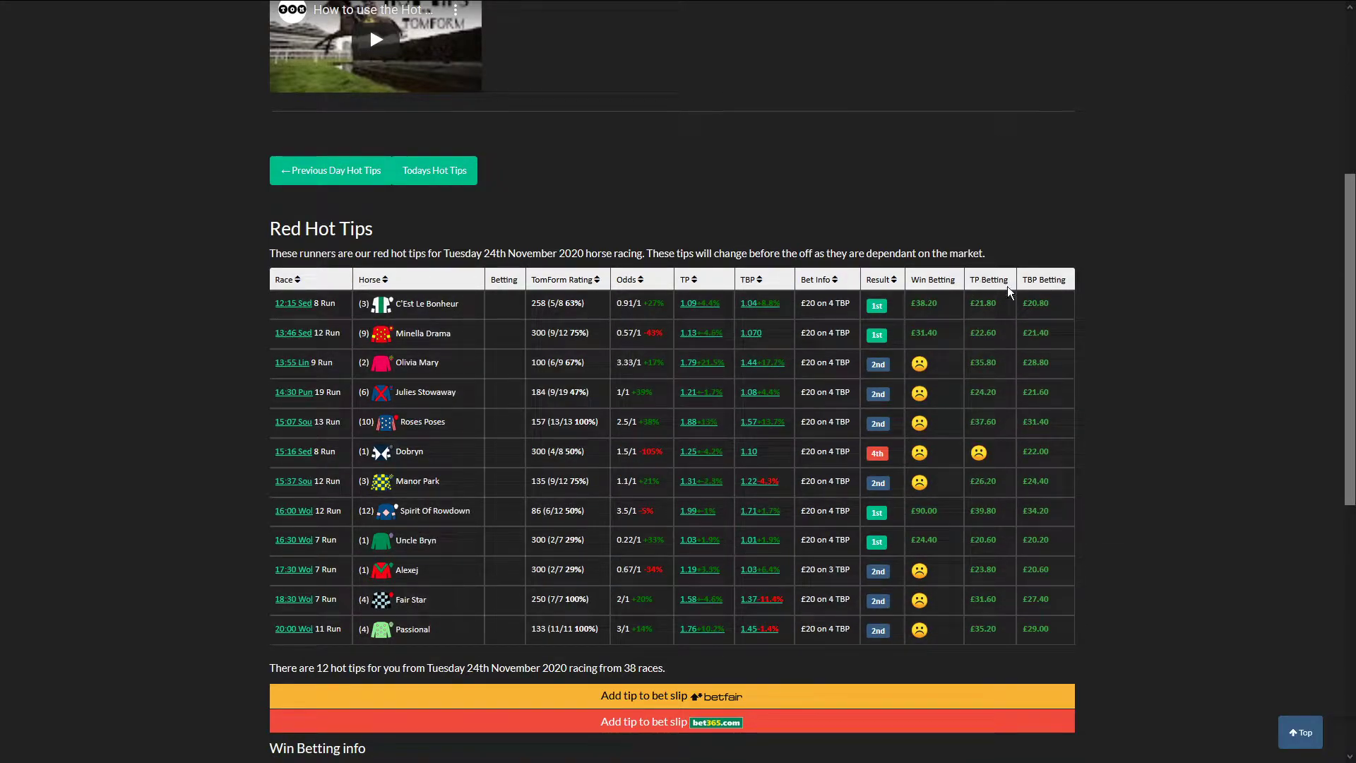
scroll("down", 3)
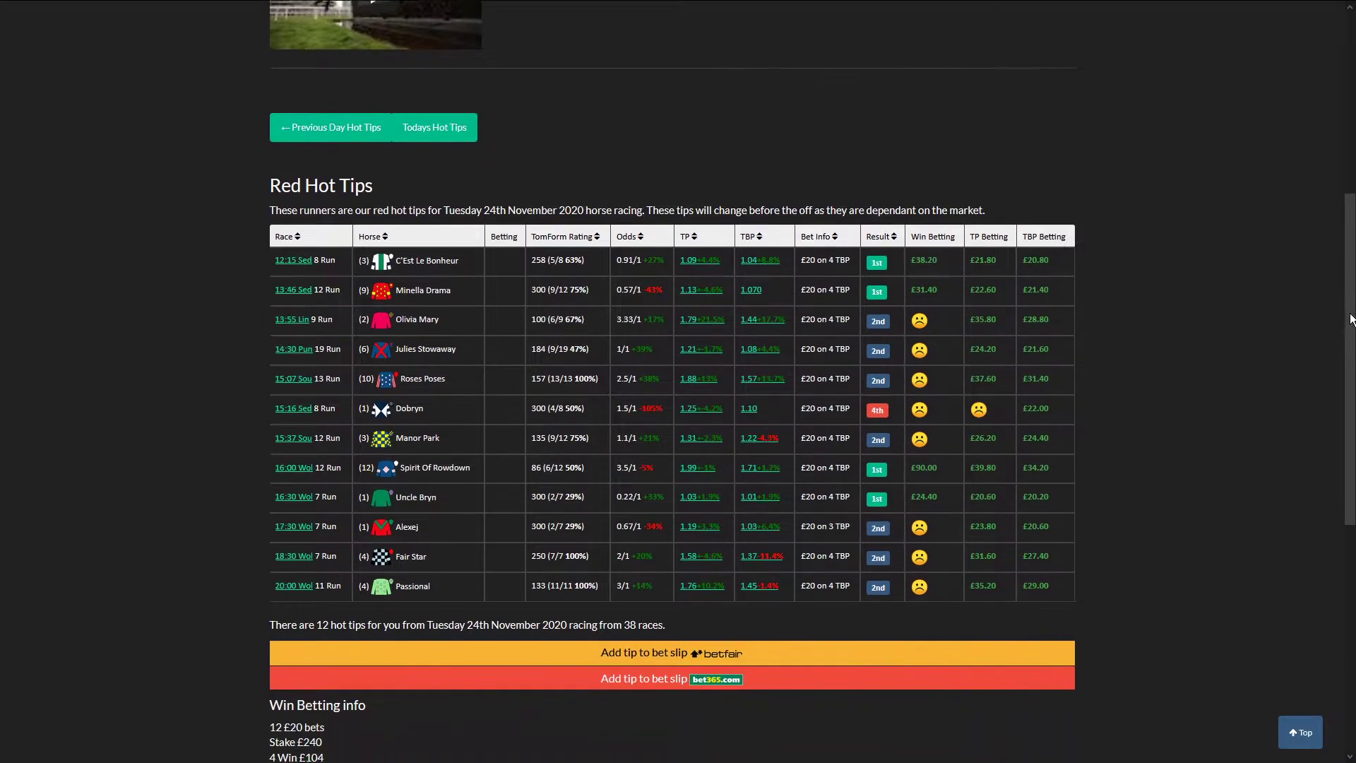
scroll("down", 3)
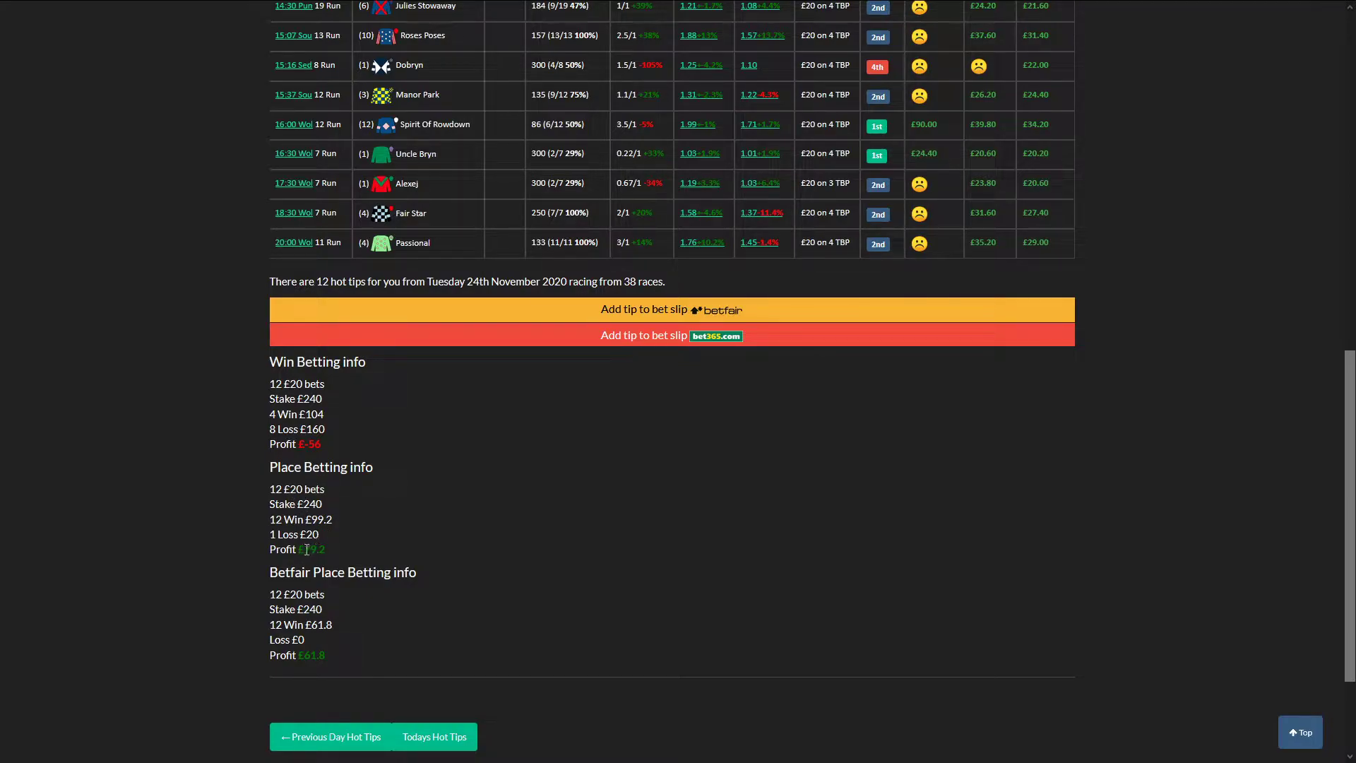
double_click(311, 548)
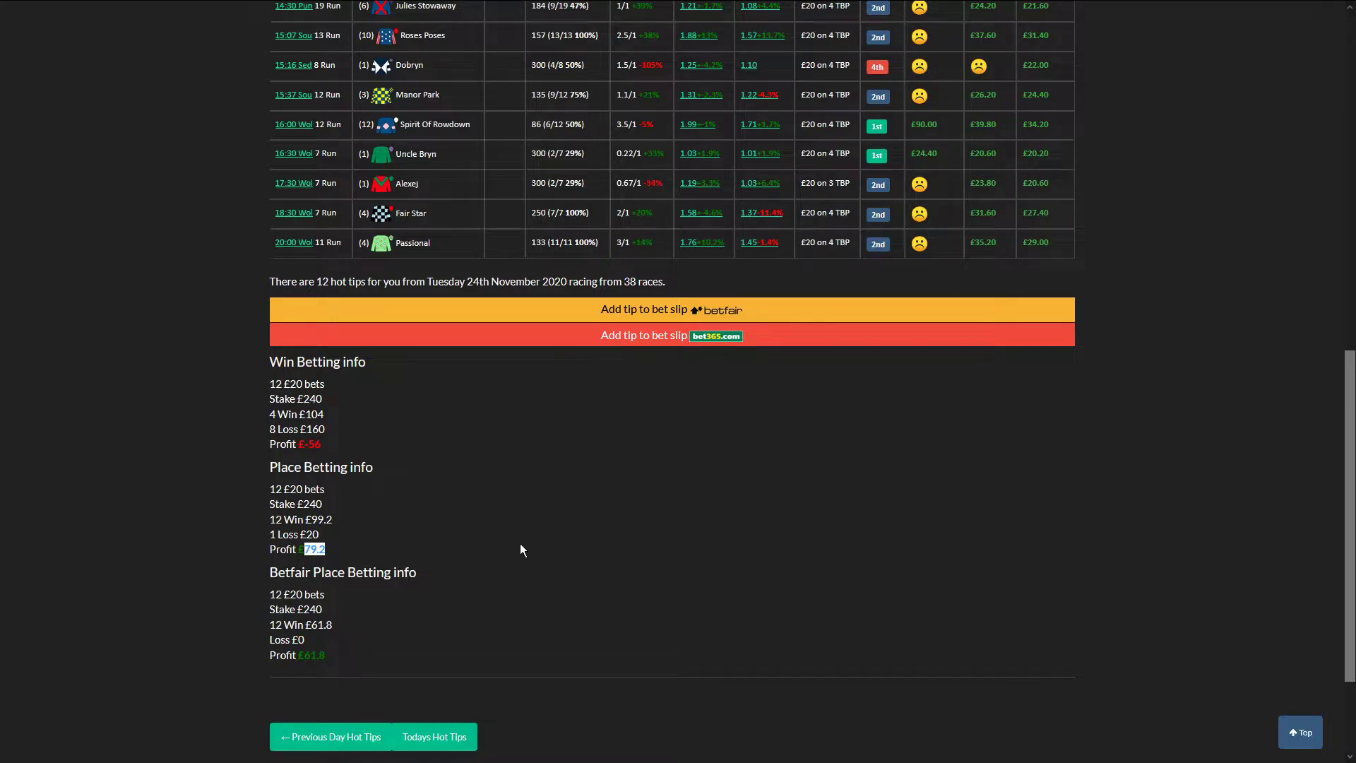
scroll("up", 3)
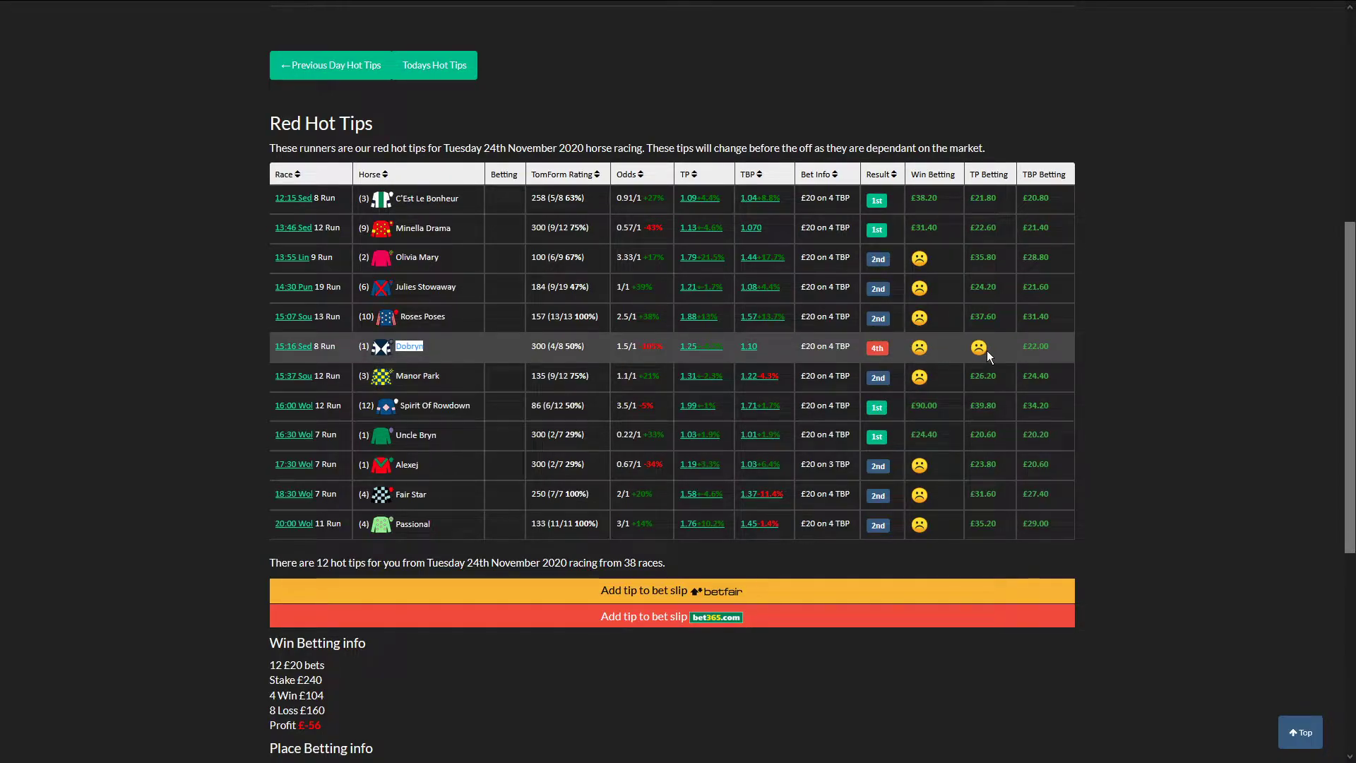
mouse_move(293, 347)
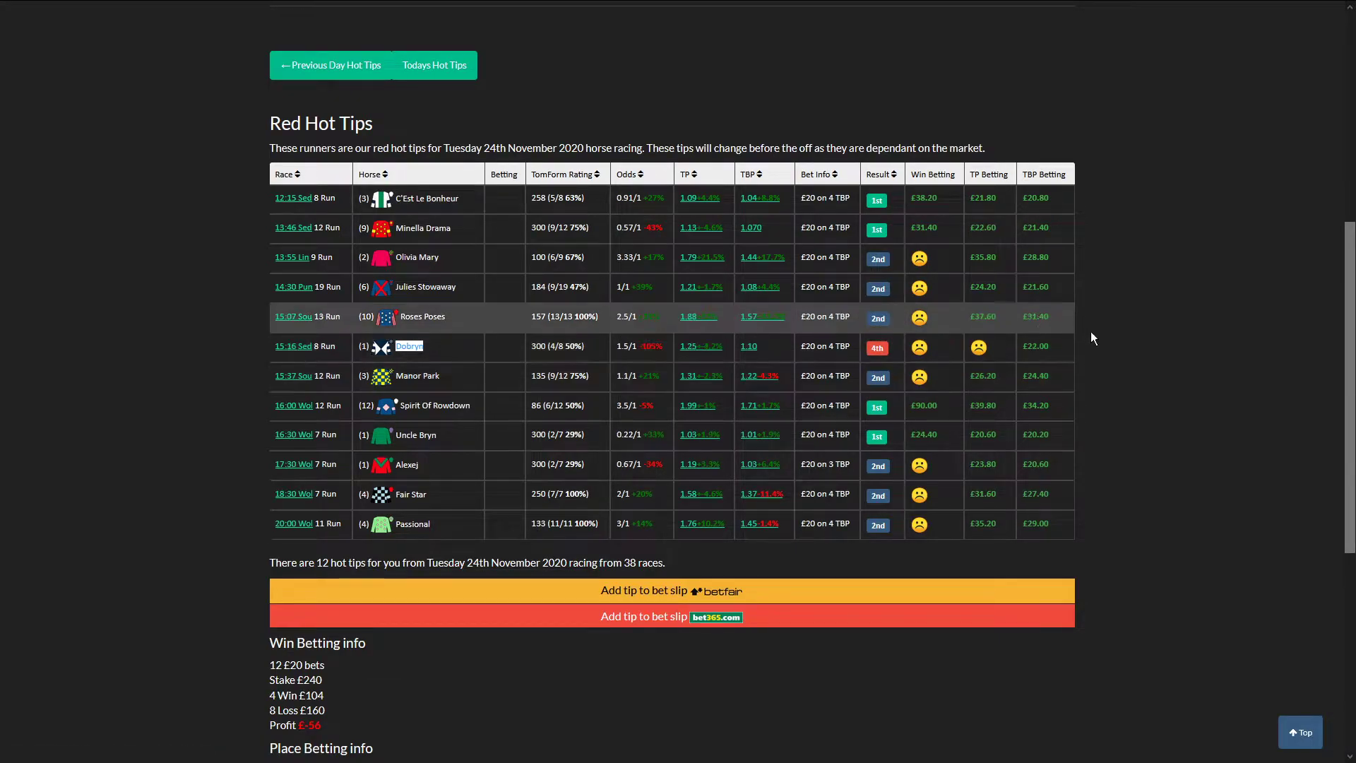
scroll("up", 3)
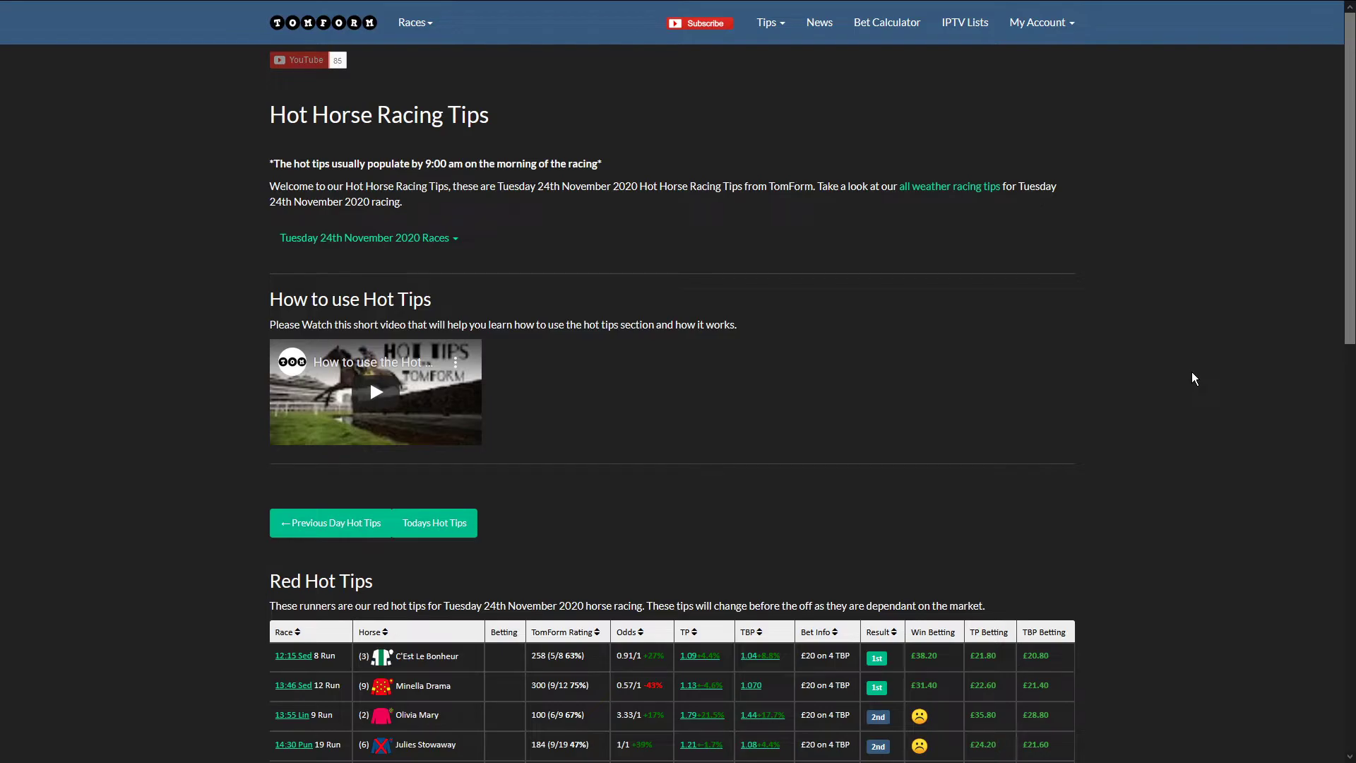
scroll("down", 3)
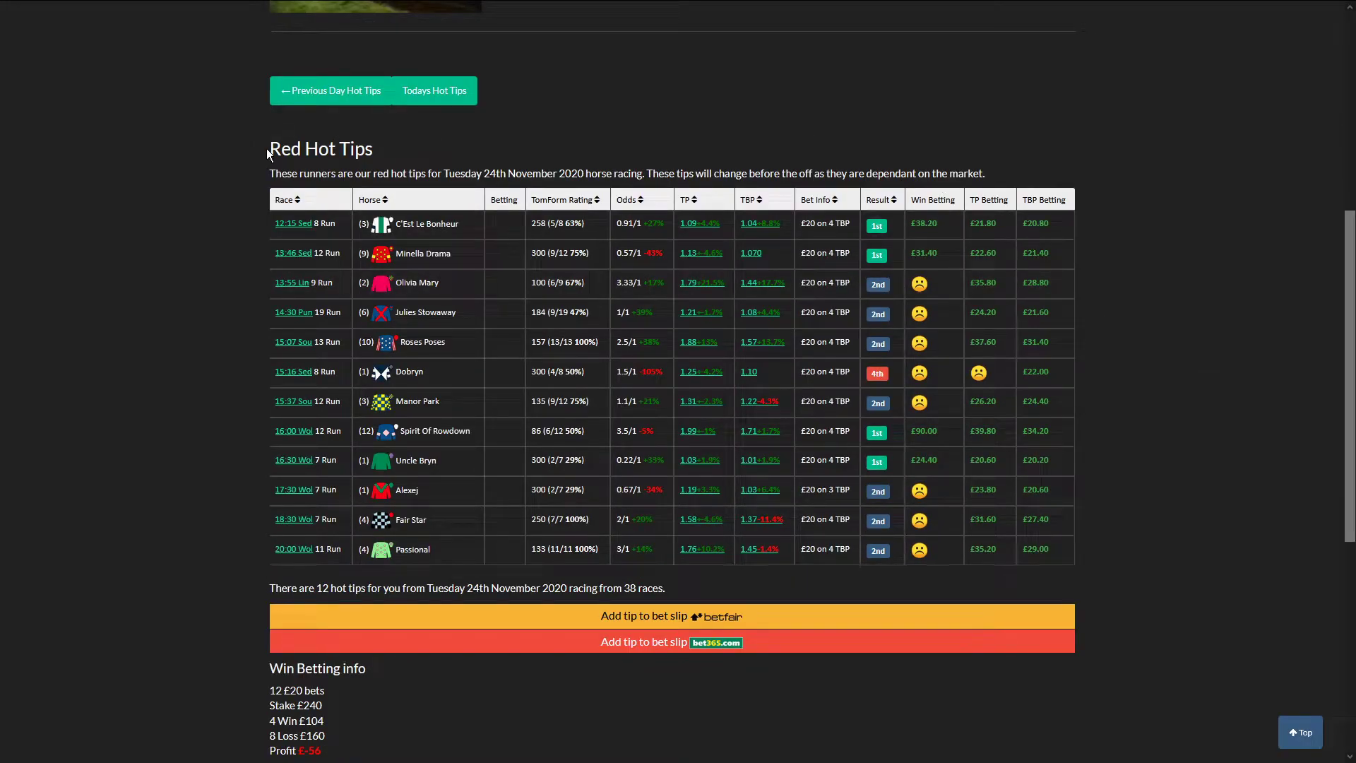
mouse_move(1021, 180)
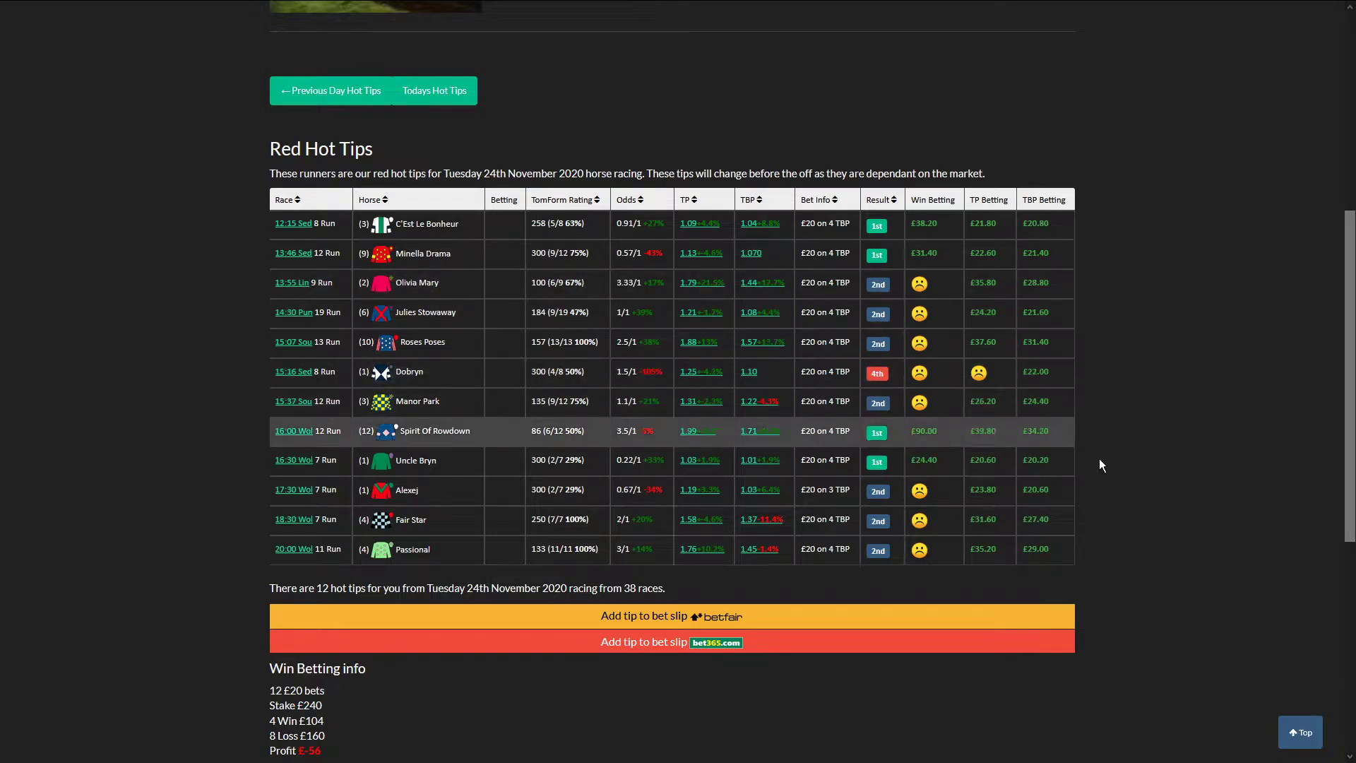
mouse_move(1133, 406)
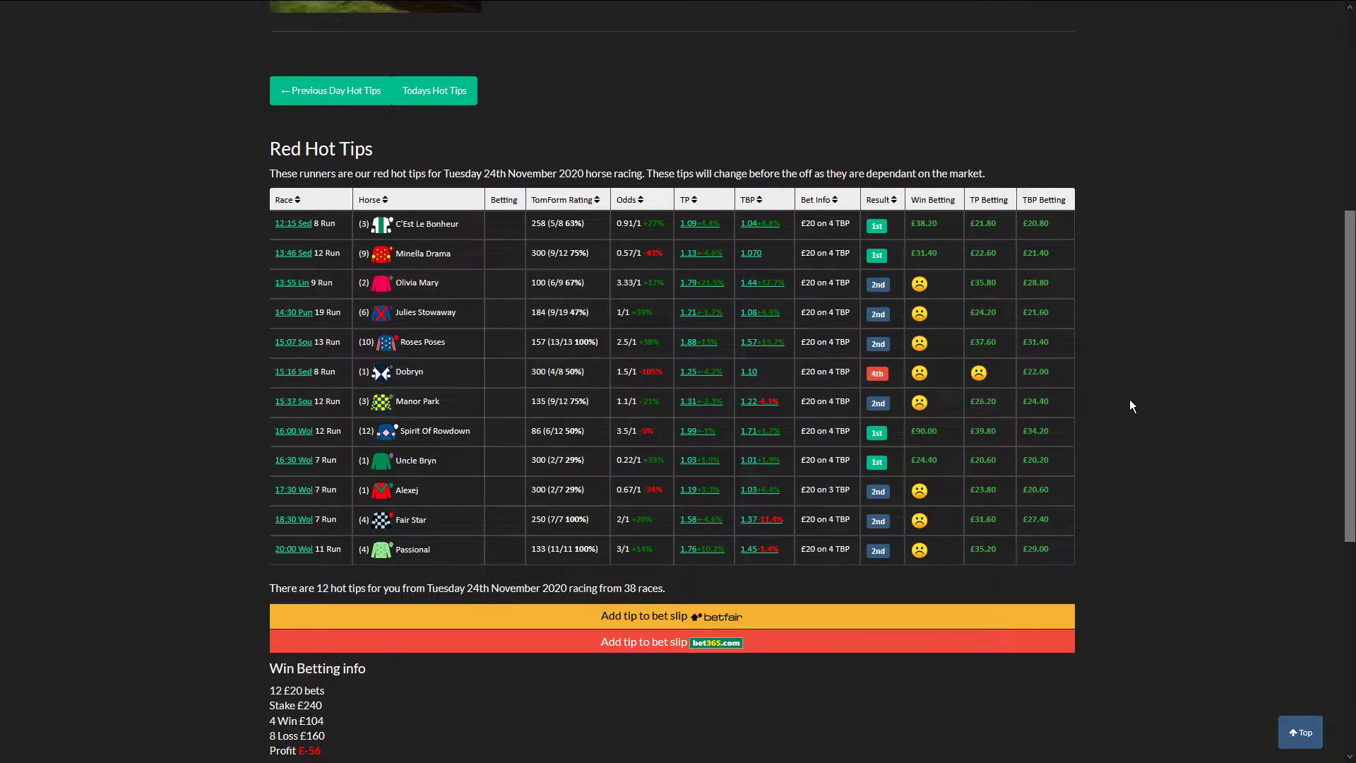
mouse_move(663, 378)
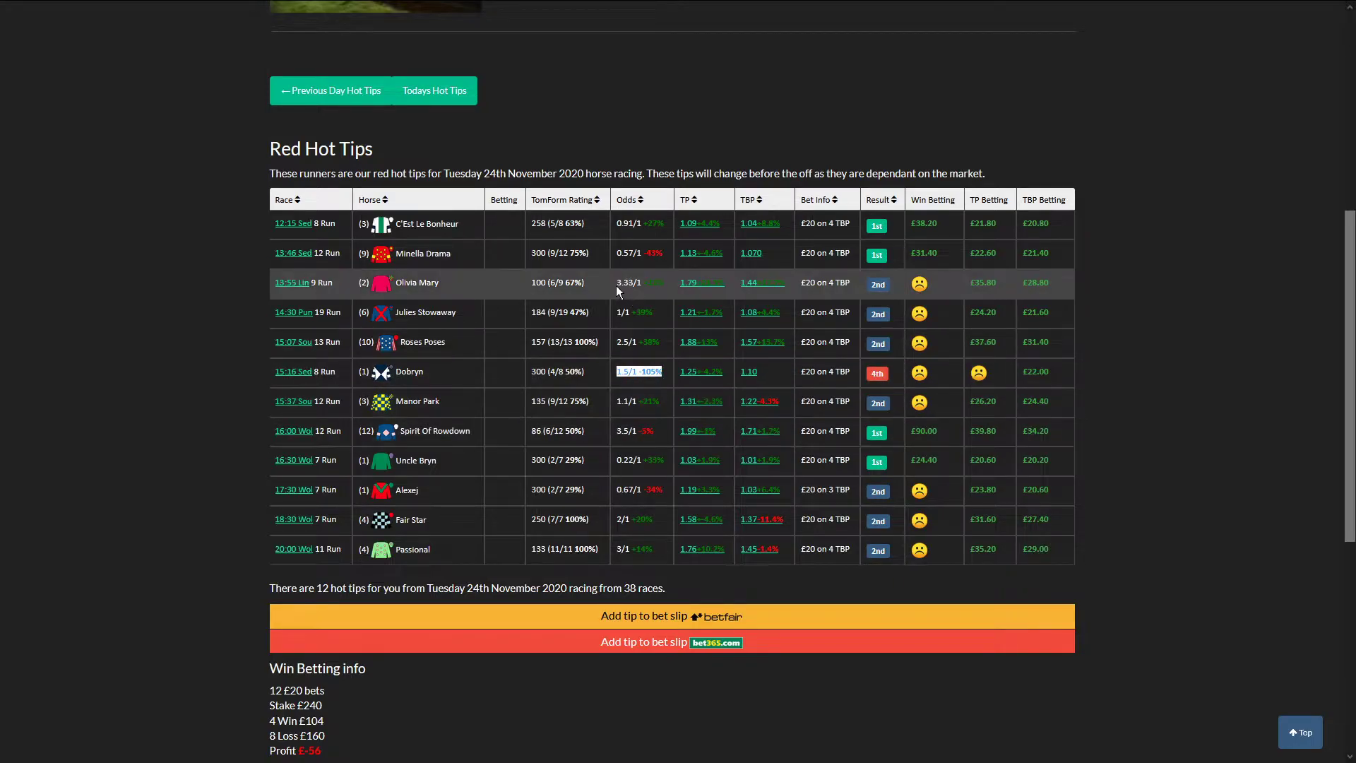
Open and scroll through the 8-runner 12:15 Sedgefield racecard for C'Est Le Bonheur
left_click(293, 223)
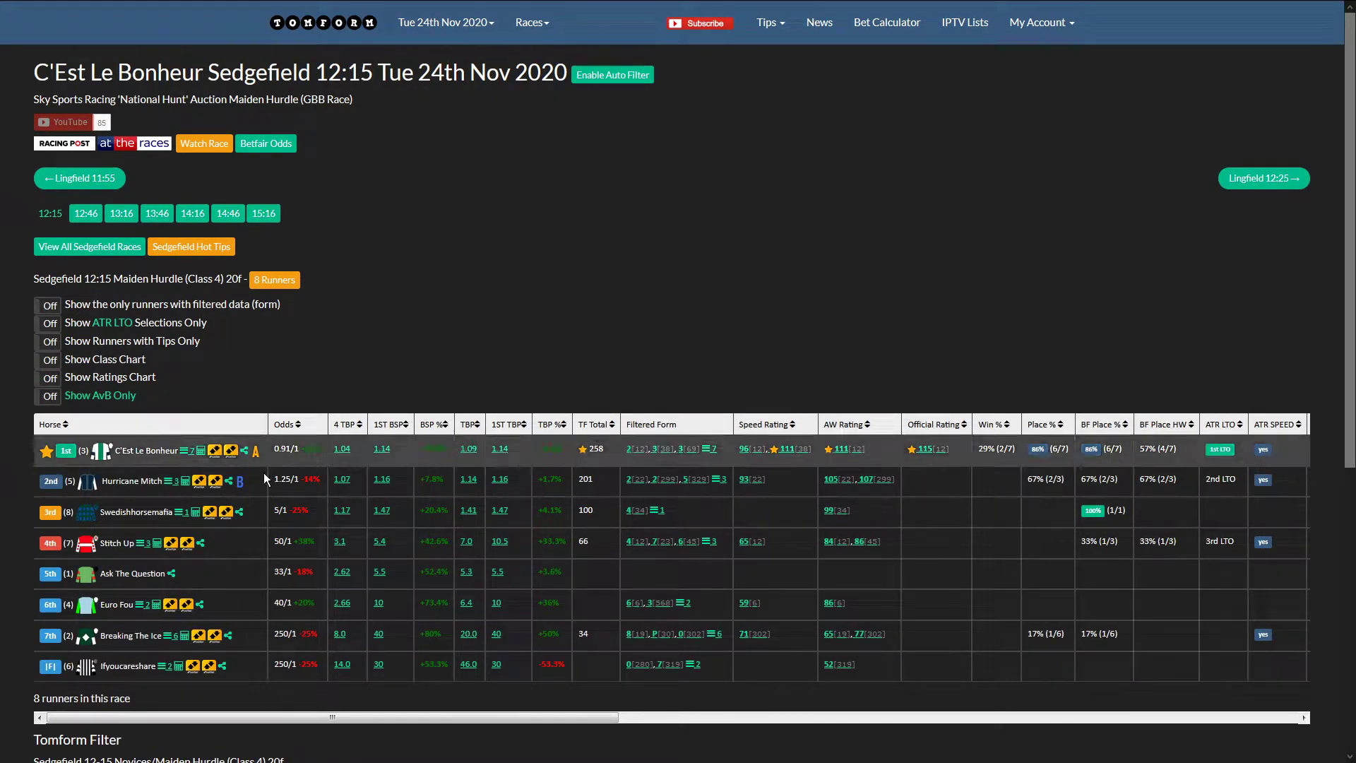
scroll("down", 3)
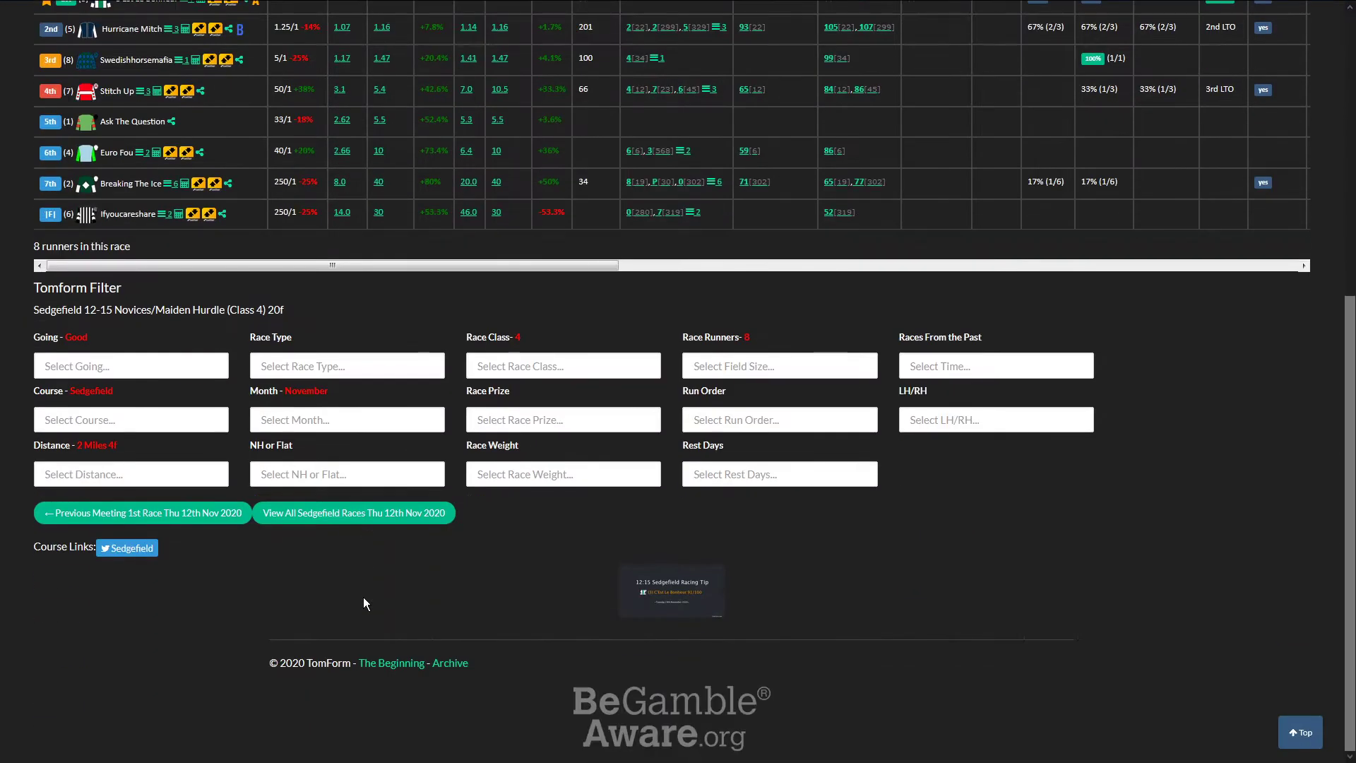
scroll("up", 3)
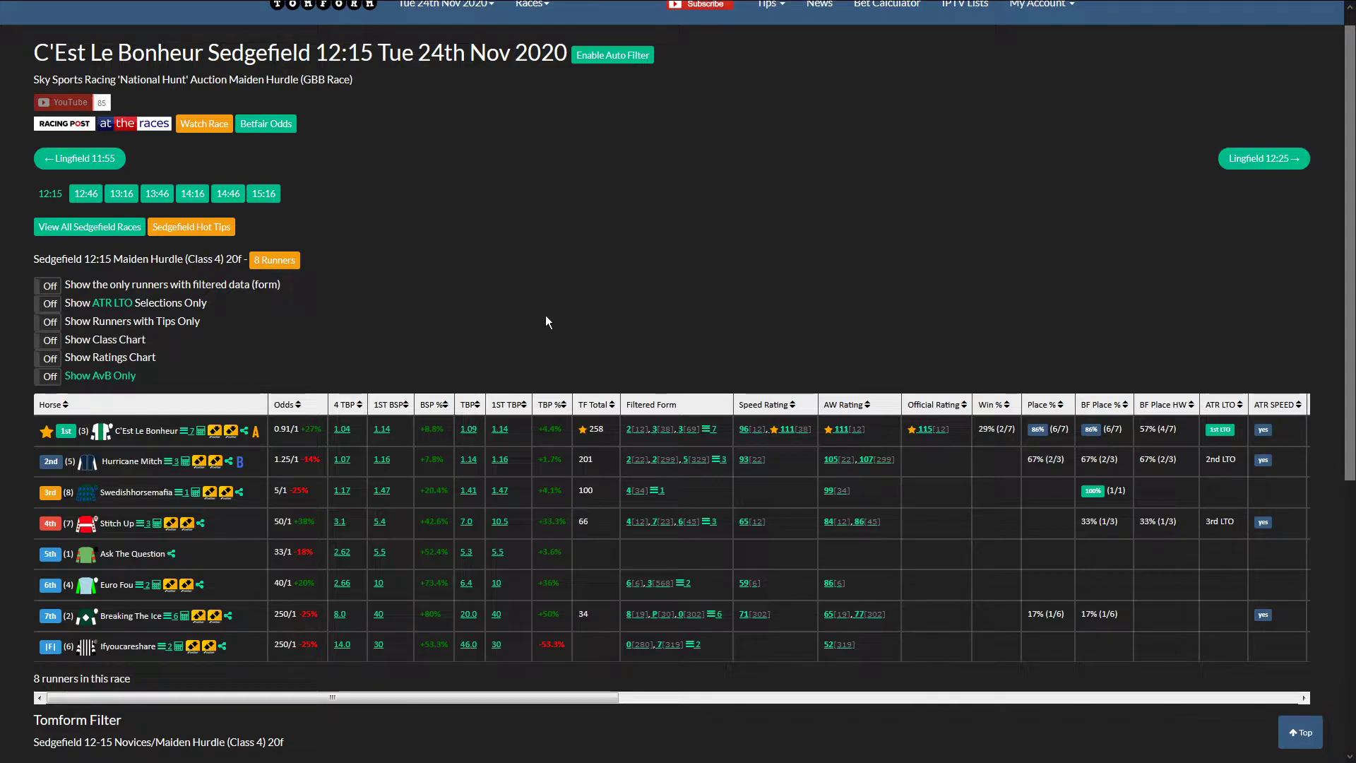
mouse_move(585, 389)
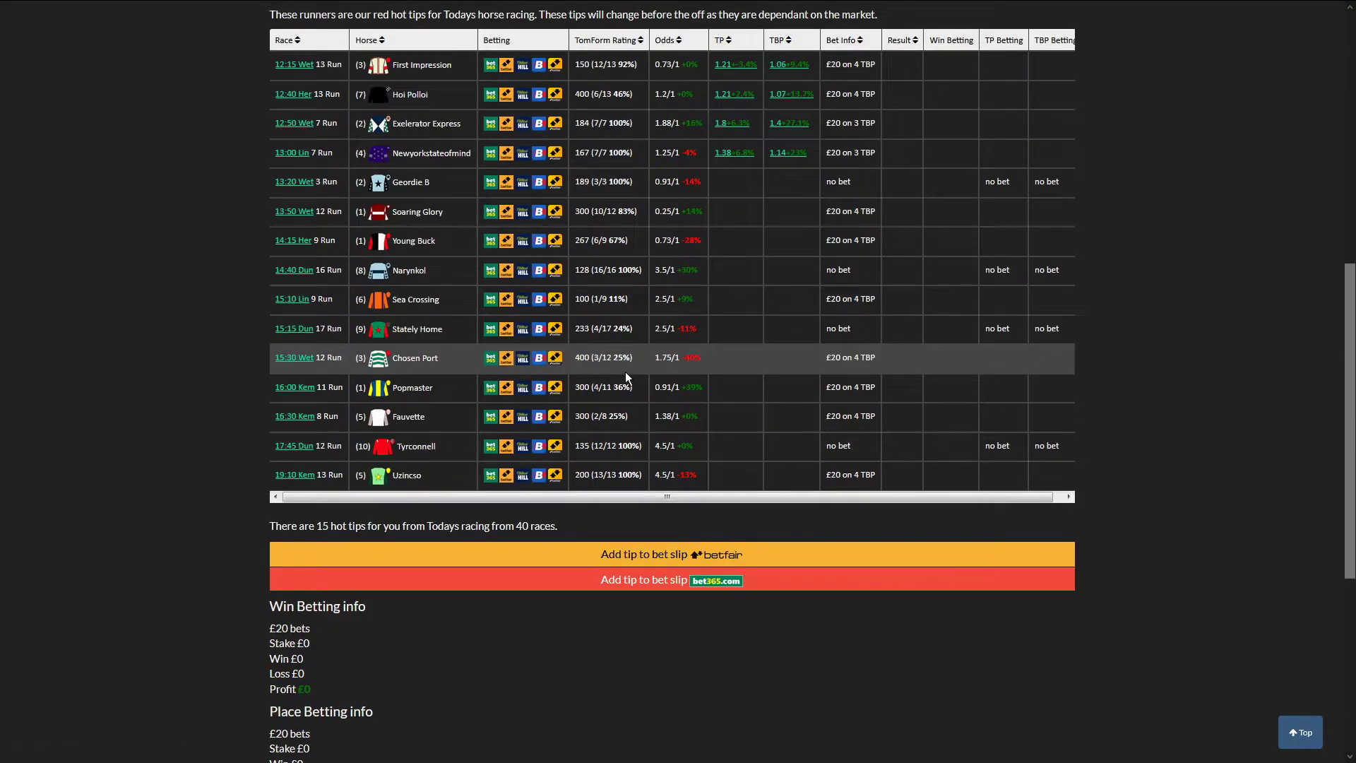
Scroll through today's Red Hot Tips table and betting info
scroll("down", 3)
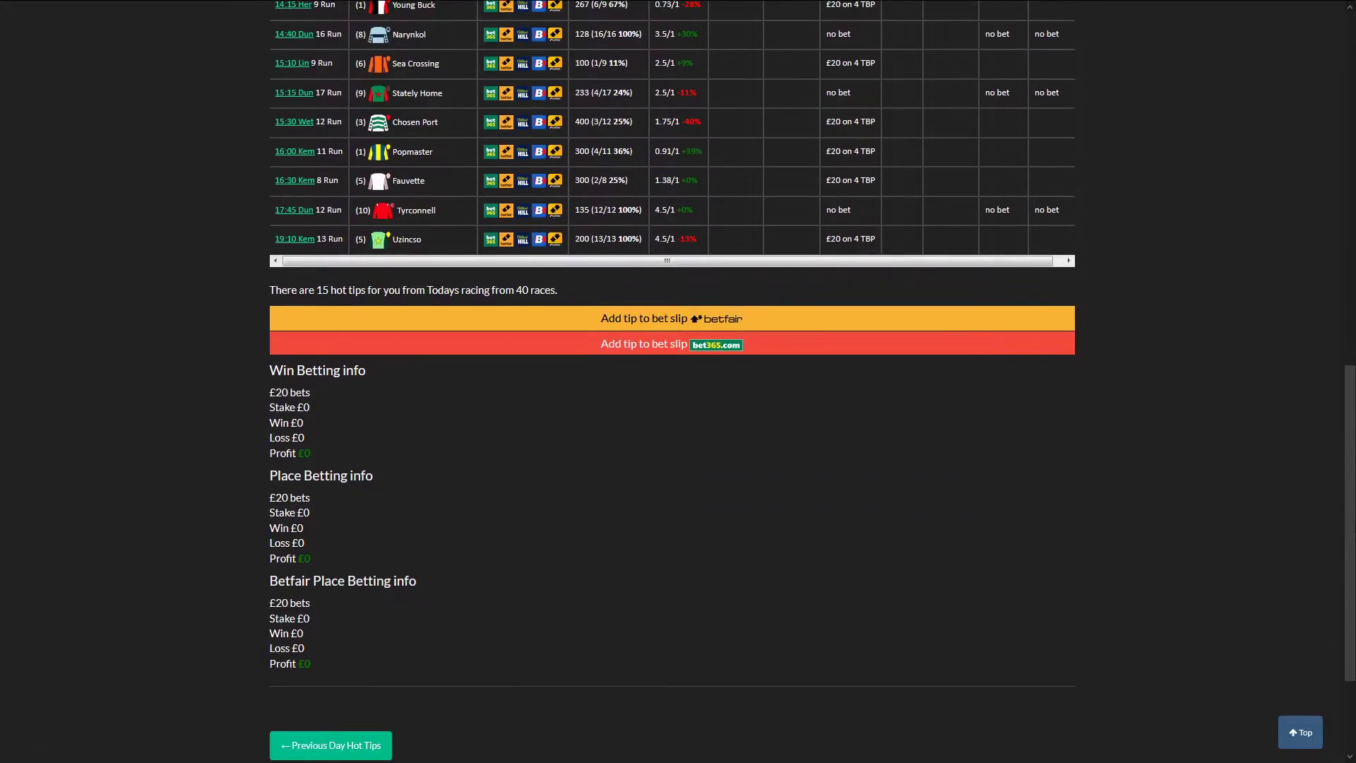
scroll("up", 3)
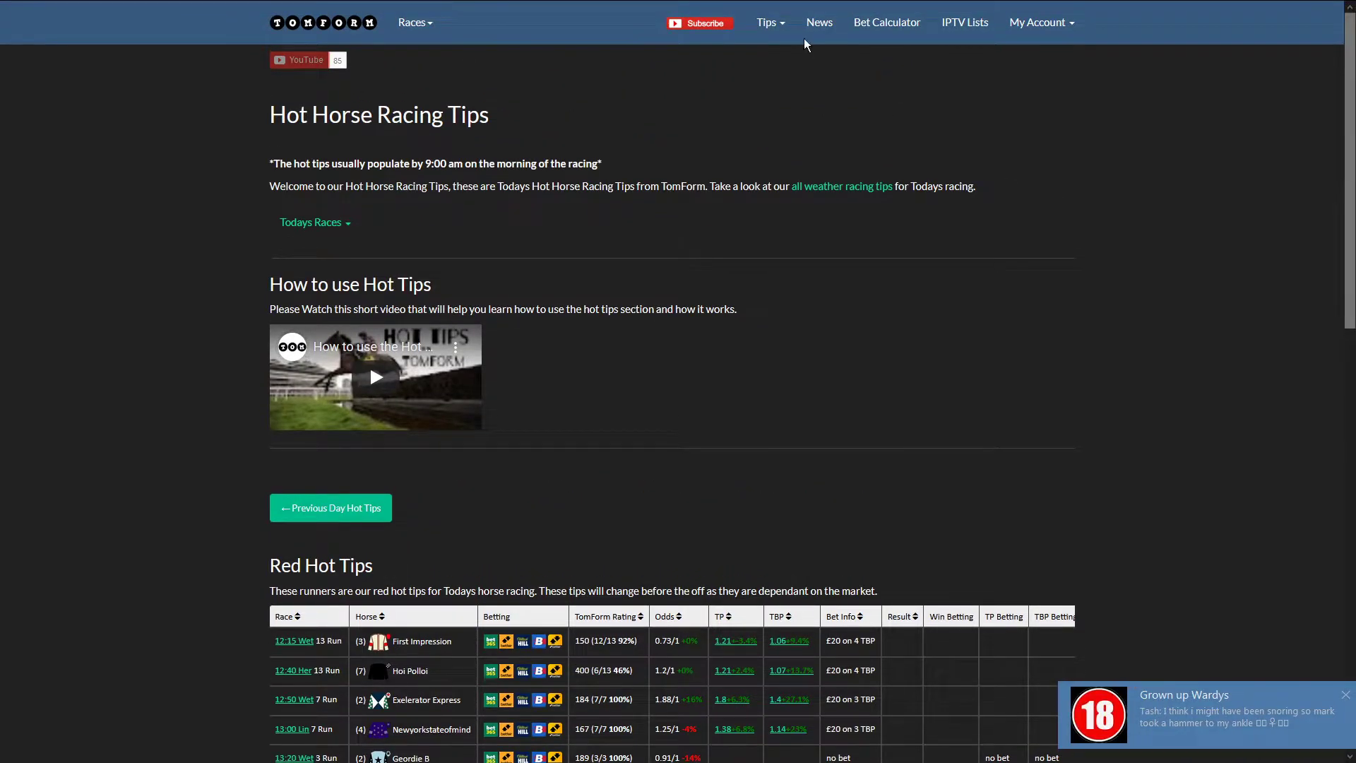
Choose All Weather Tips from the Tips menu and view today's 7 tipped runners
left_click(766, 22)
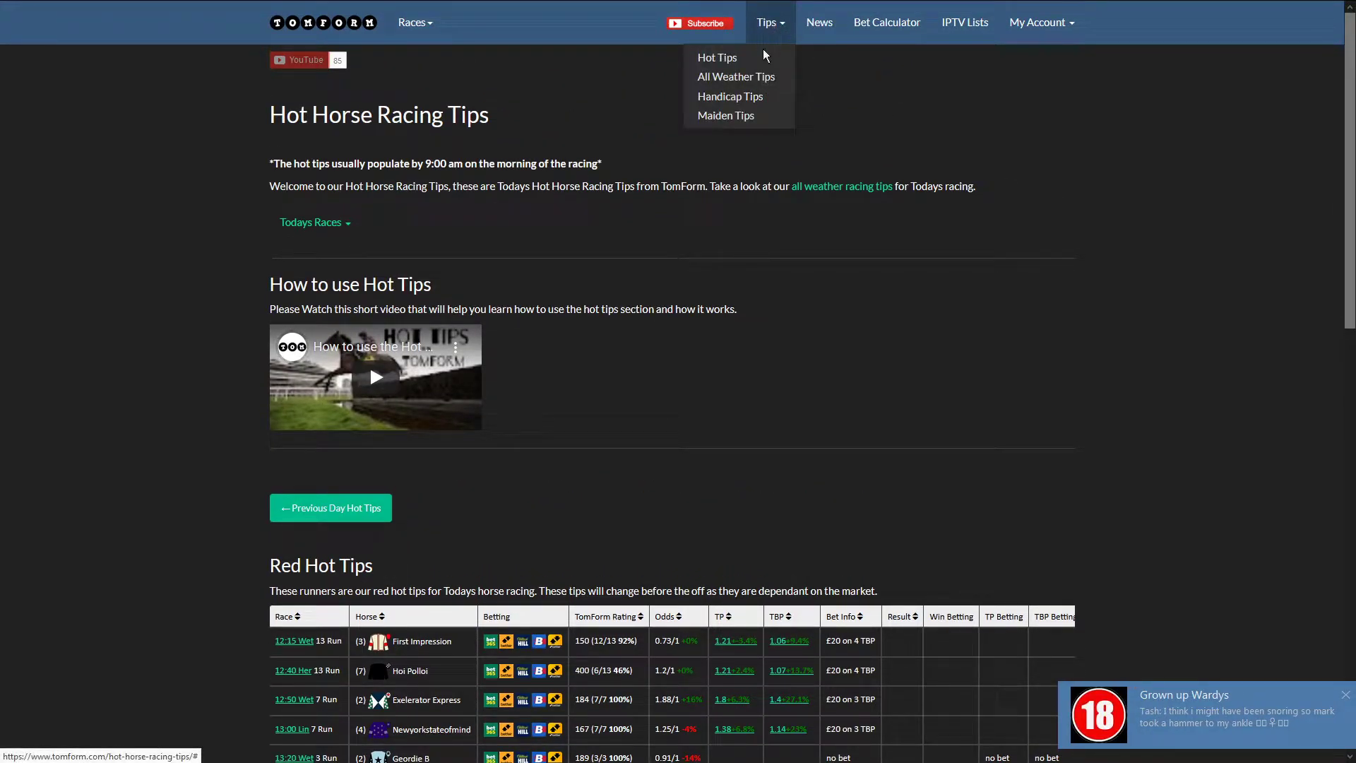
mouse_move(736, 76)
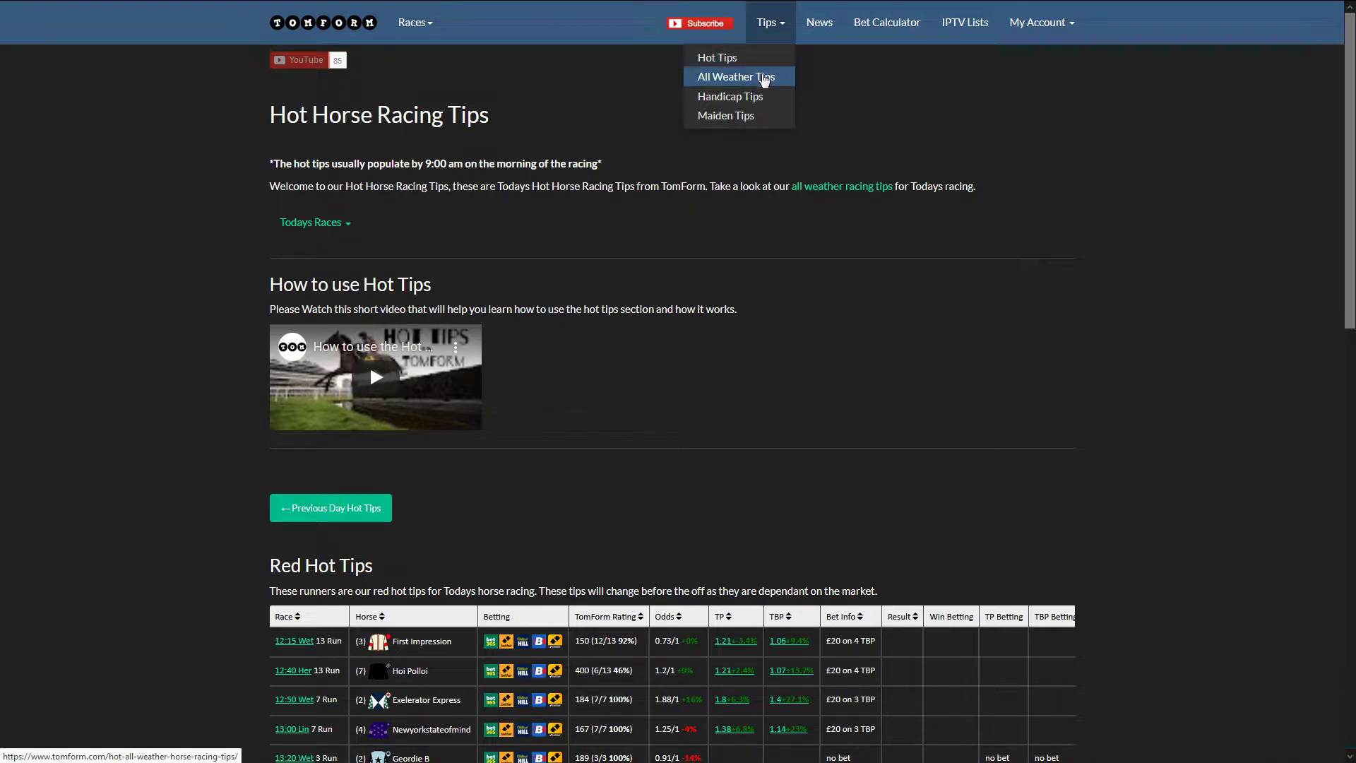
mouse_move(726, 115)
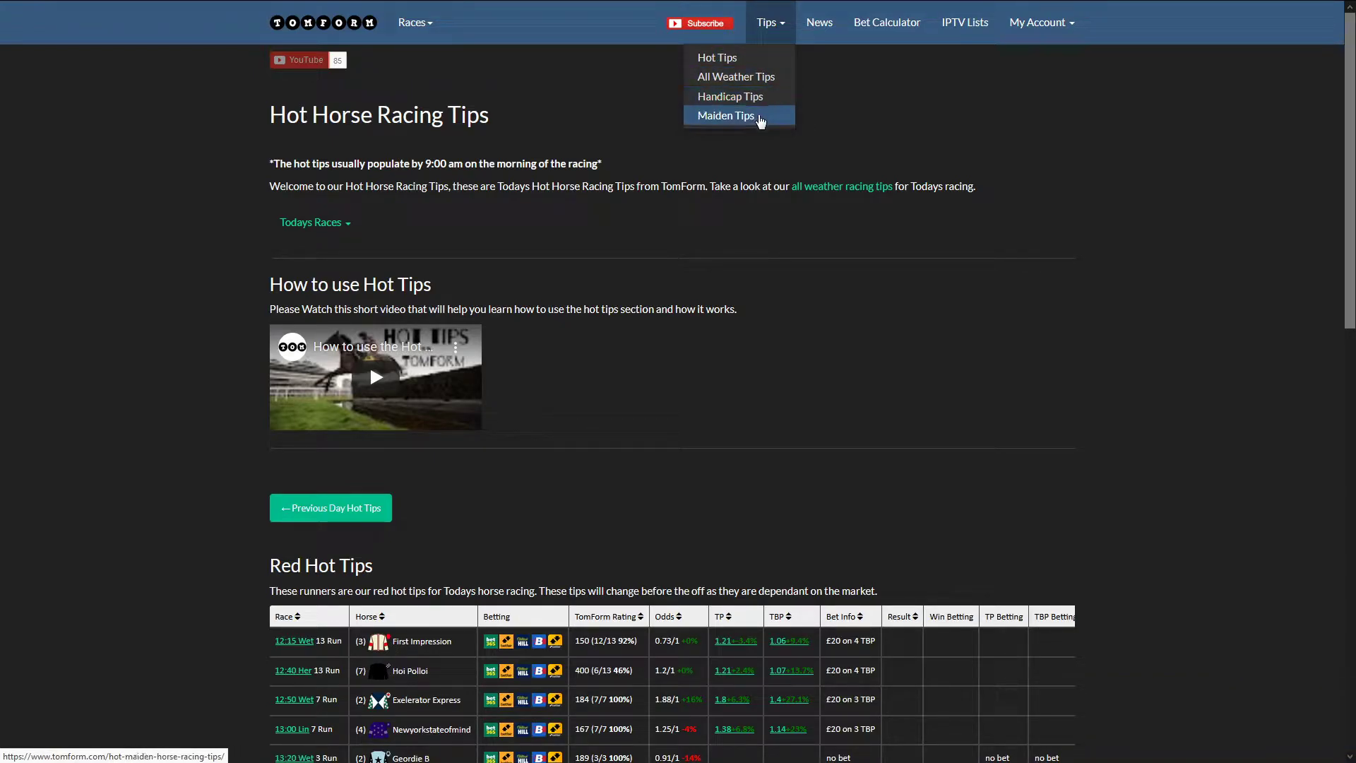
mouse_move(736, 77)
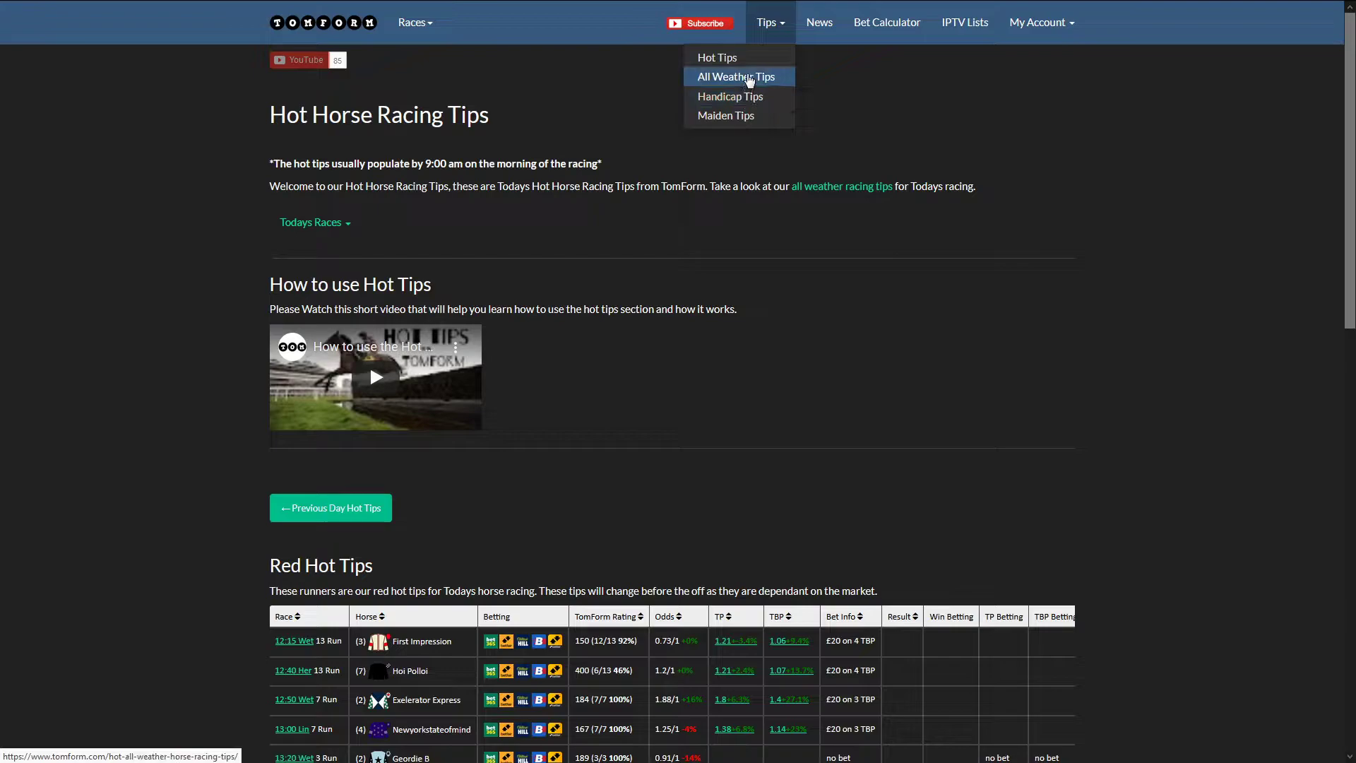
left_click(737, 76)
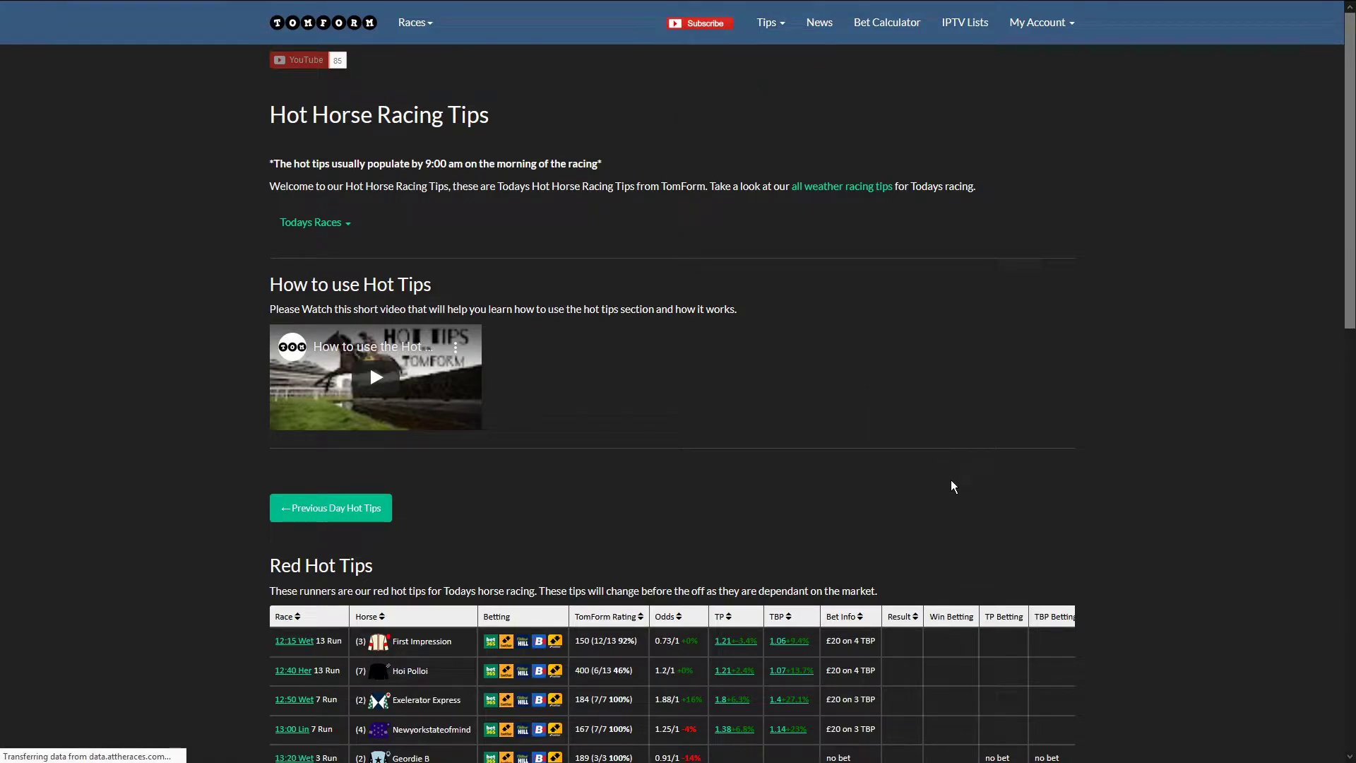
scroll("down", 3)
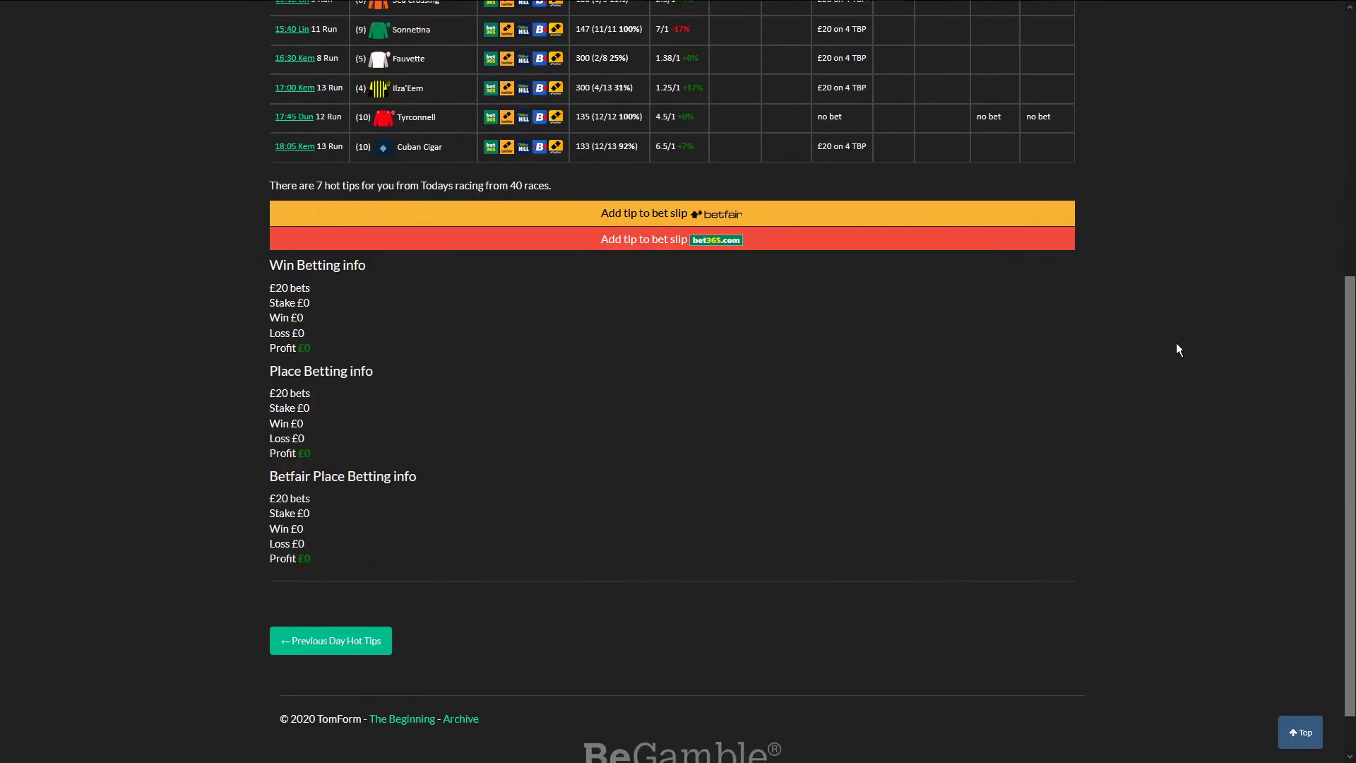
scroll("up", 3)
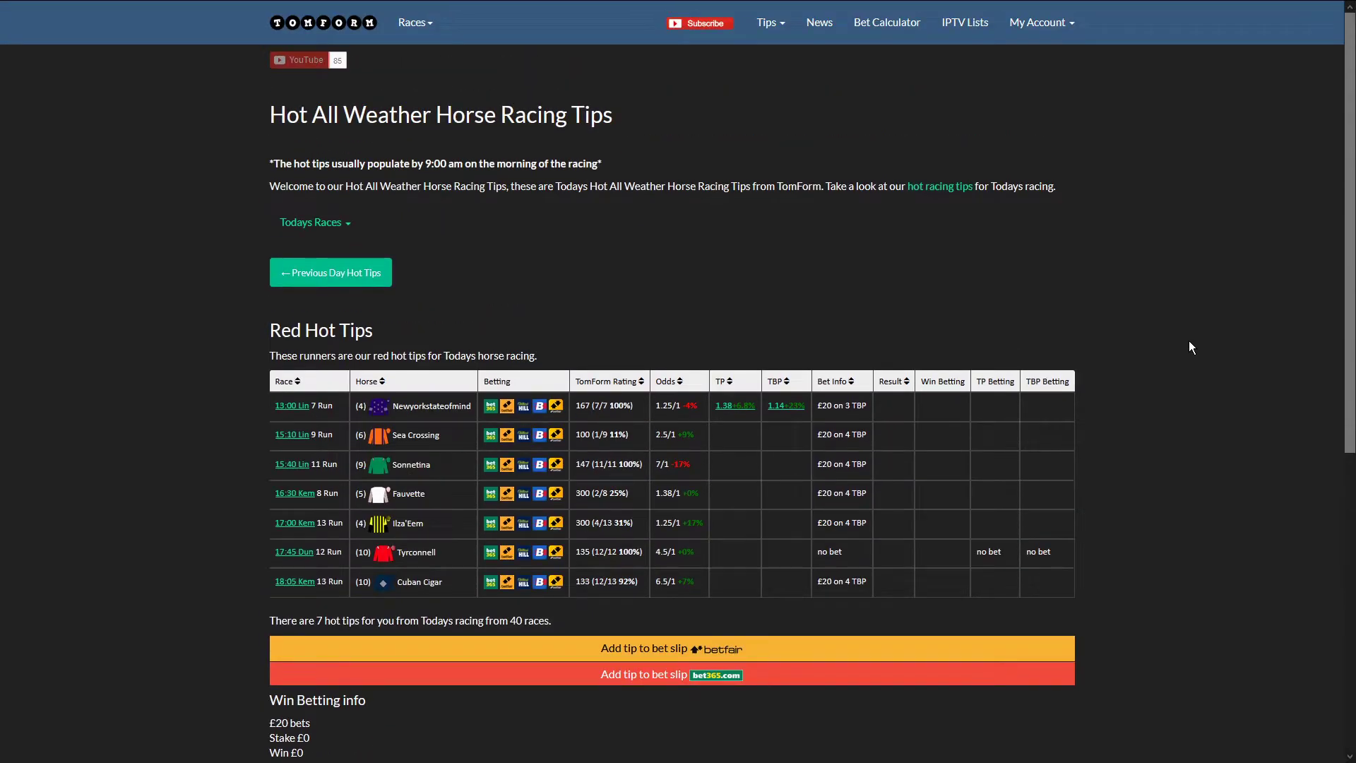
Review the 24 November 2020 all-weather results: win £124.4, place £94.4, Betfair place £54.6
scroll("down", 3)
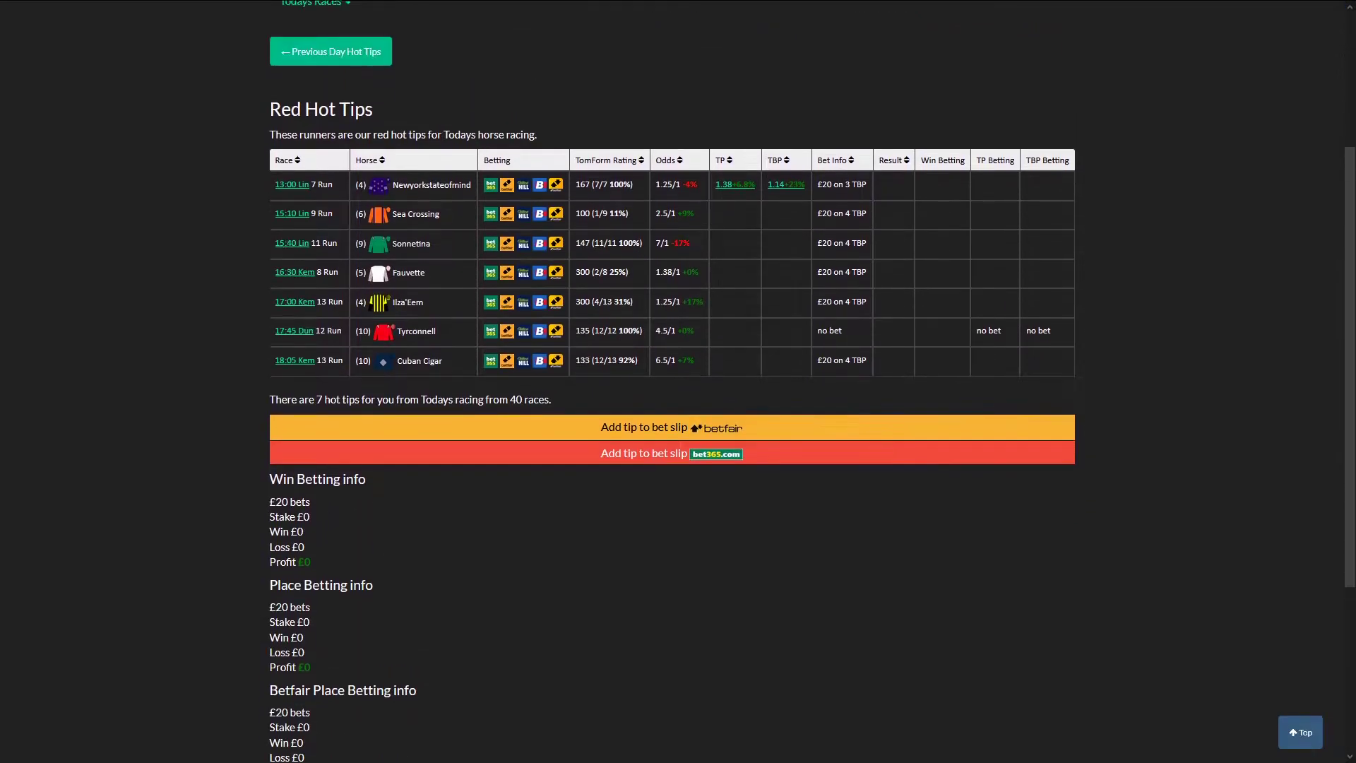
left_click(331, 51)
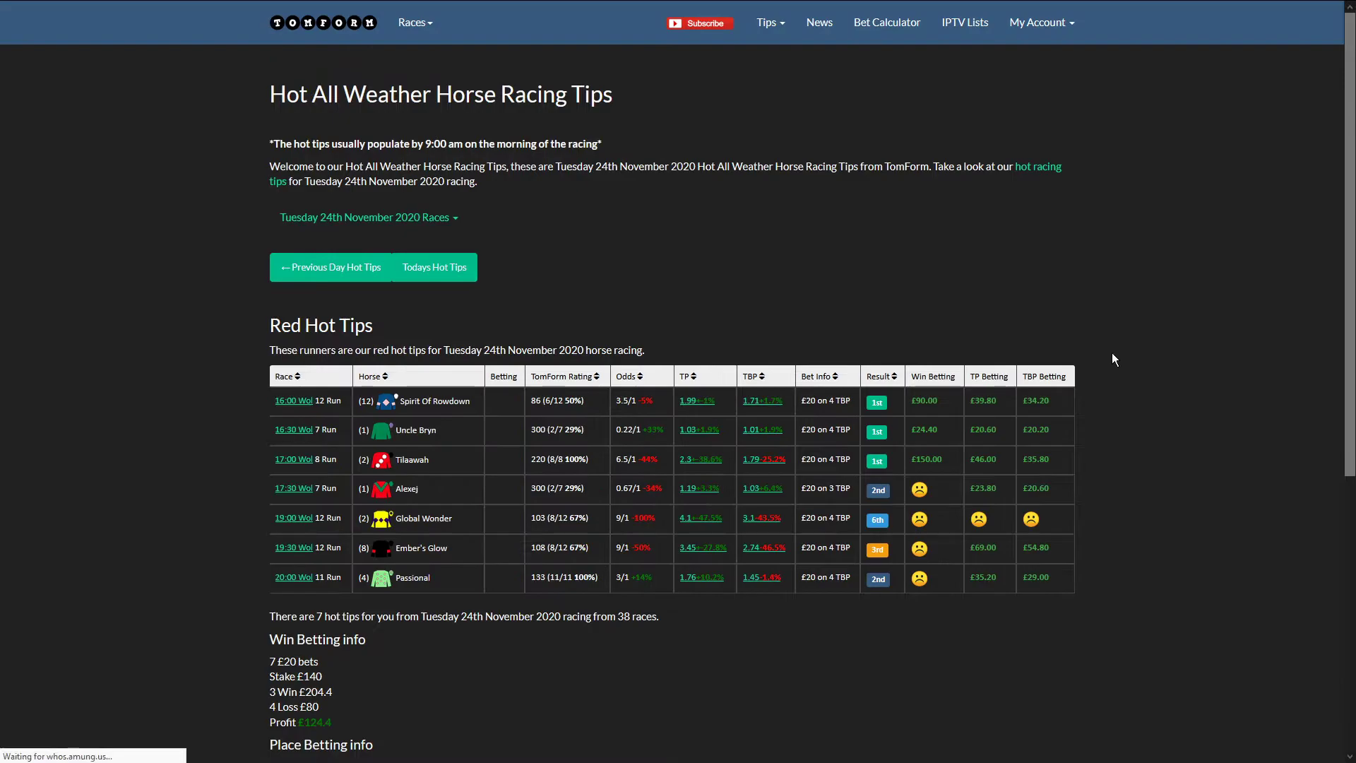
scroll("down", 3)
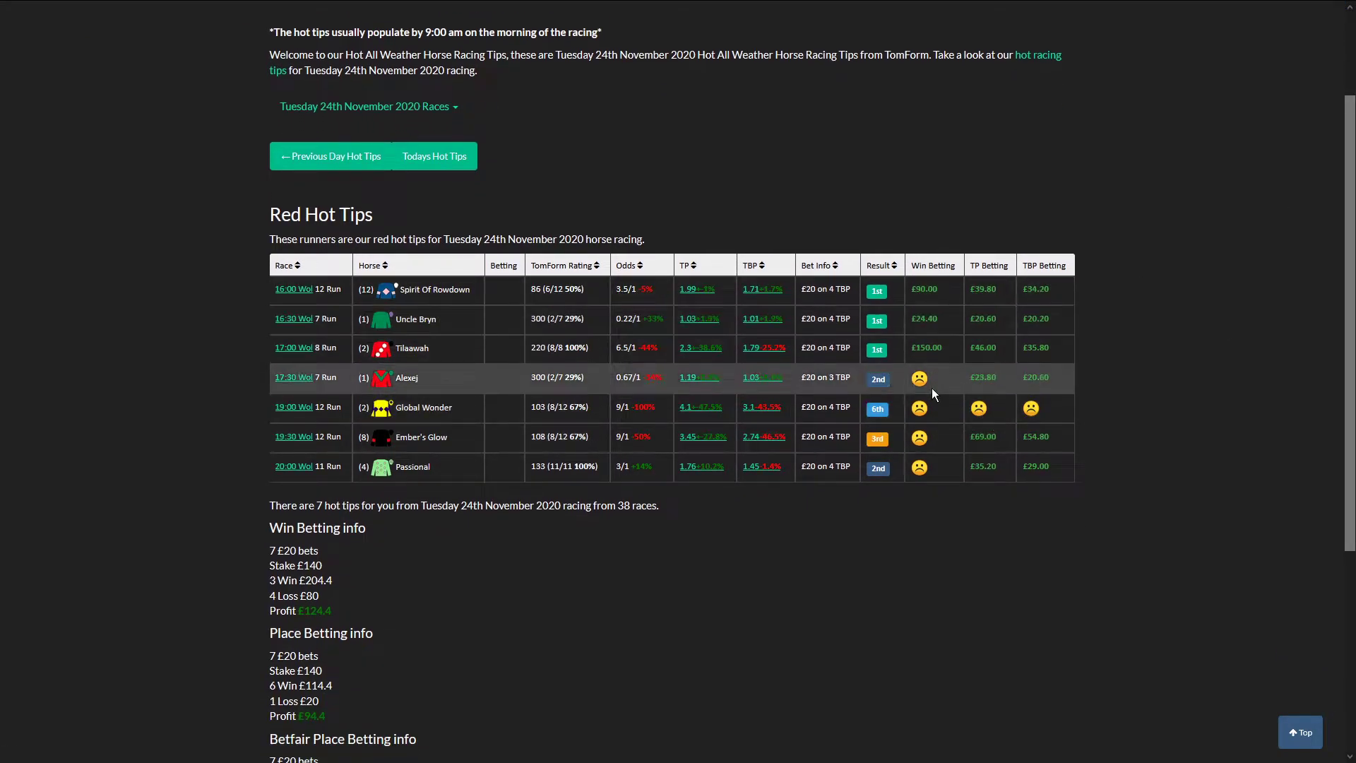
mouse_move(614, 355)
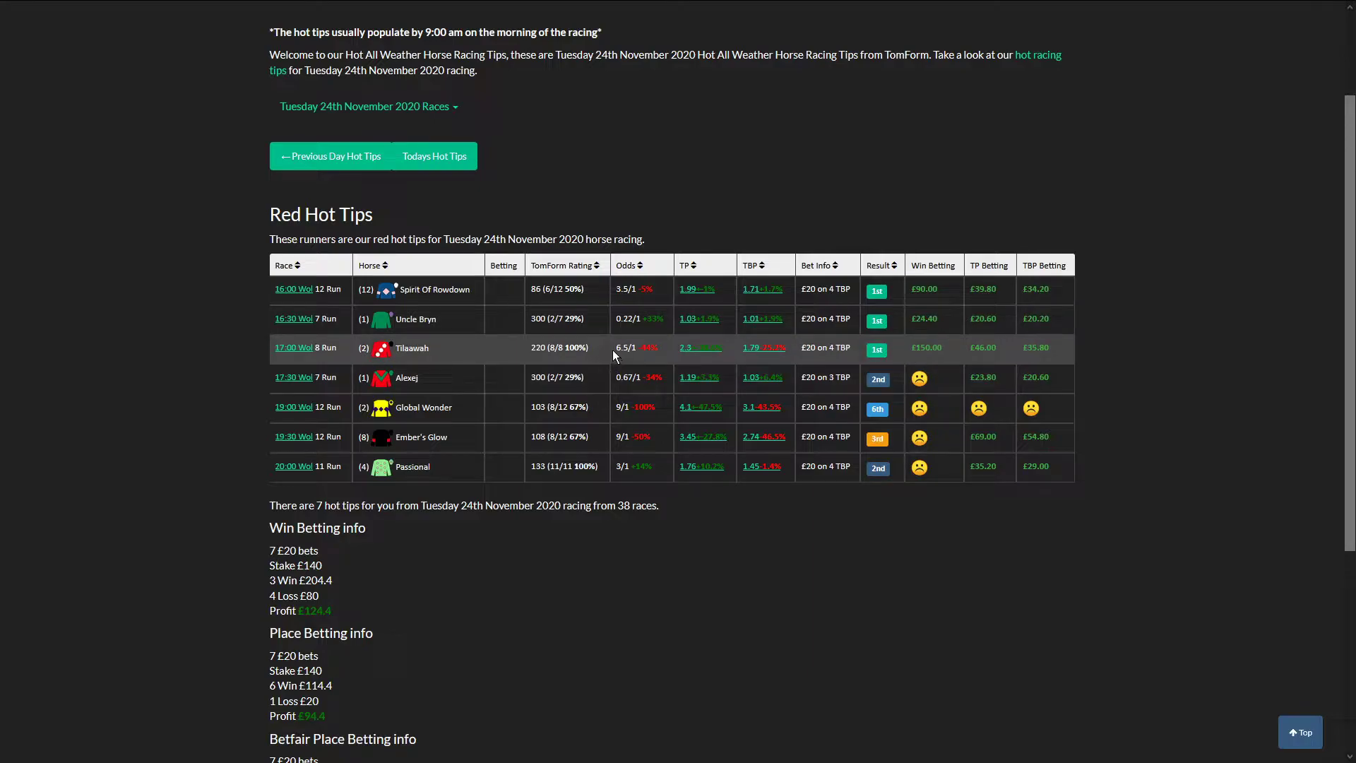
mouse_move(1192, 482)
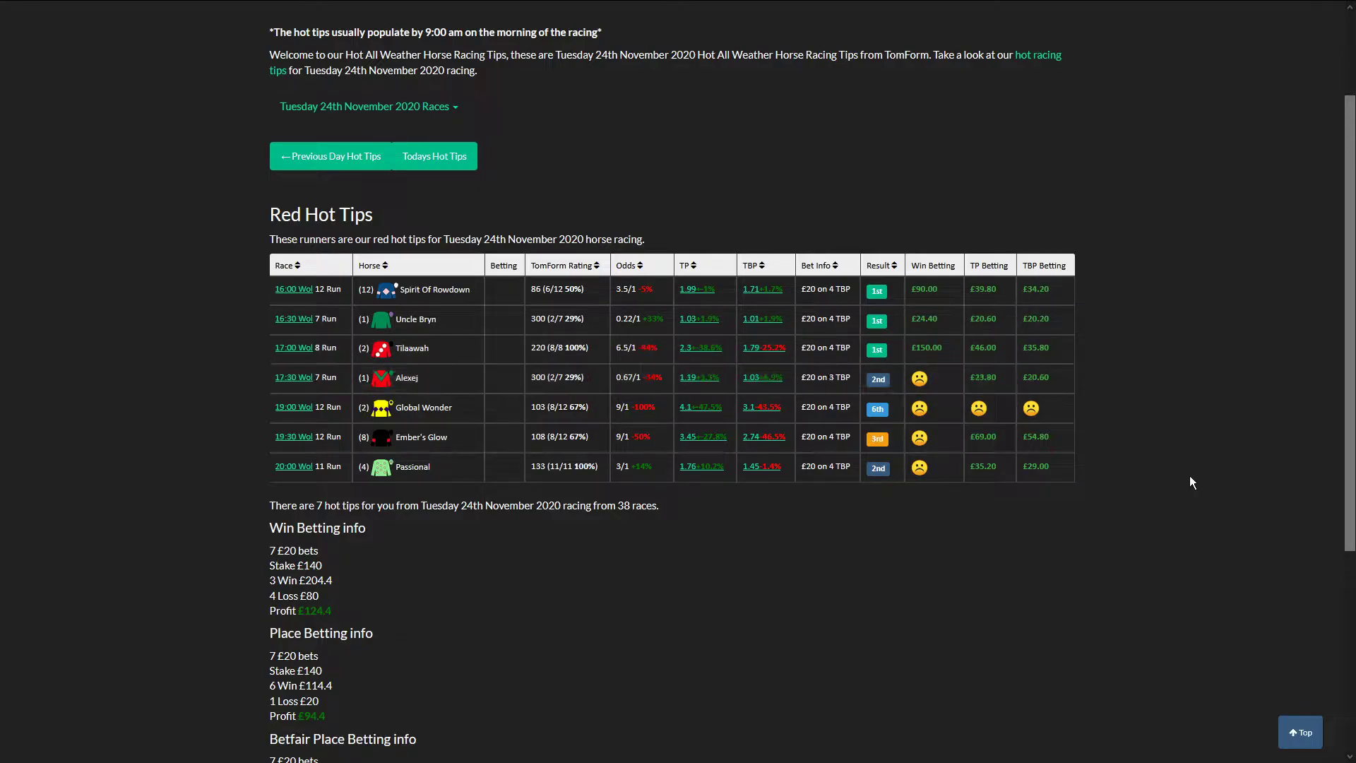
scroll("down", 3)
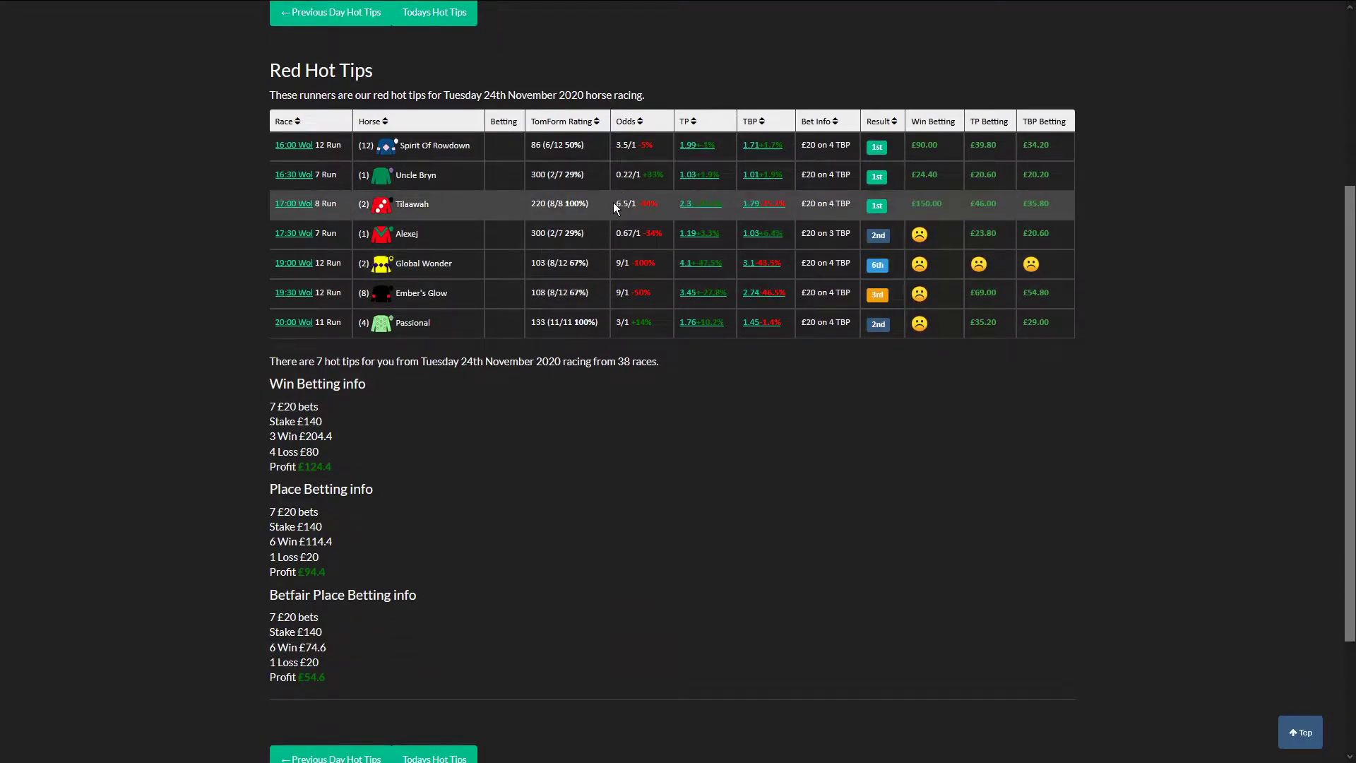
mouse_move(635, 510)
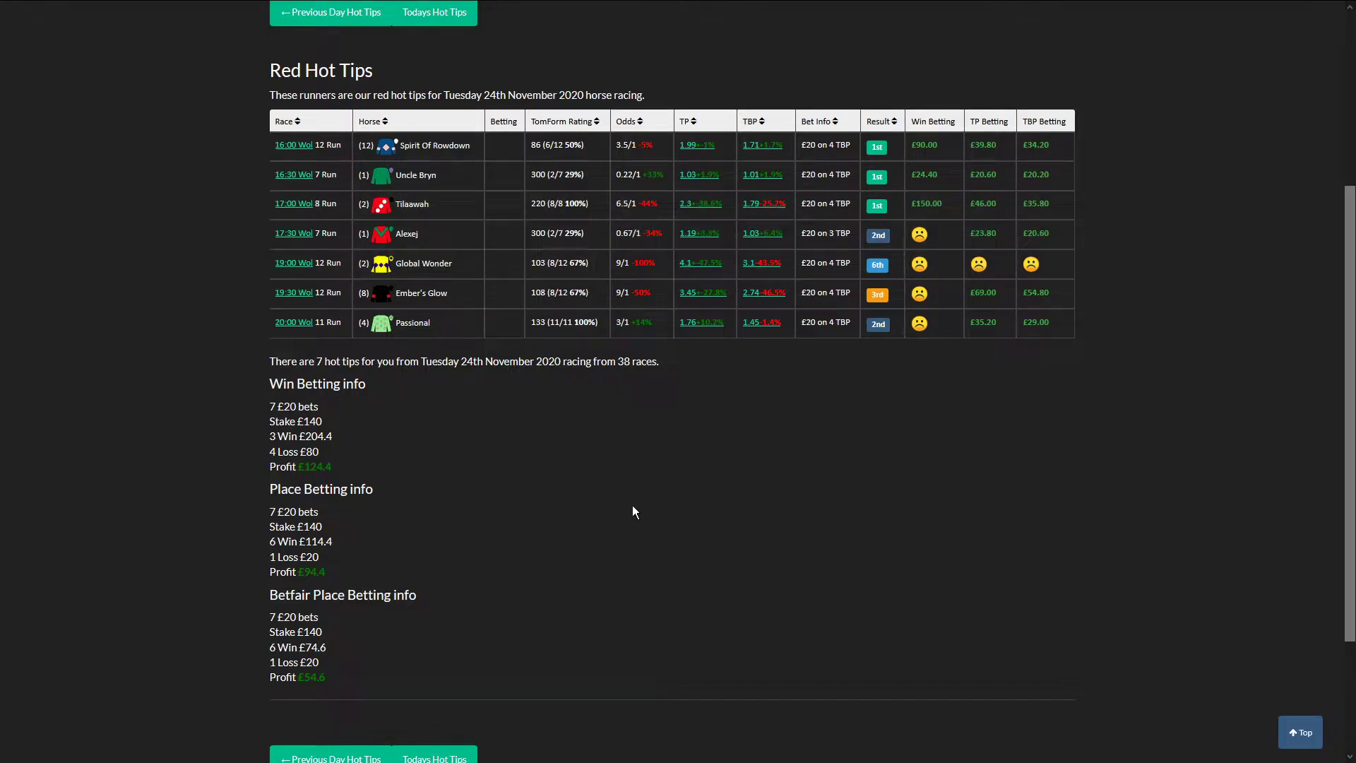
double_click(316, 466)
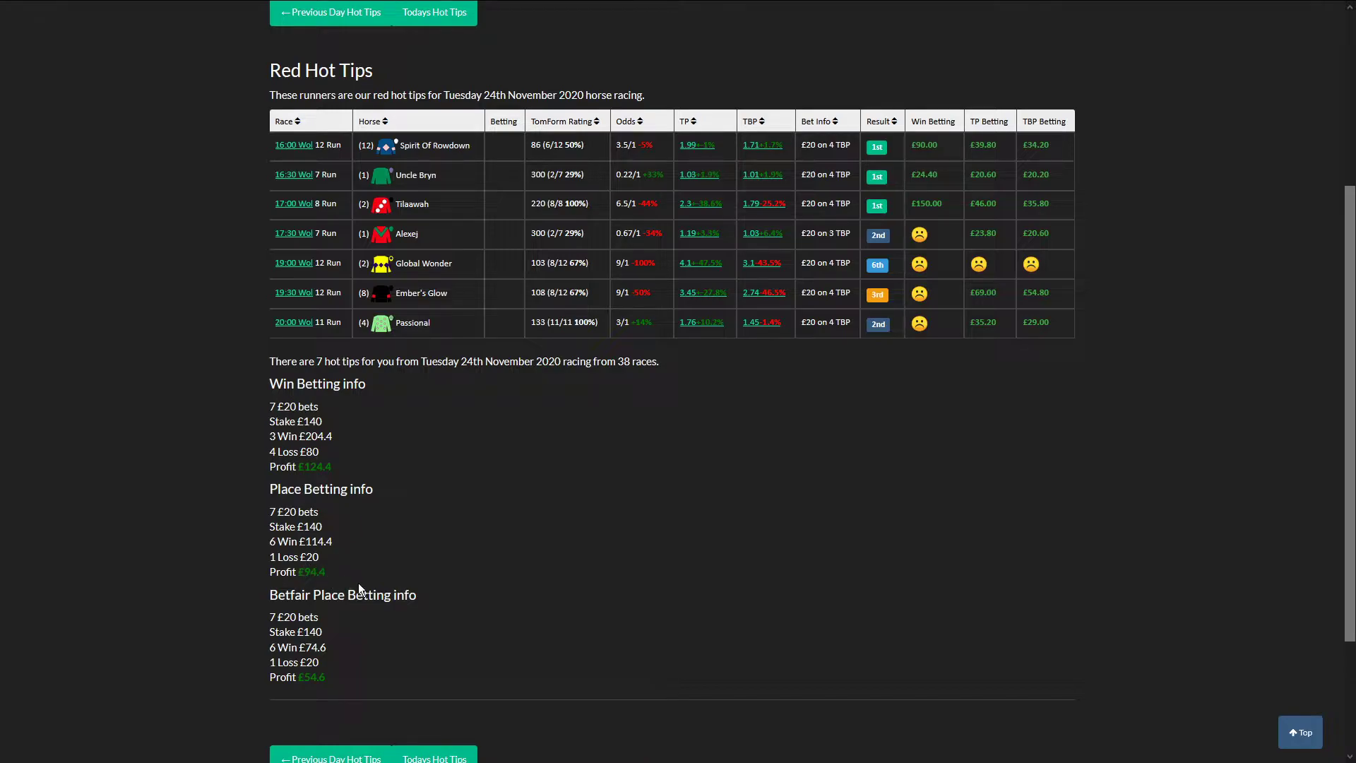
double_click(312, 677)
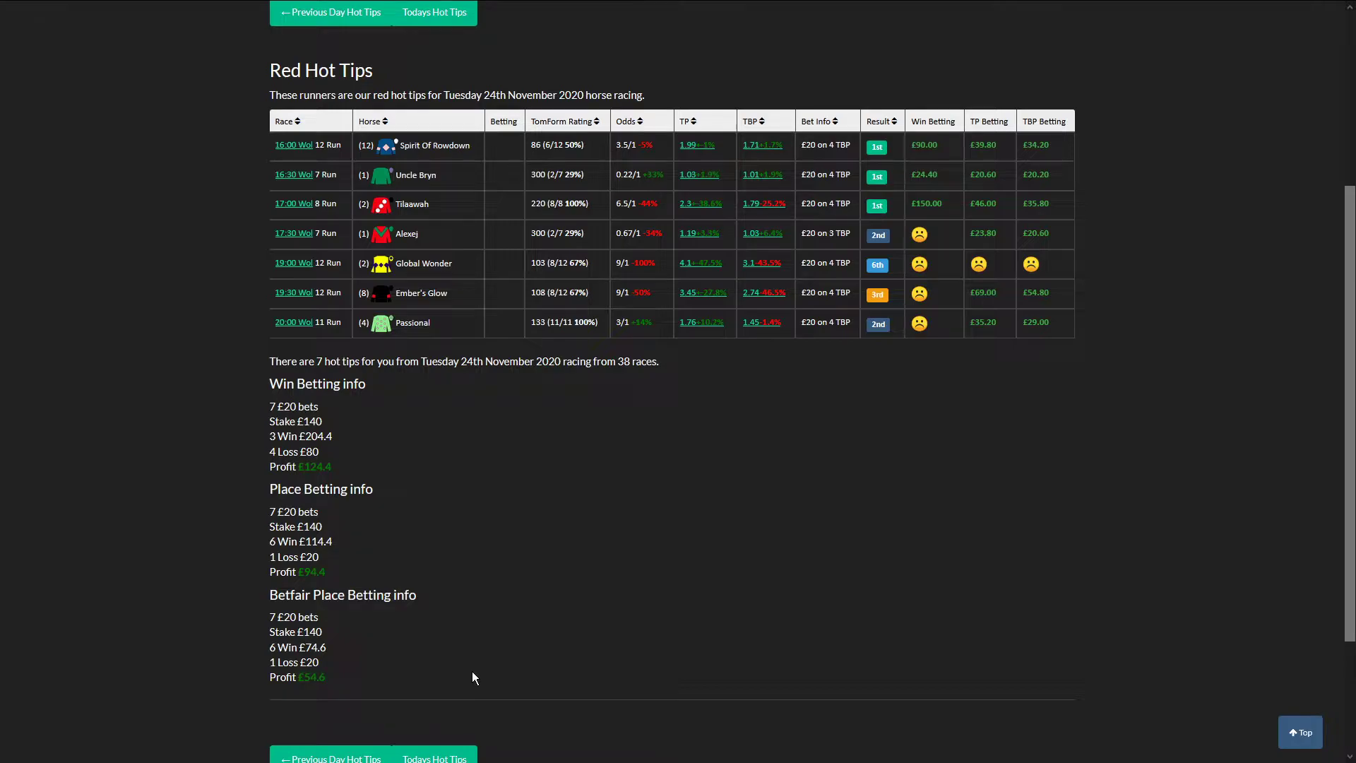
double_click(312, 676)
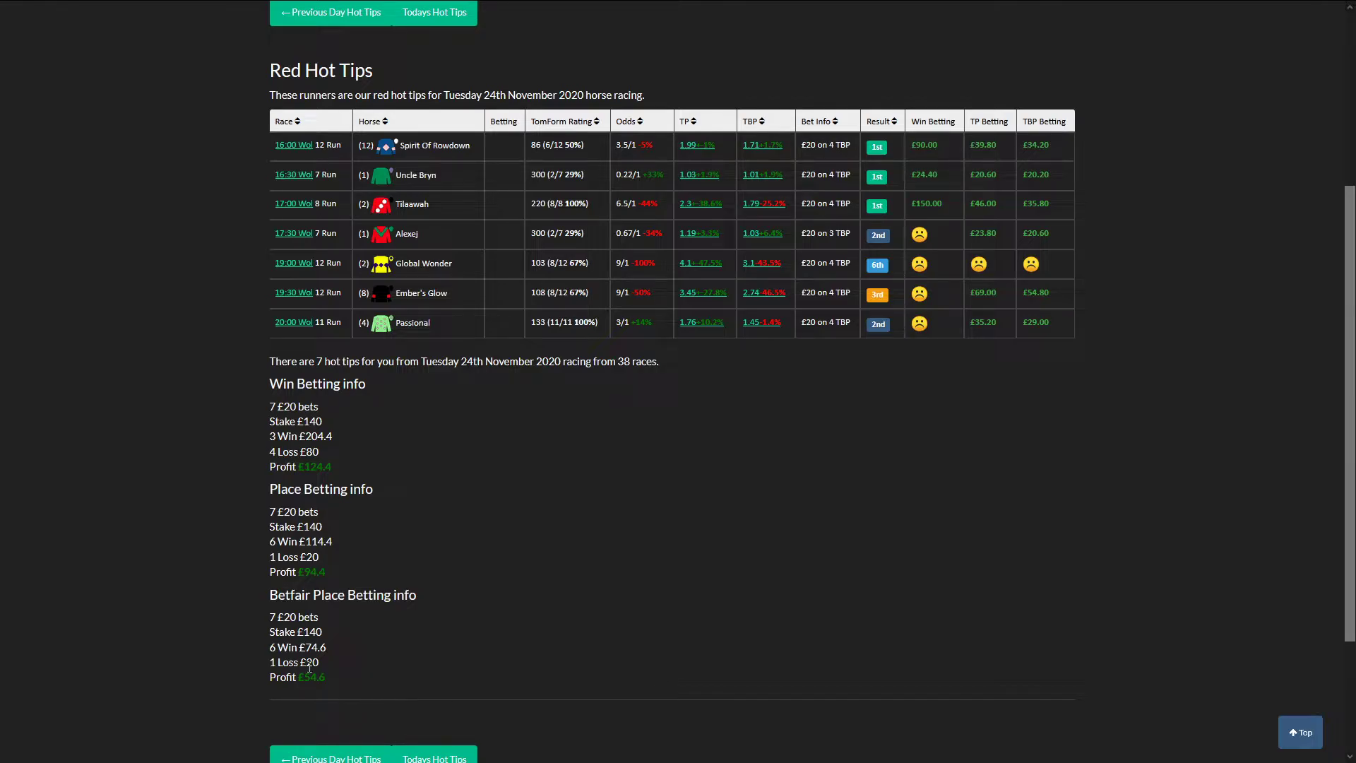
scroll("up", 3)
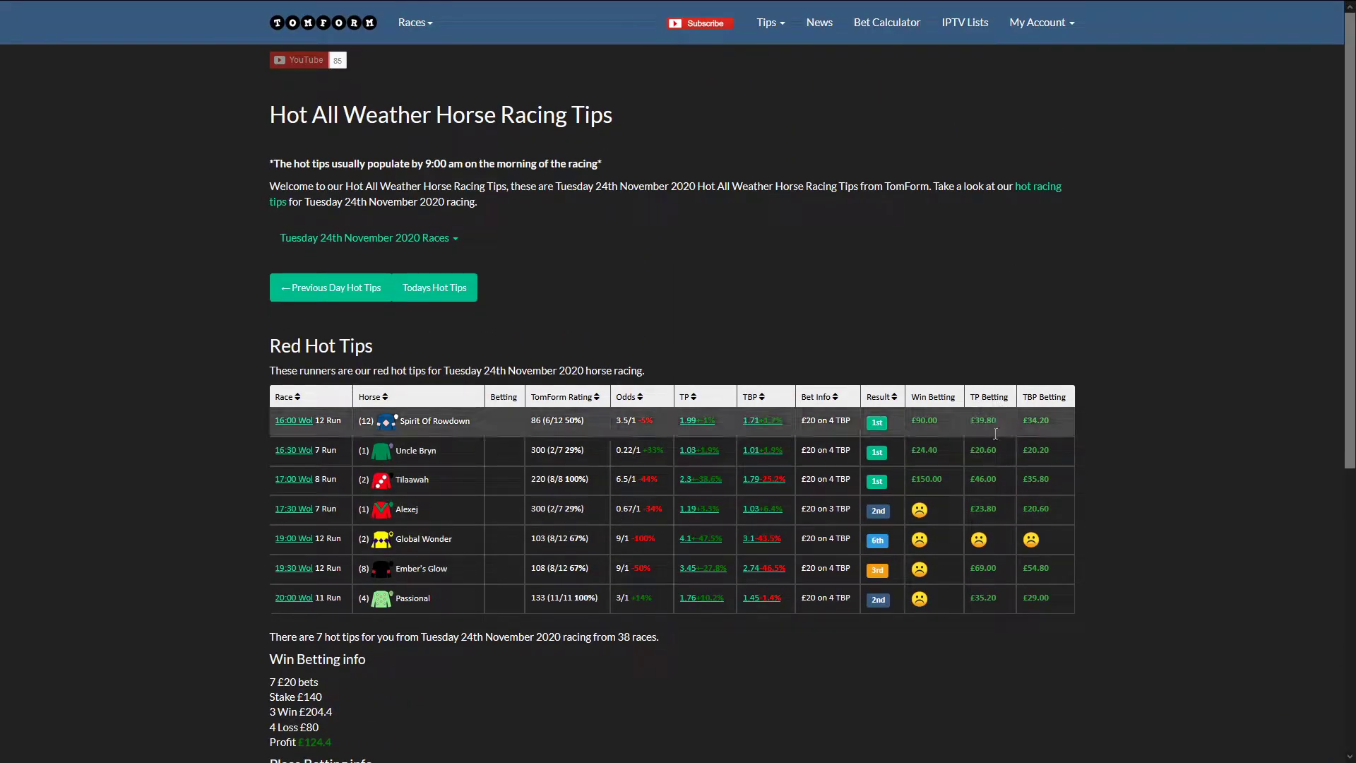
mouse_move(1312, 360)
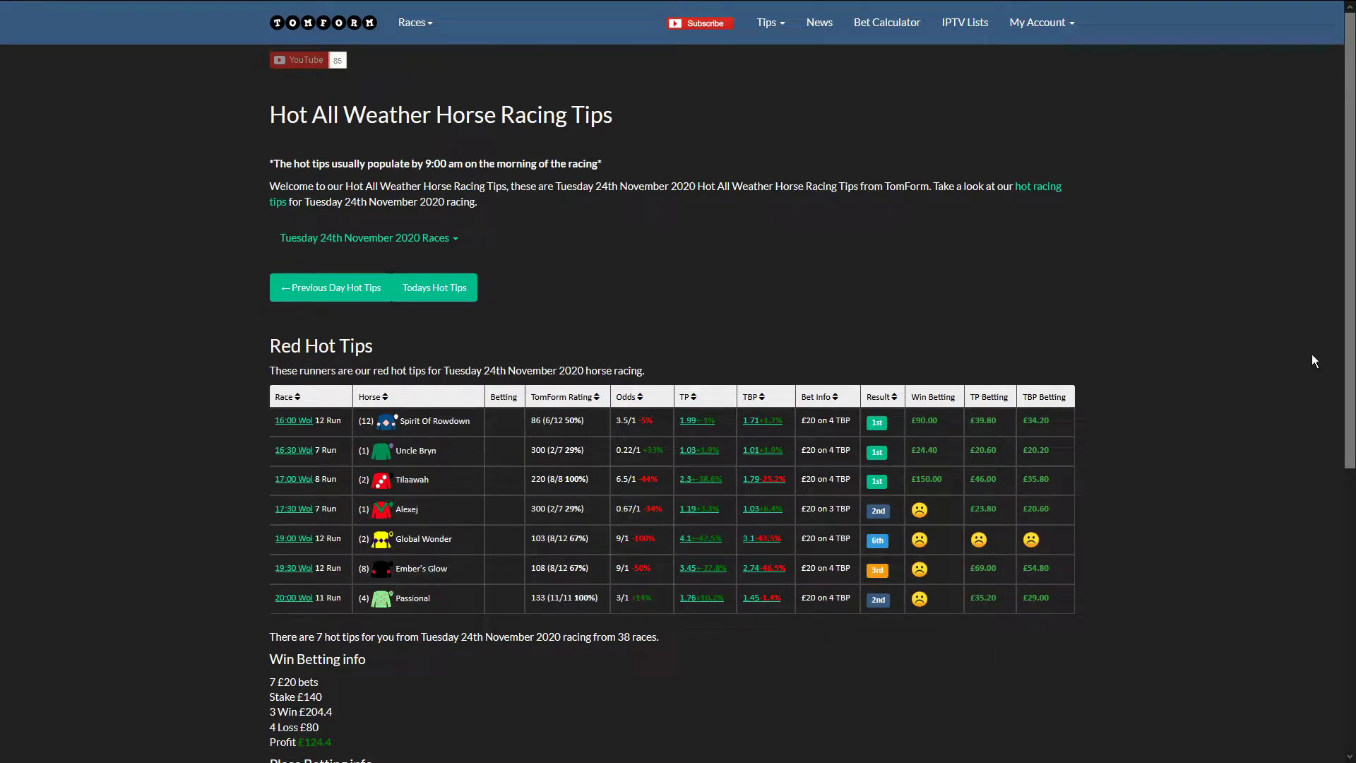
scroll("down", 3)
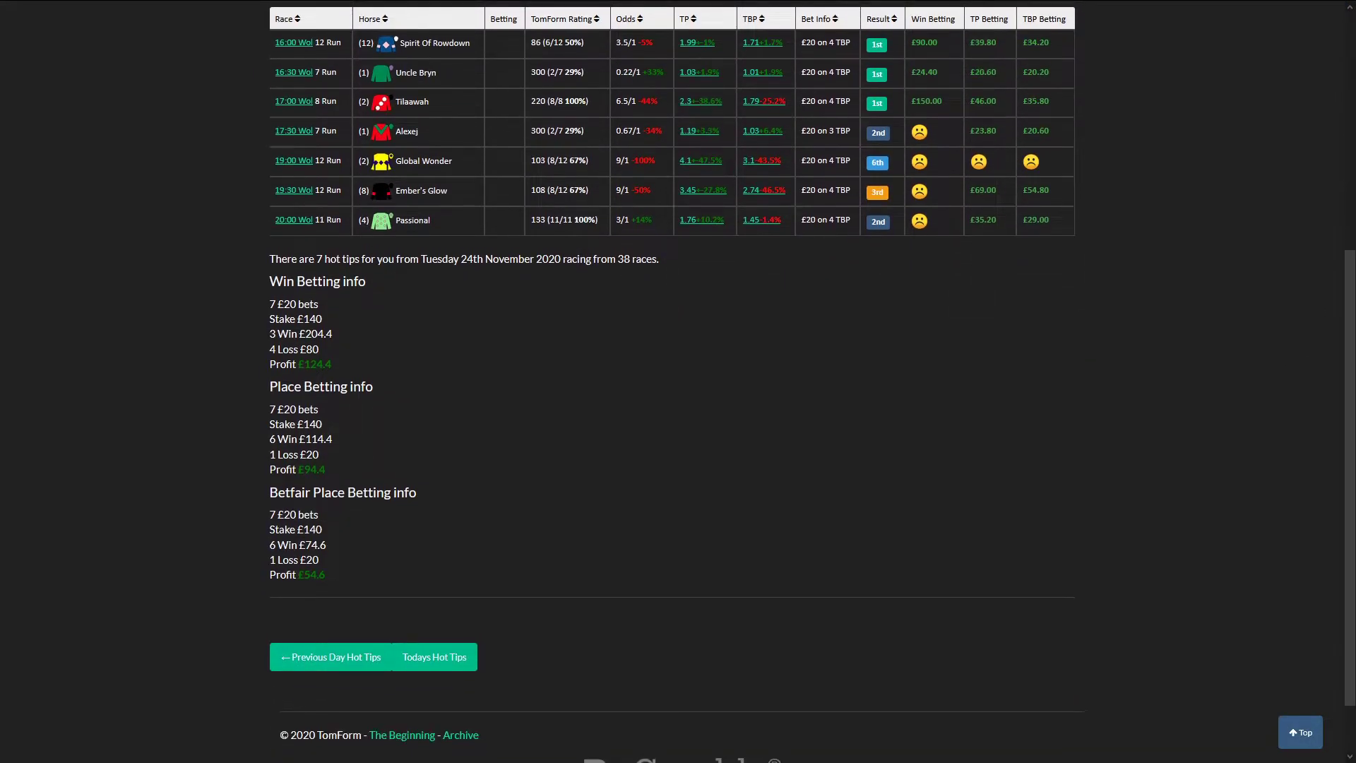
scroll("up", 3)
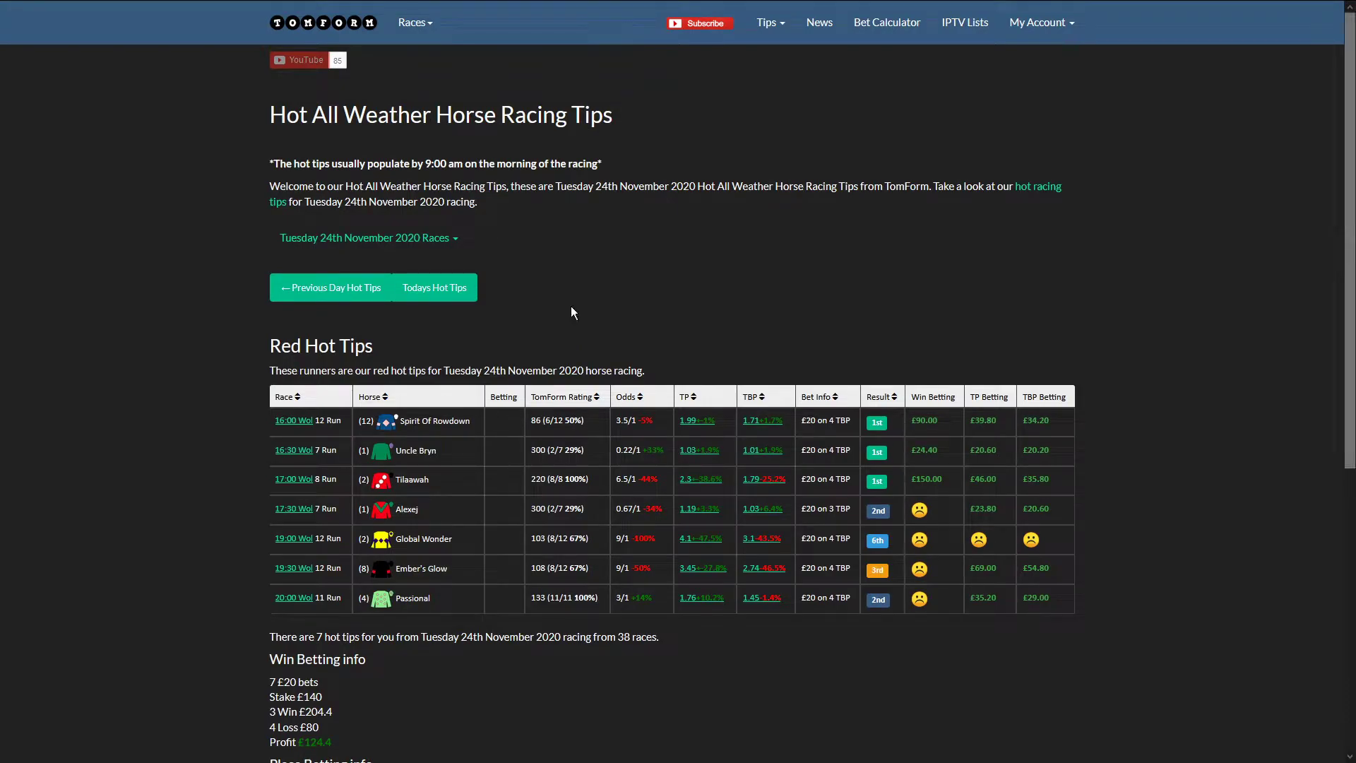
Step back through Monday 23rd to Sunday 22nd November all-weather tips
left_click(331, 288)
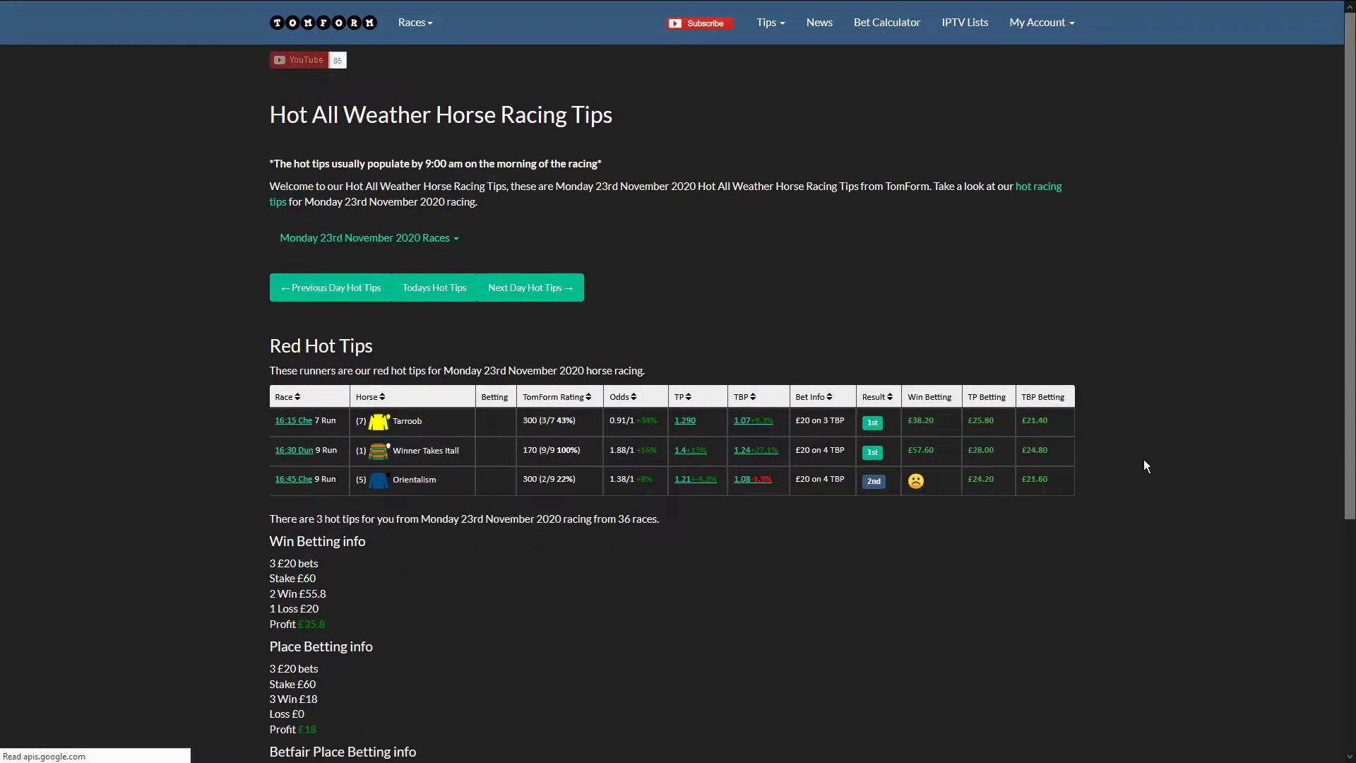
mouse_move(982, 467)
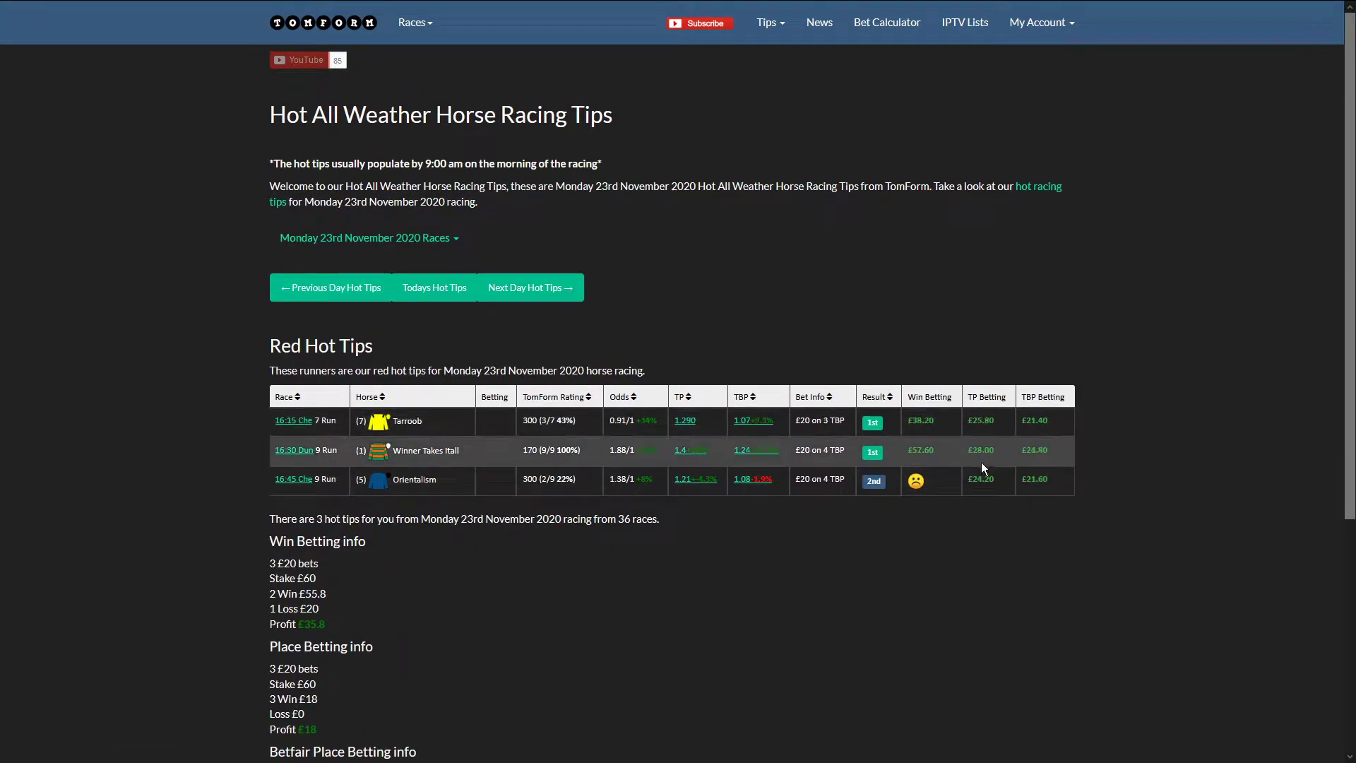
left_click(331, 288)
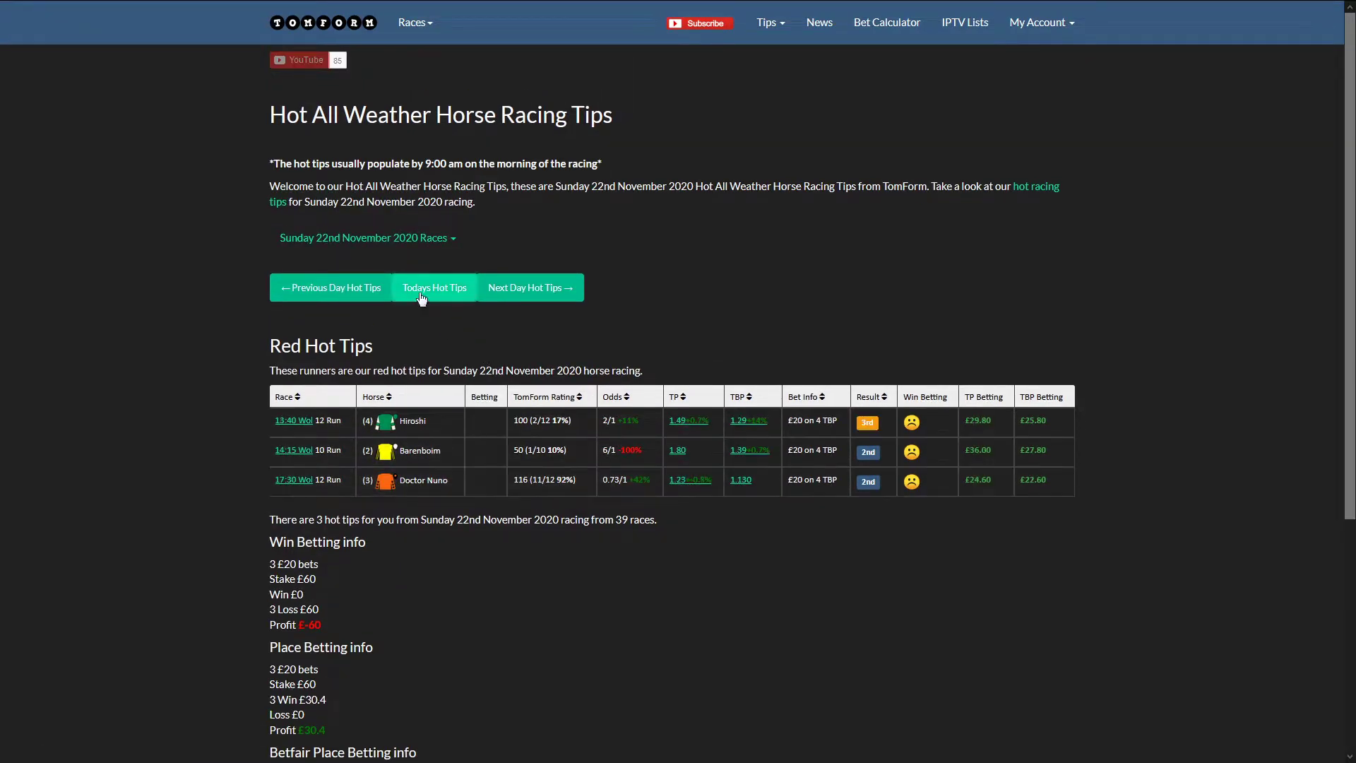
left_click(434, 288)
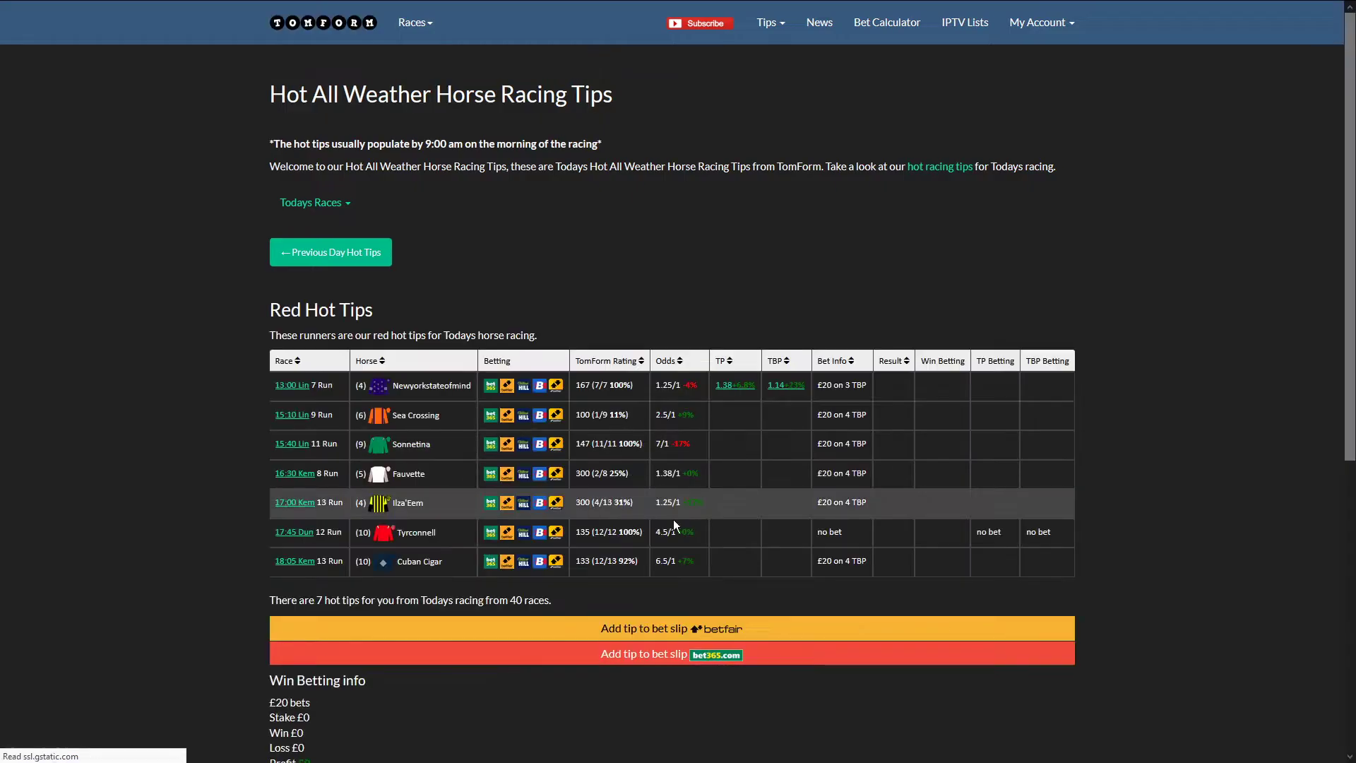
scroll("down", 3)
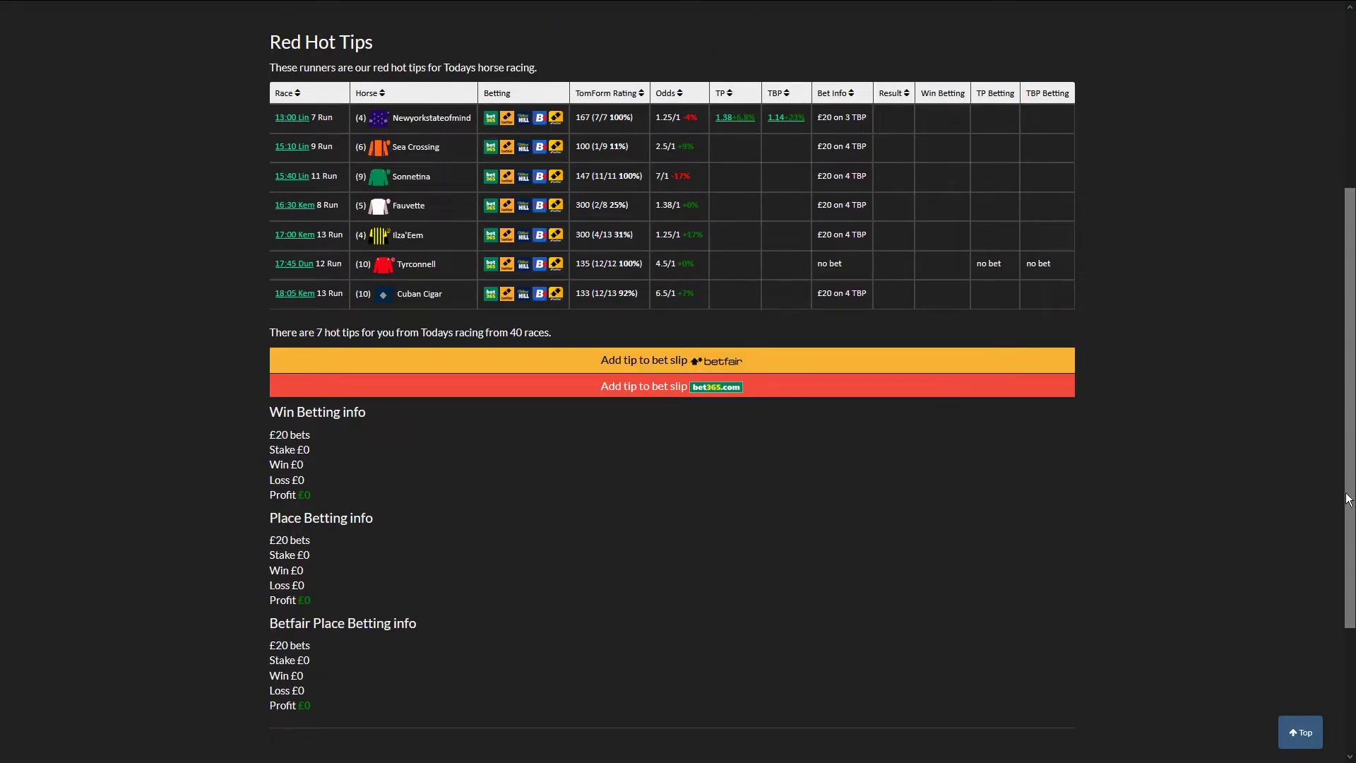
scroll("up", 3)
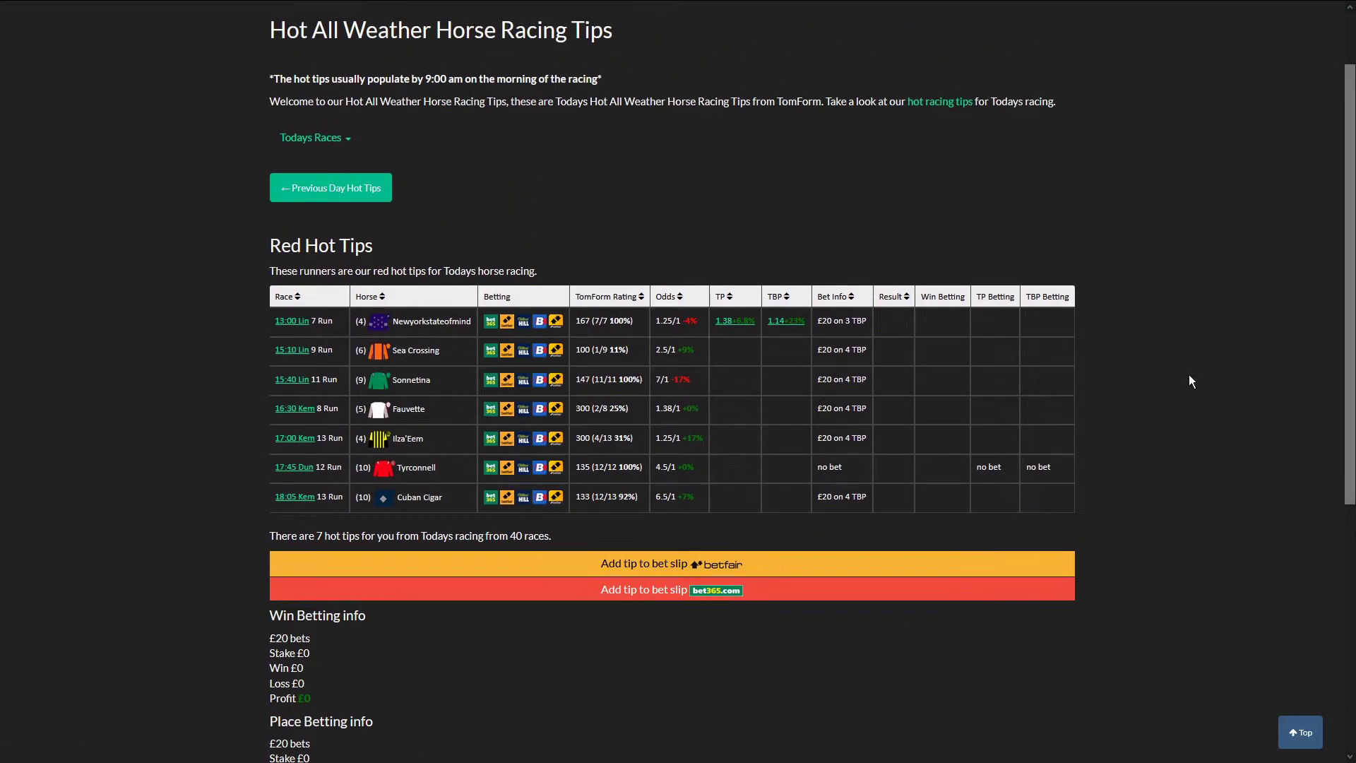
mouse_move(1174, 367)
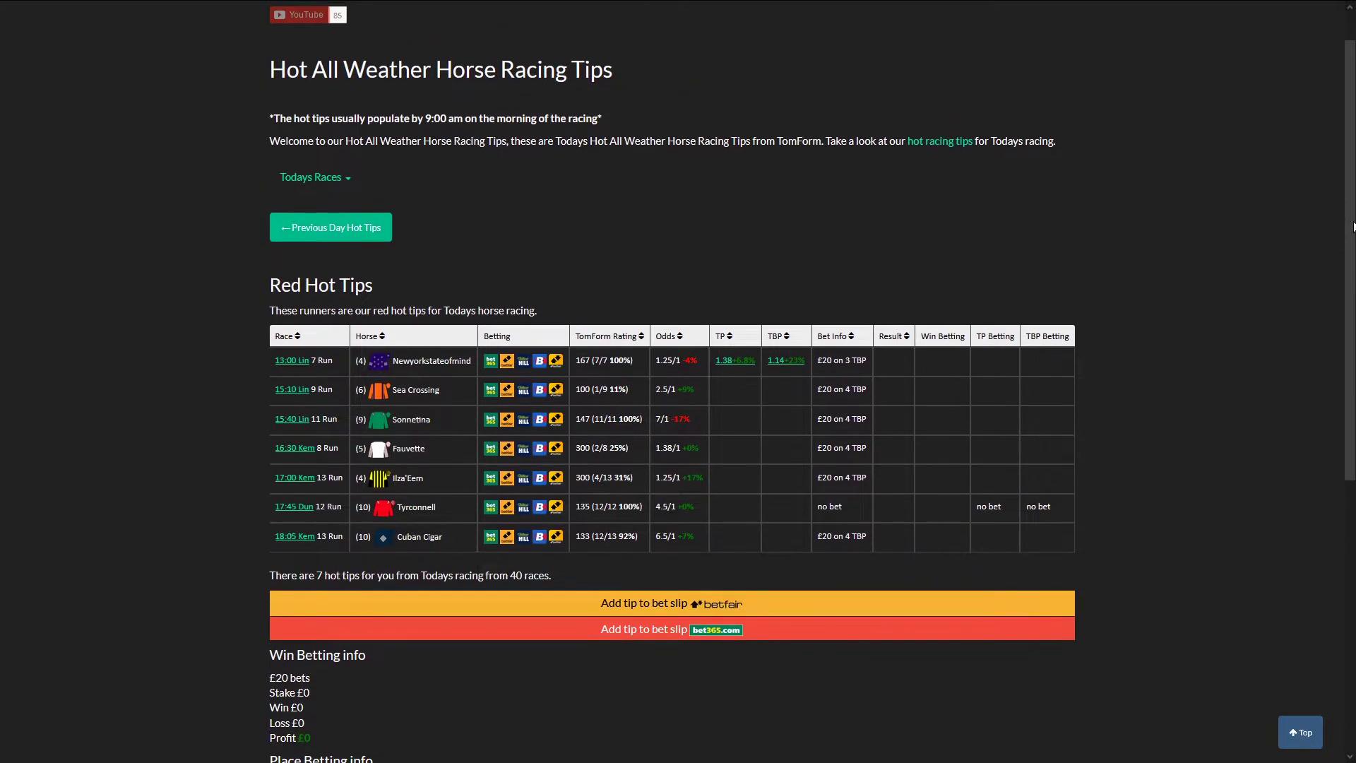
scroll("up", 3)
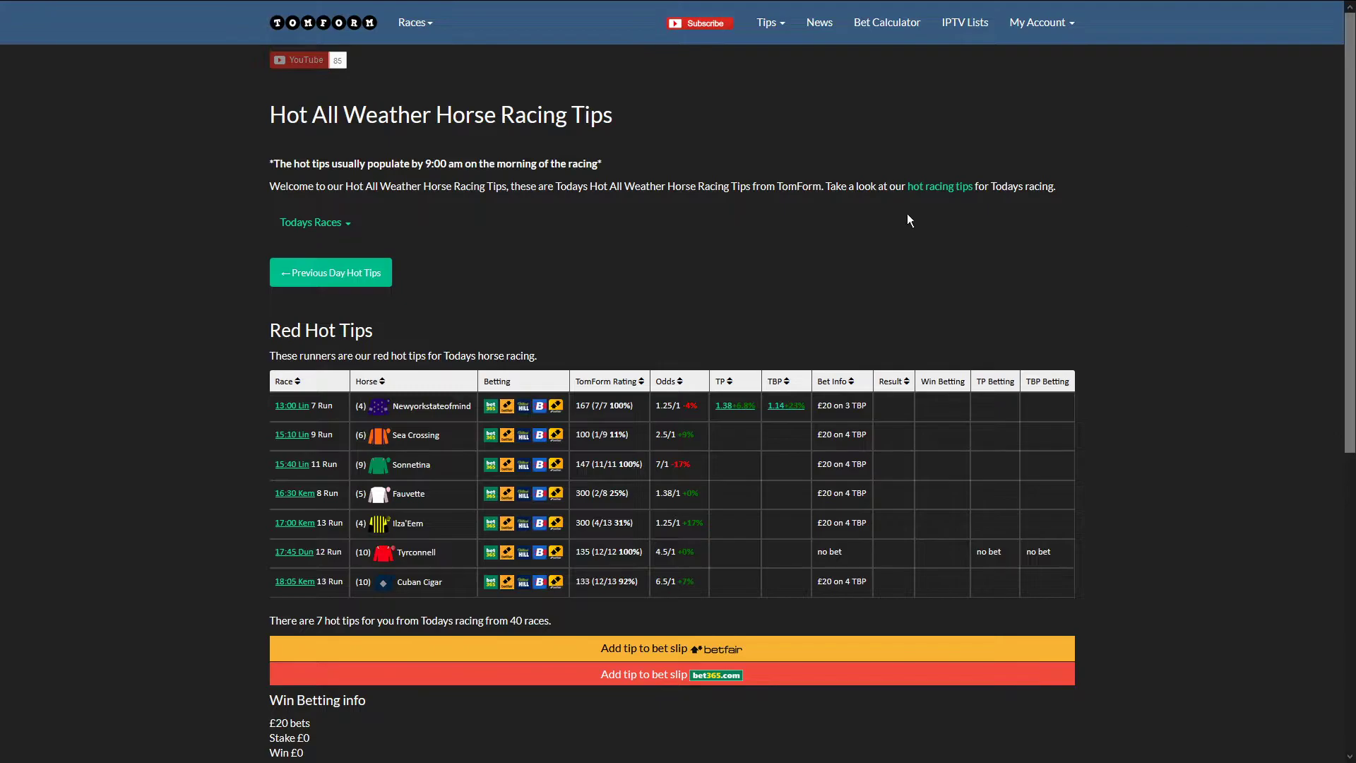
mouse_move(770, 435)
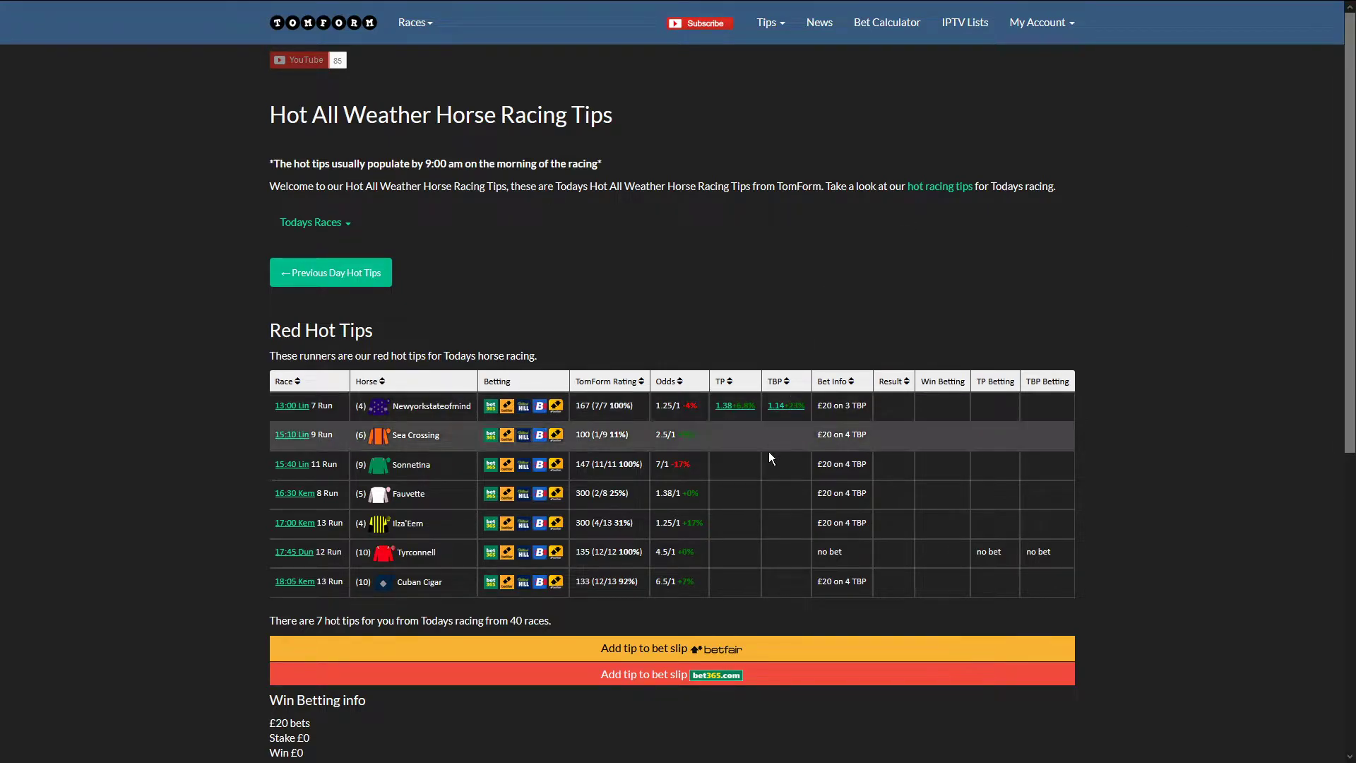
mouse_move(770, 494)
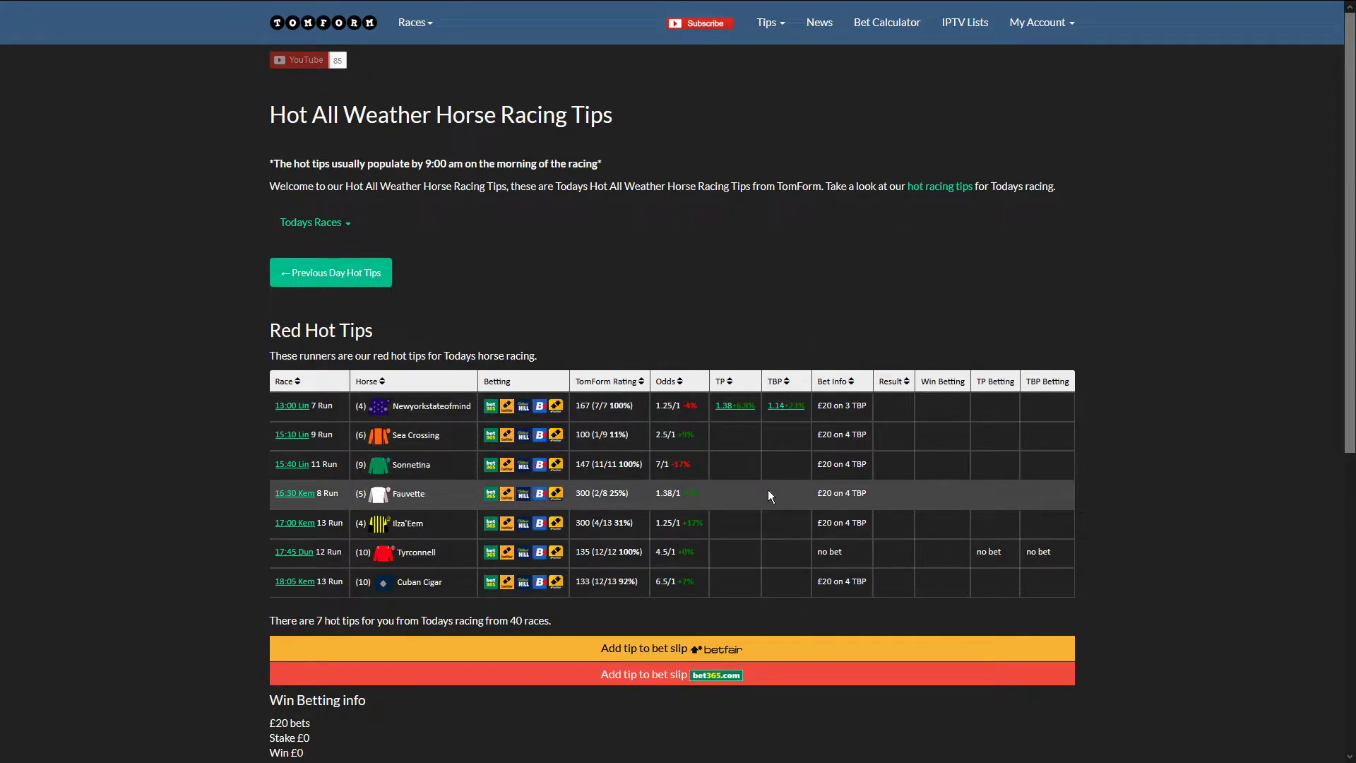
mouse_move(653, 419)
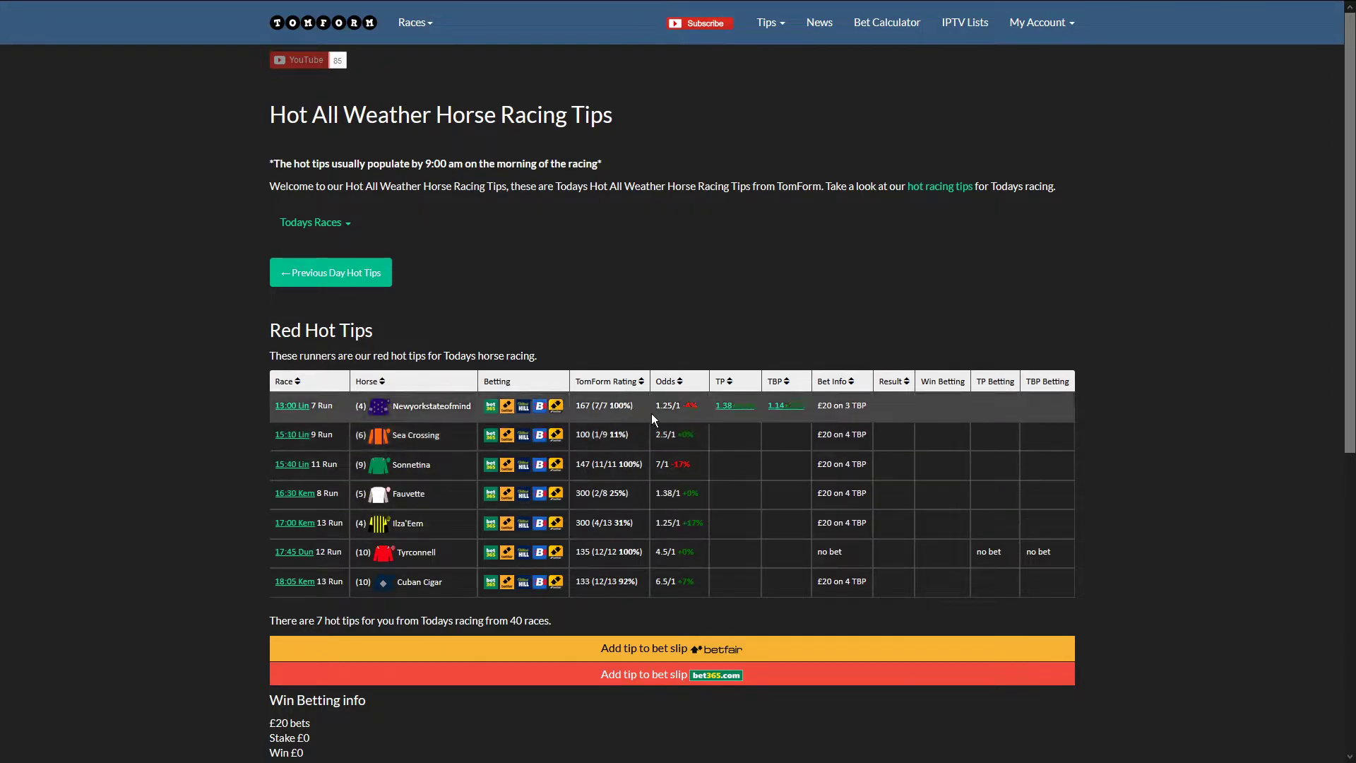
mouse_move(394, 609)
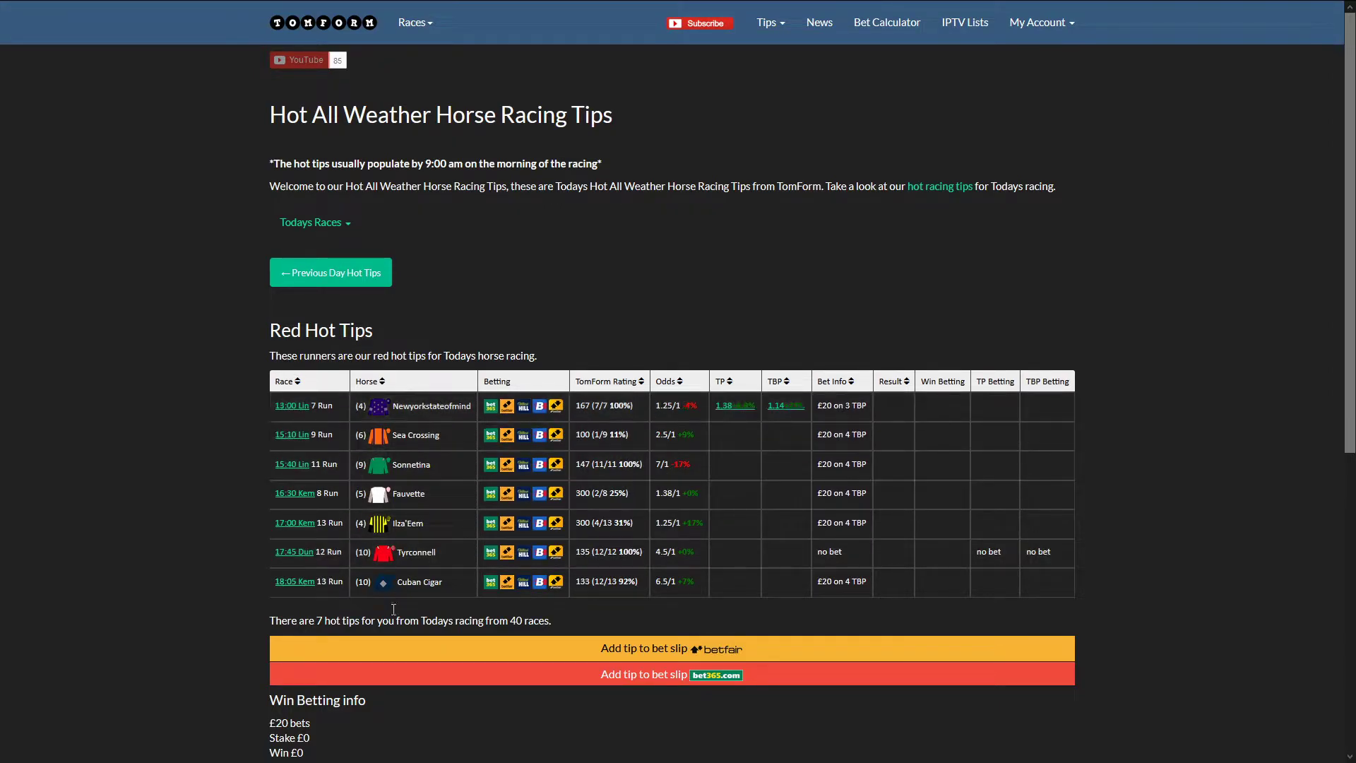
scroll("down", 3)
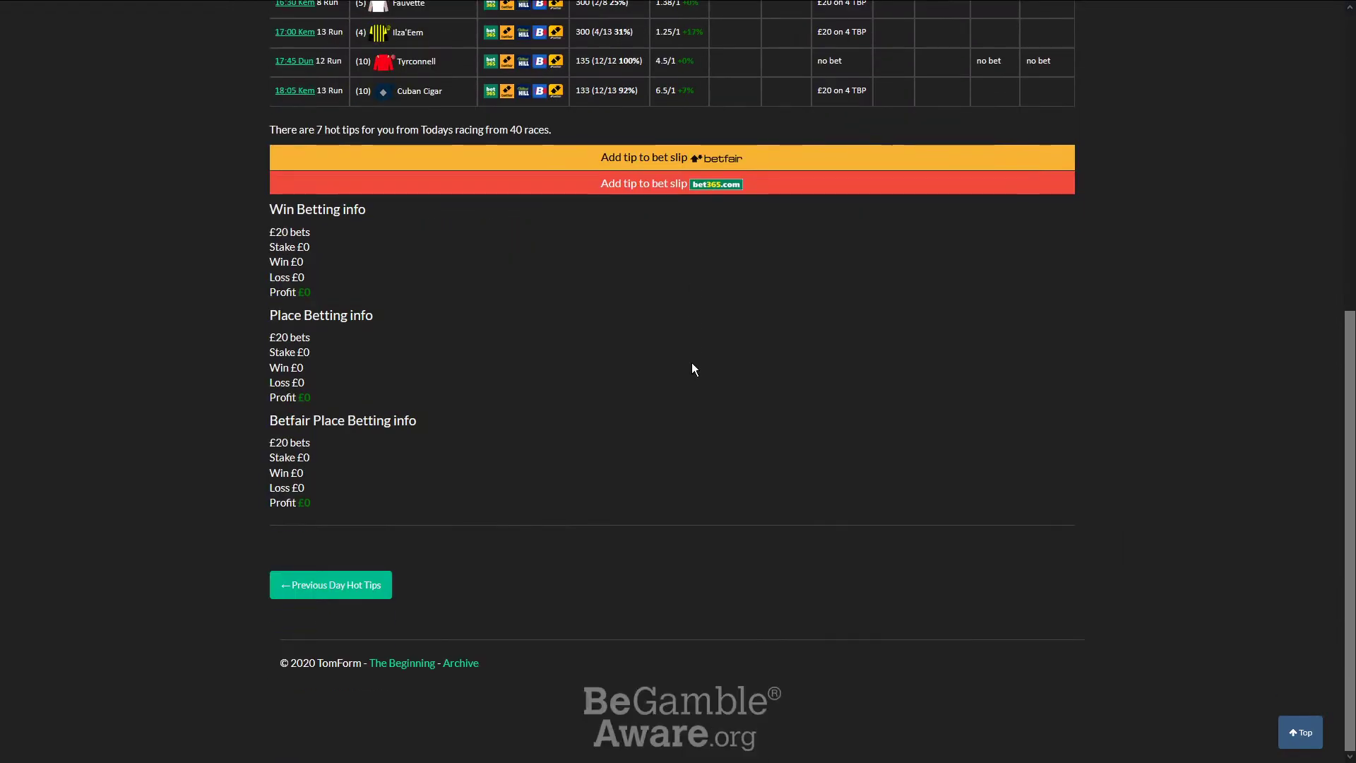
scroll("up", 3)
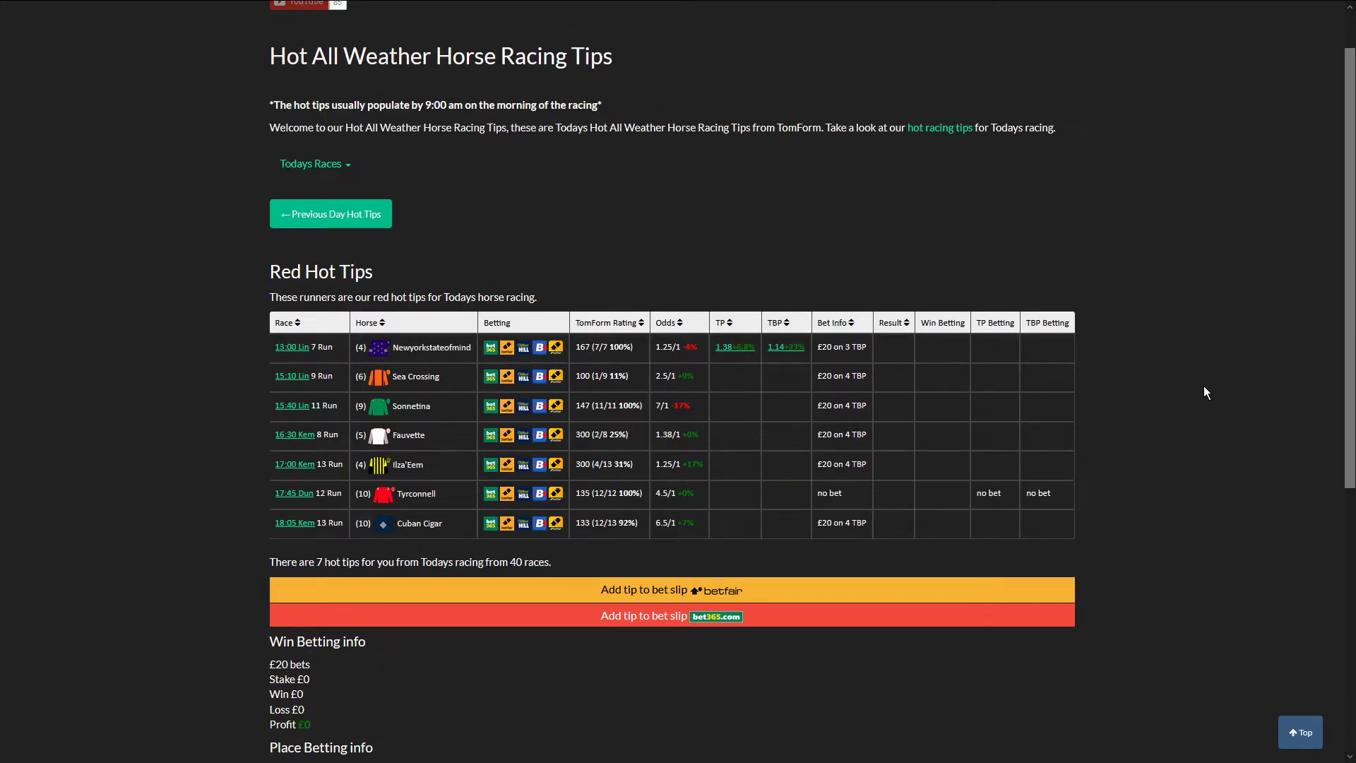
mouse_move(1201, 390)
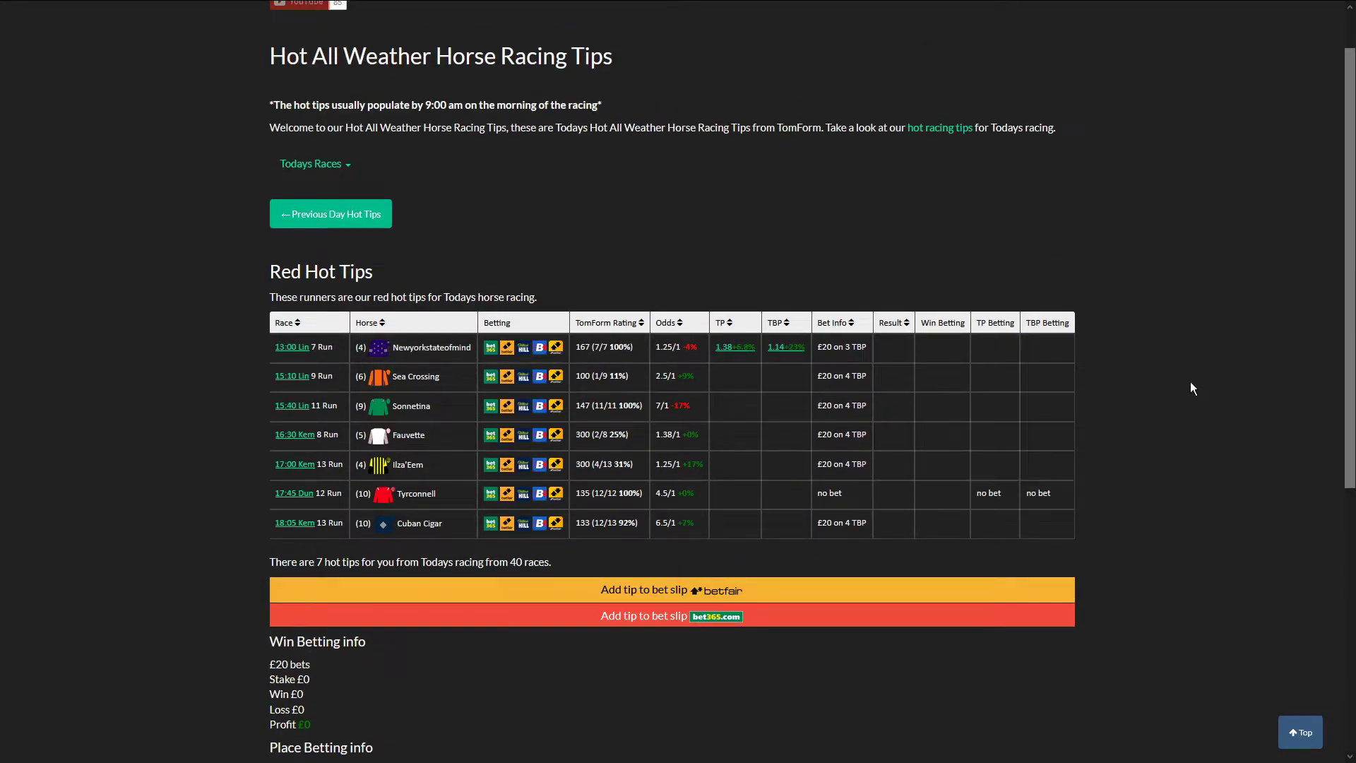
mouse_move(732, 546)
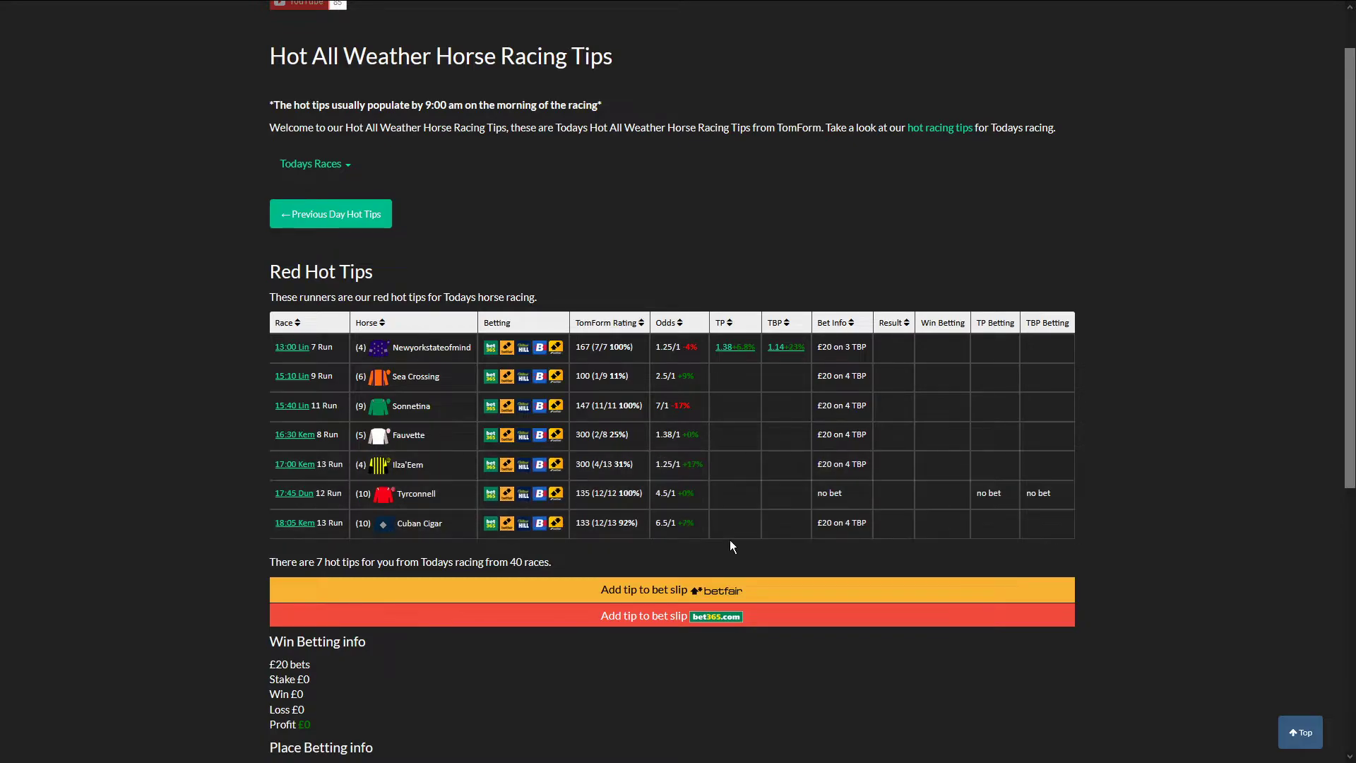
mouse_move(1036, 493)
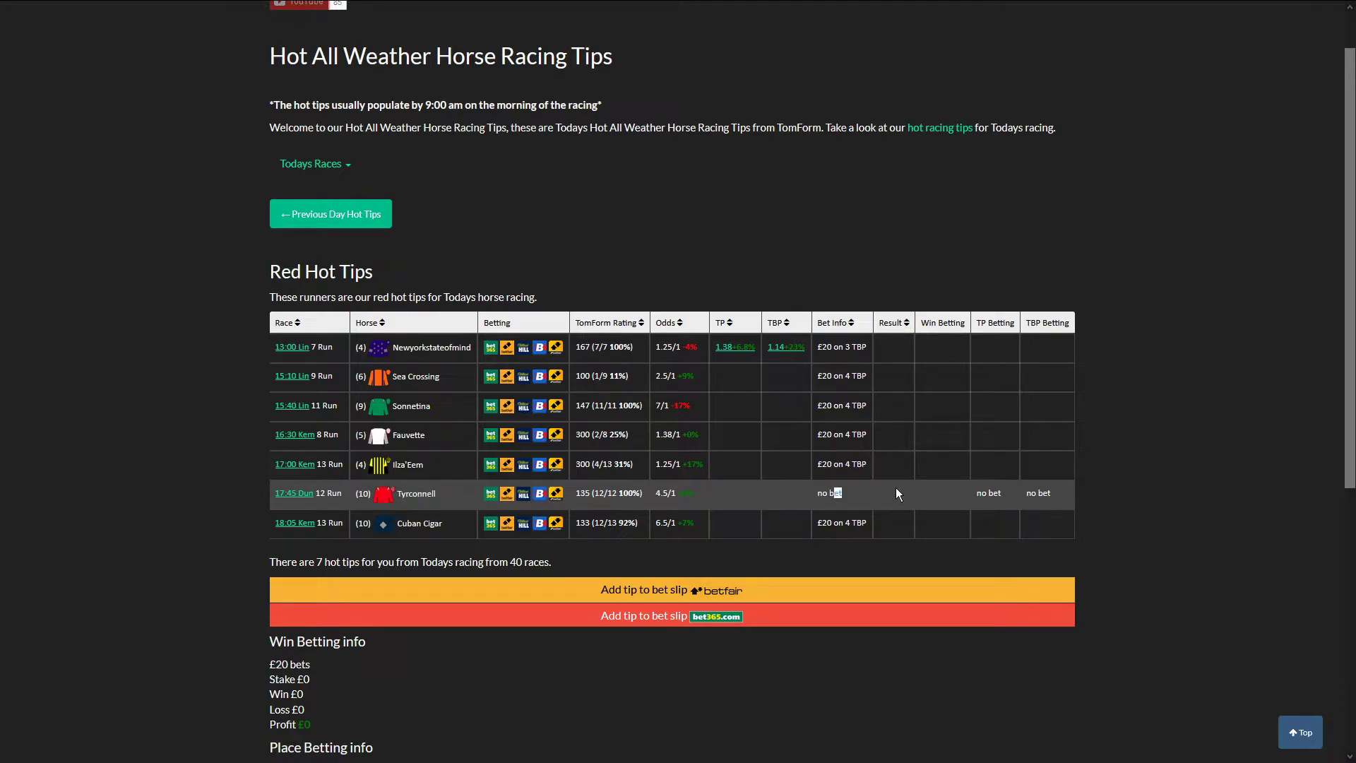
mouse_move(735, 501)
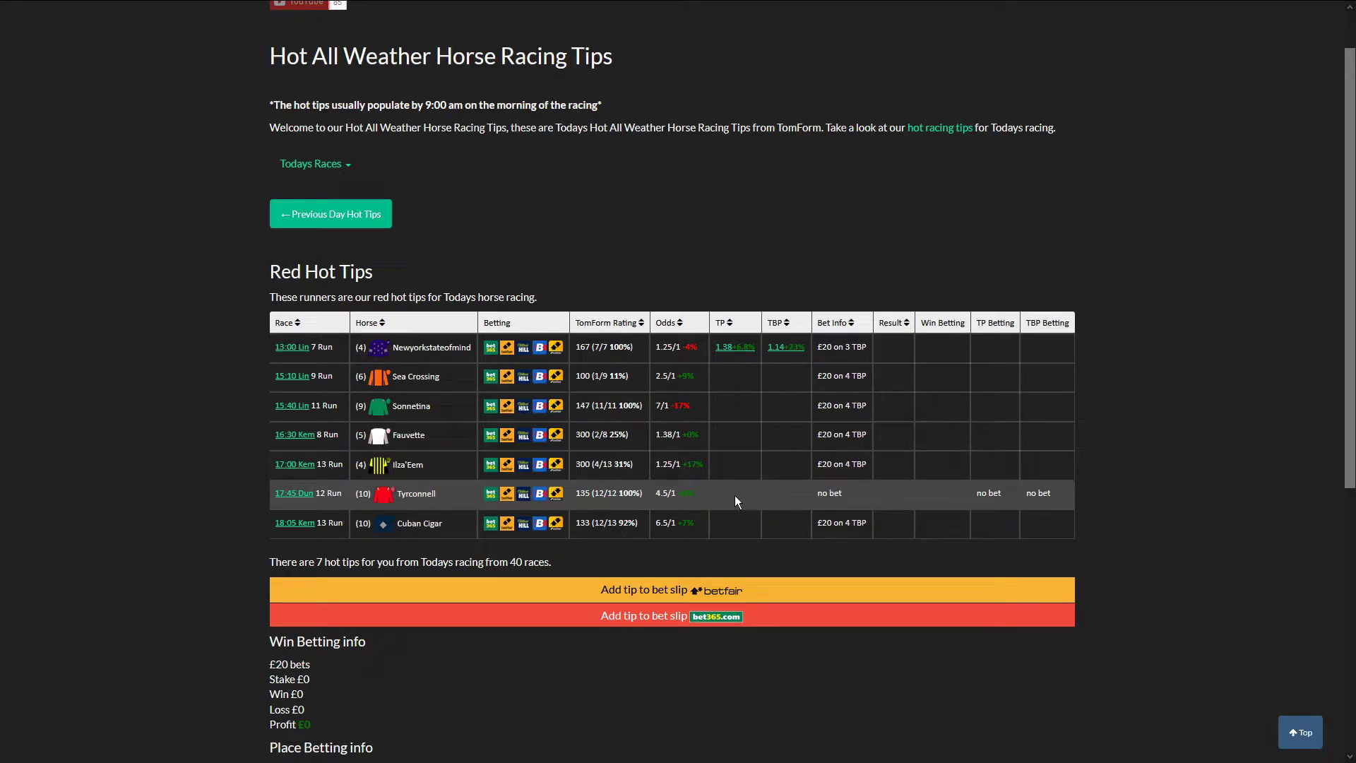
mouse_move(1119, 502)
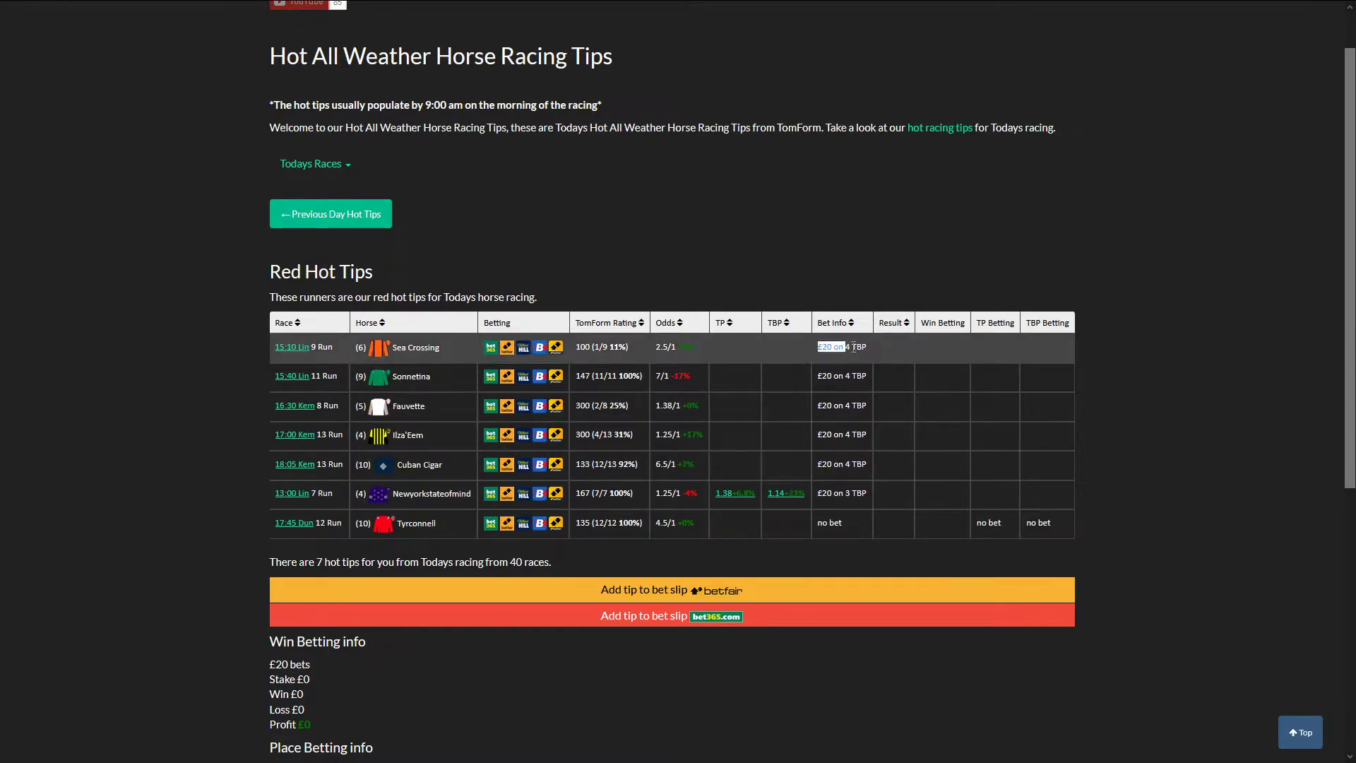
mouse_move(1047, 375)
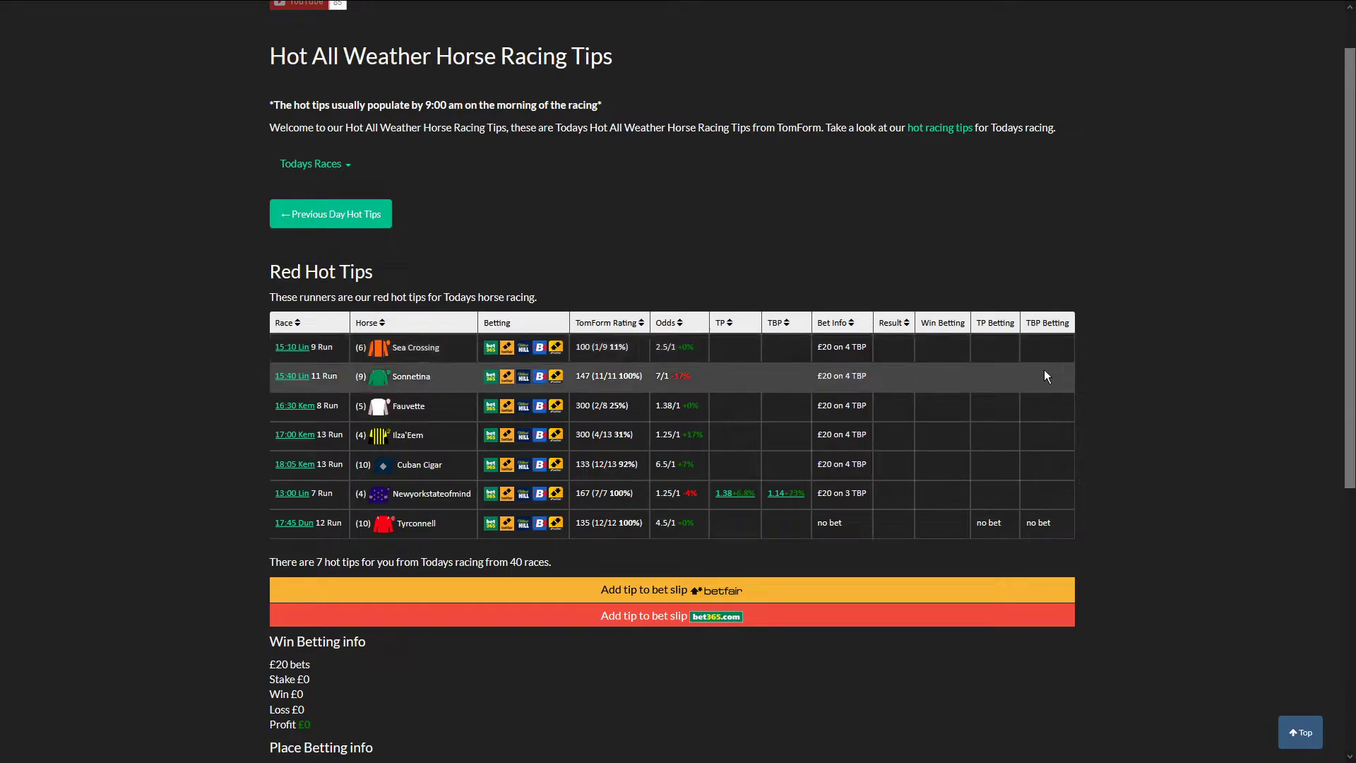
mouse_move(666, 331)
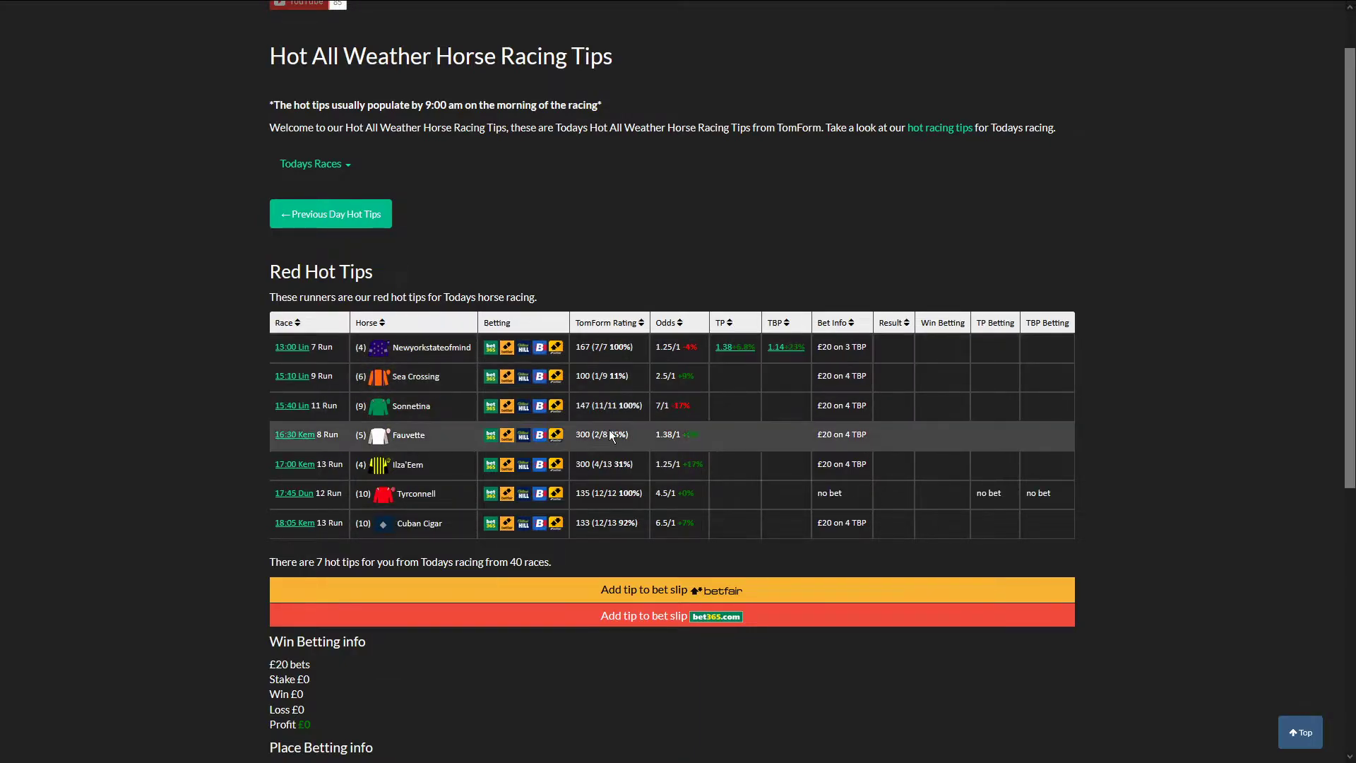
mouse_move(292, 346)
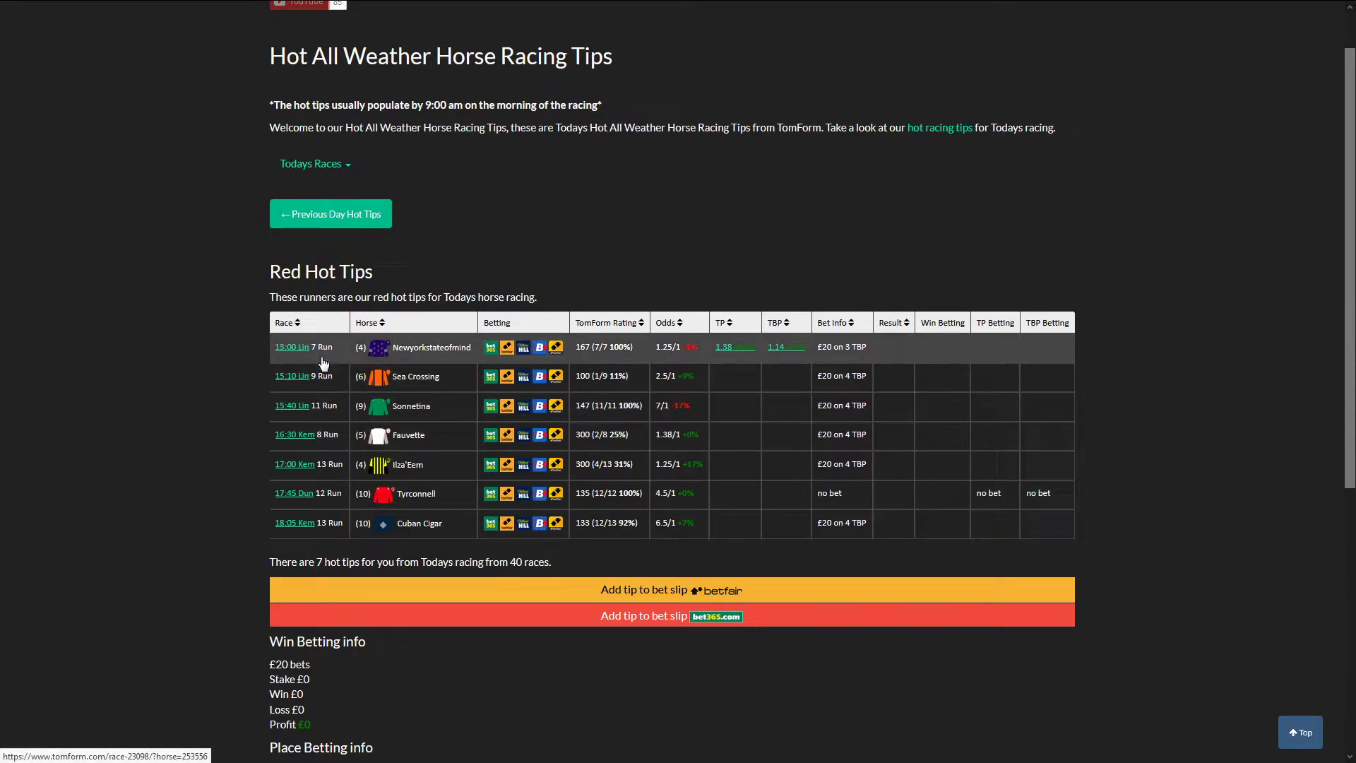
mouse_move(454, 351)
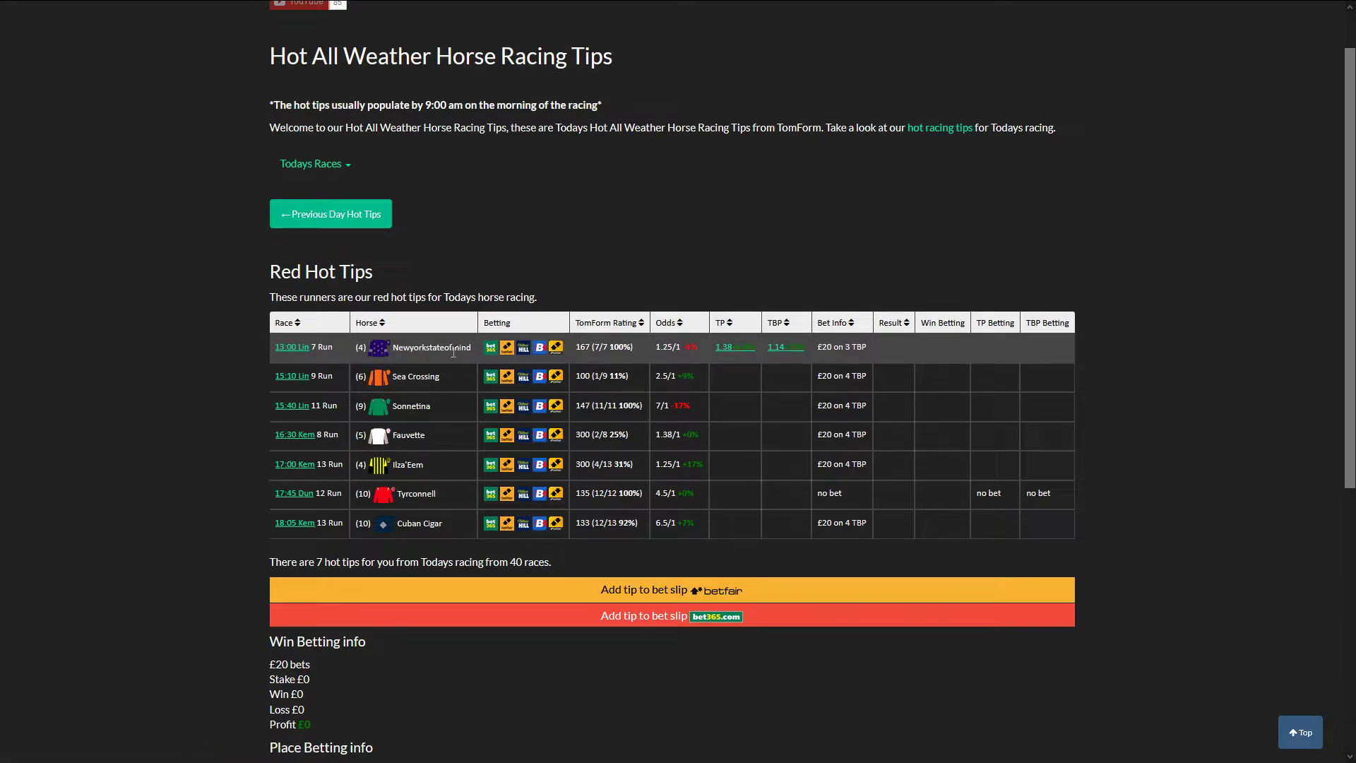
mouse_move(470, 366)
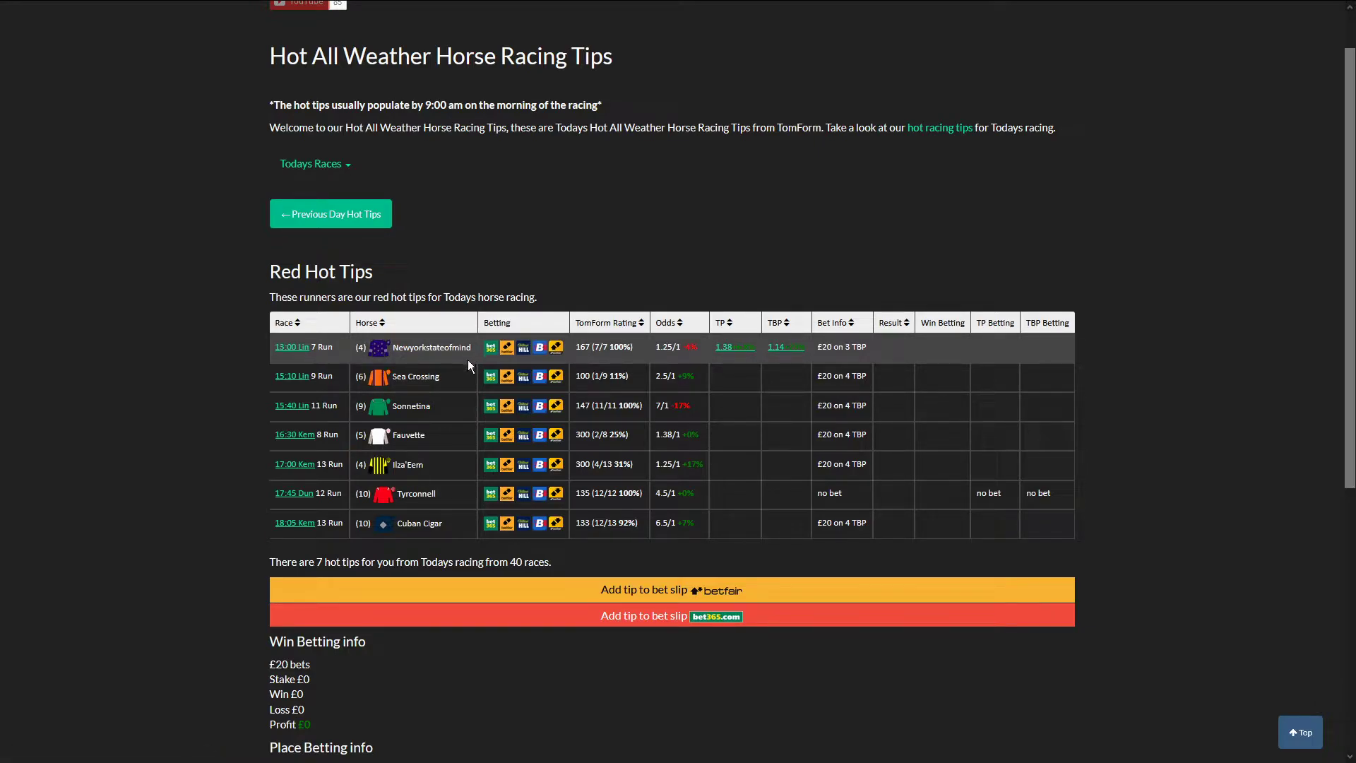
mouse_move(555, 350)
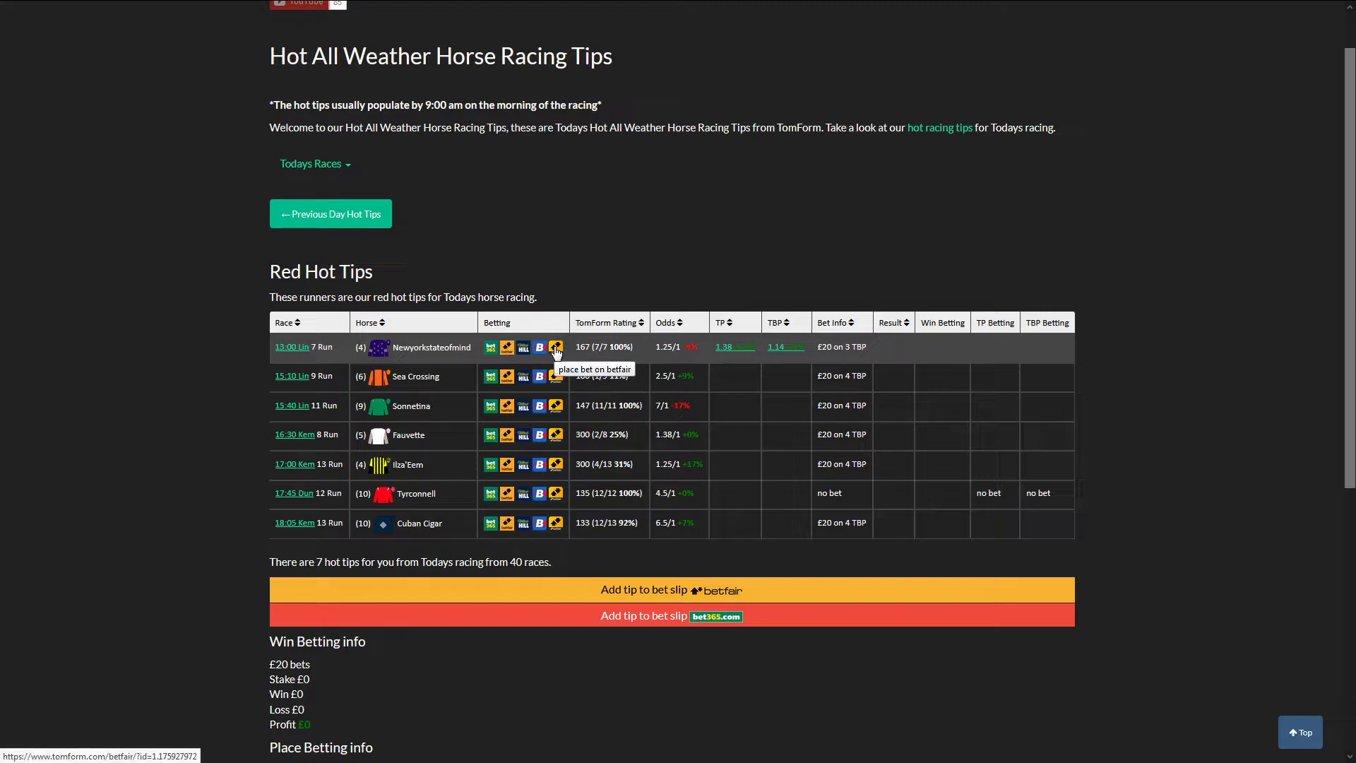
mouse_move(736, 352)
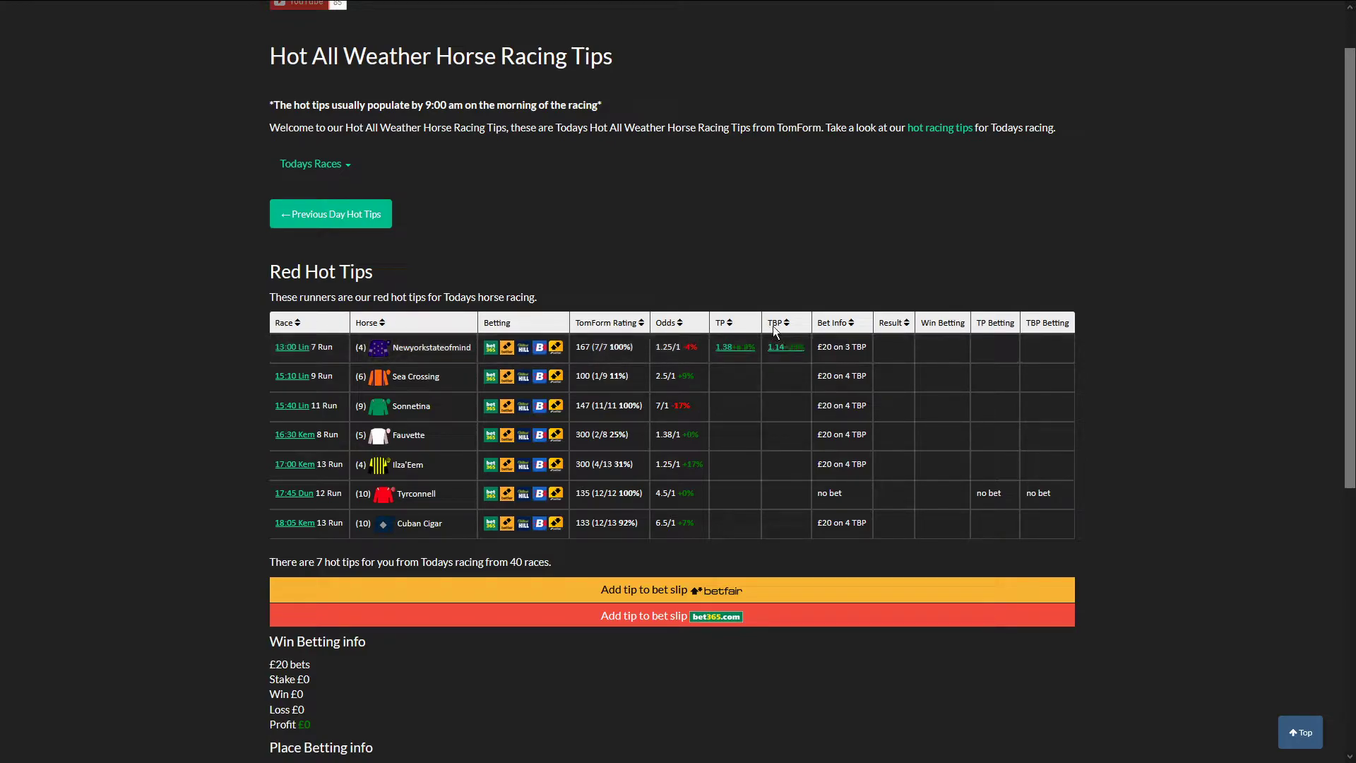
mouse_move(758, 362)
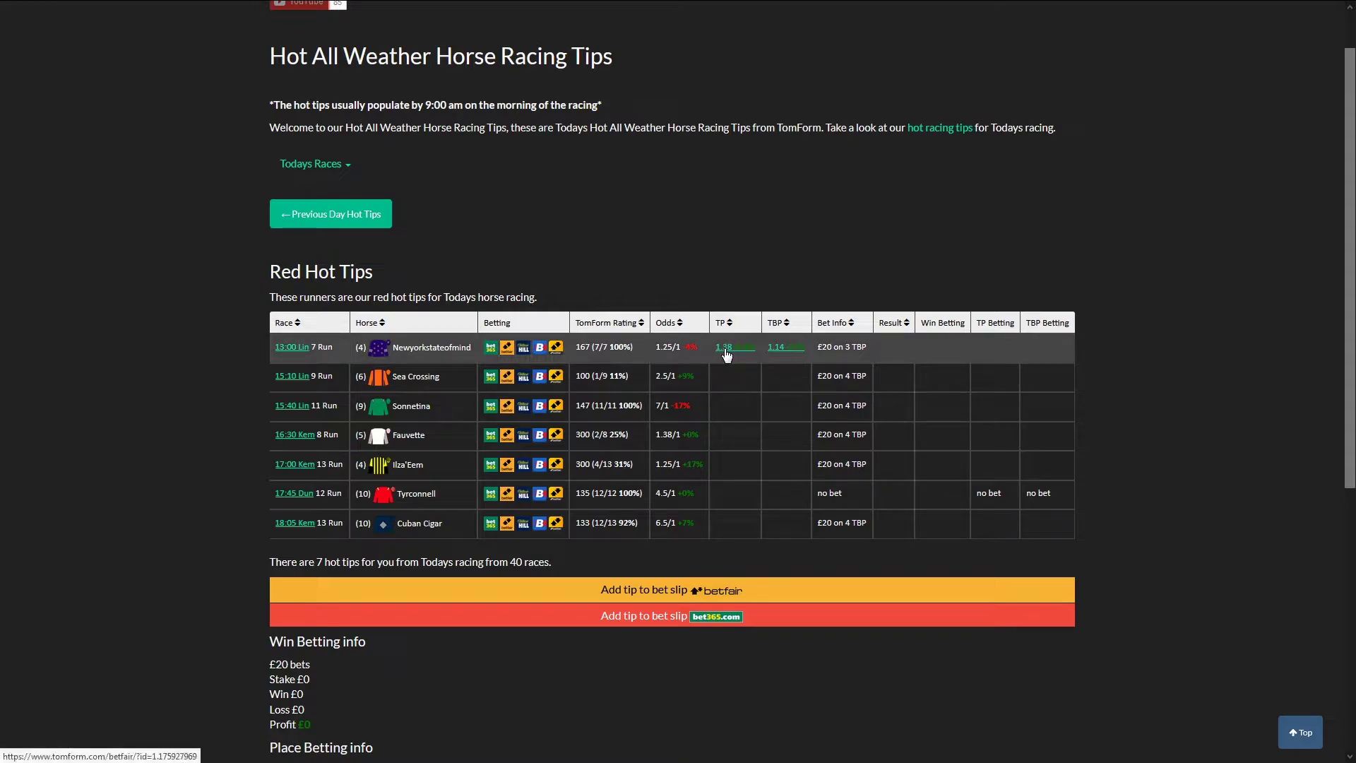
Open Newyorkstateofmind's Betfair market and show the 13:00 Lingfield 3 Places market
left_click(723, 347)
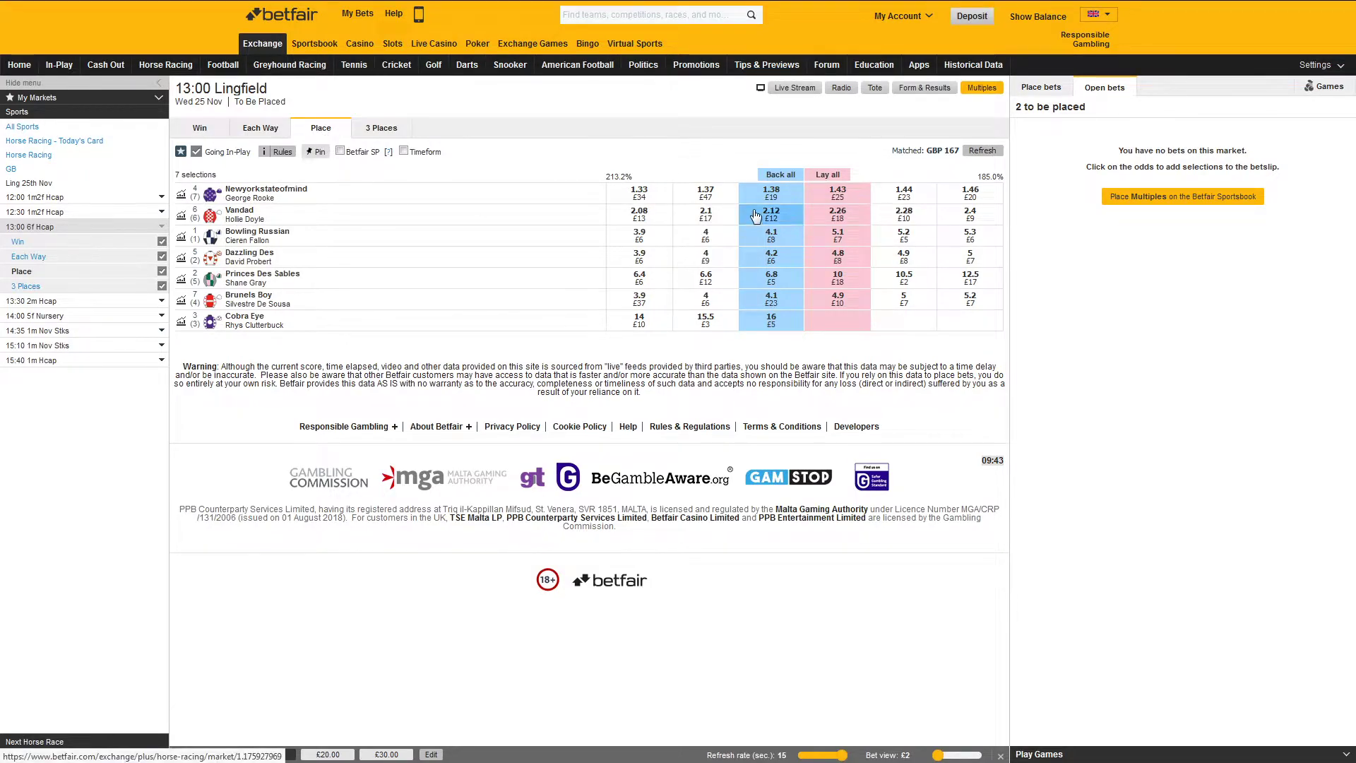
mouse_move(266, 188)
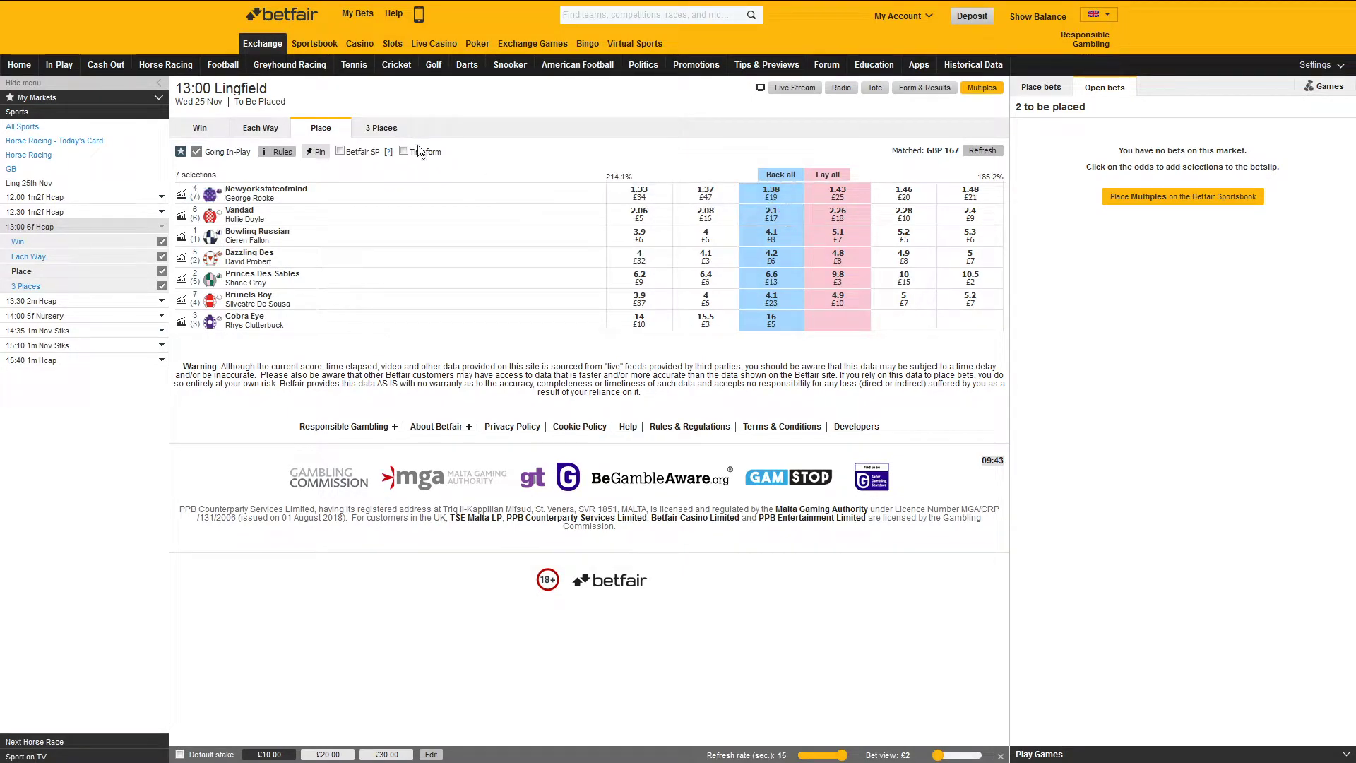
left_click(381, 127)
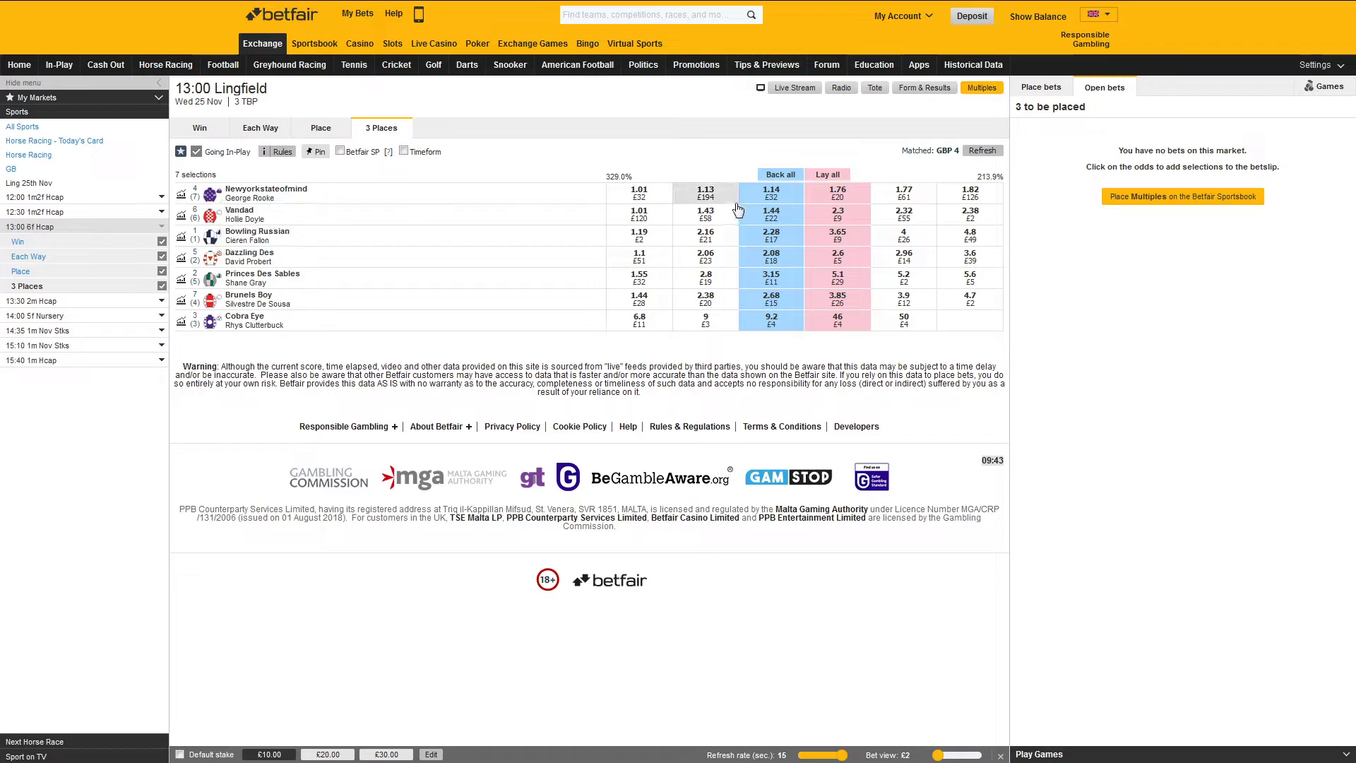
mouse_move(446, 9)
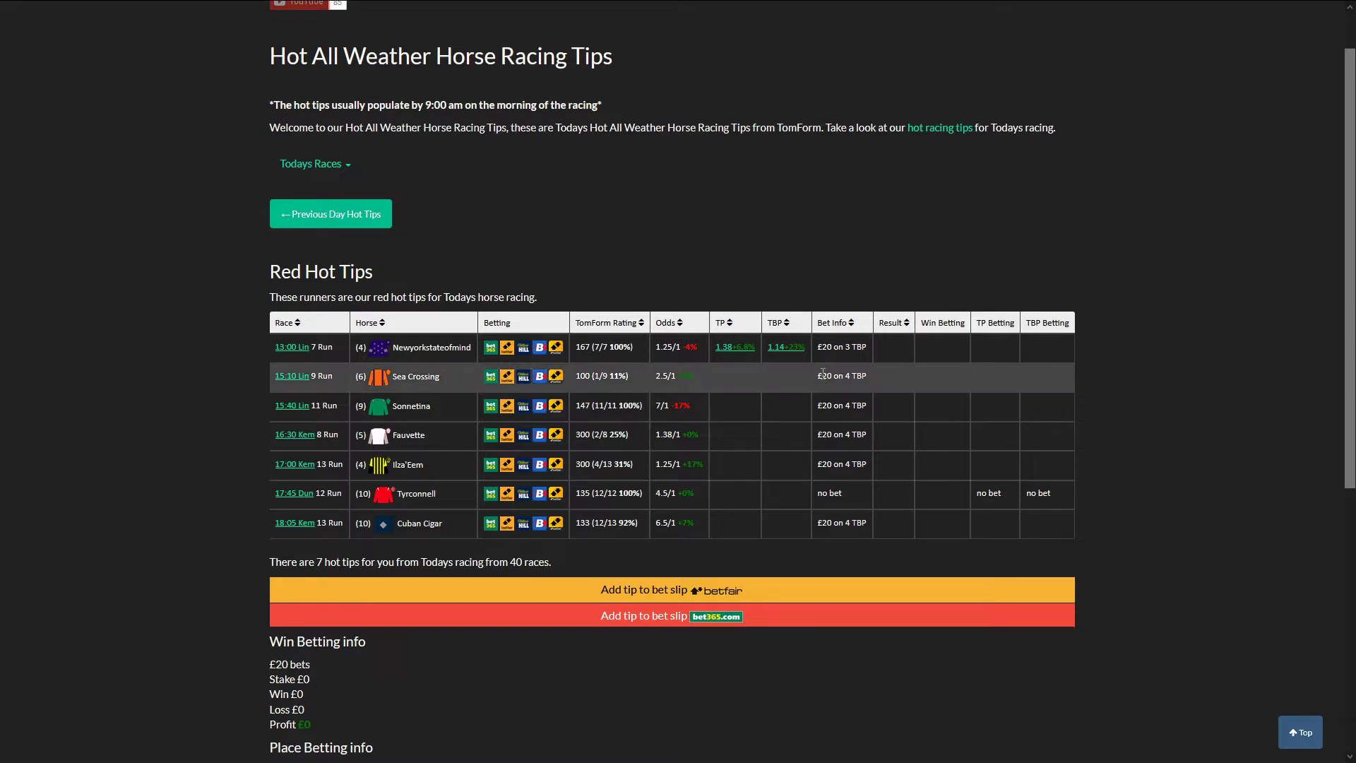
mouse_move(593, 416)
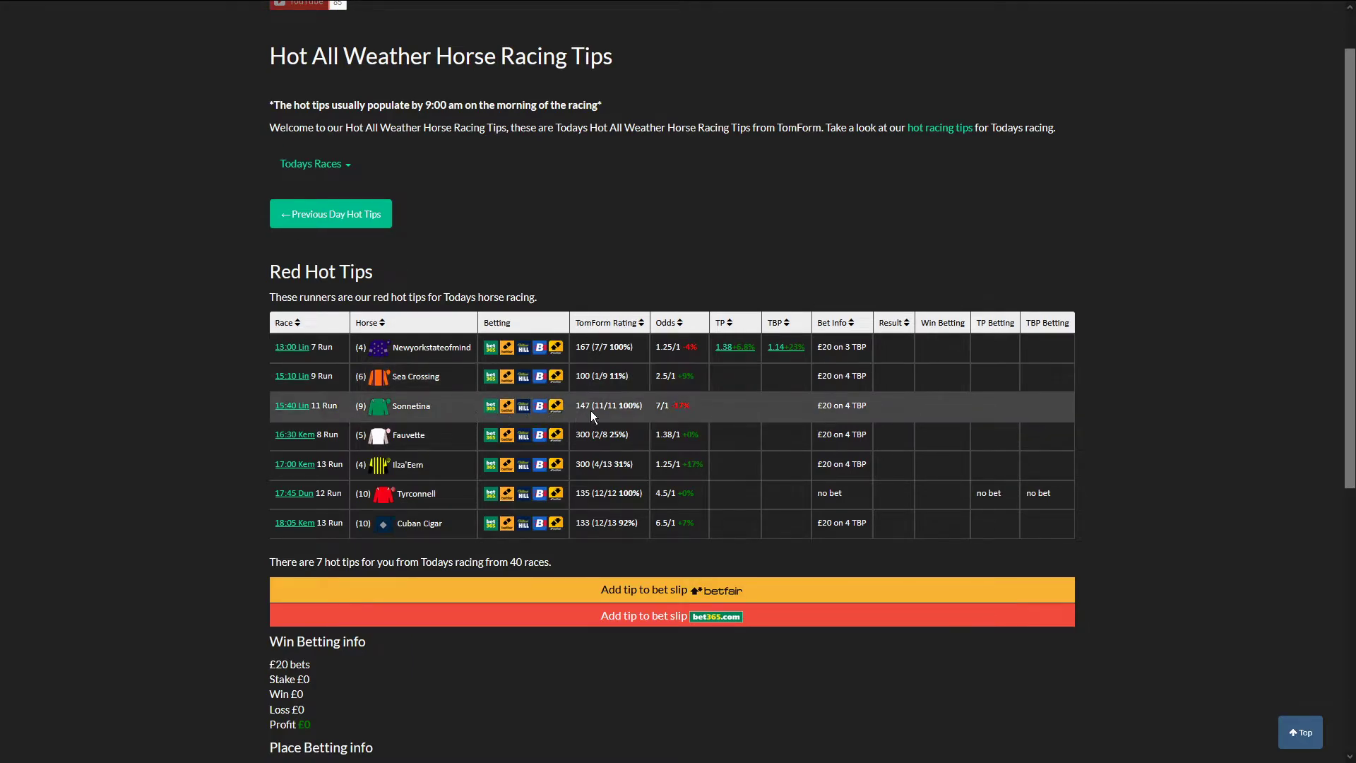
mouse_move(435, 413)
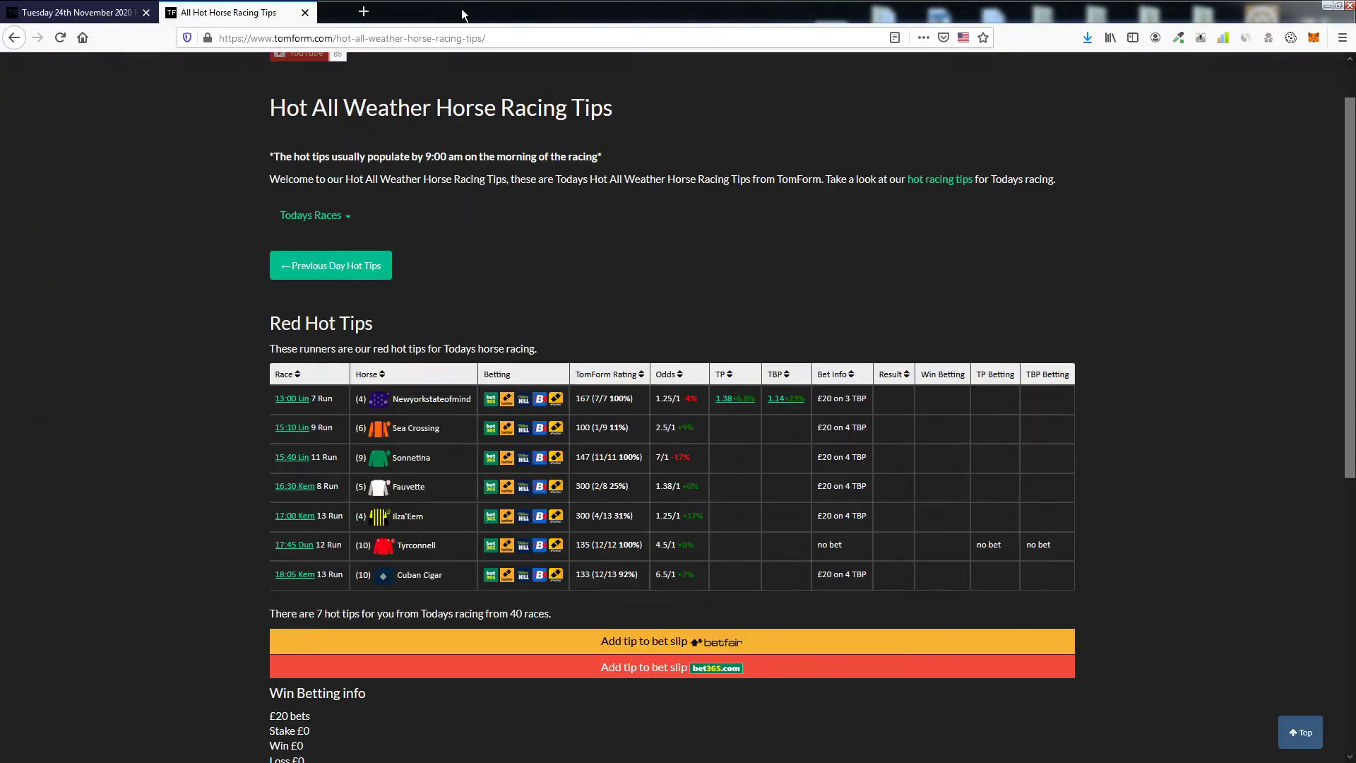
scroll("down", 3)
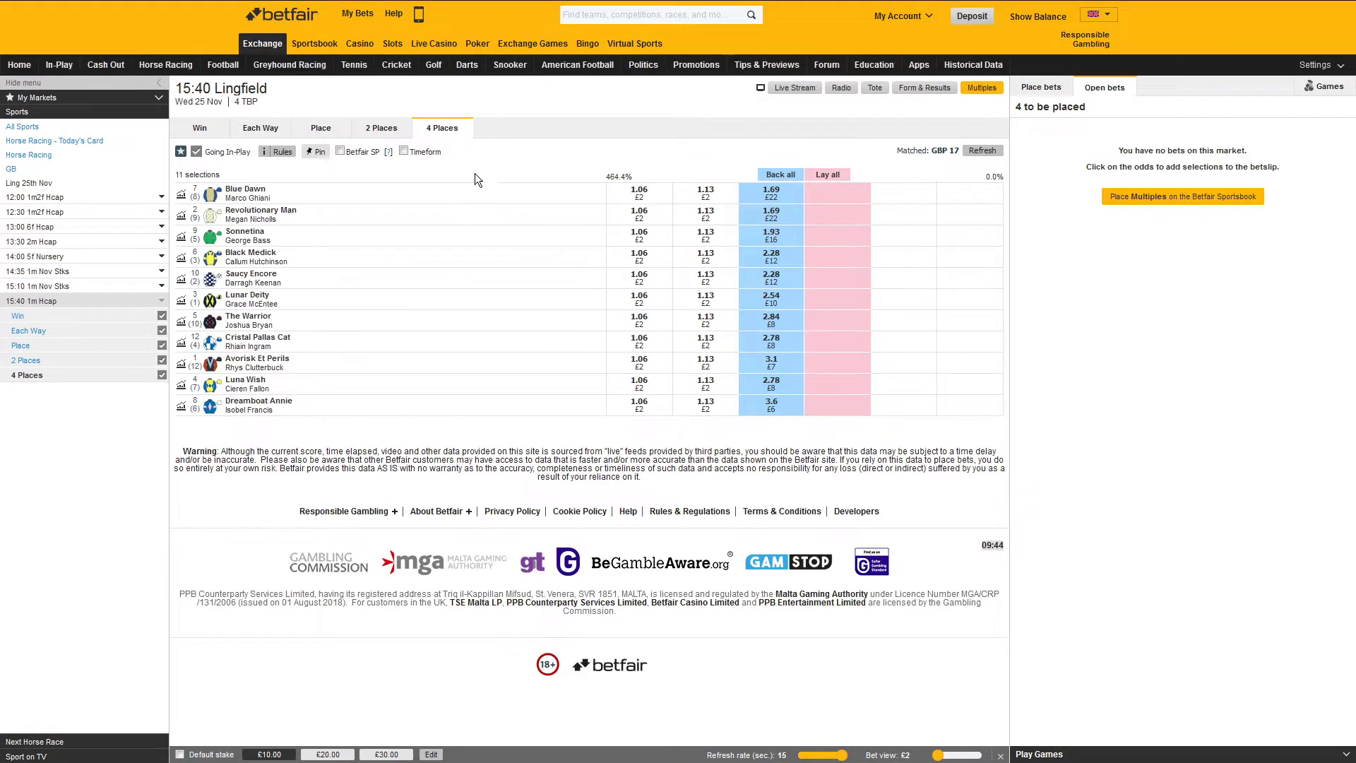
mouse_move(794, 235)
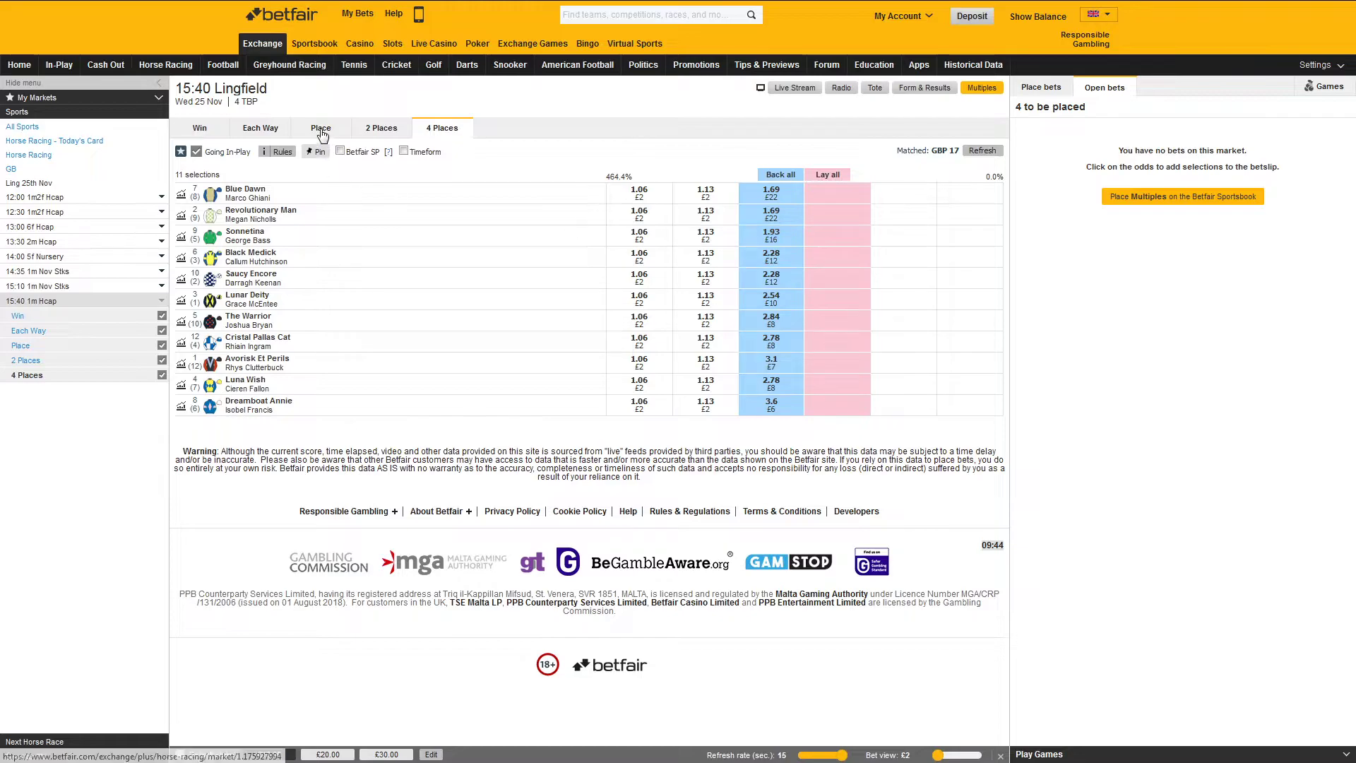
Switch to the 15:40 Lingfield Place market and add Sonnetina at 2.74 to the bet slip
left_click(321, 128)
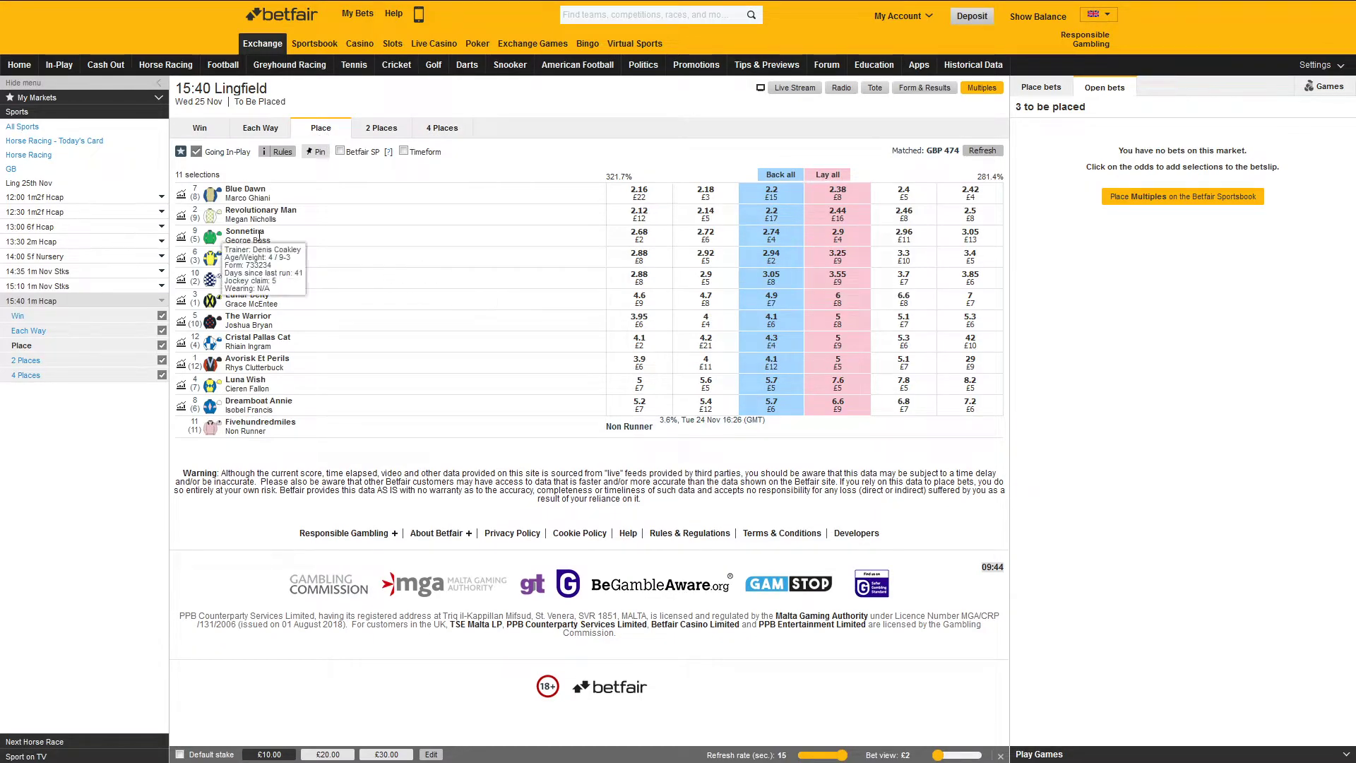
mouse_move(770, 235)
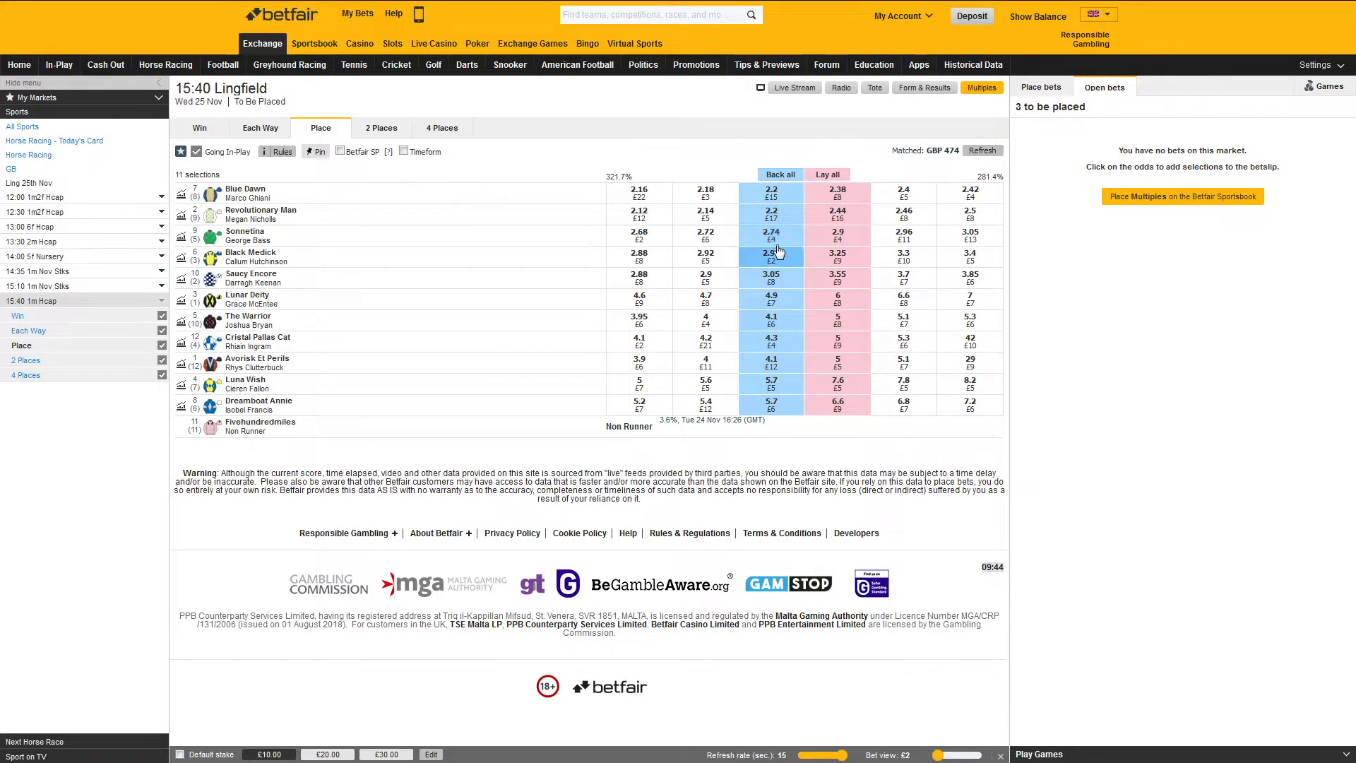
mouse_move(770, 254)
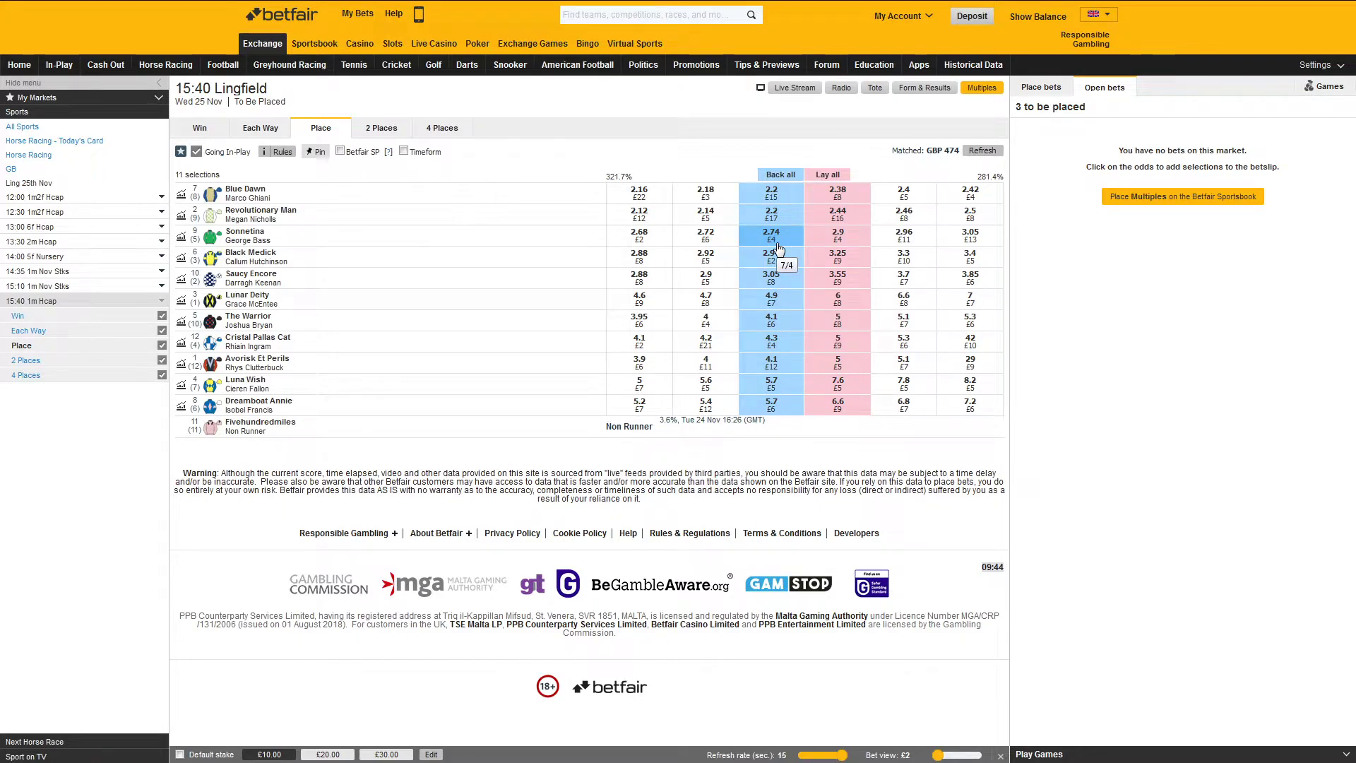
left_click(771, 235)
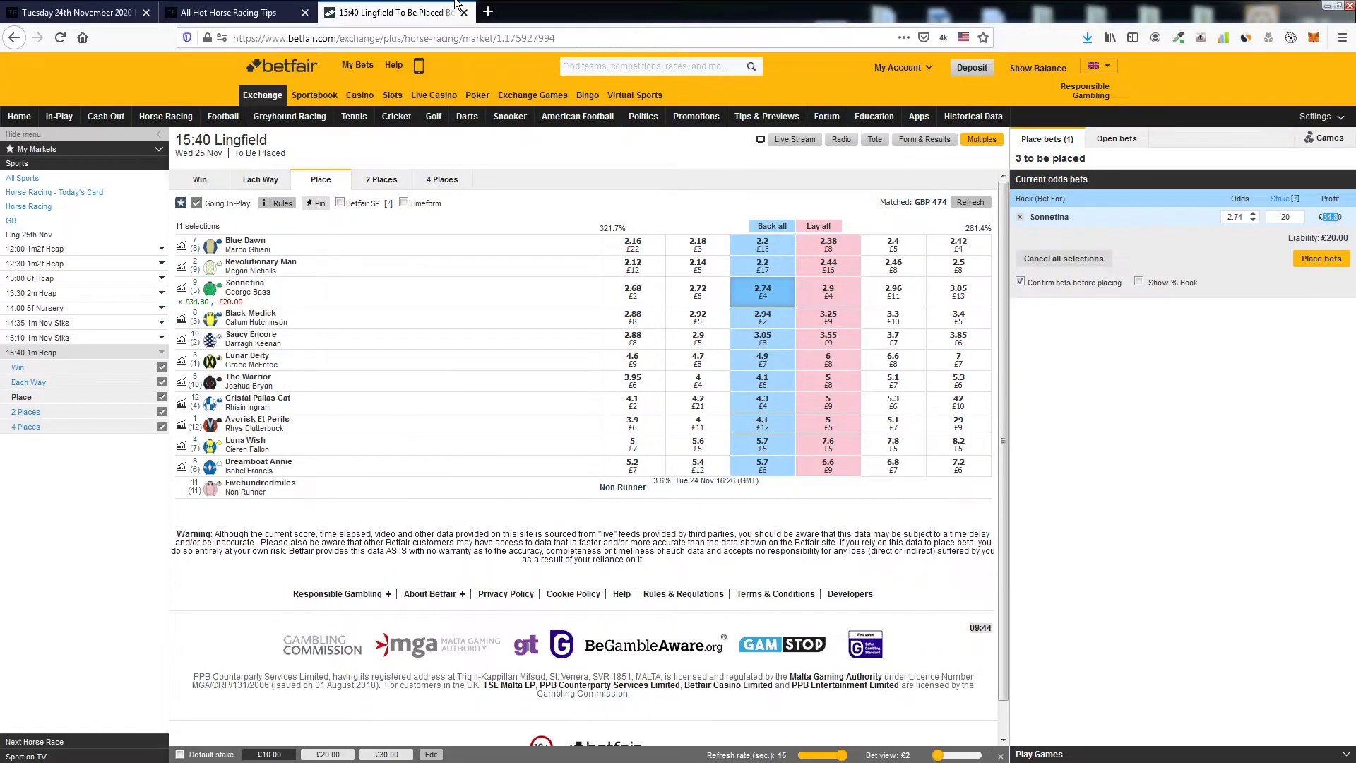
Open the Maiden Tips page from the Tips menu and browse today's six tips
left_click(234, 12)
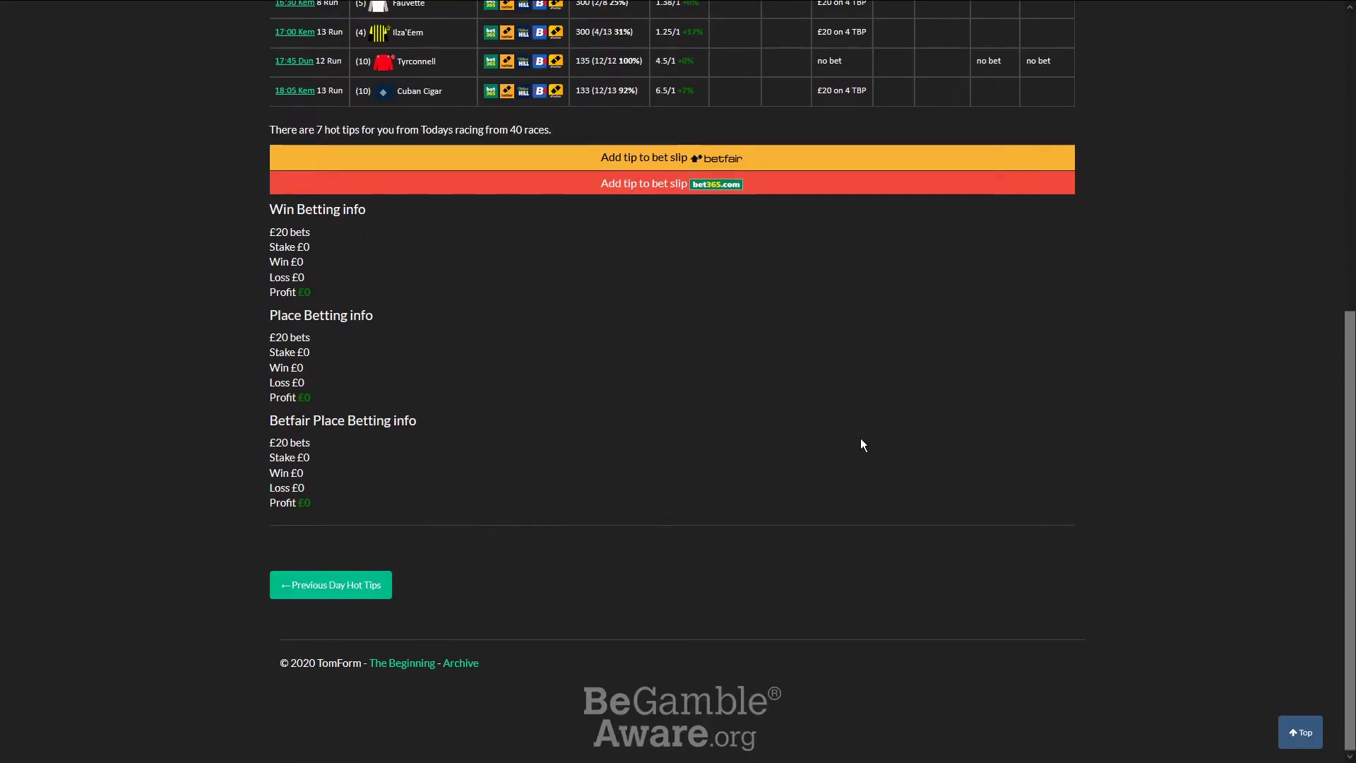
scroll("up", 3)
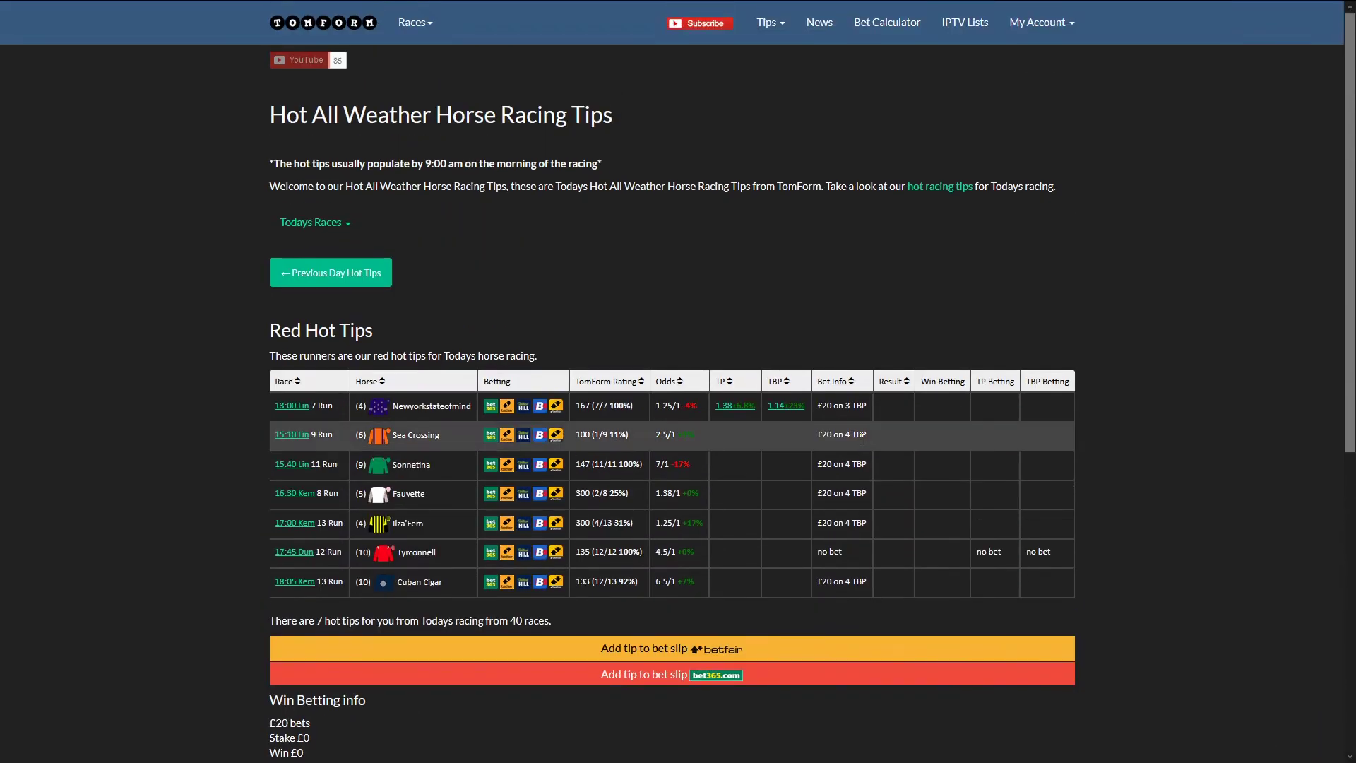
mouse_move(806, 154)
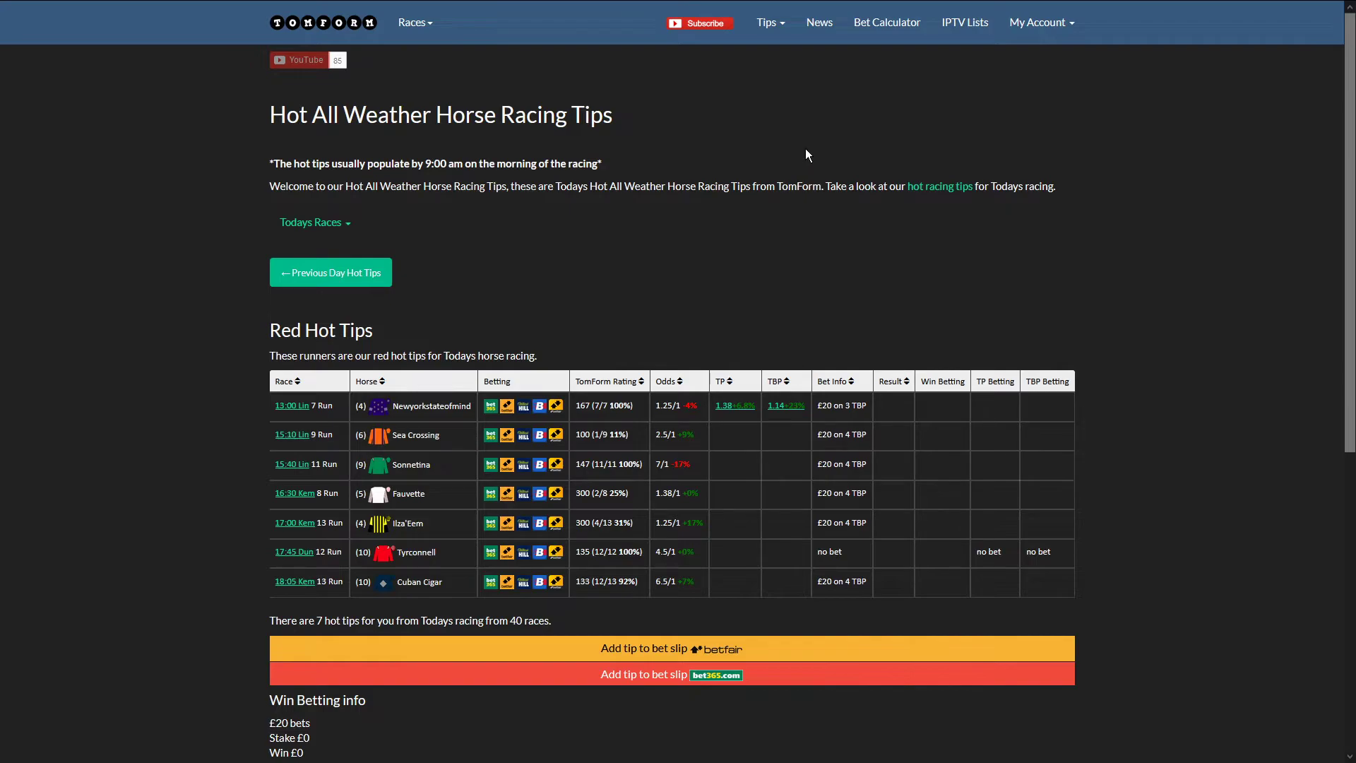
left_click(768, 22)
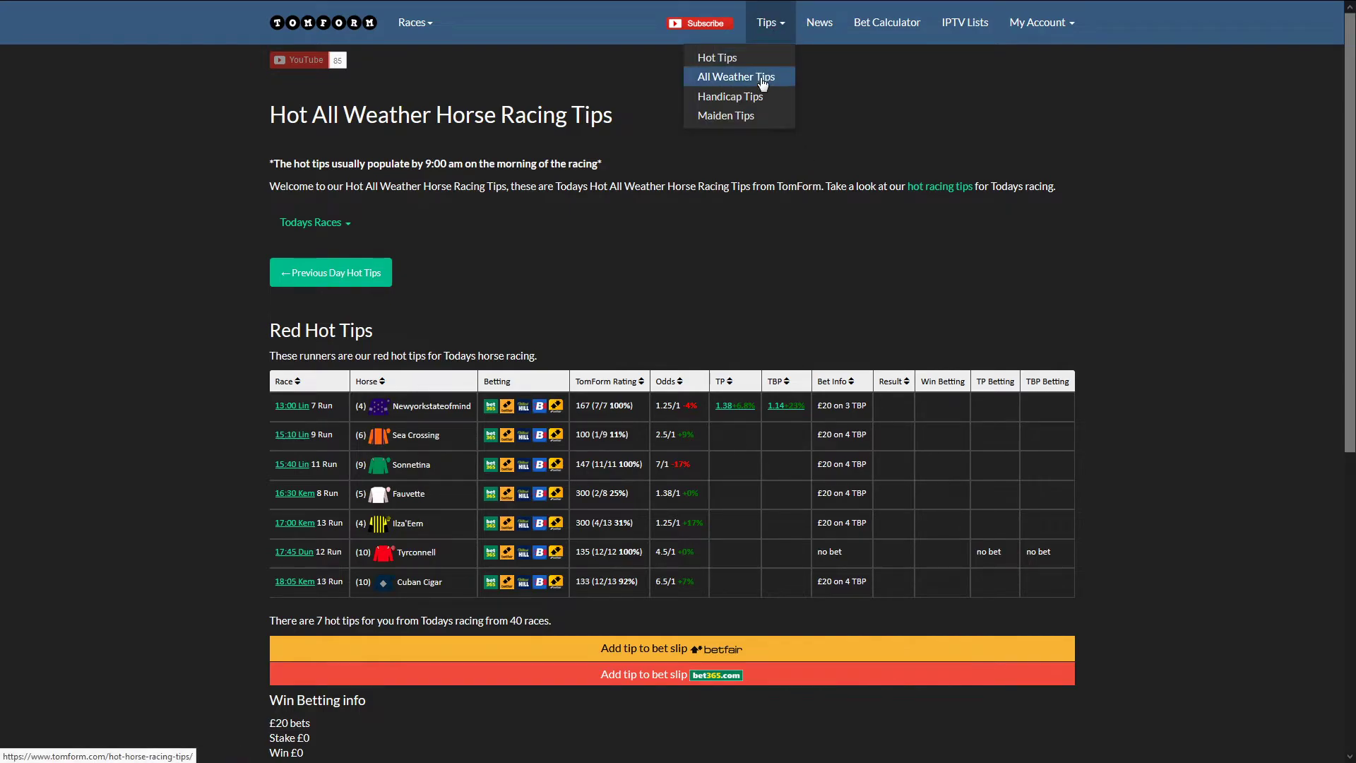
left_click(726, 115)
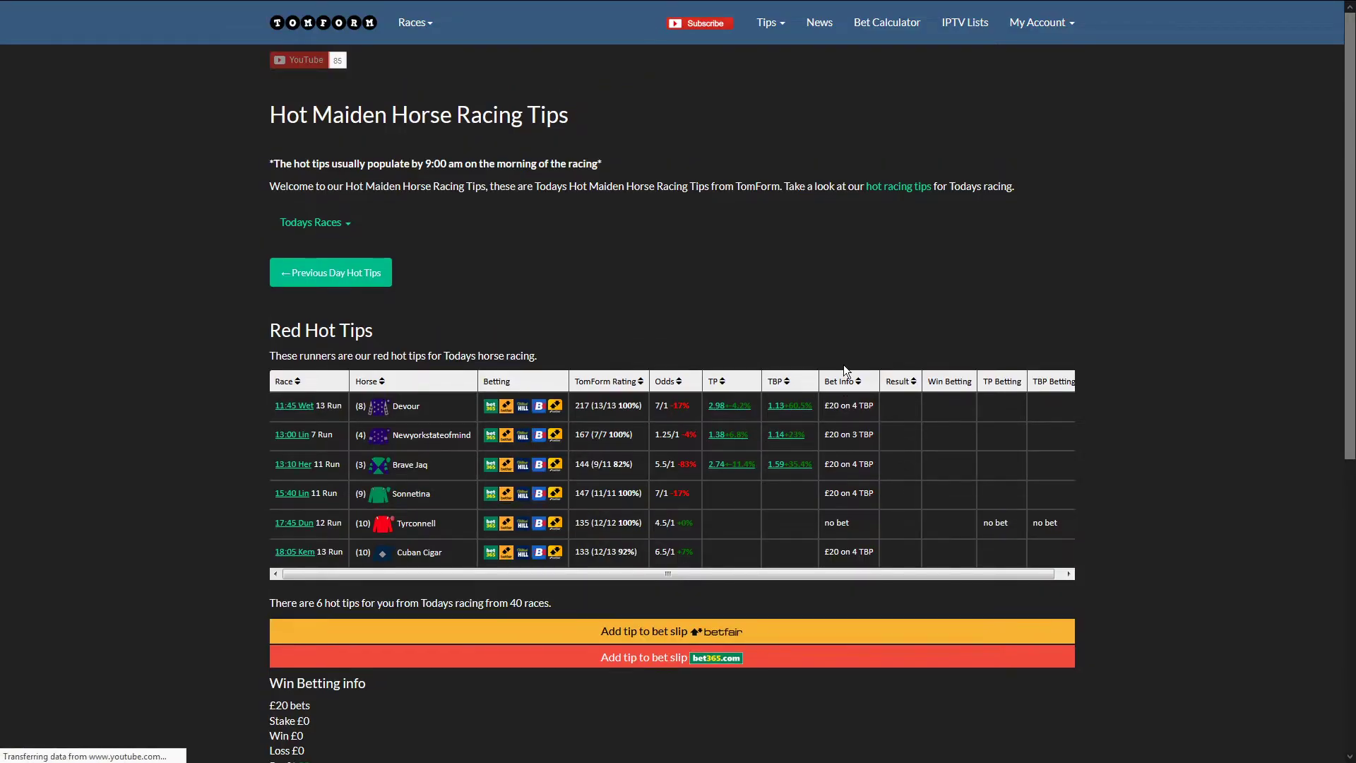
scroll("down", 3)
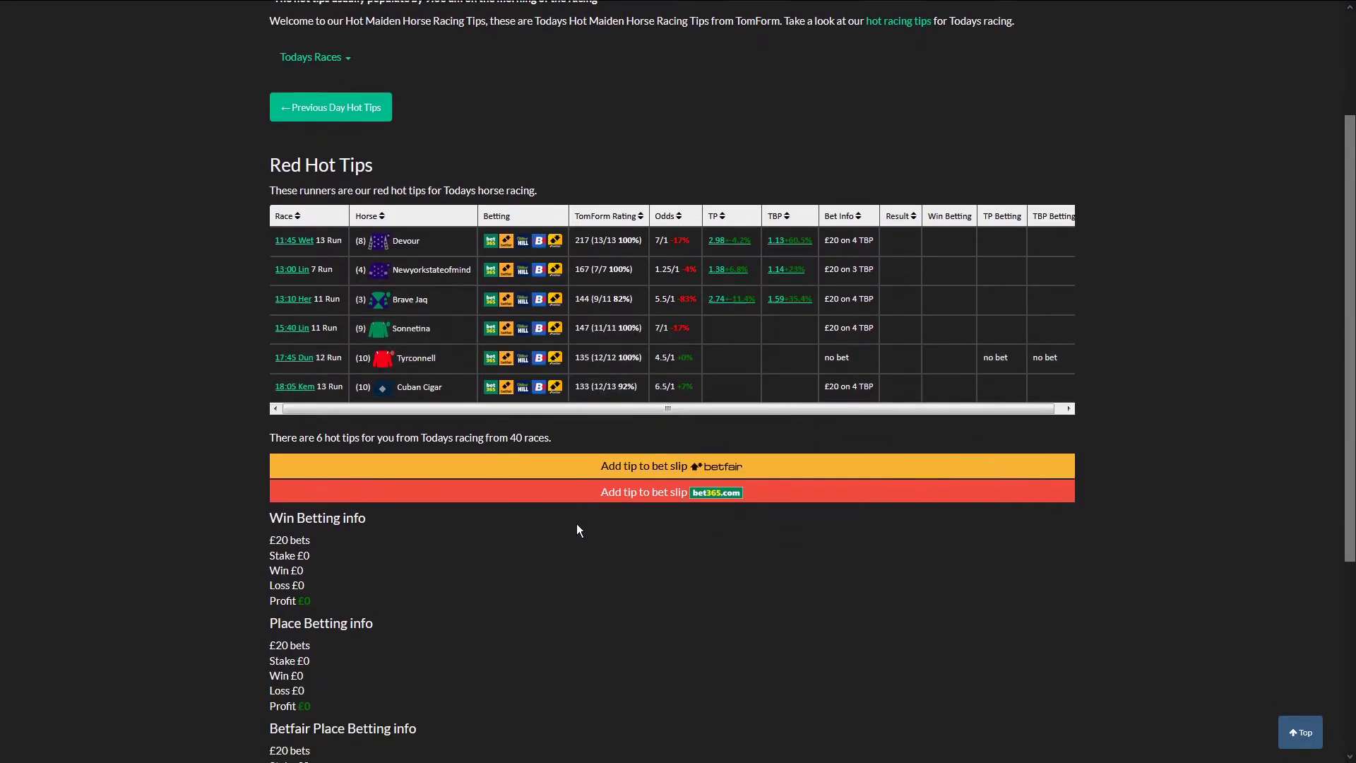
scroll("up", 3)
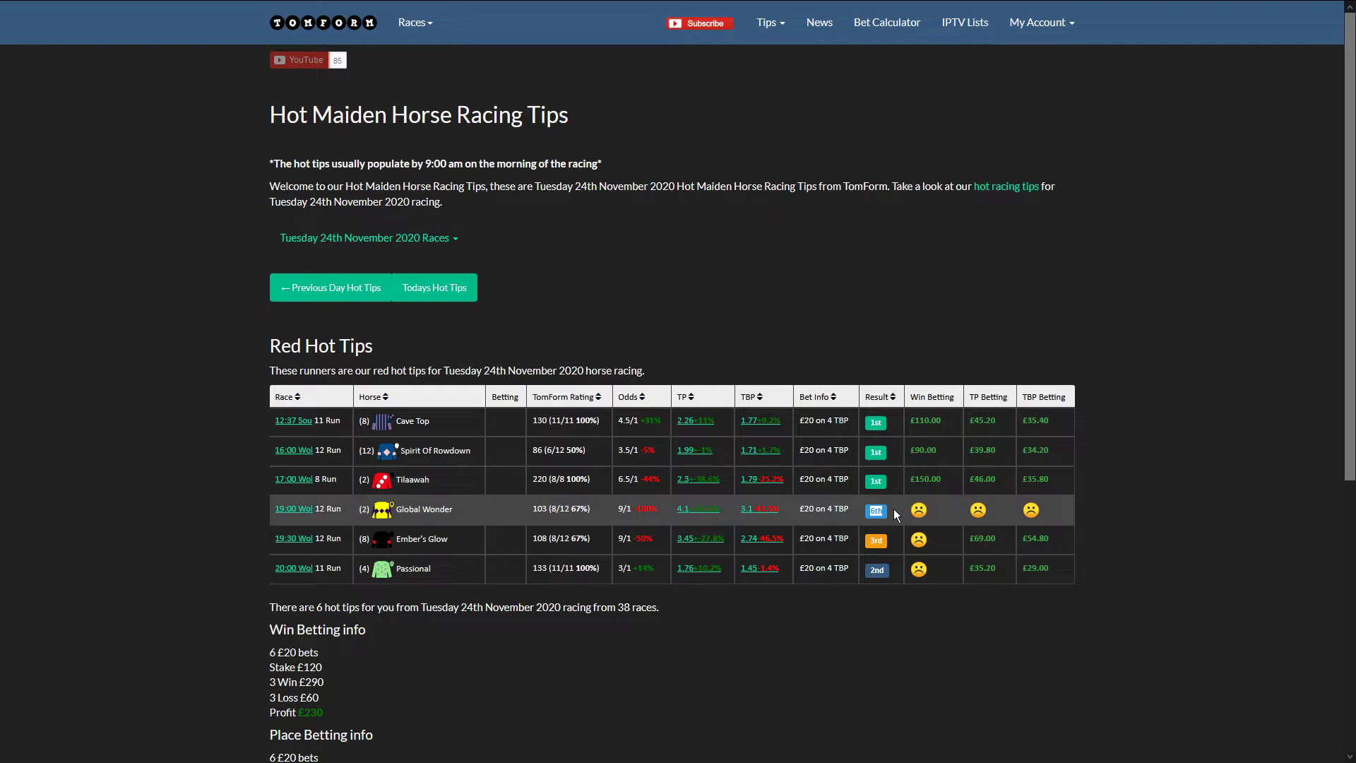
Show 24 November's maiden results: place profit £115.2, Betfair place profit £69.2
scroll("down", 3)
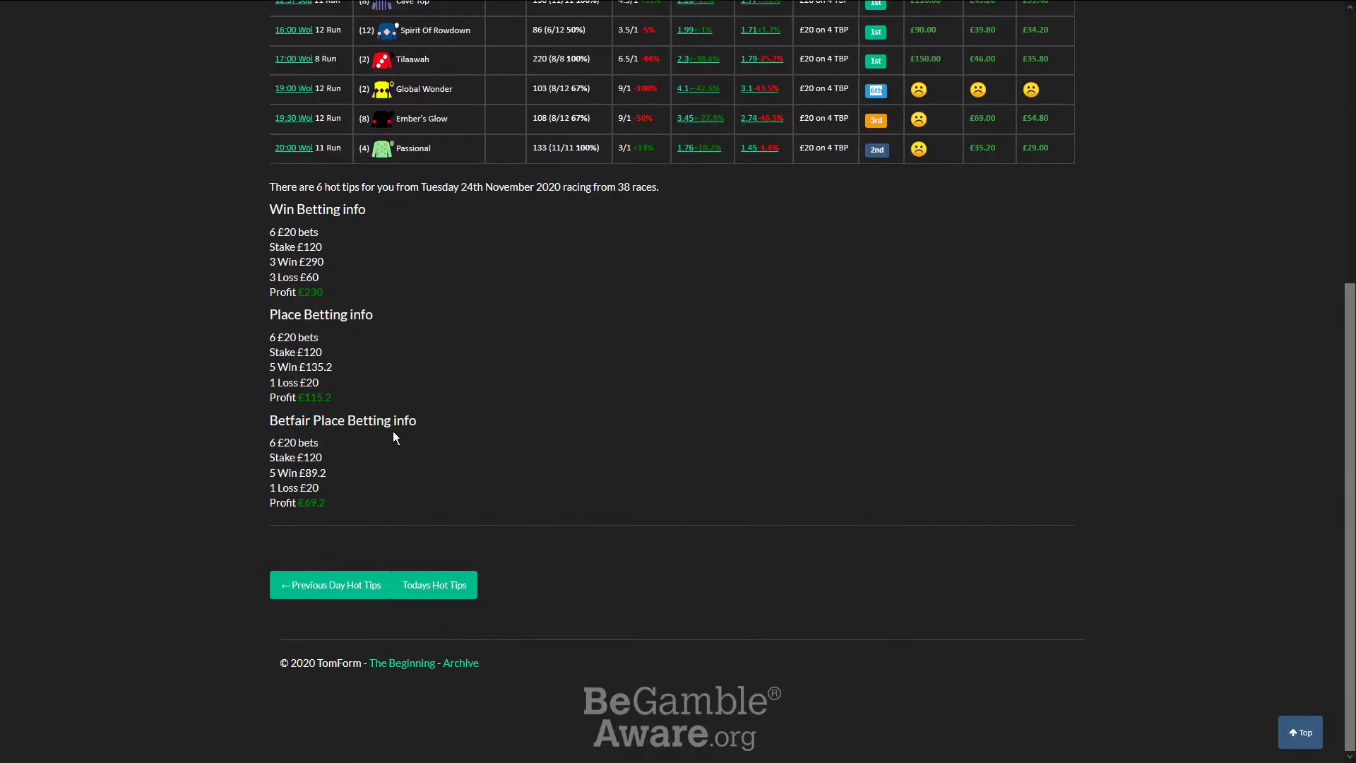
double_click(314, 397)
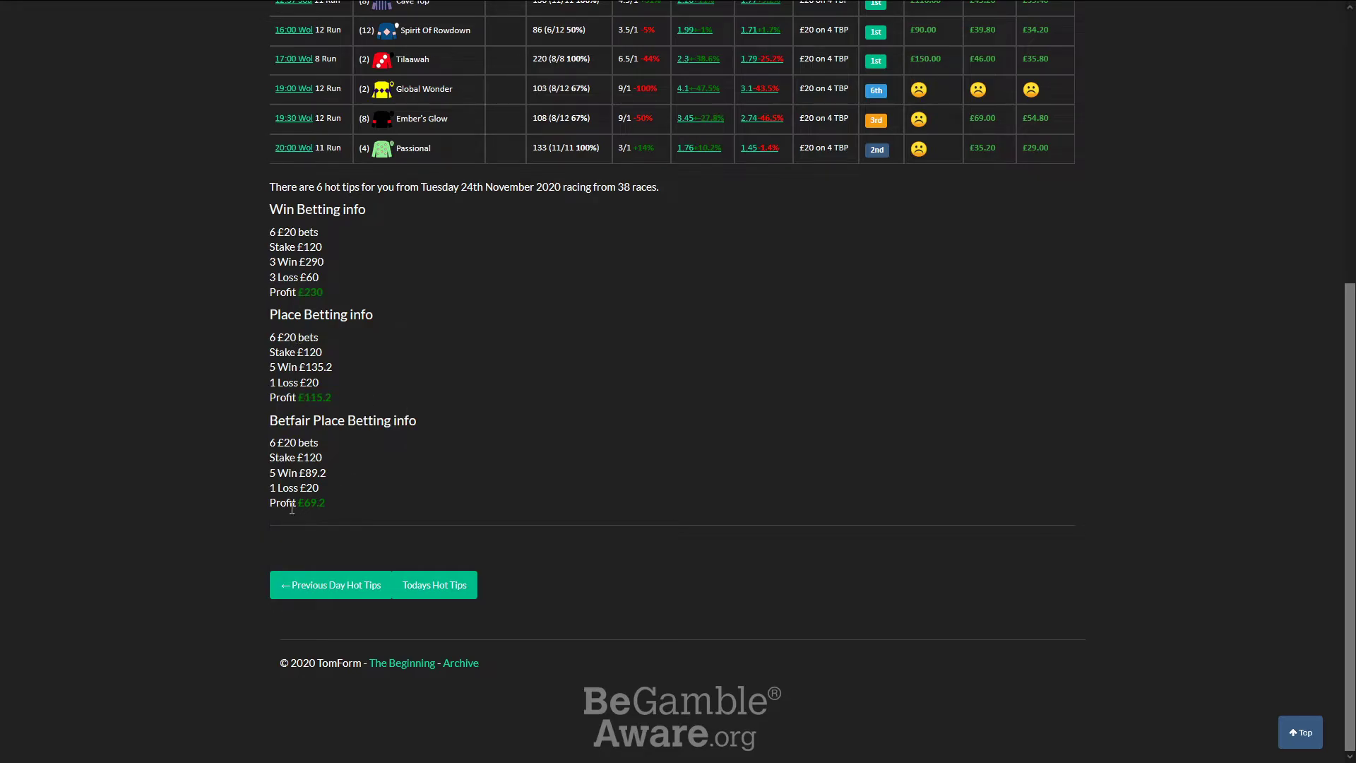
mouse_move(466, 447)
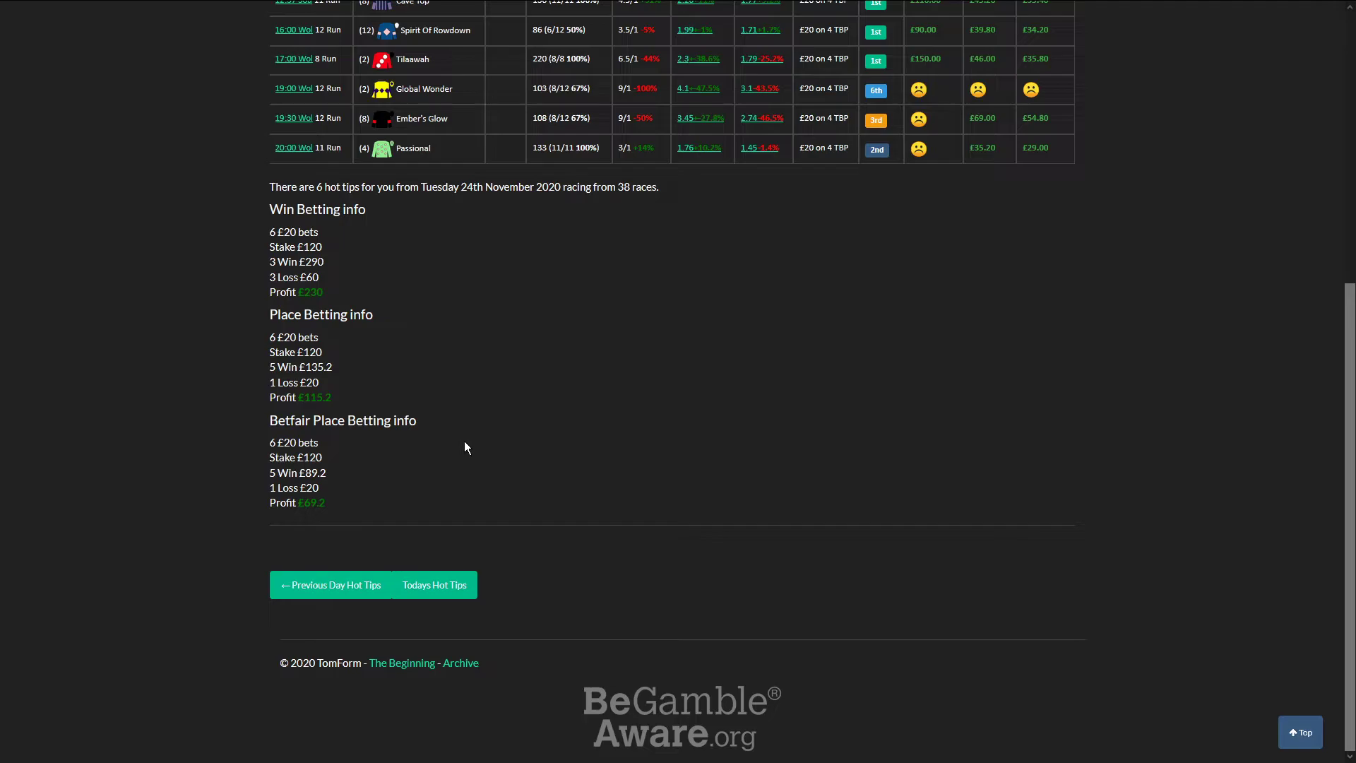
scroll("up", 3)
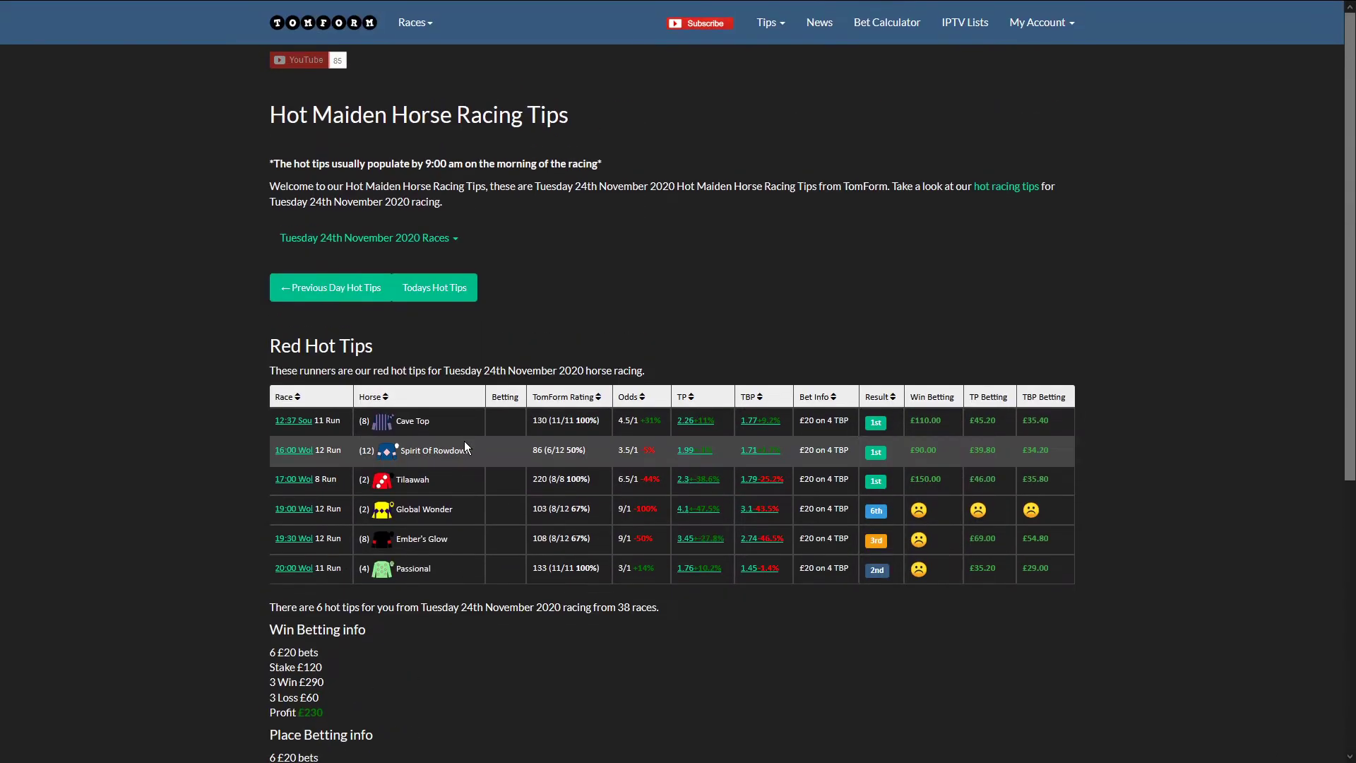
mouse_move(765, 326)
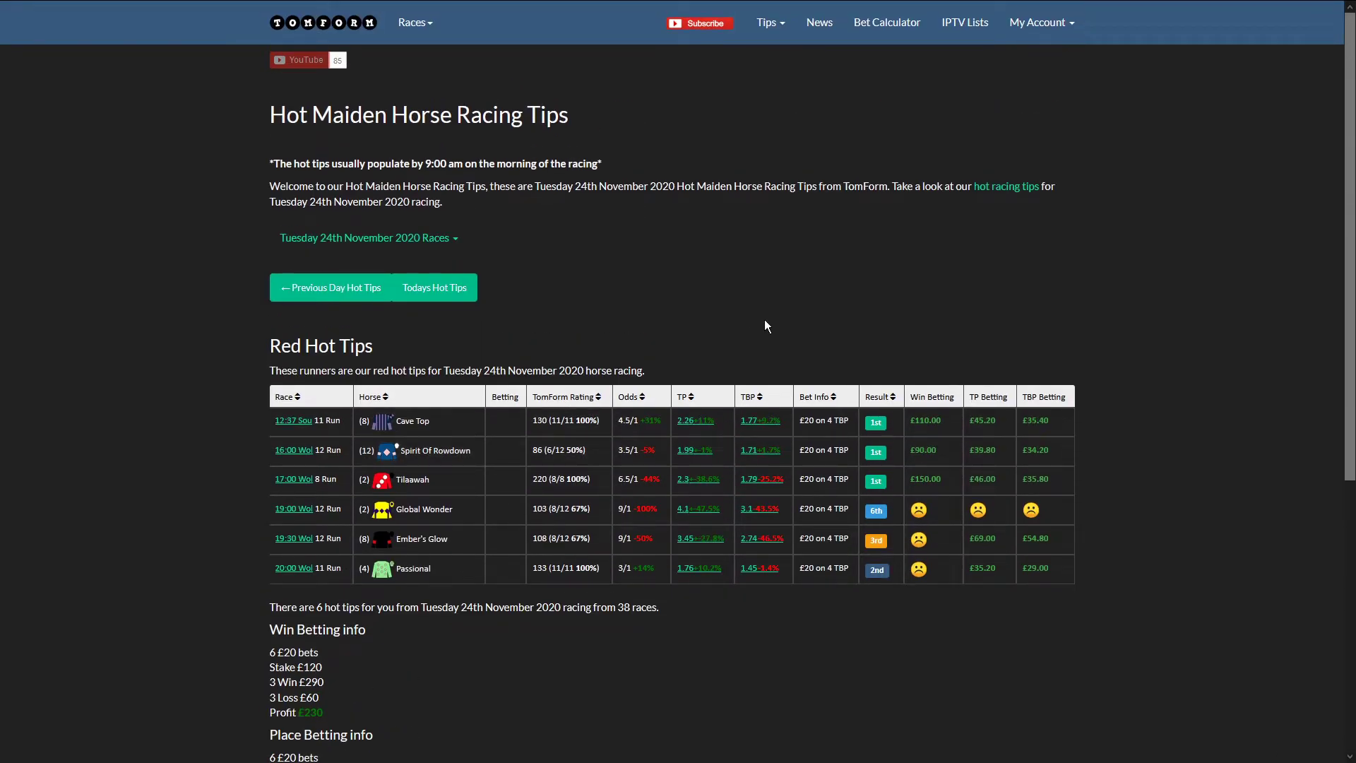
mouse_move(763, 207)
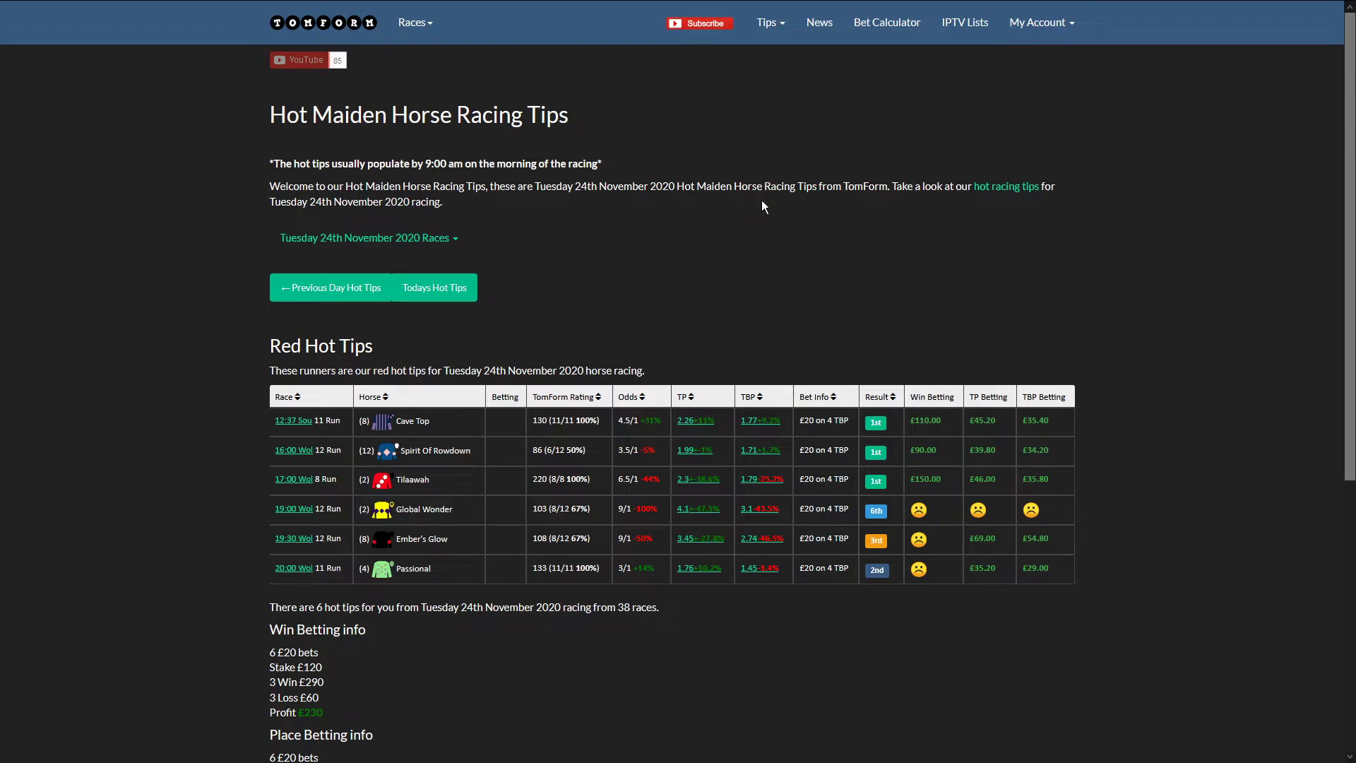
mouse_move(1352, 240)
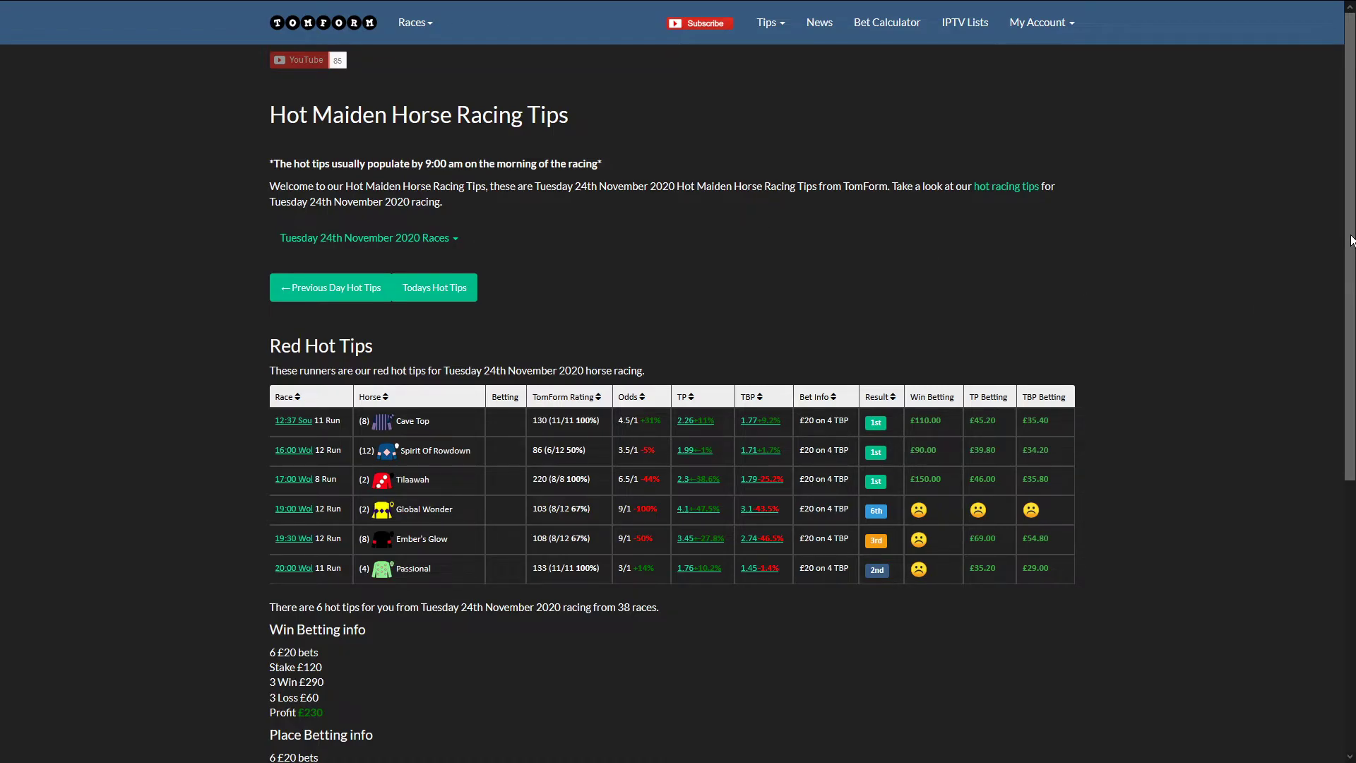
mouse_move(825, 57)
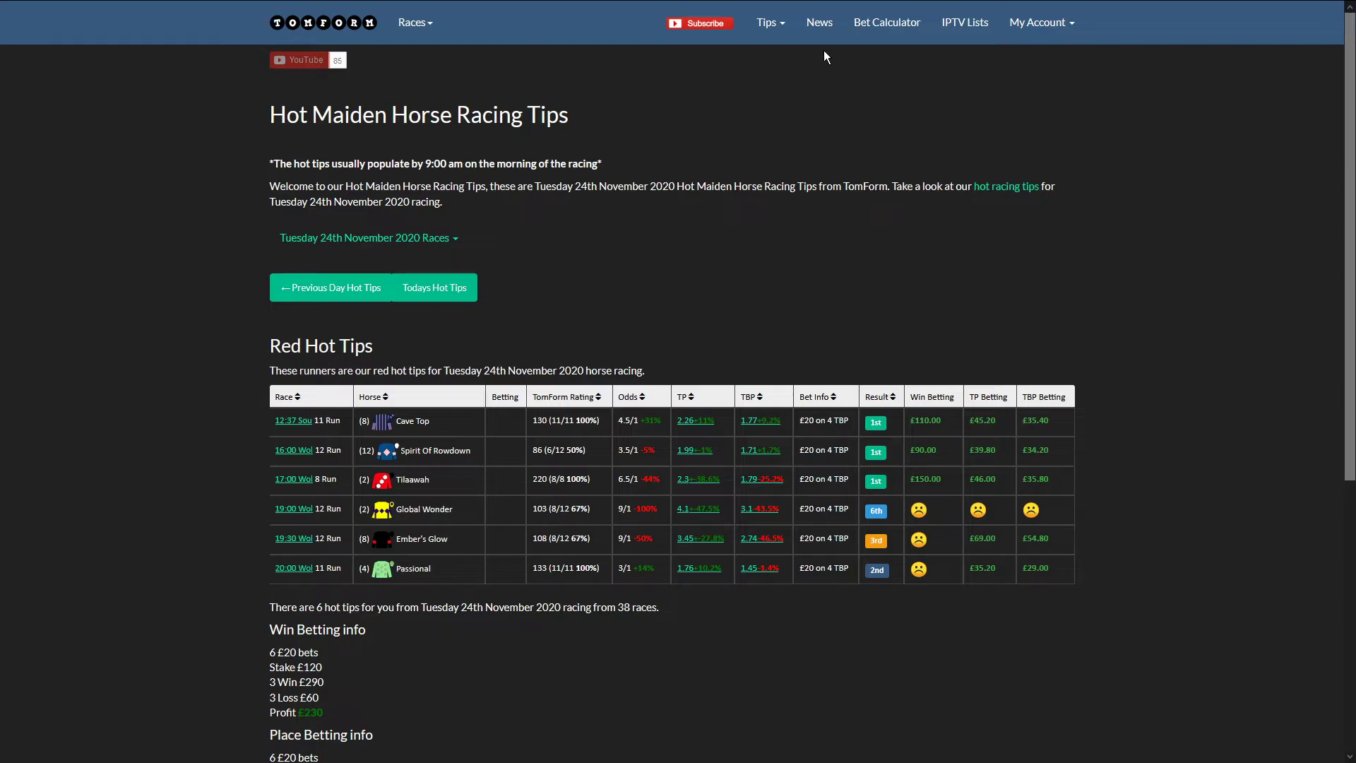
mouse_move(732, 123)
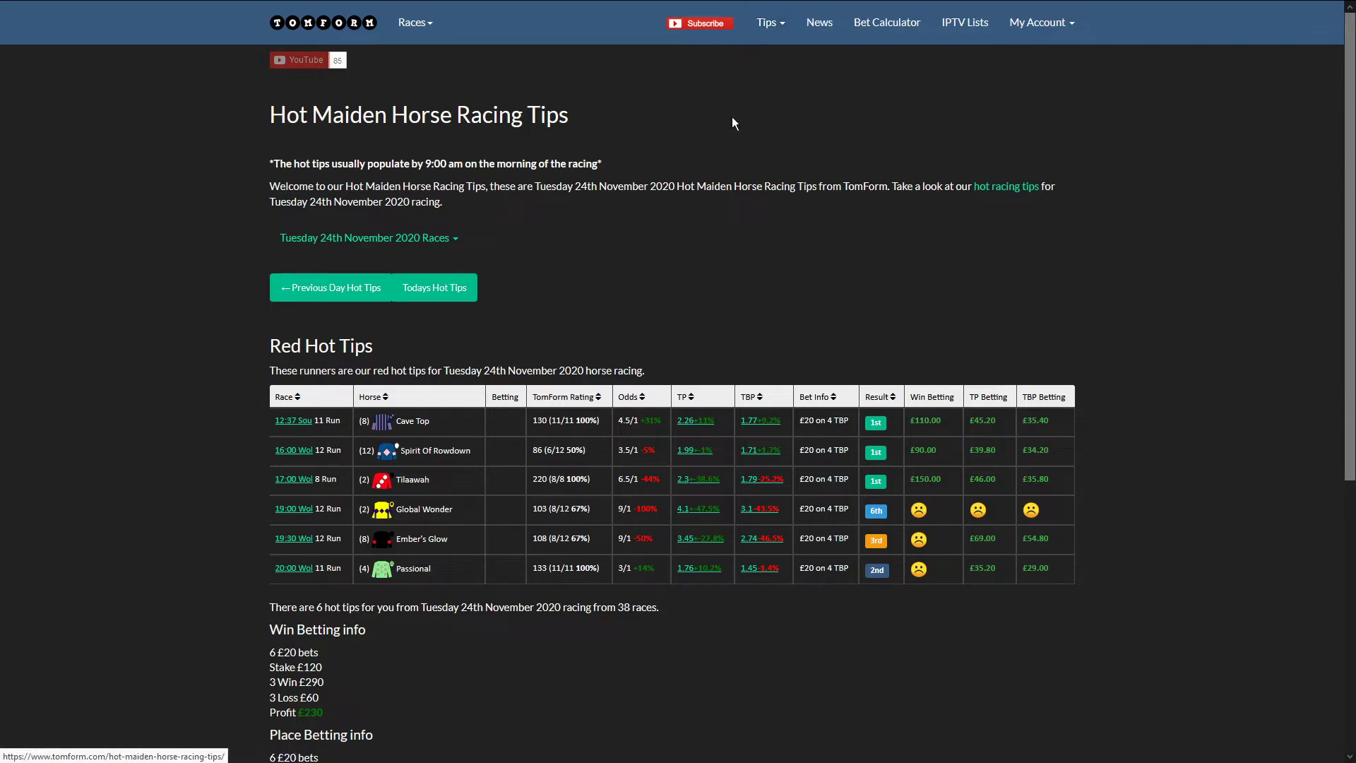
Go back to today's maiden tips and reload the table of six runners
left_click(435, 288)
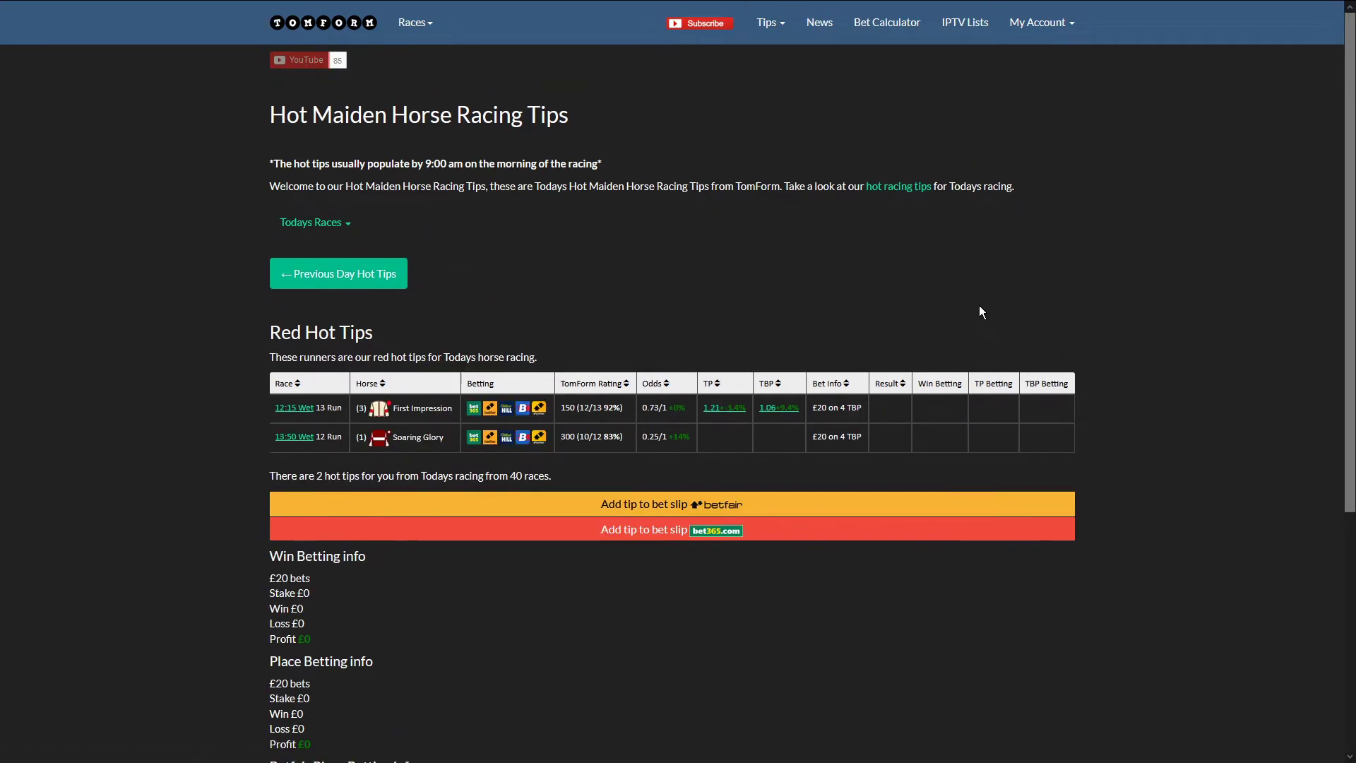
mouse_move(887, 485)
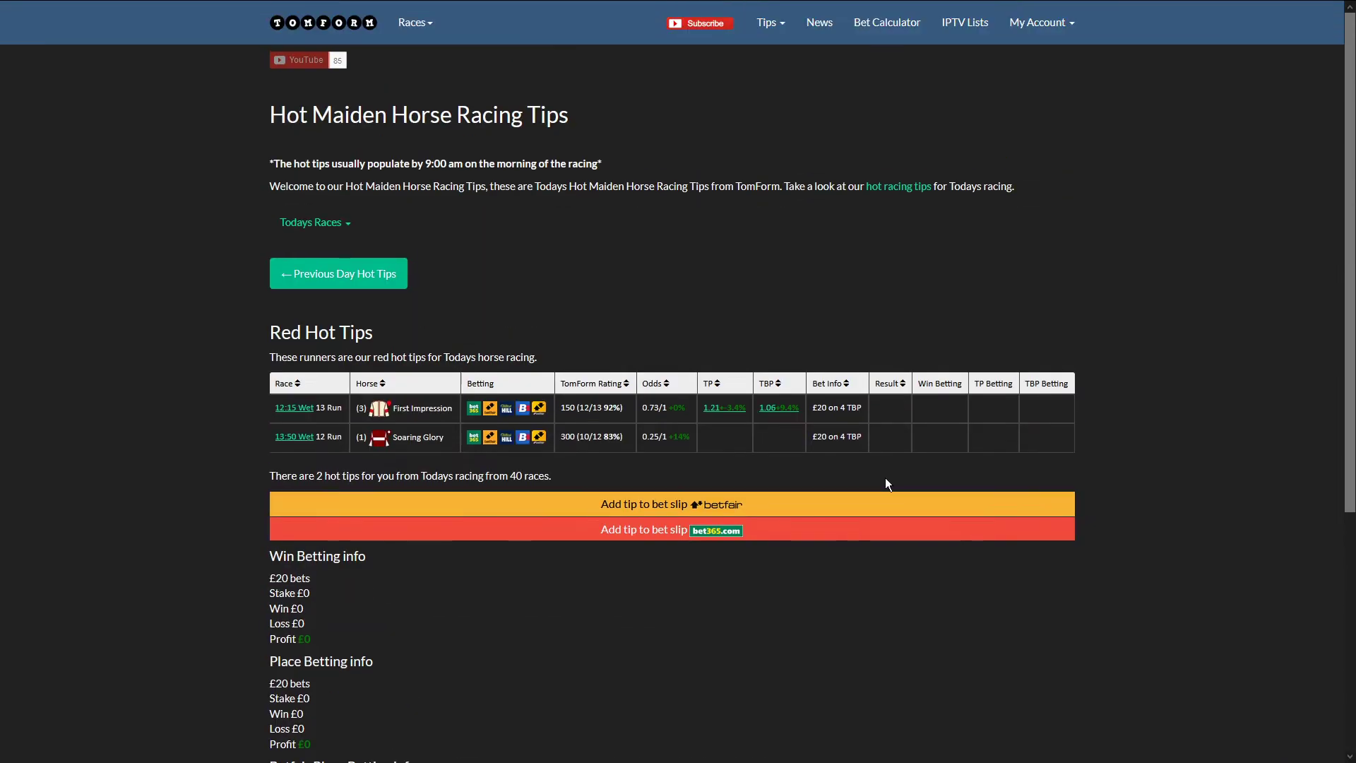
mouse_move(910, 313)
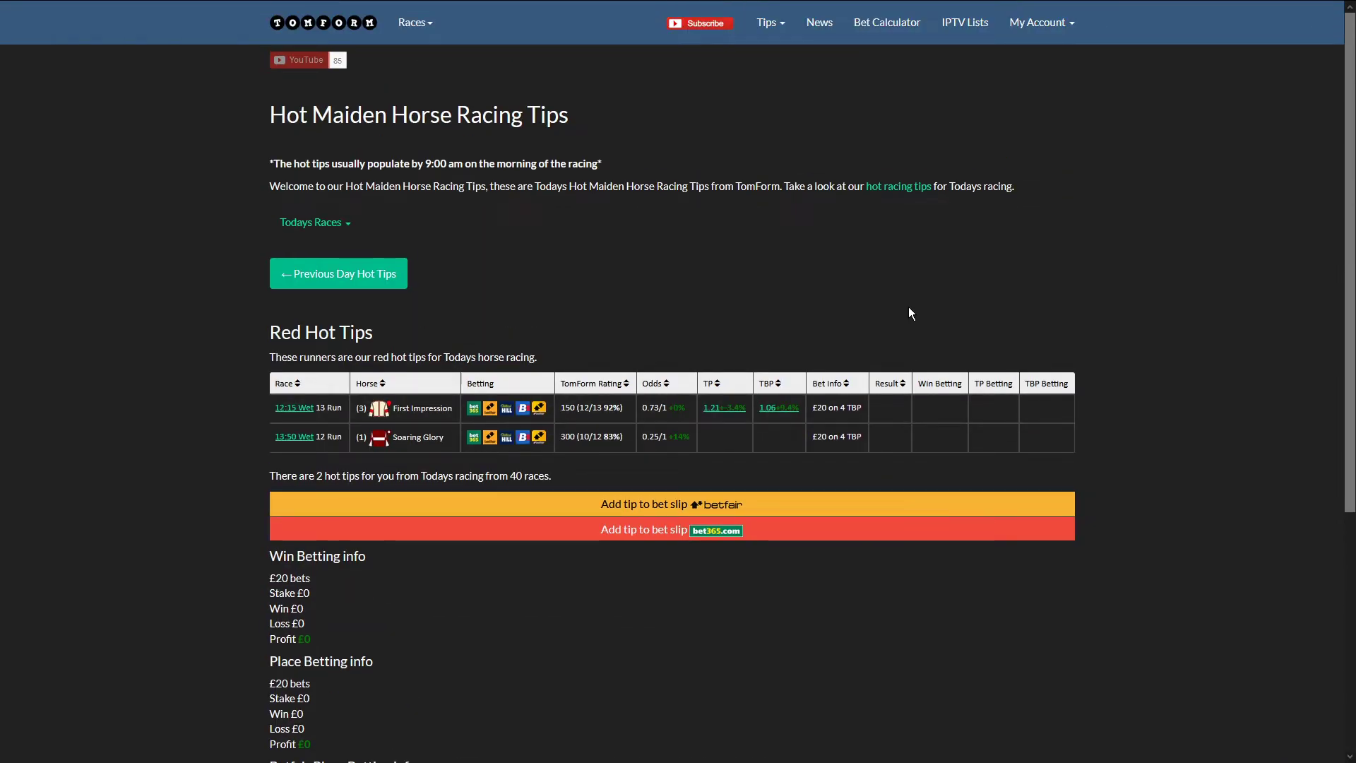
left_click(768, 22)
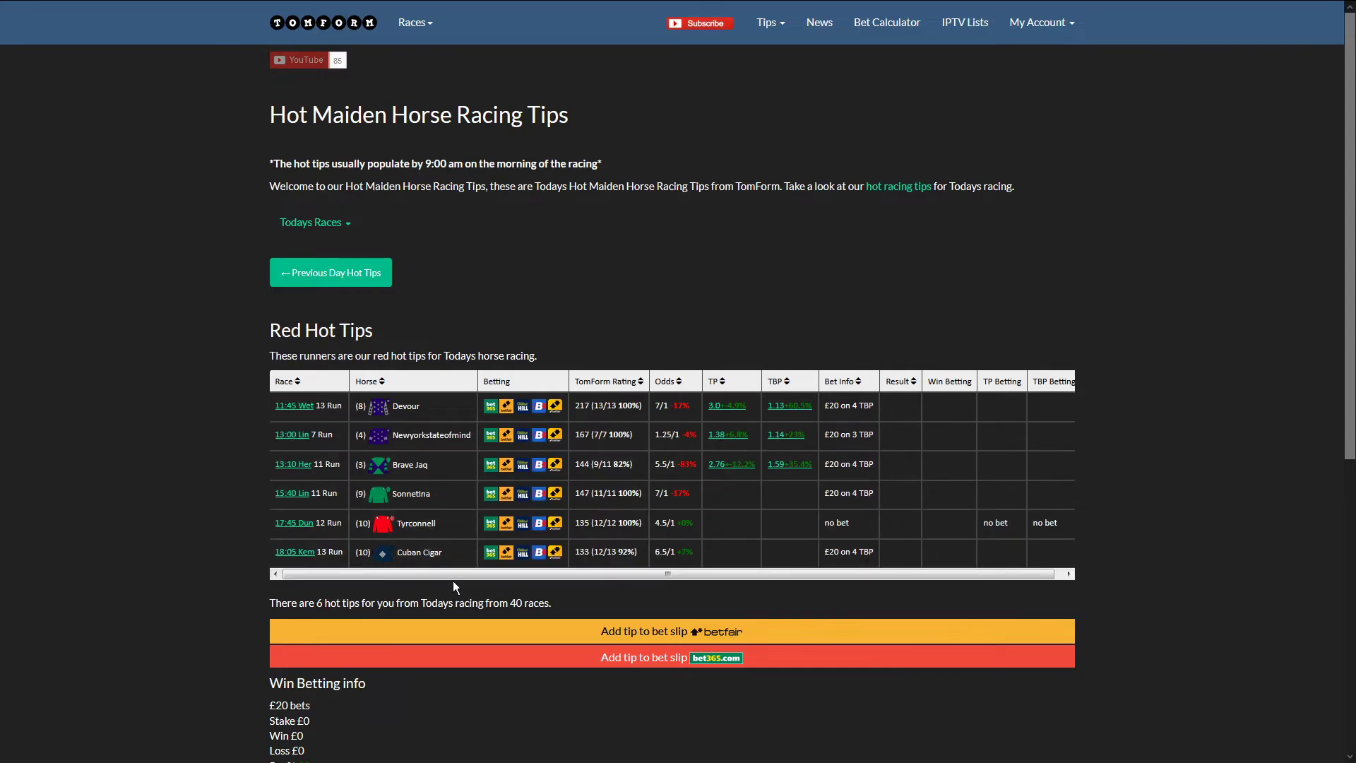
mouse_move(565, 599)
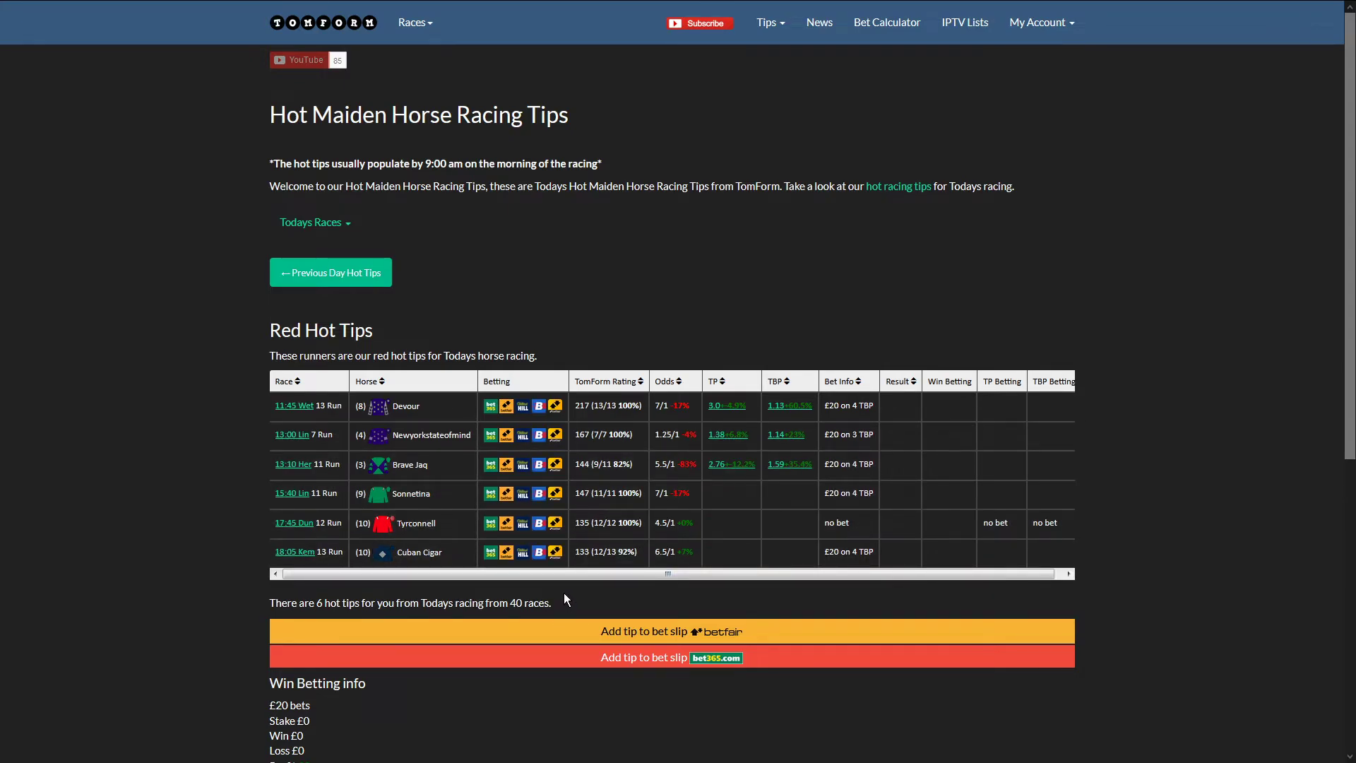
mouse_move(338, 597)
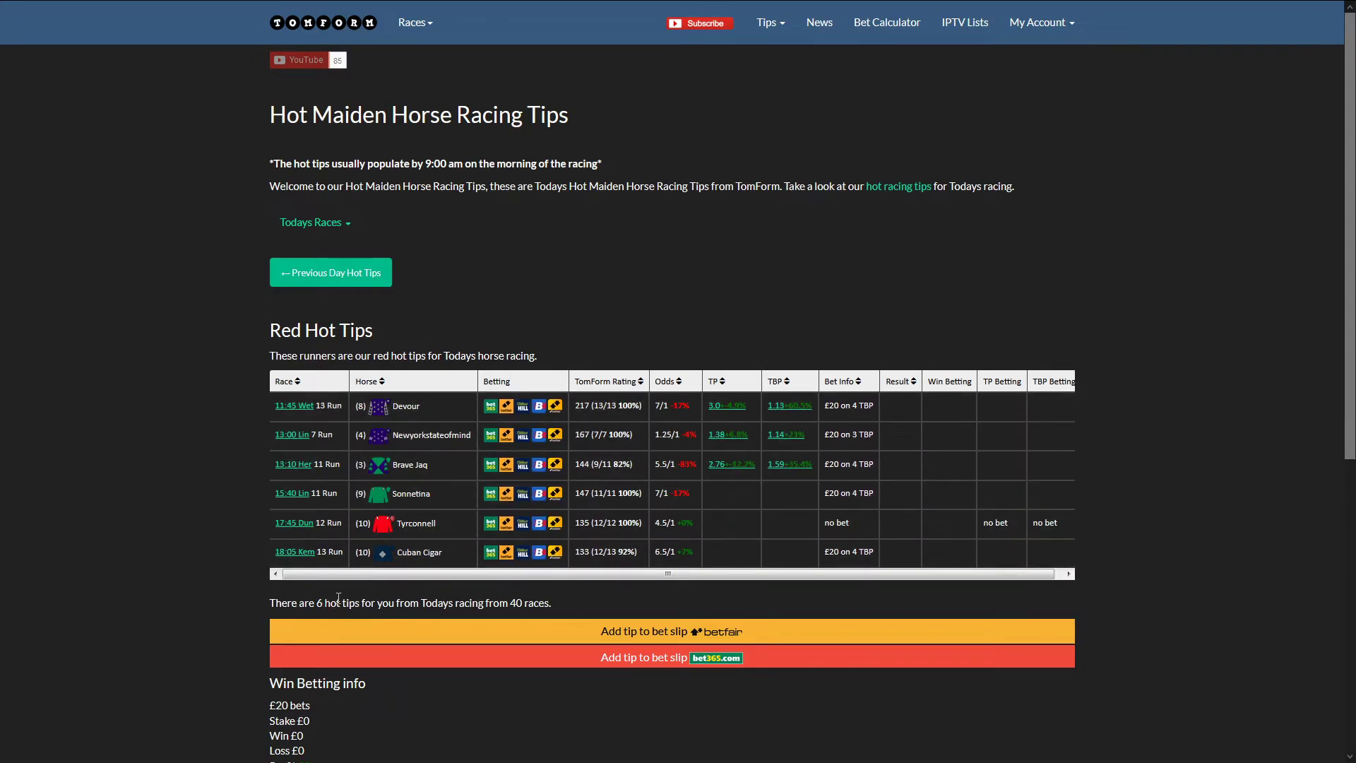
mouse_move(610, 609)
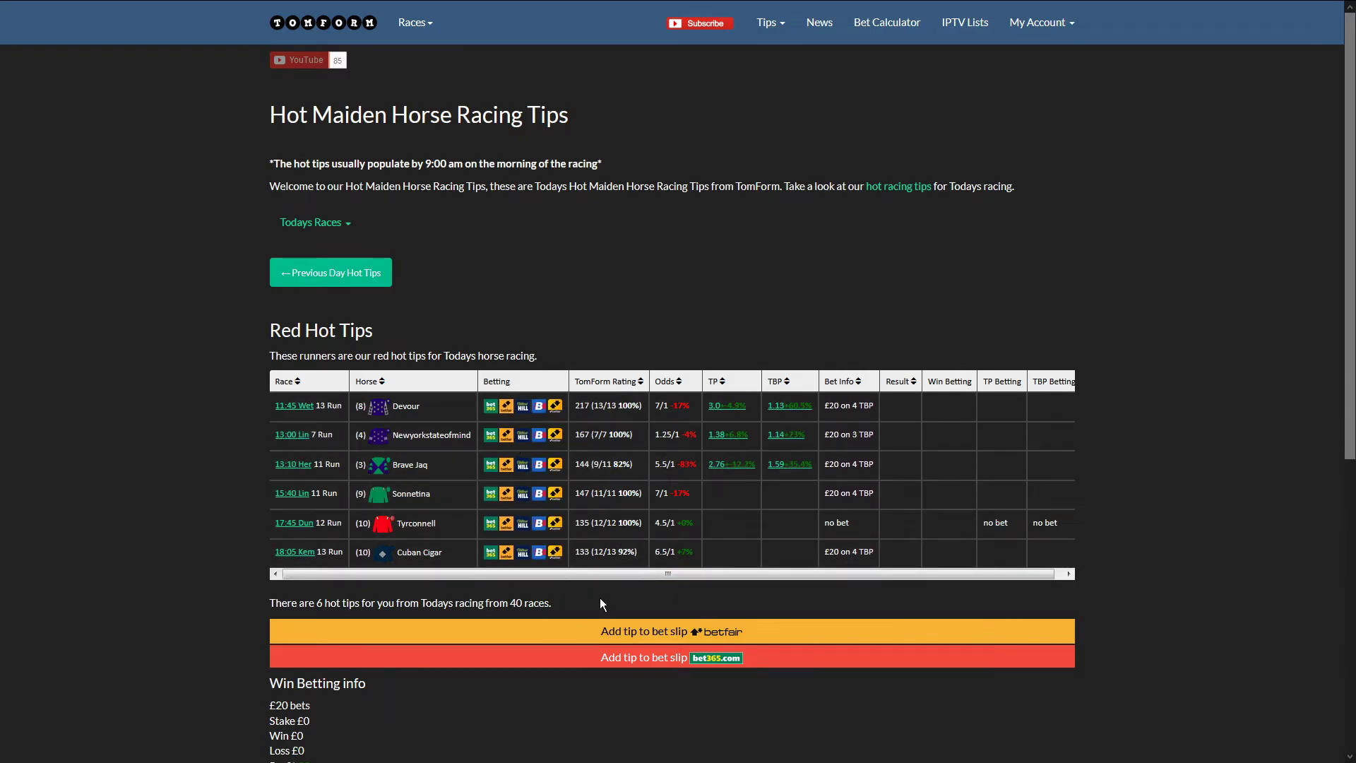
Choose Maiden Tips from the Tips menu to list First Impression and Soaring Glory
left_click(768, 21)
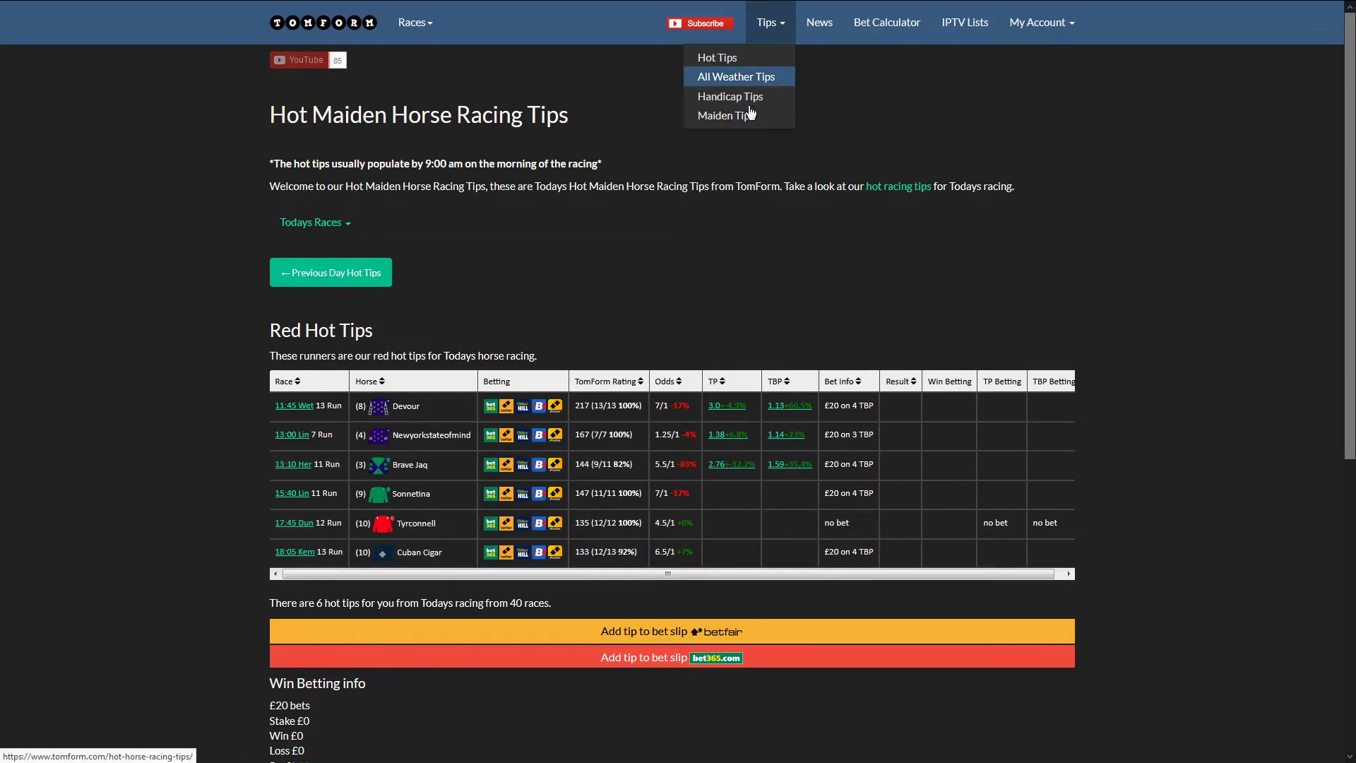
left_click(725, 115)
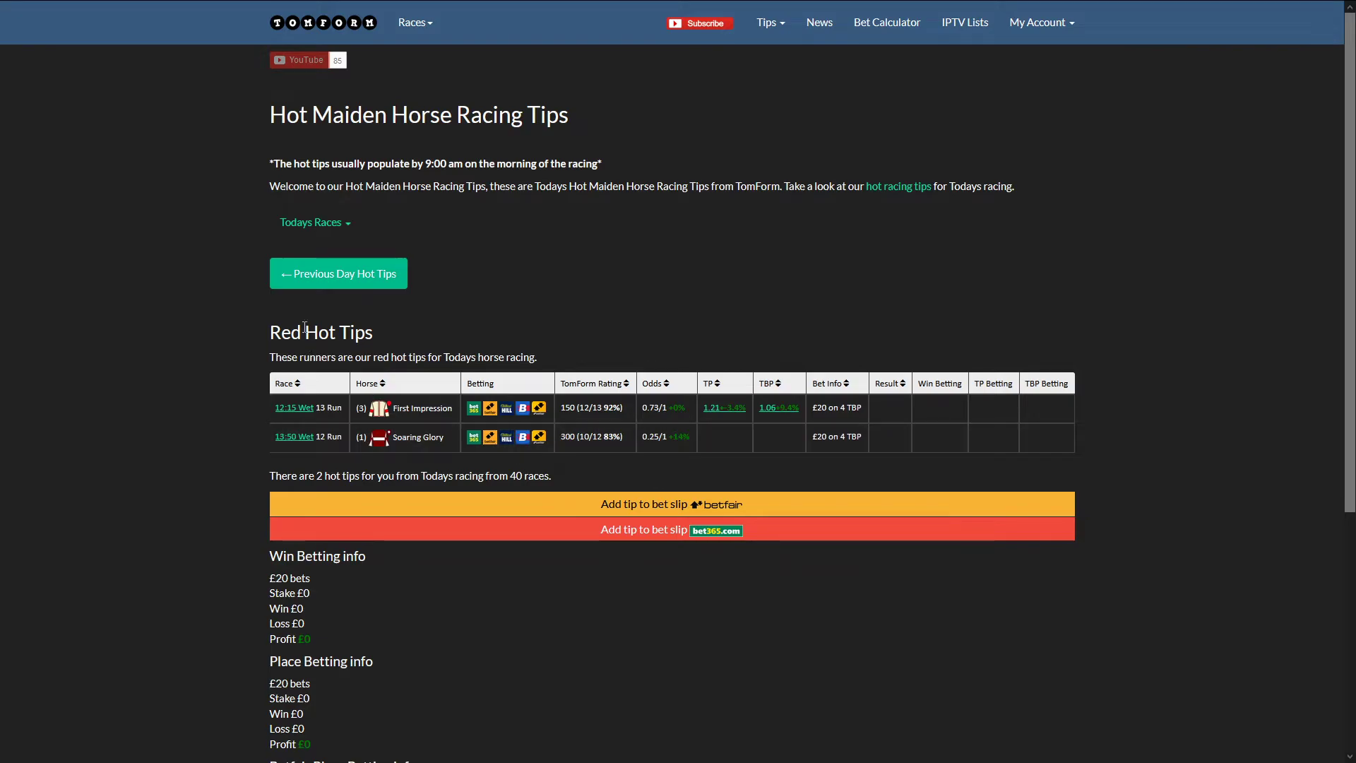
Review 24 November's three maiden tips: win £9.6, place £8.6, Betfair place £3.8
left_click(338, 274)
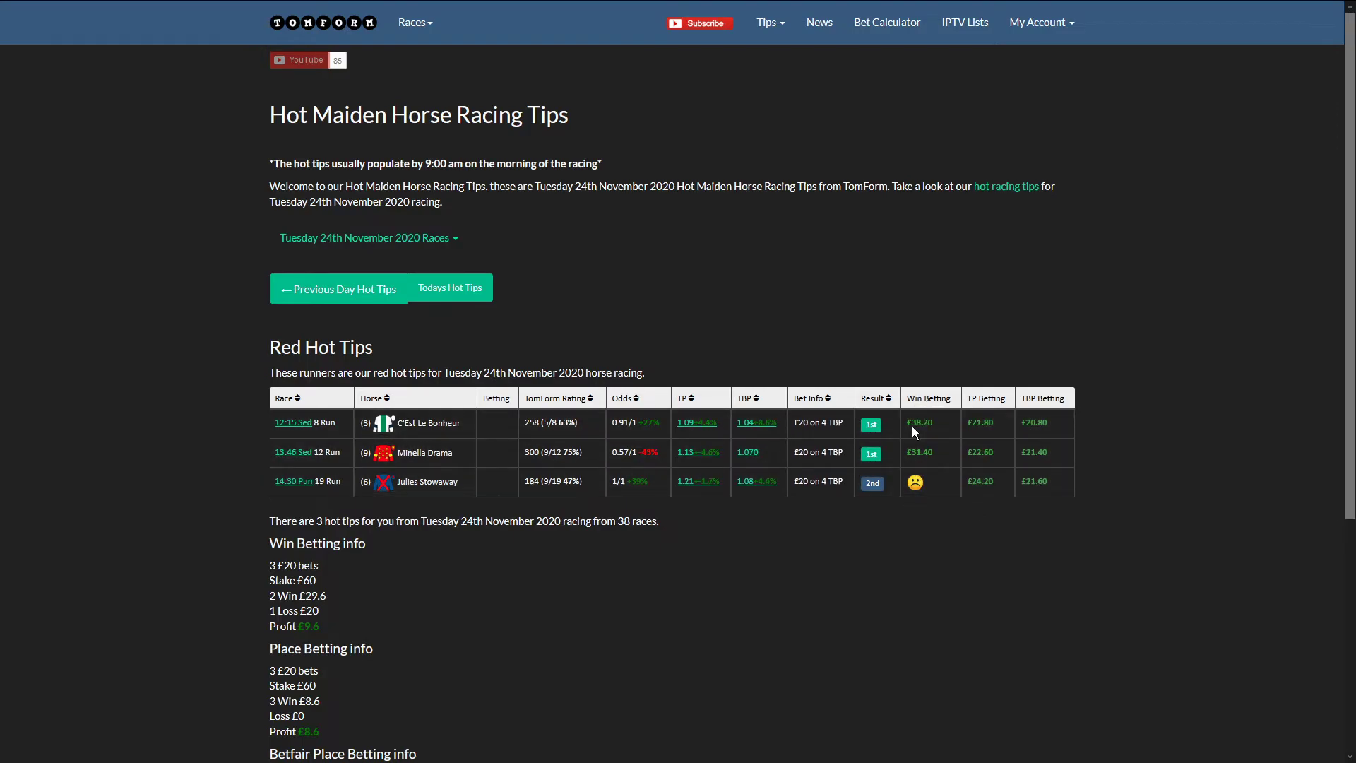
mouse_move(1016, 444)
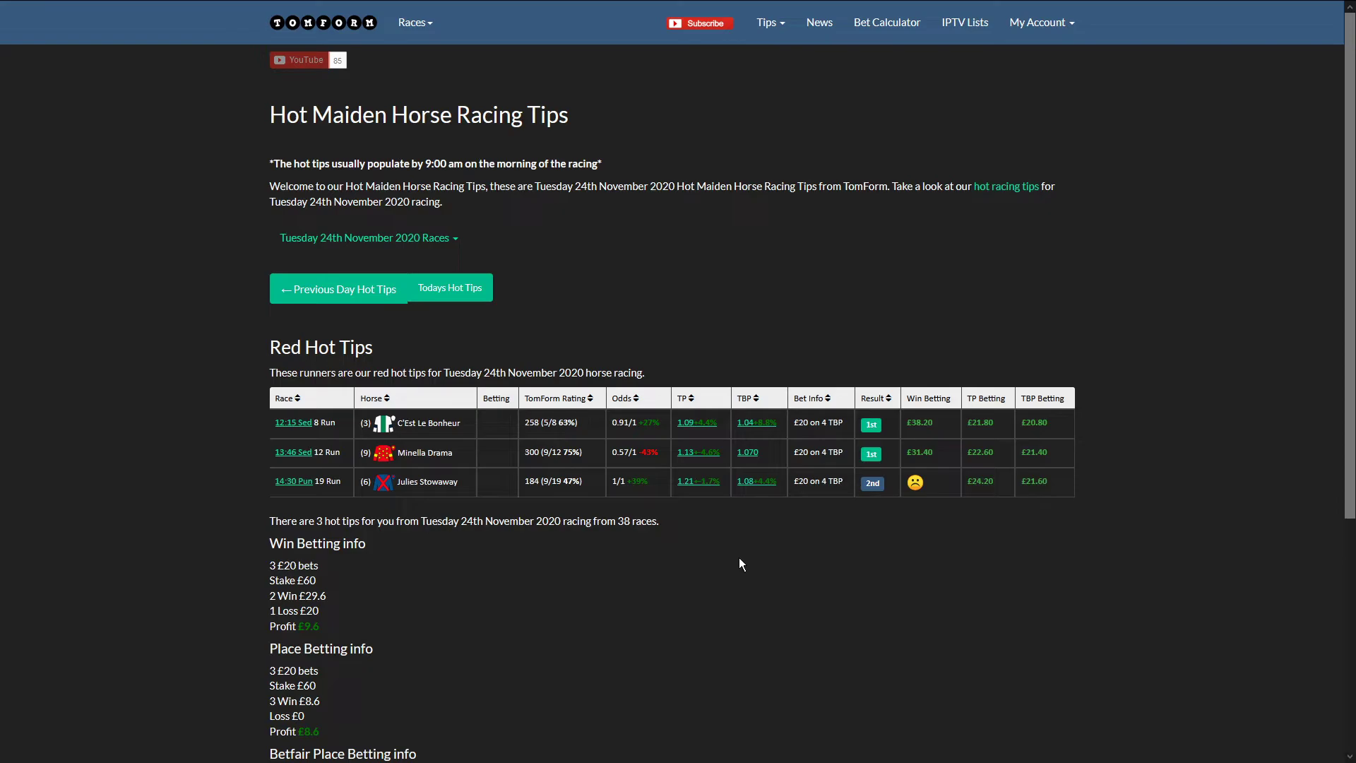
scroll("down", 3)
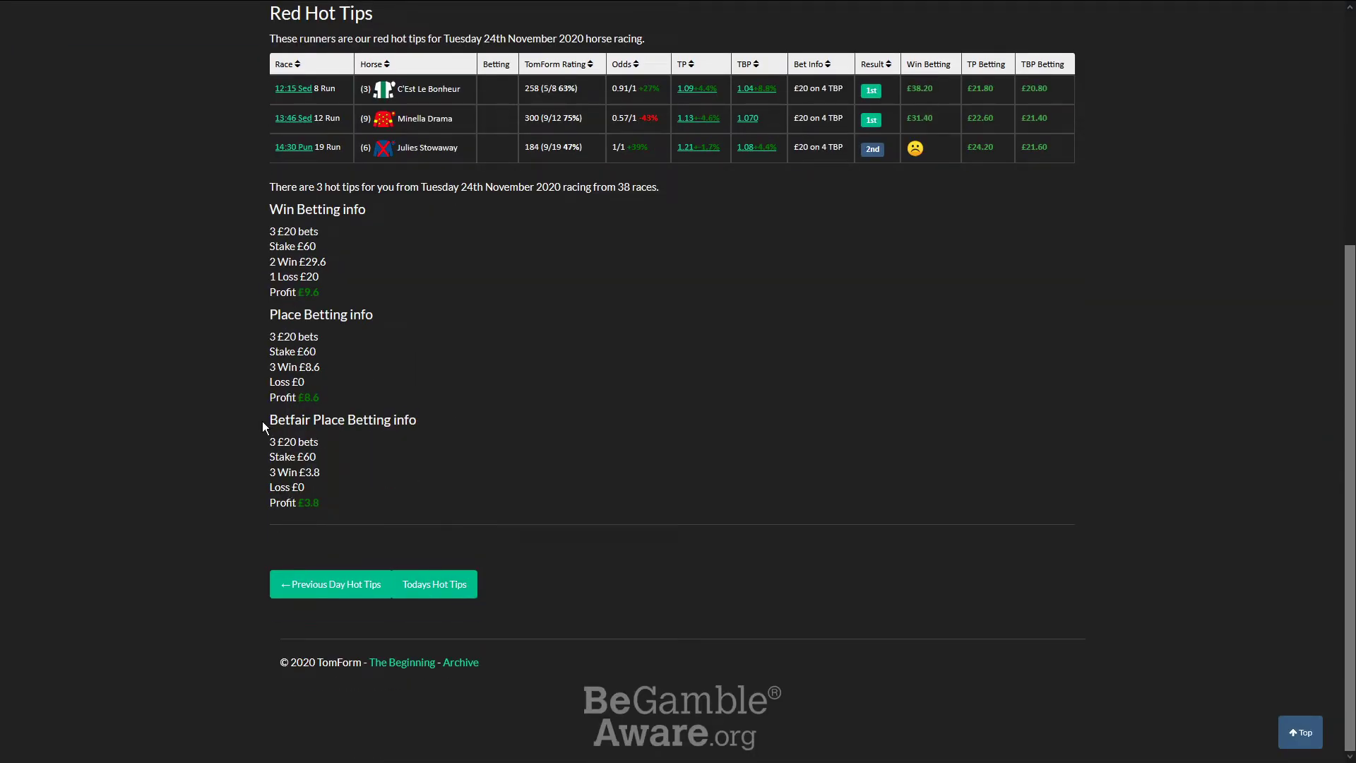
mouse_move(455, 428)
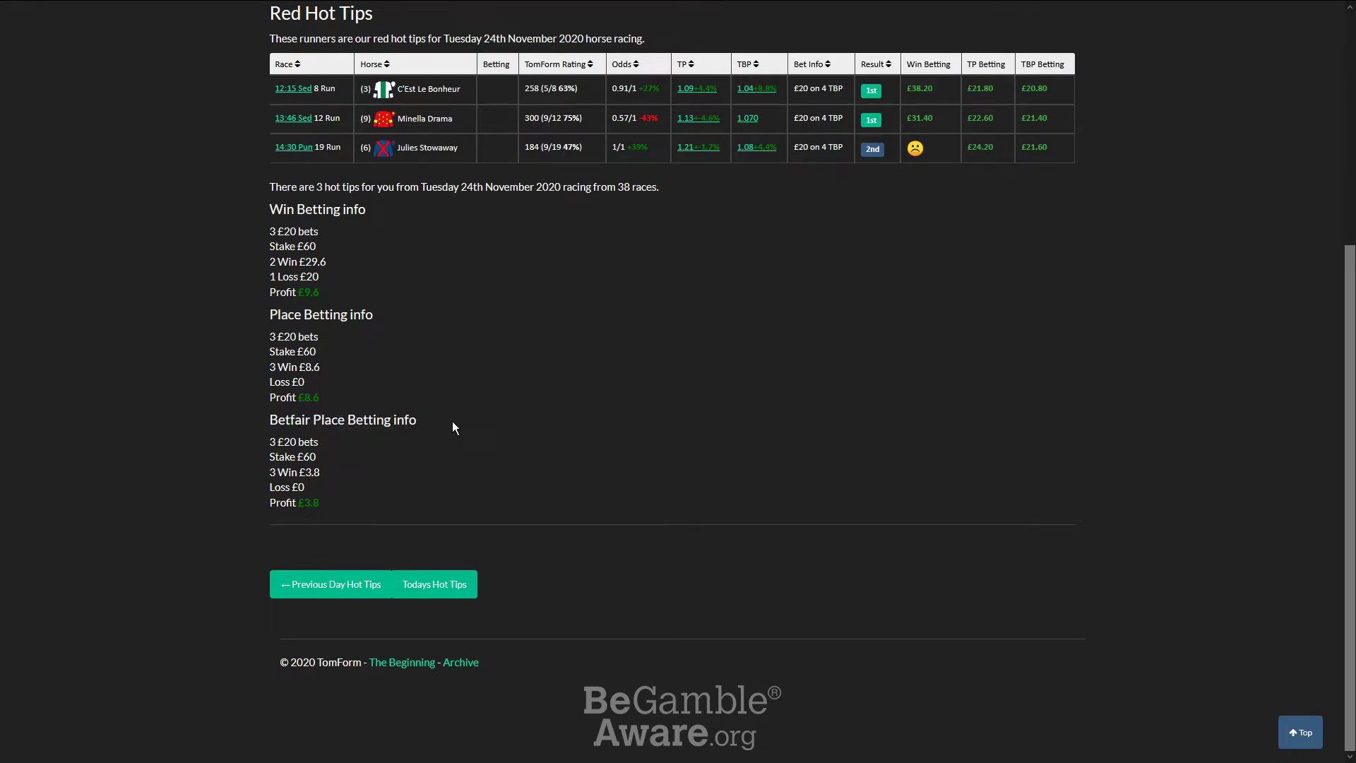
scroll("up", 3)
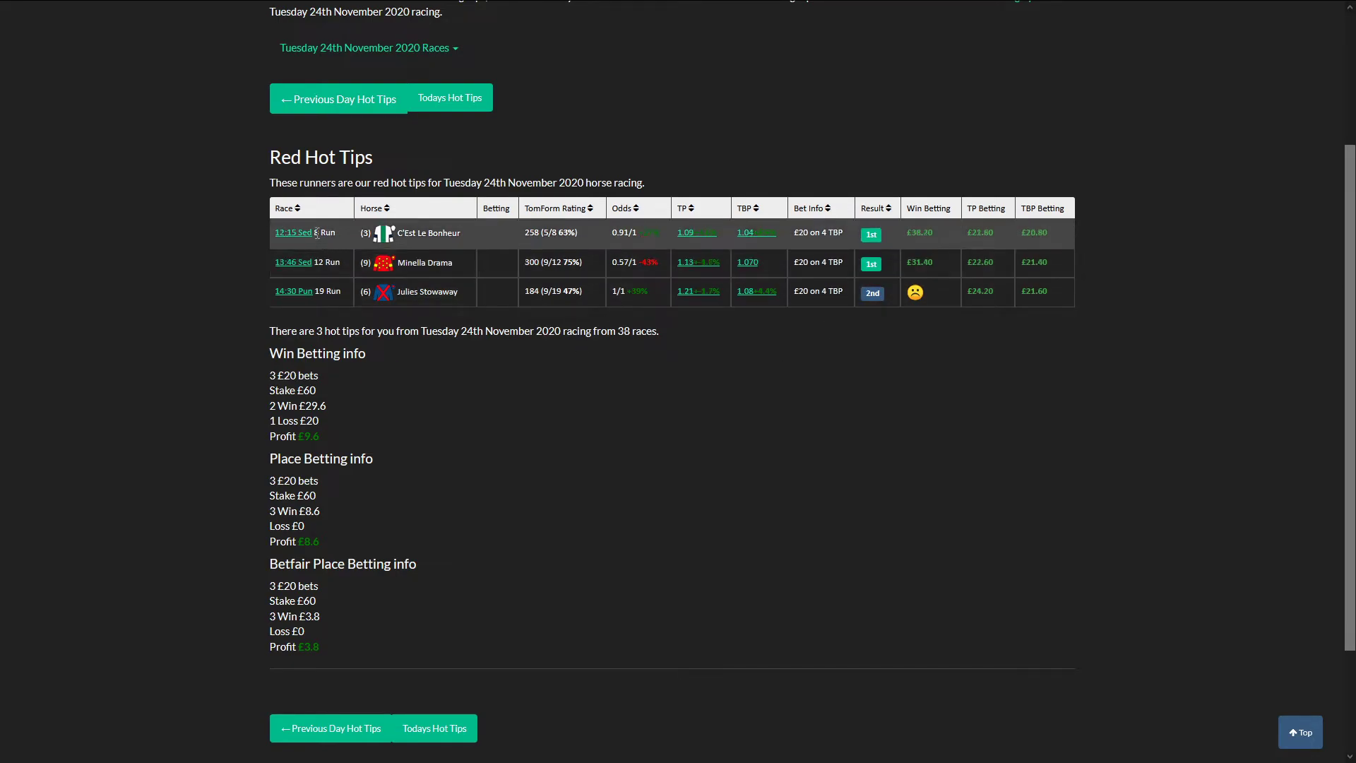
scroll("down", 3)
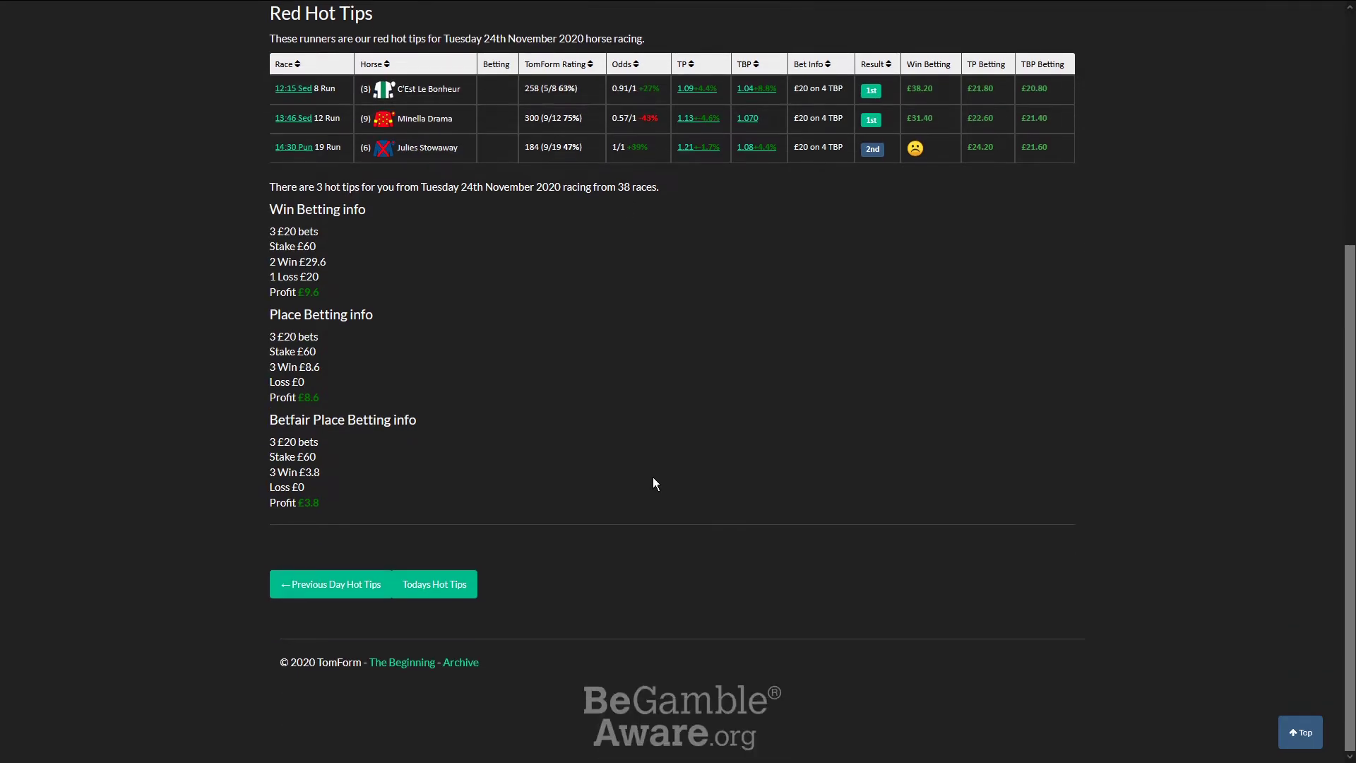
scroll("up", 3)
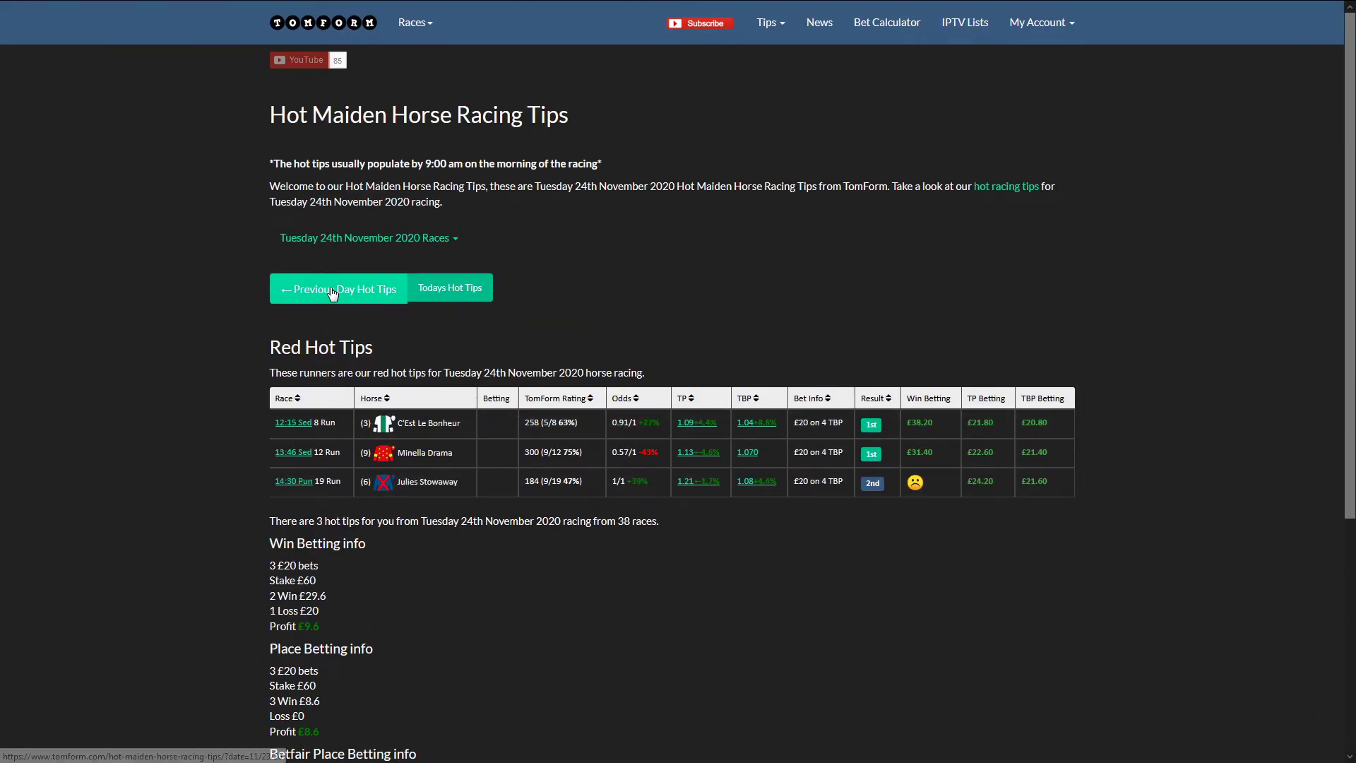
Go to 23 November's maiden tips and highlight the £4.2 place profit
left_click(339, 288)
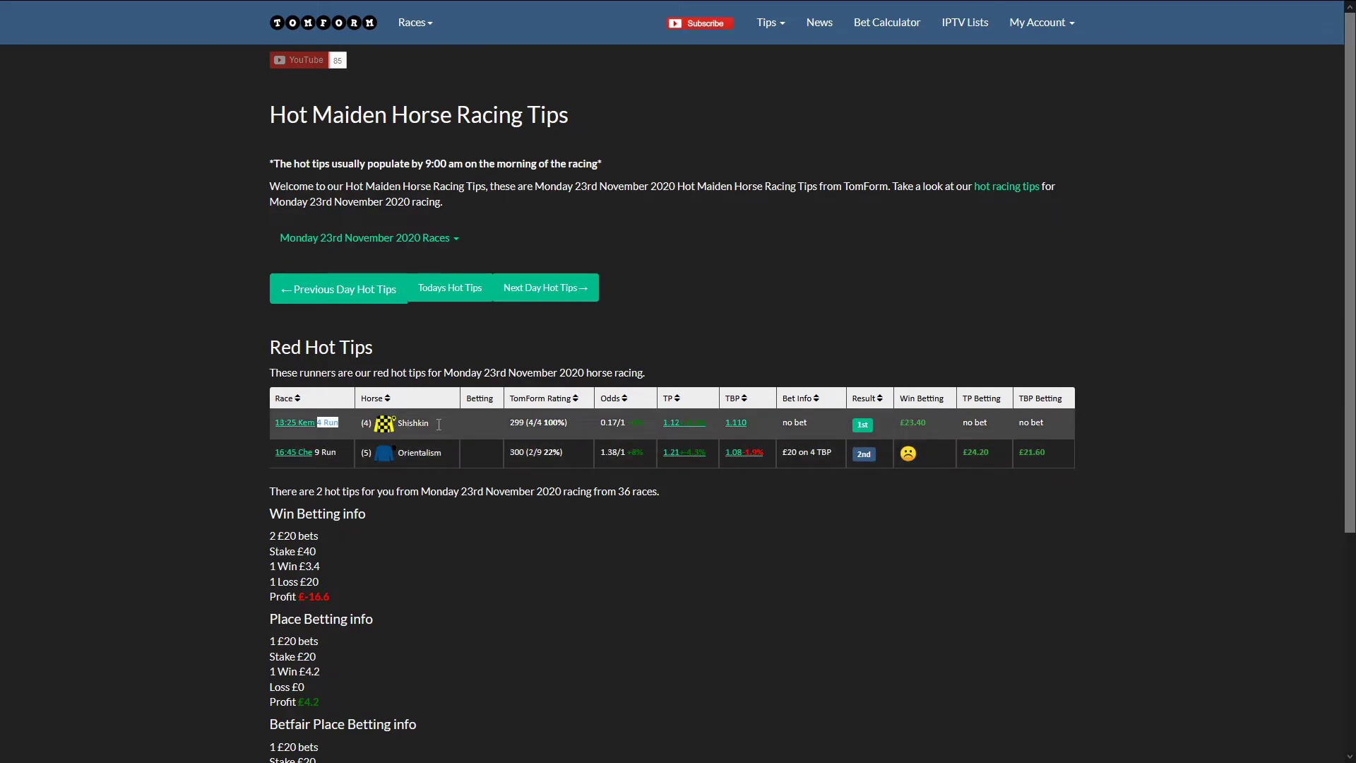
mouse_move(997, 436)
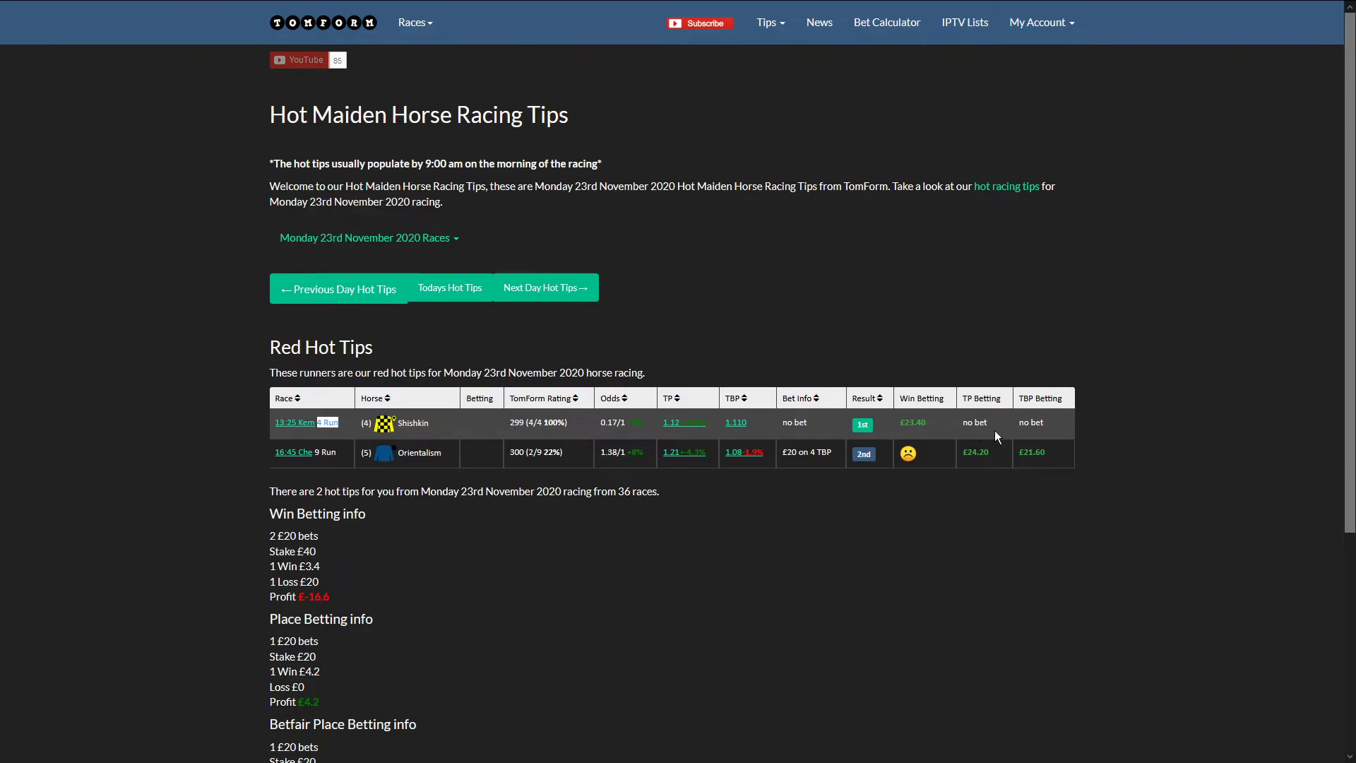
mouse_move(293, 451)
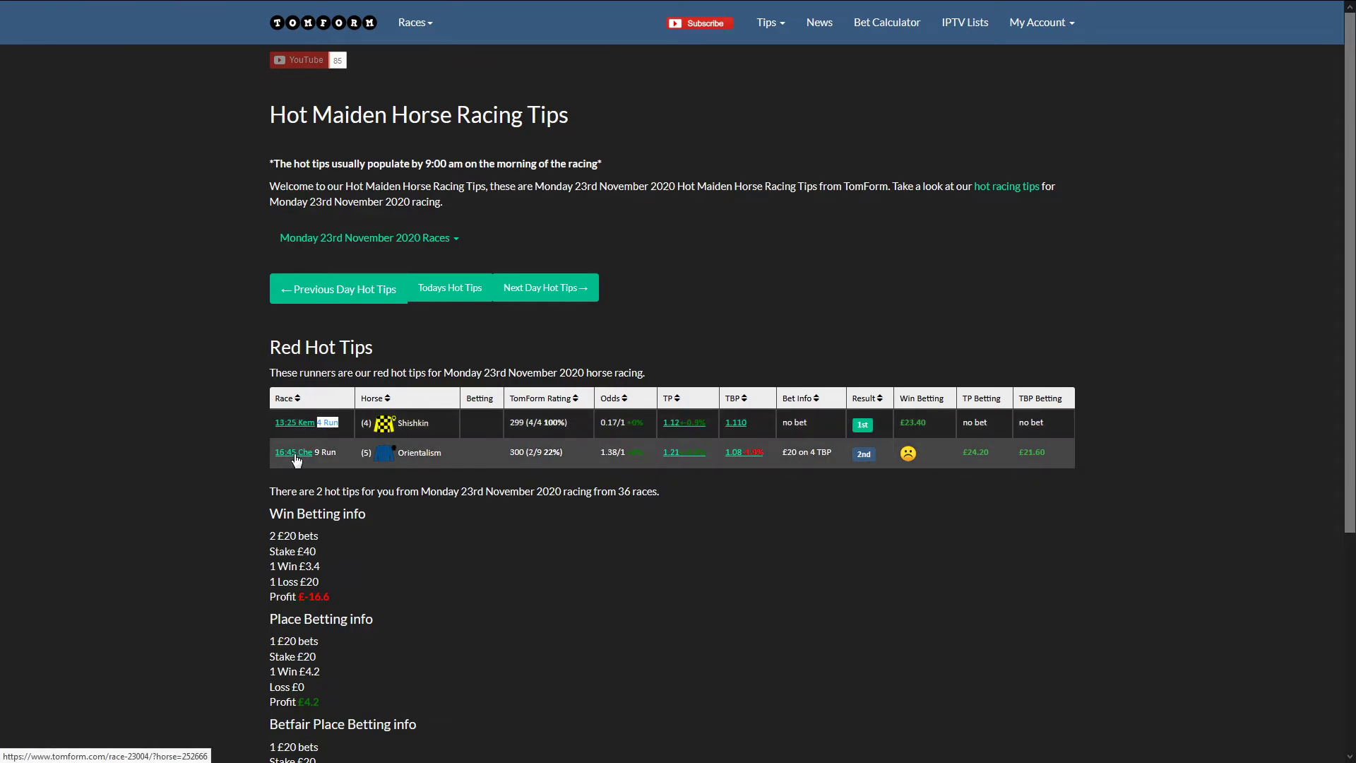
mouse_move(327, 463)
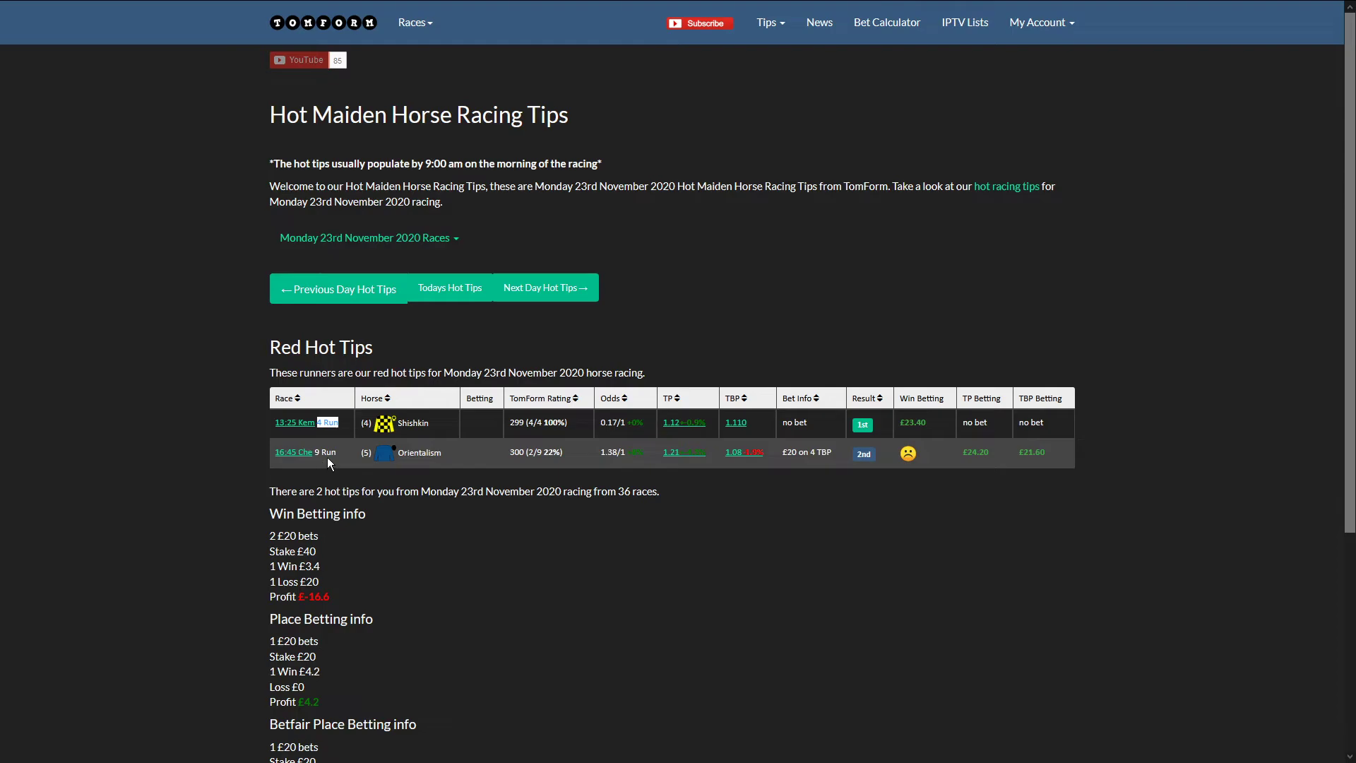
mouse_move(396, 456)
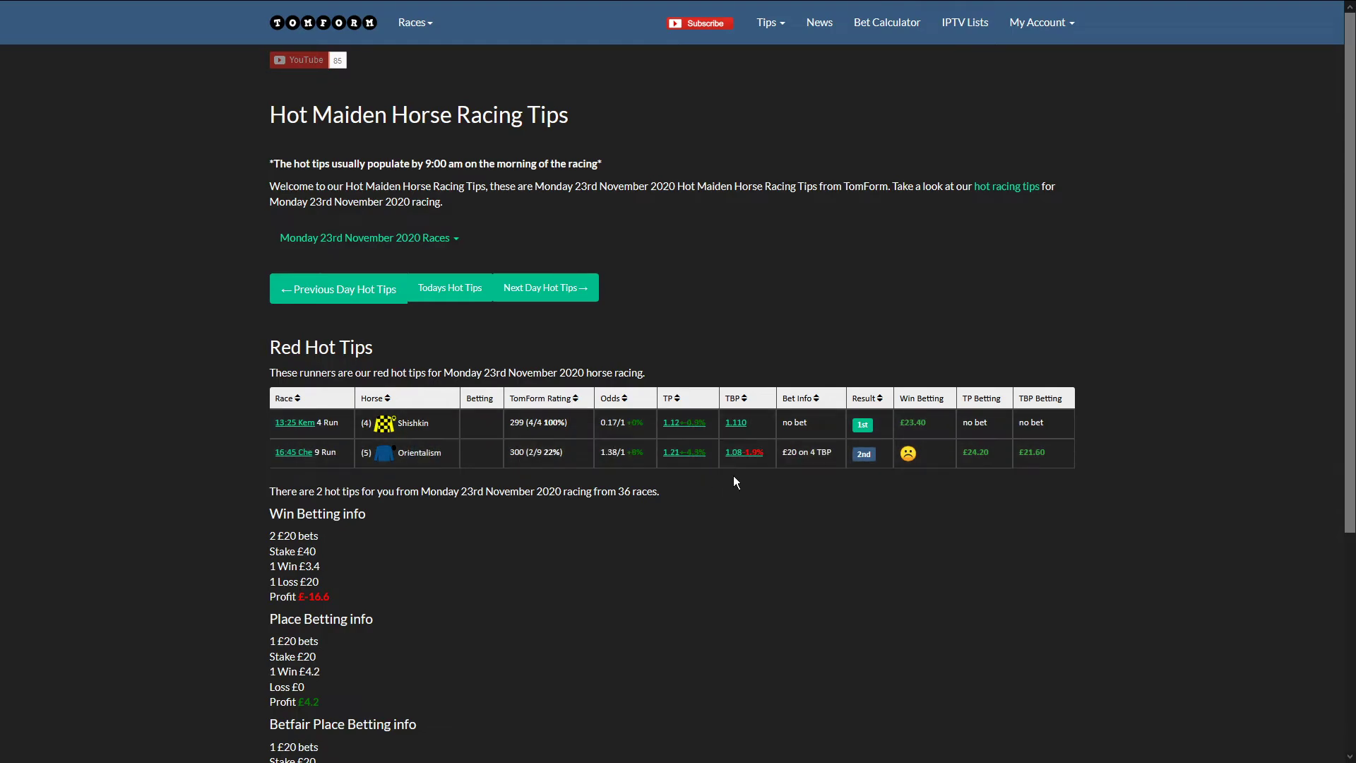
mouse_move(790, 488)
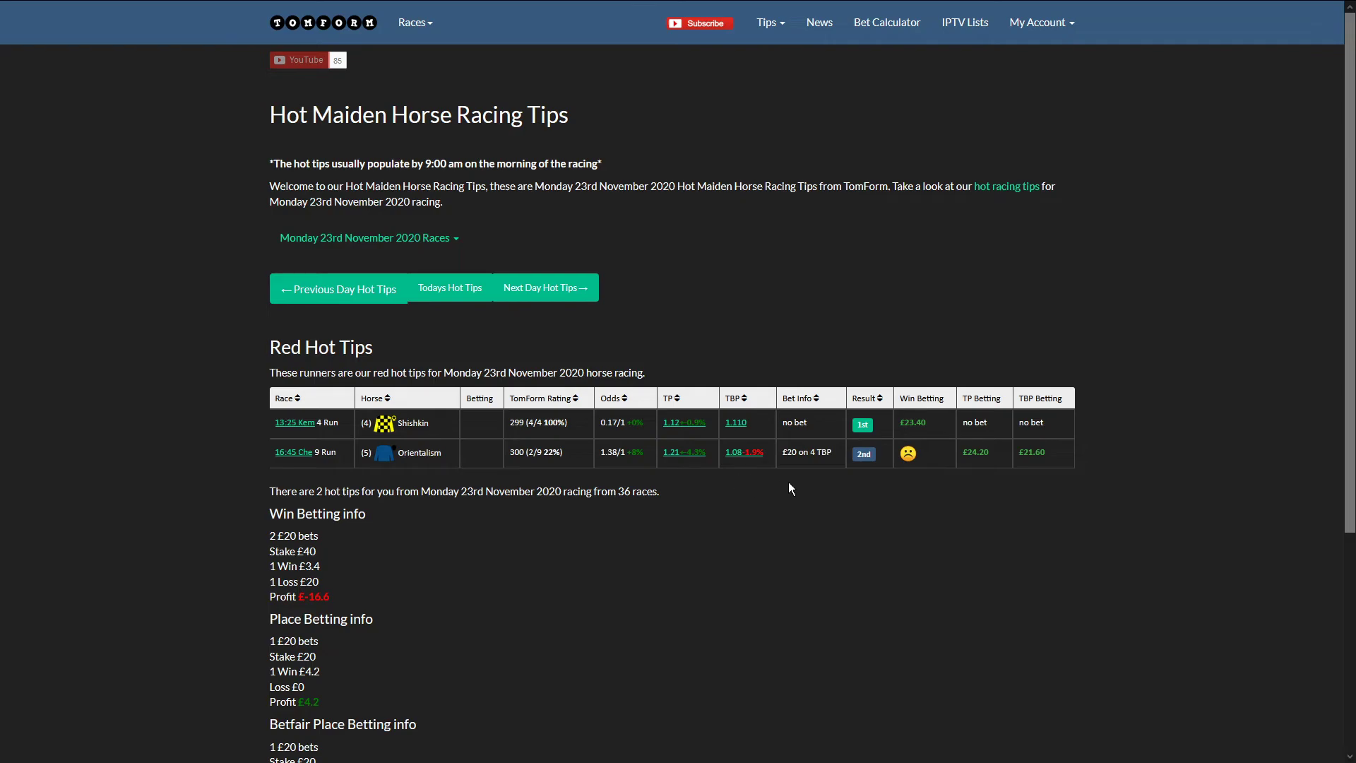
mouse_move(683, 451)
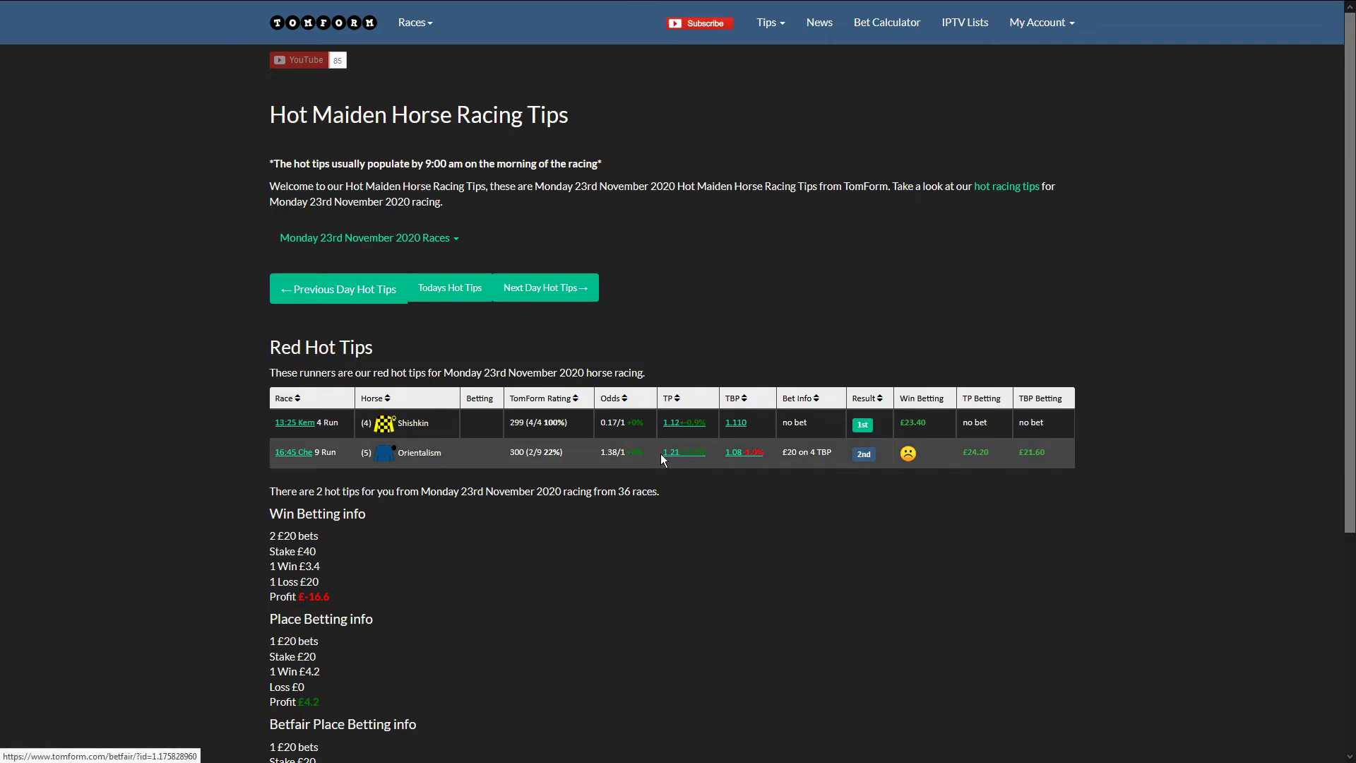
mouse_move(725, 463)
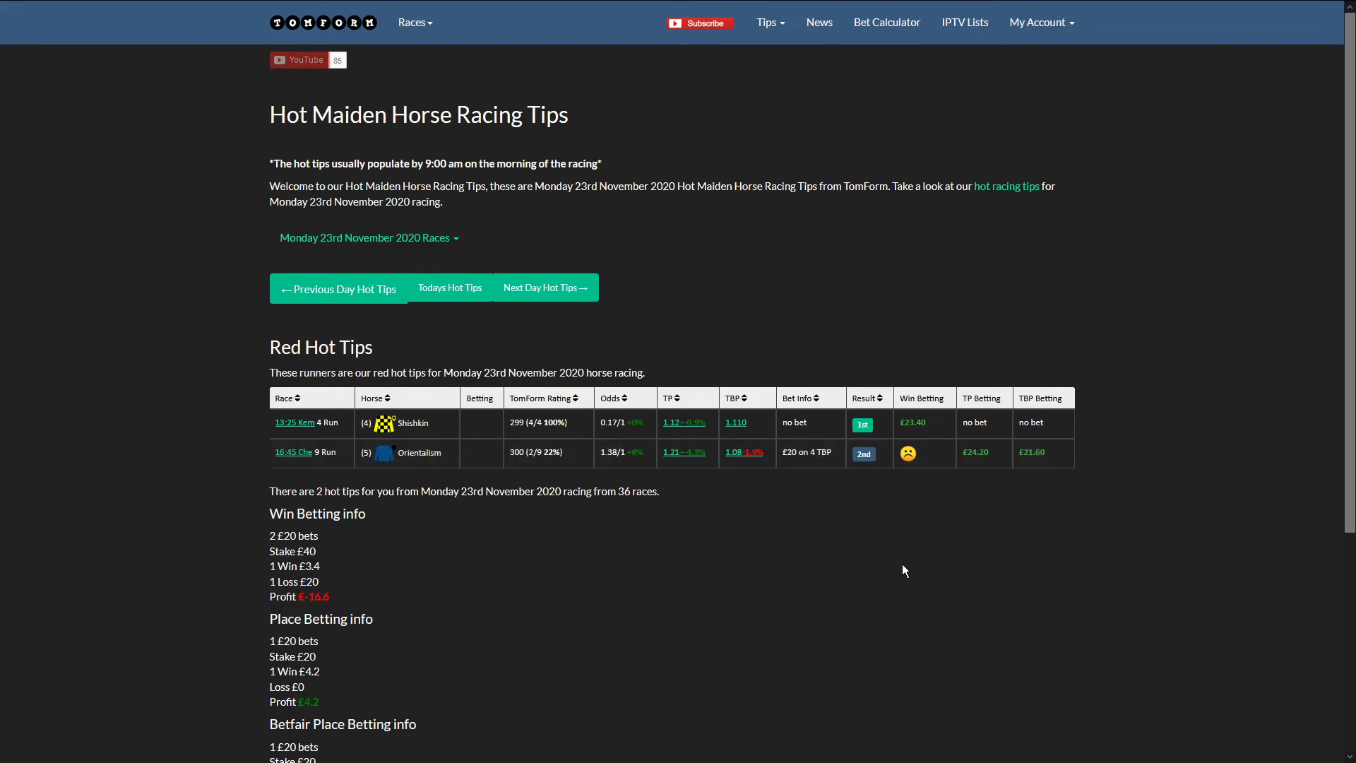
scroll("down", 3)
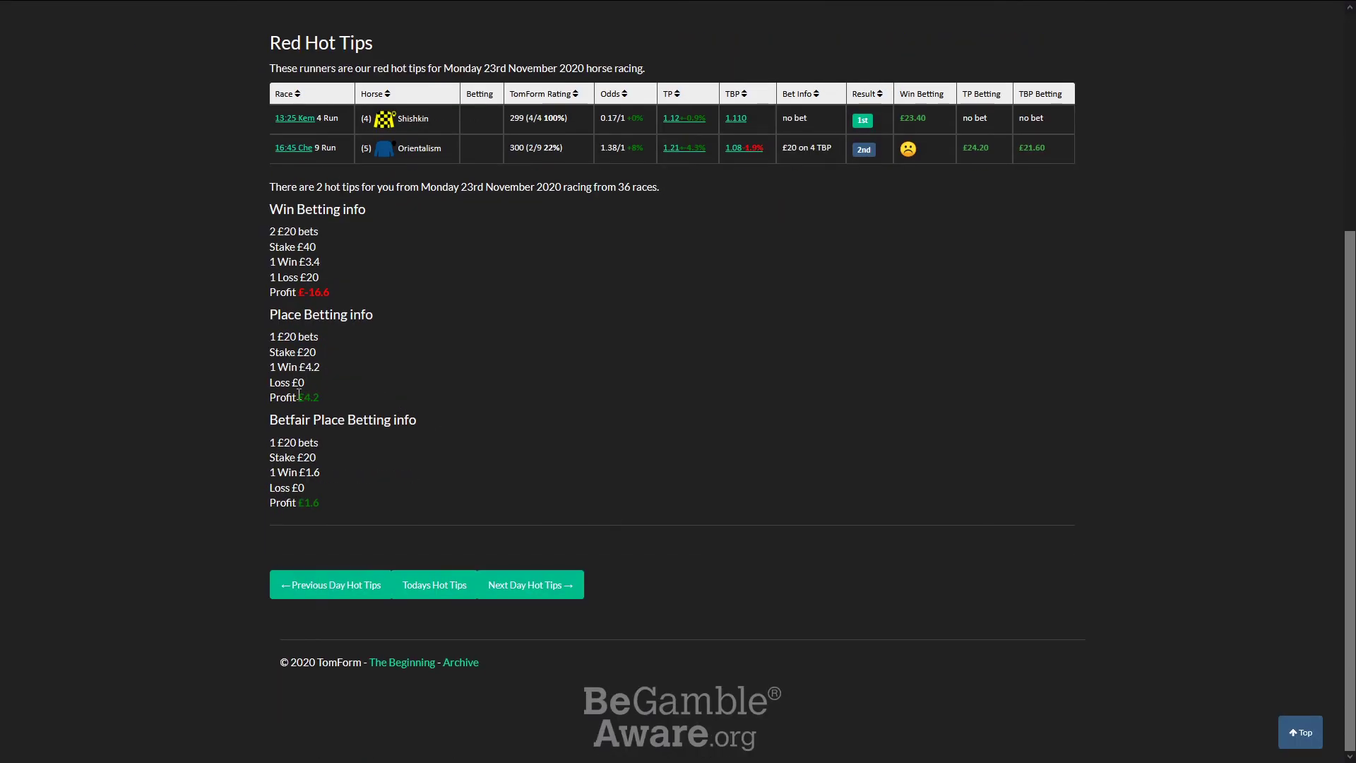
double_click(308, 397)
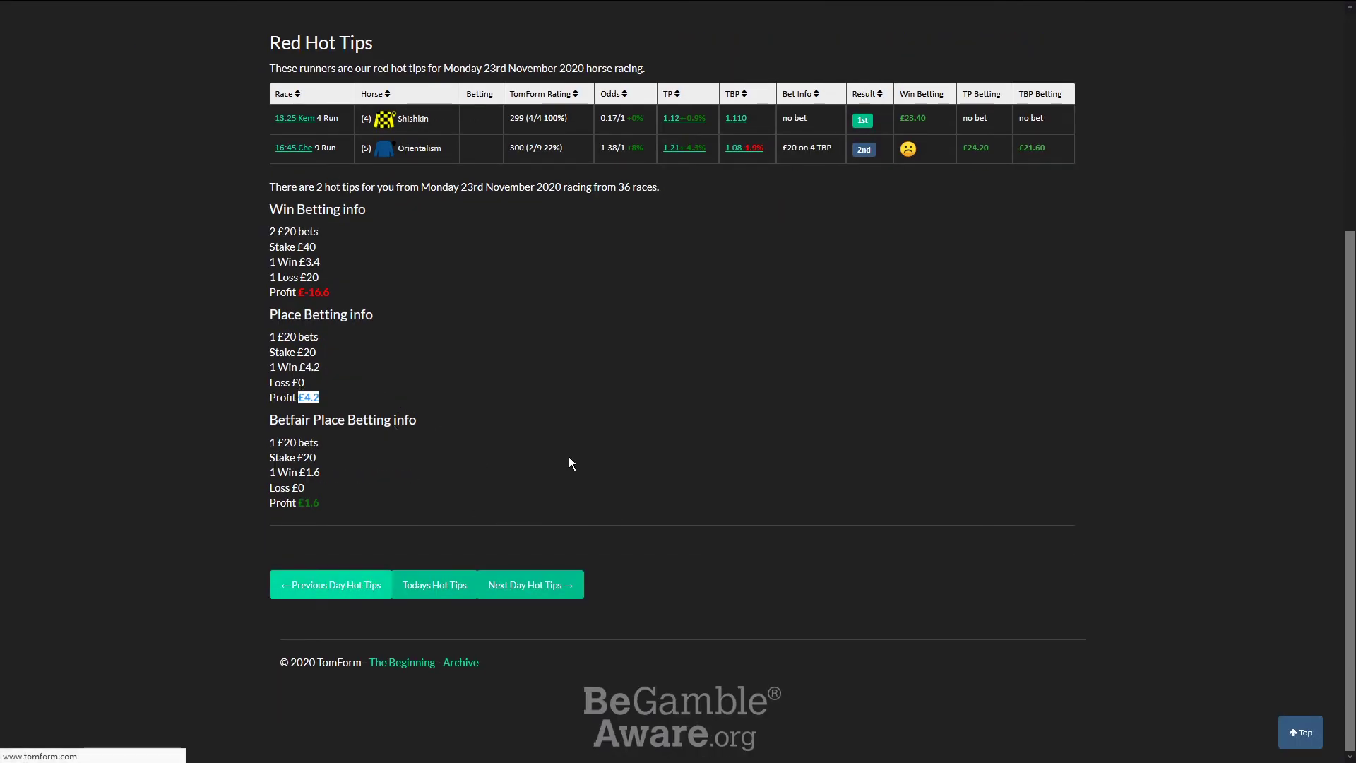
Go to 22 November's maiden tips and highlight the £19.2 place, £10 Betfair totals
left_click(332, 584)
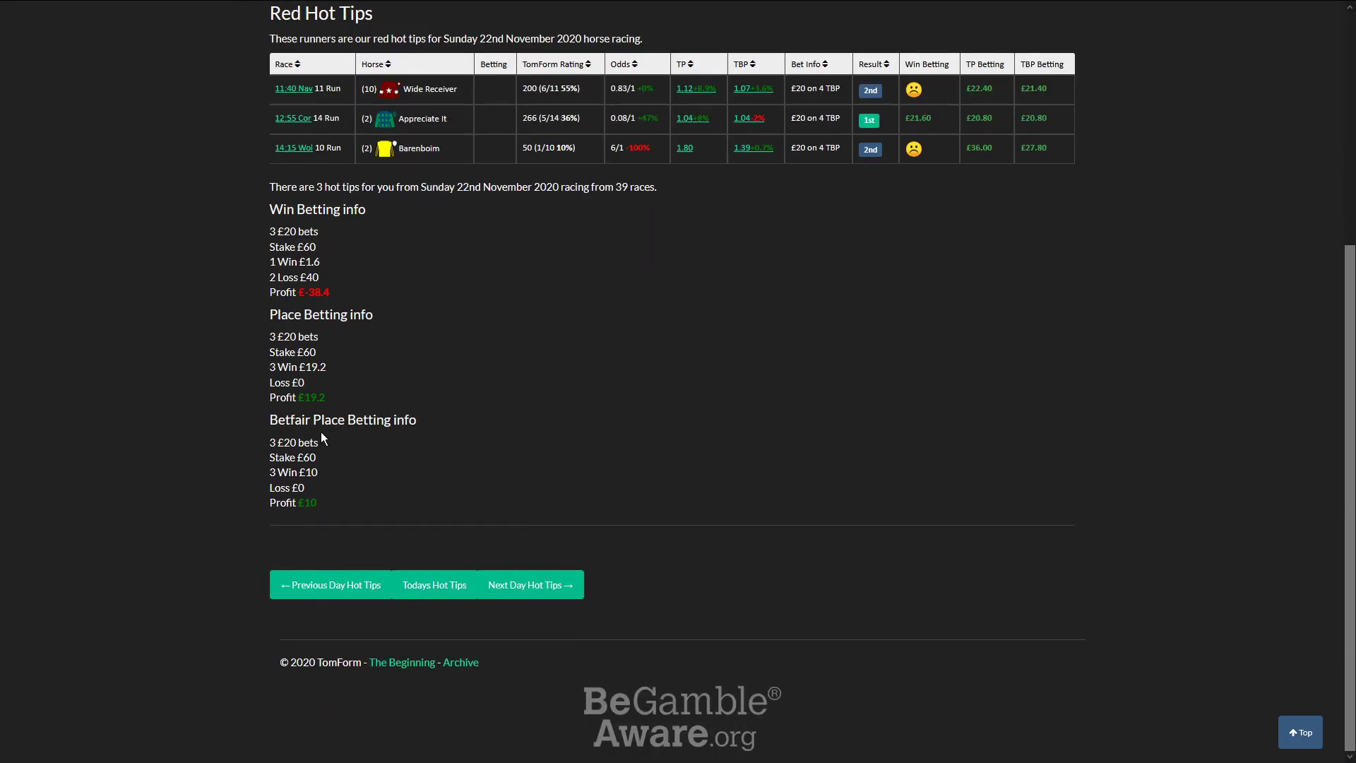
double_click(321, 313)
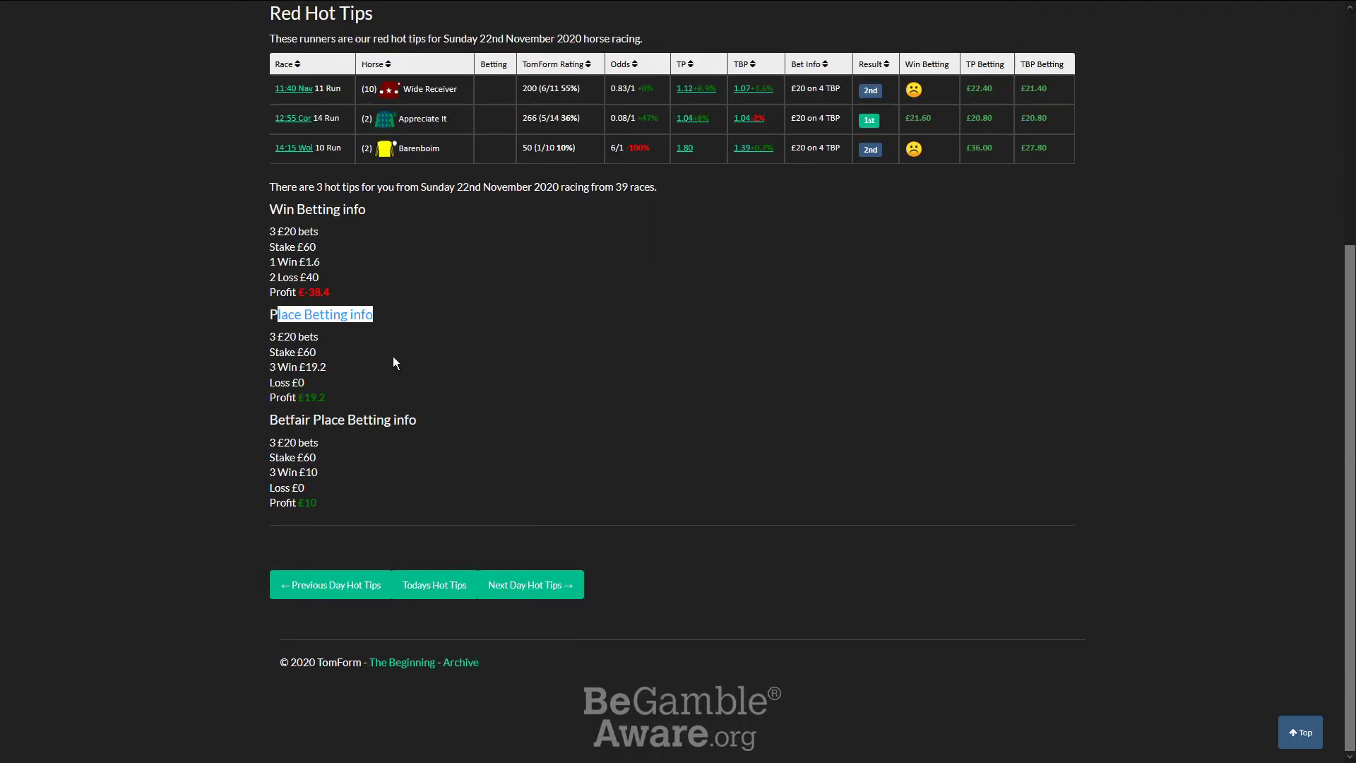
scroll("up", 3)
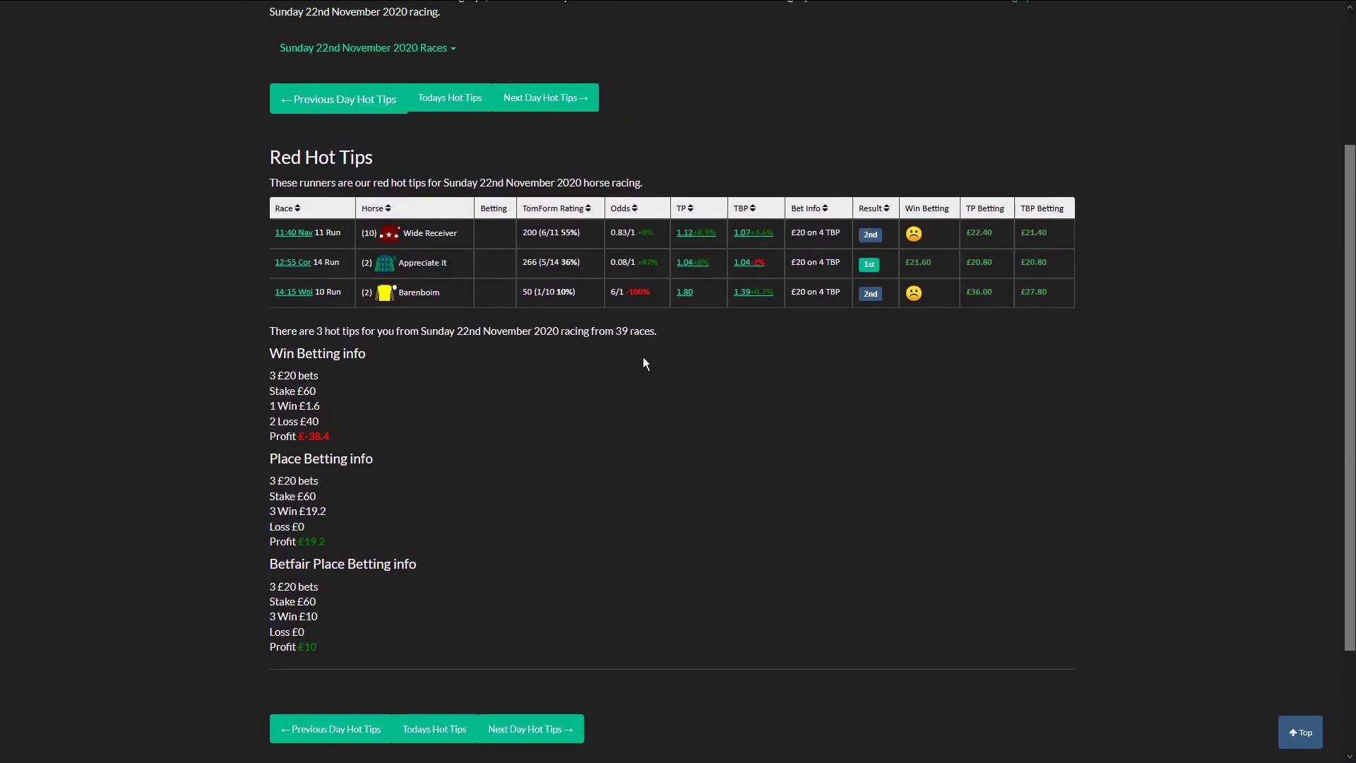
scroll("up", 3)
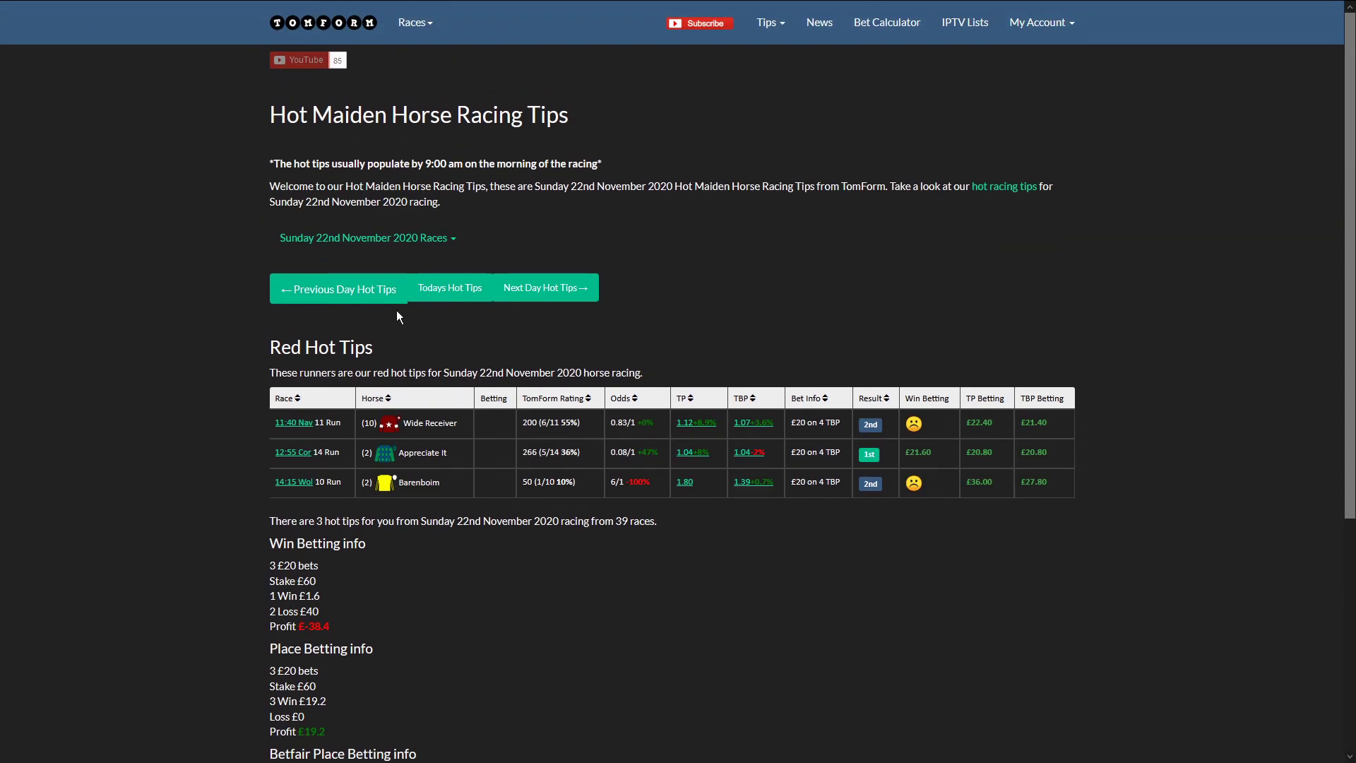
mouse_move(646, 411)
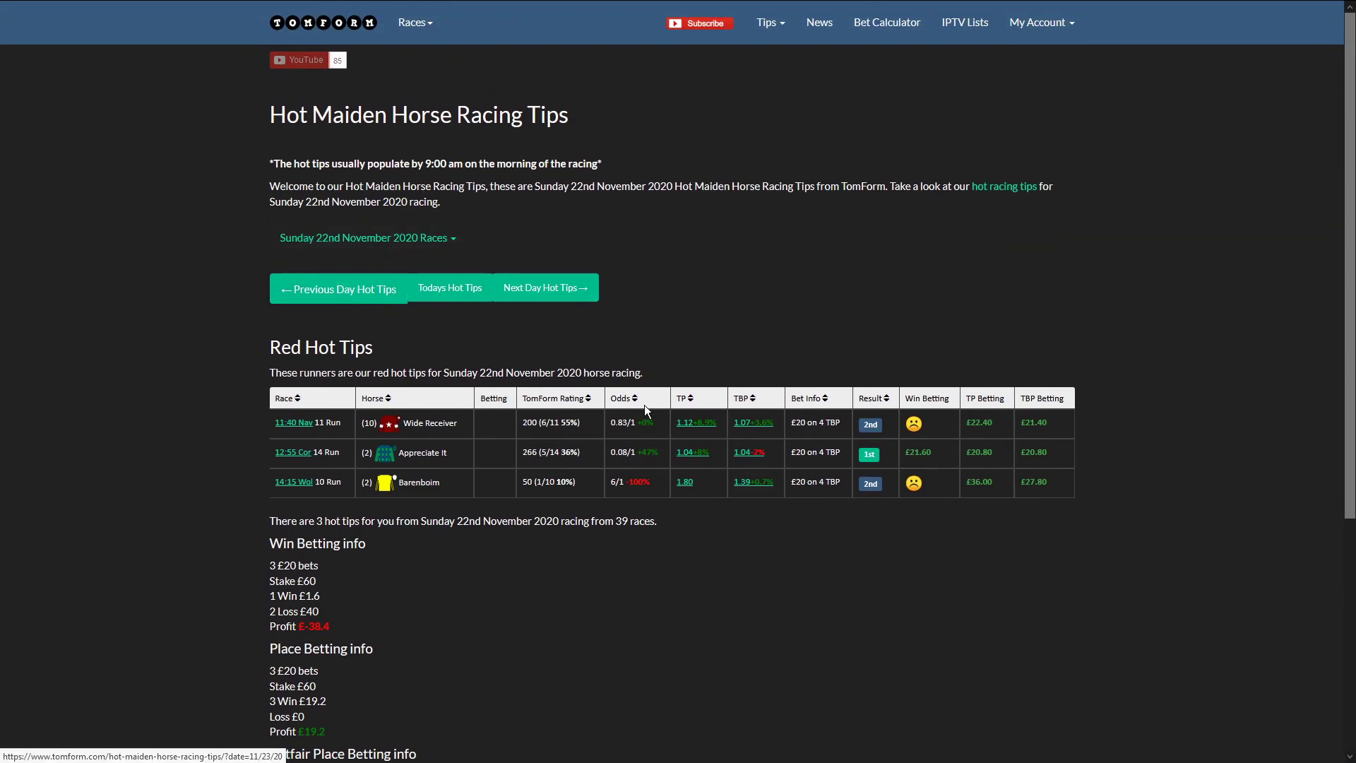
mouse_move(987, 511)
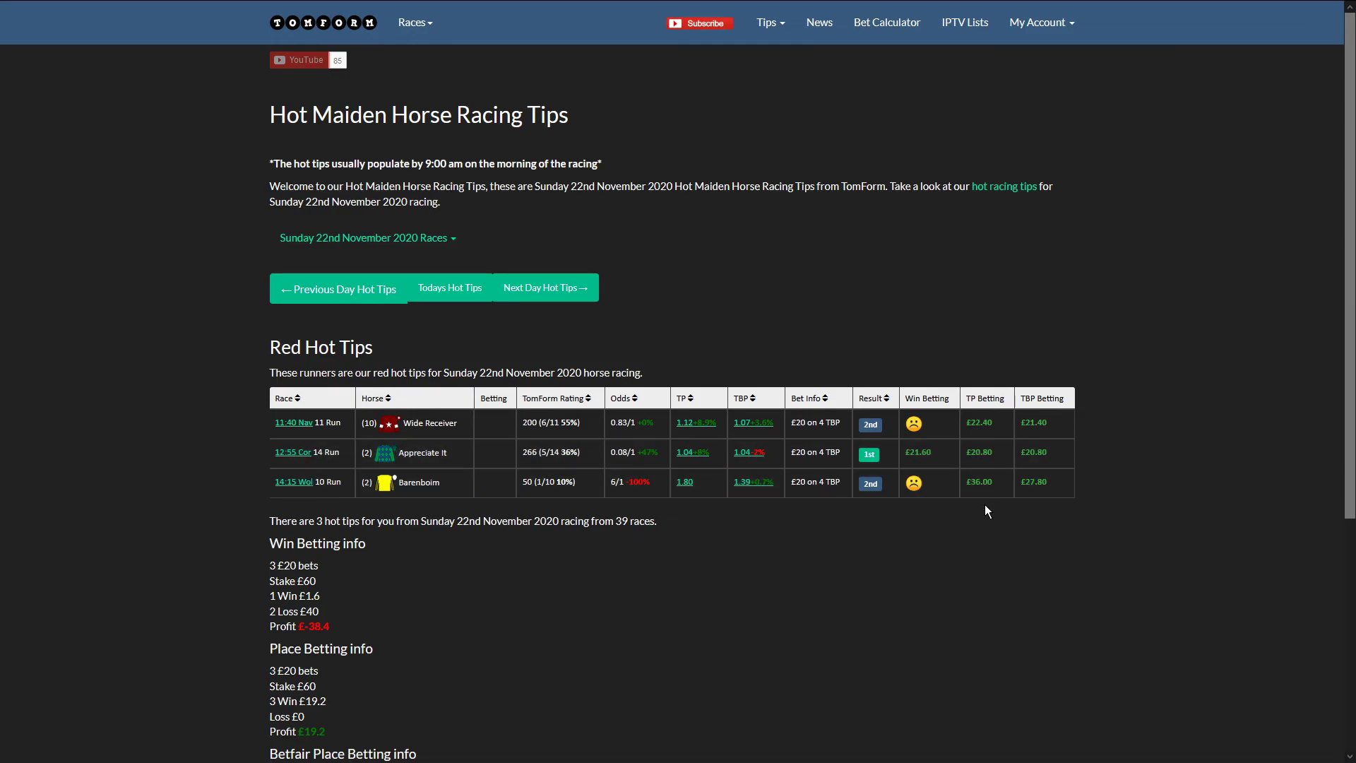
double_click(978, 482)
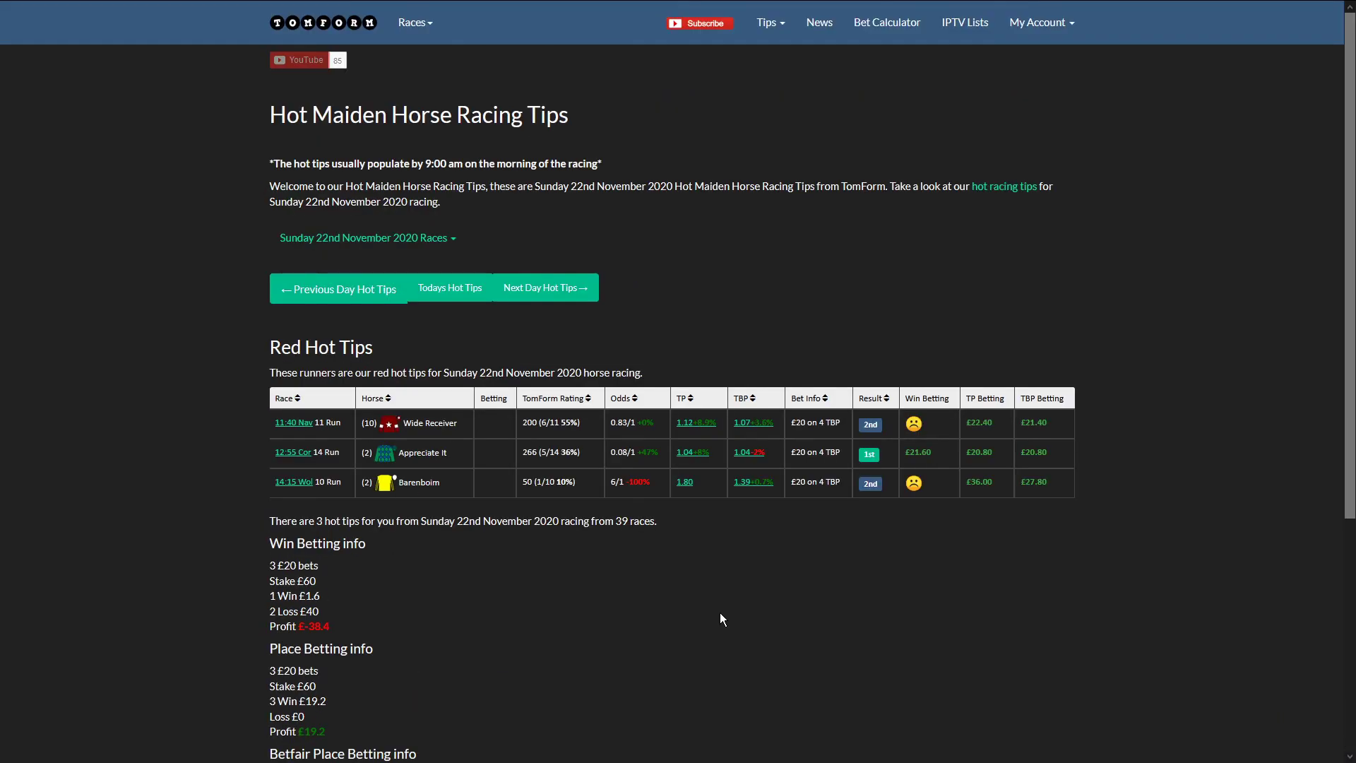
mouse_move(411, 126)
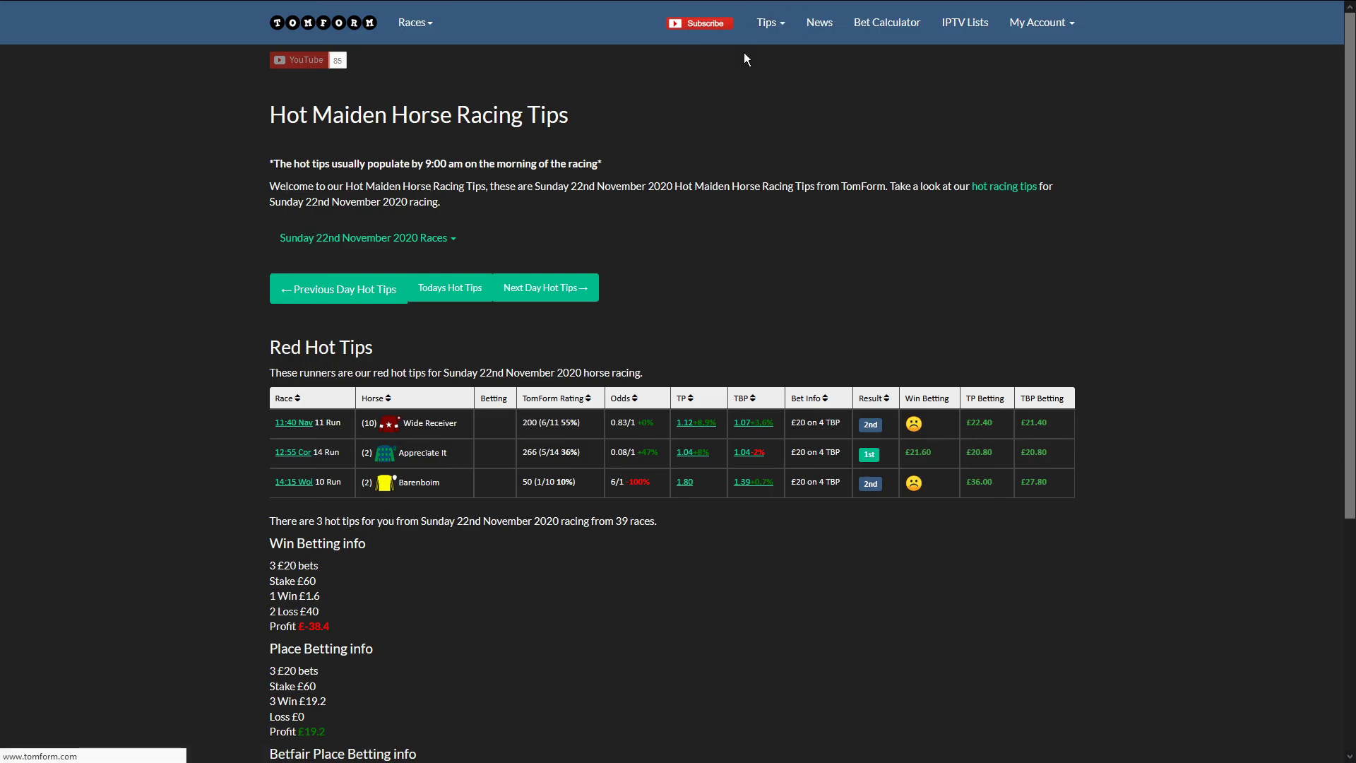
Open today's Hot Horse Racing Tips and scroll through the 15 tipped runners
left_click(449, 287)
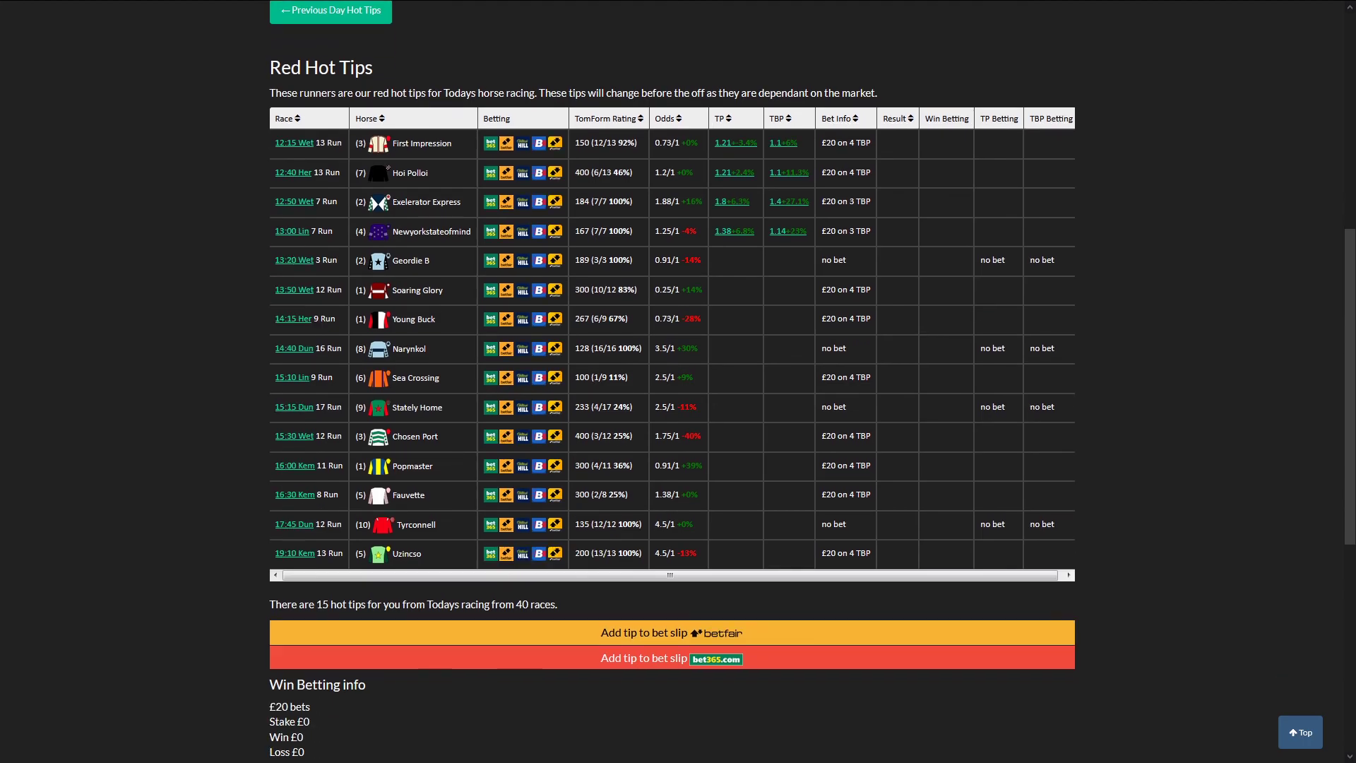
scroll("up", 3)
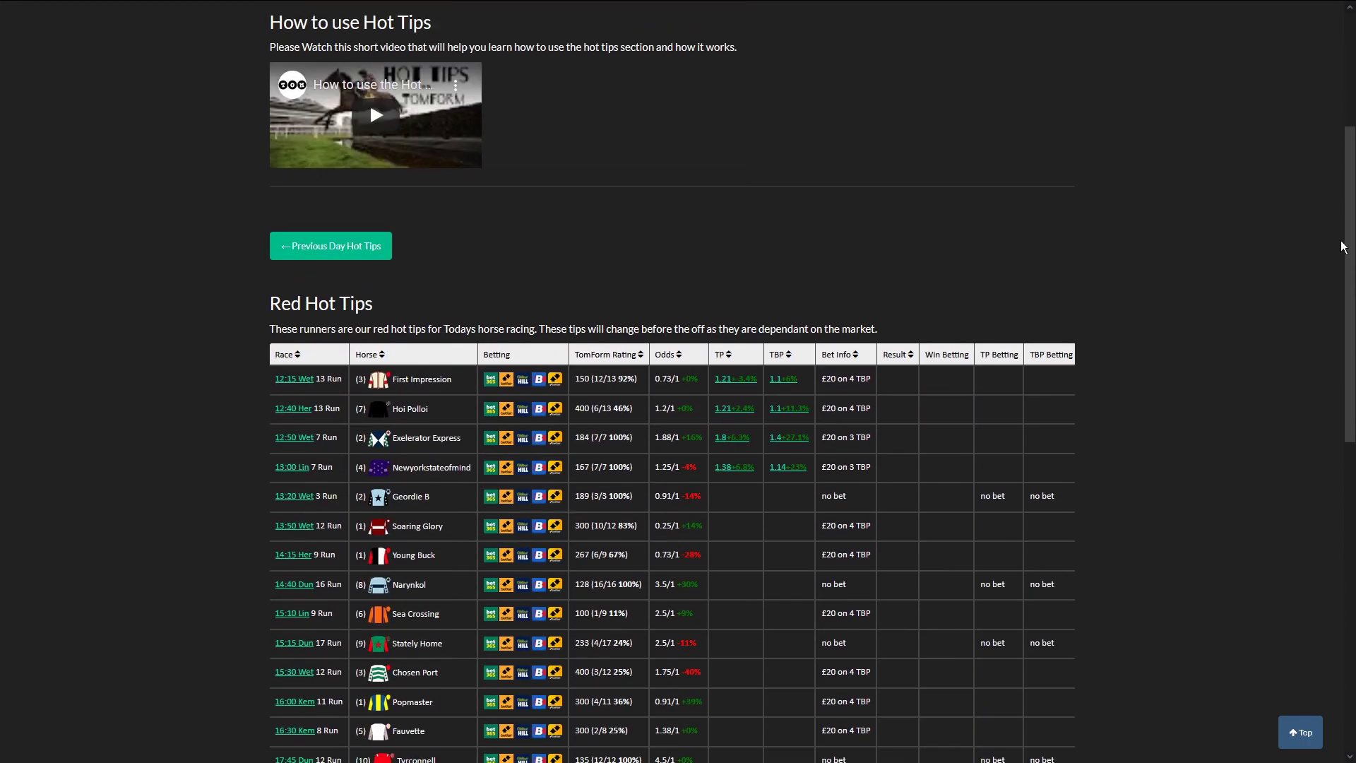
scroll("up", 3)
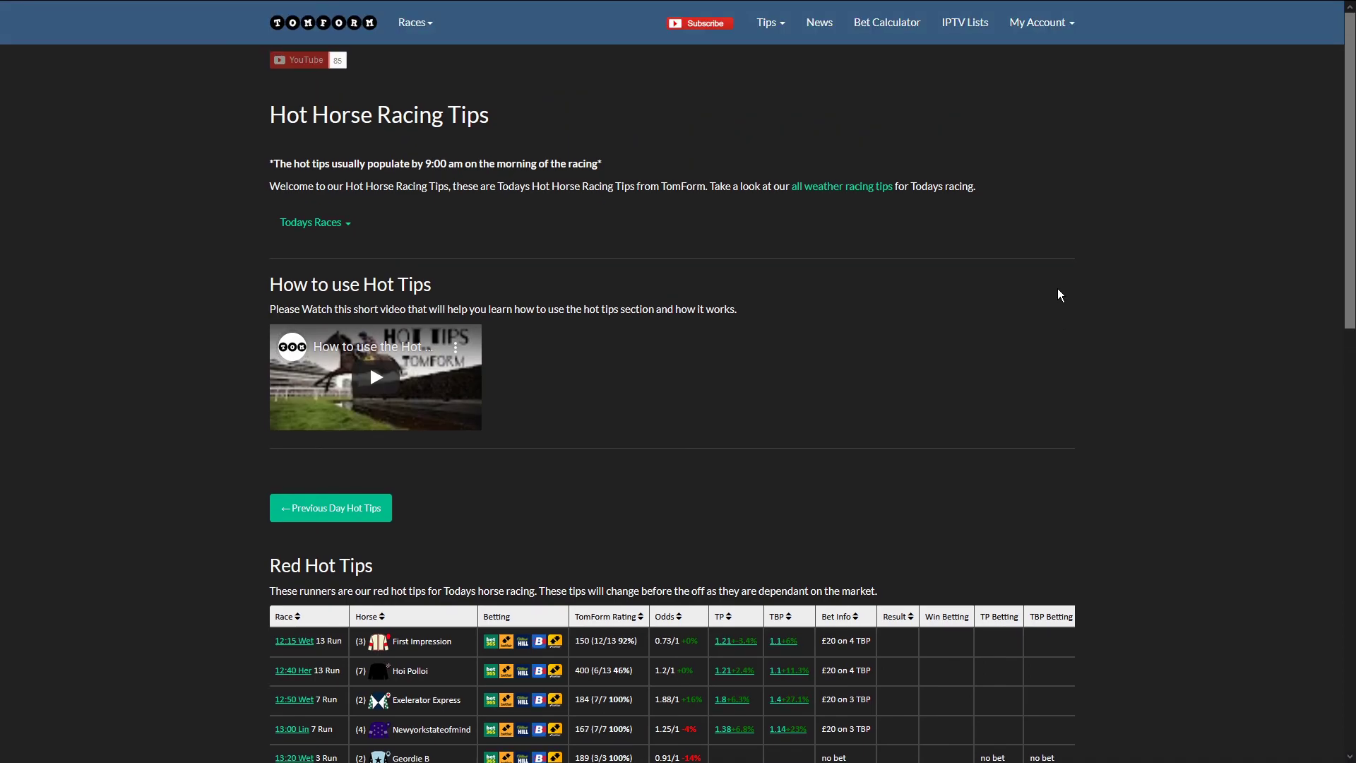
scroll("down", 3)
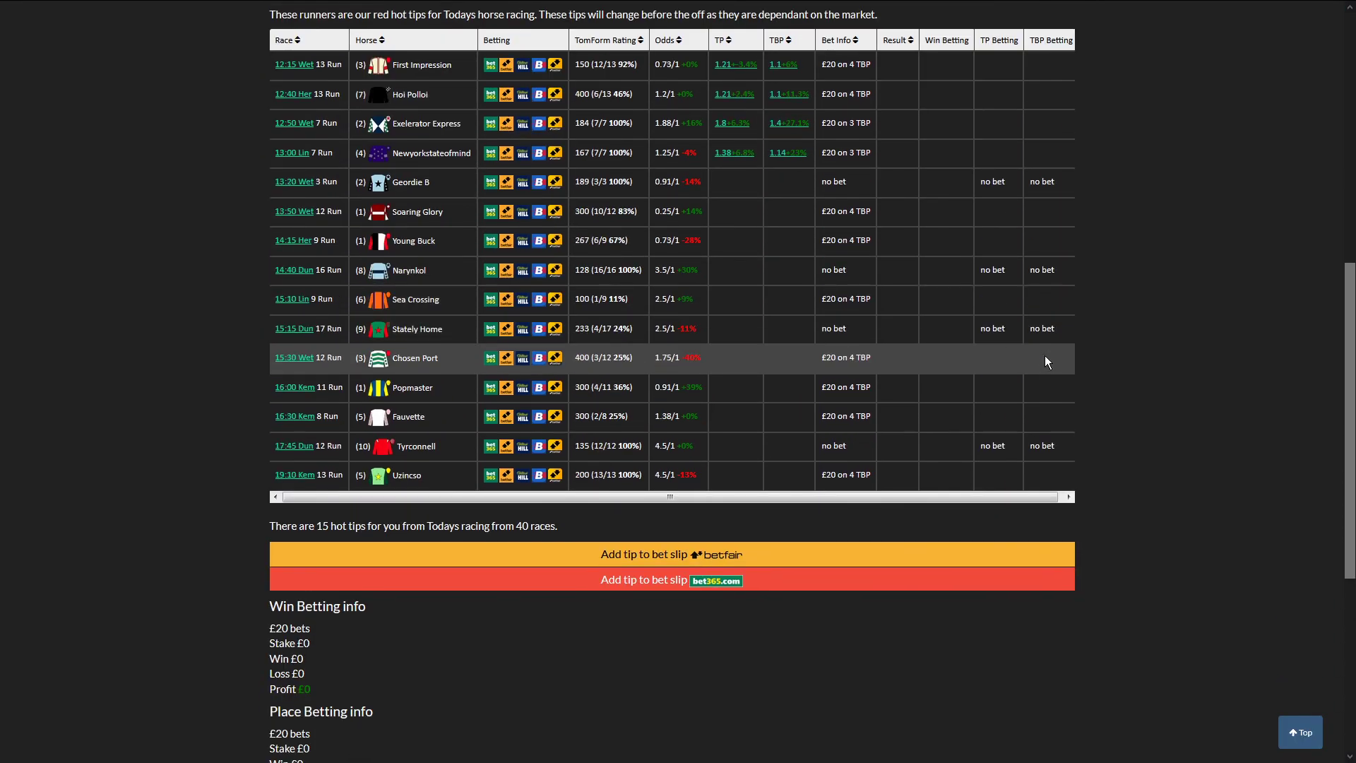
scroll("down", 3)
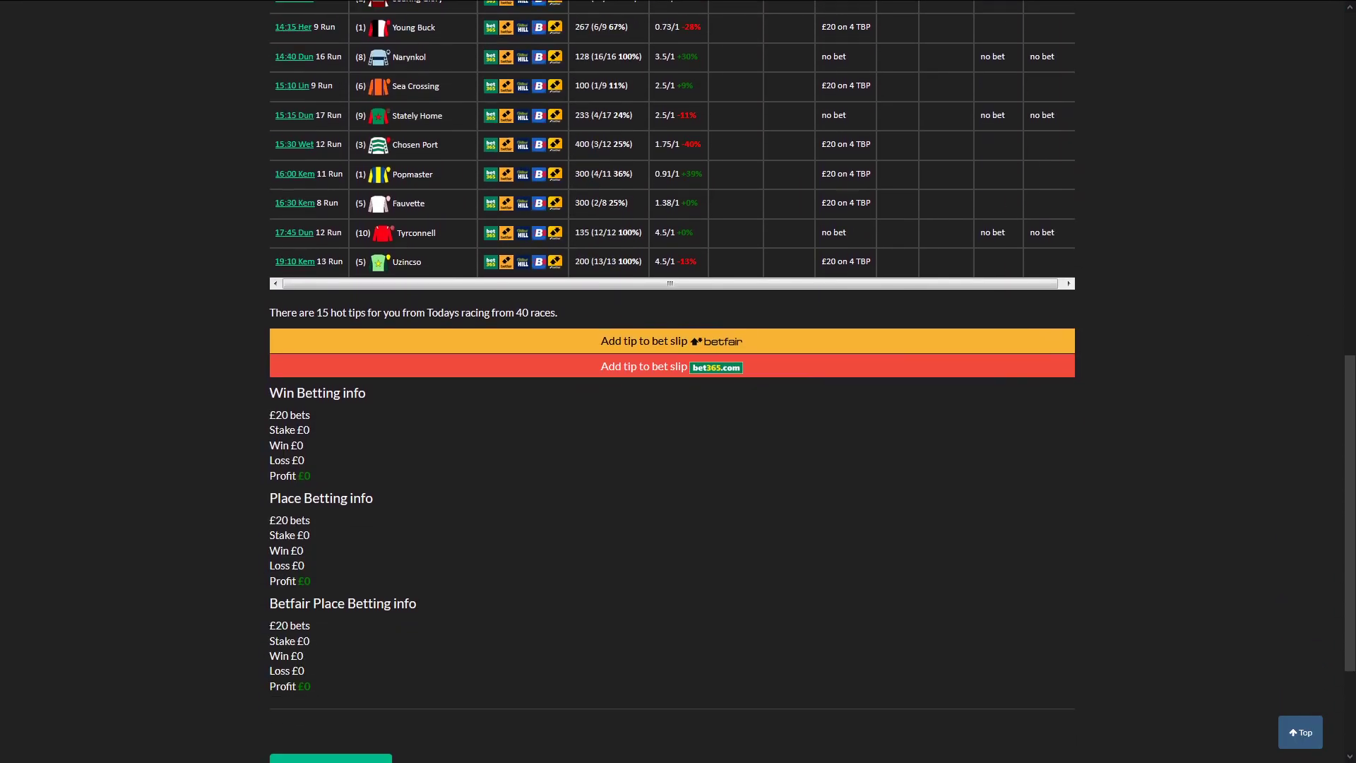
scroll("up", 3)
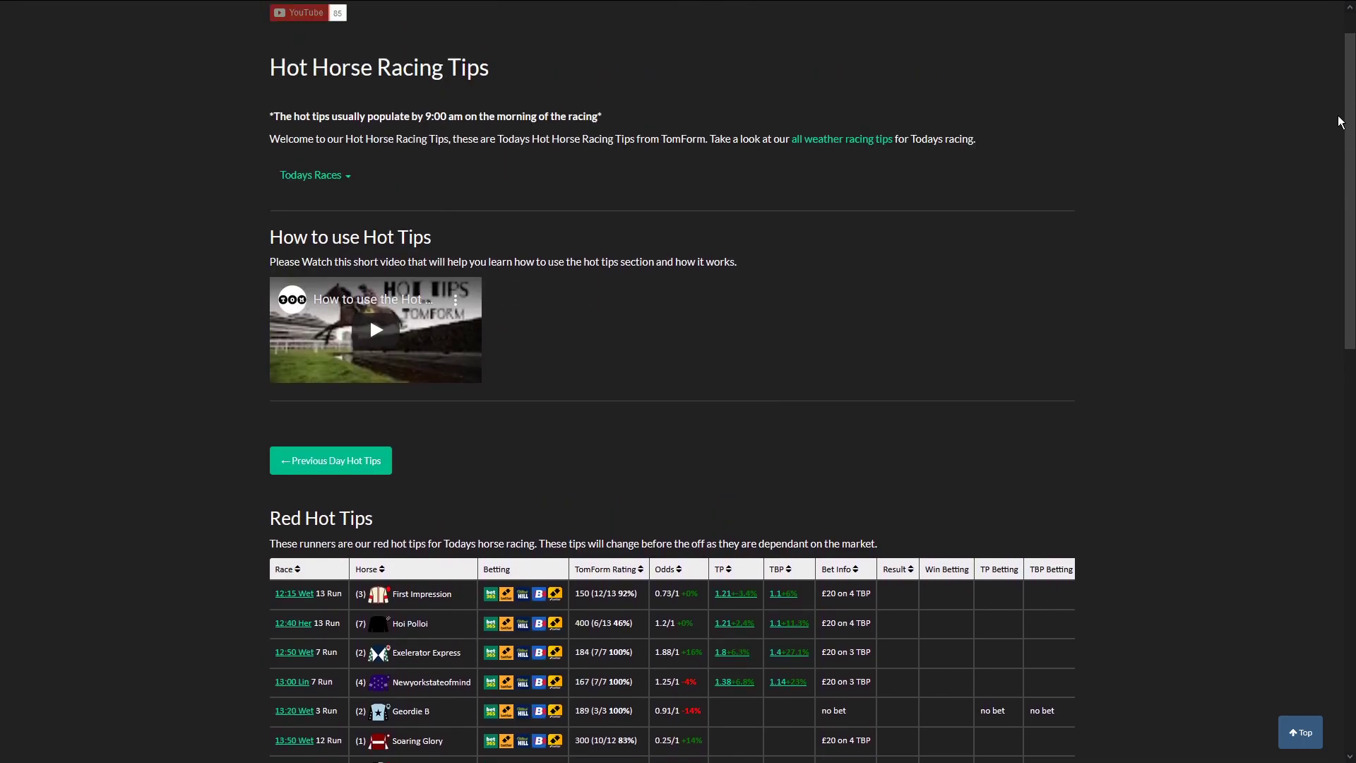
scroll("up", 3)
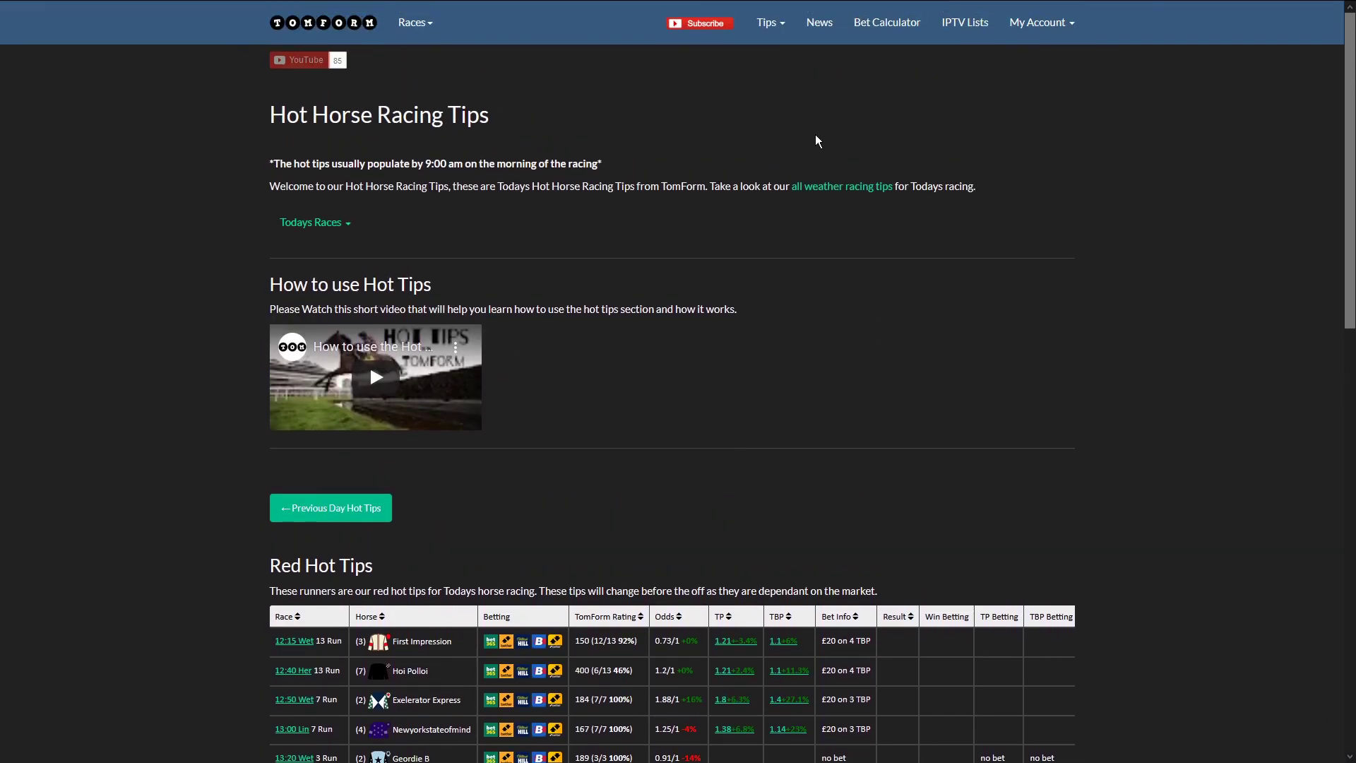